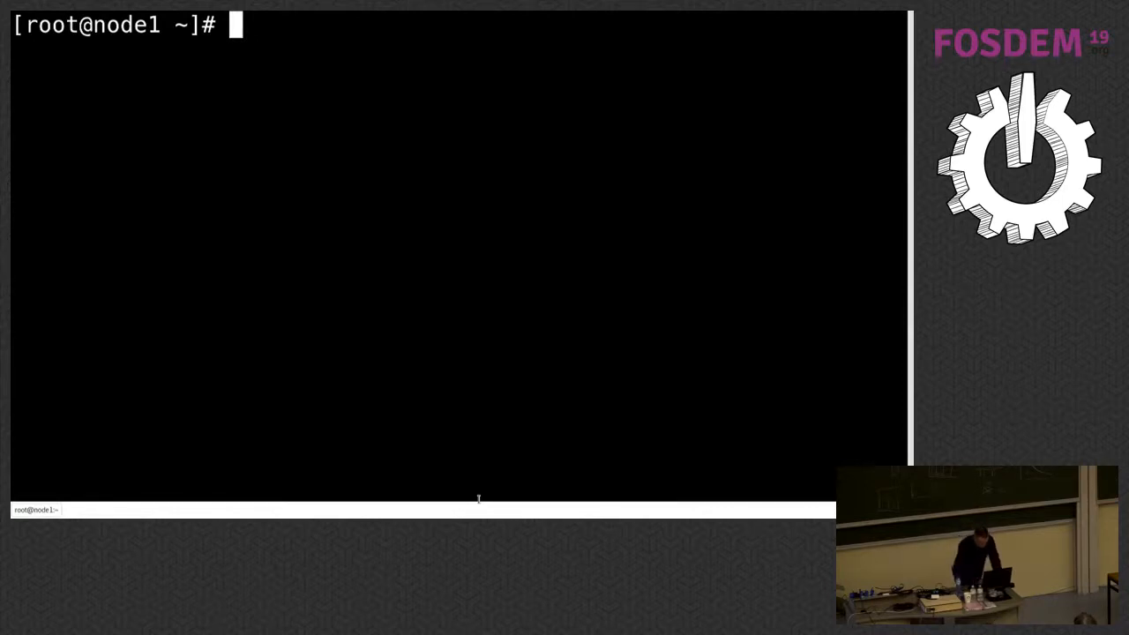
Go to /etc/cni/net.d, list its calico and demo configs, and open 20-demo.conf in vi
{"action": "type", "text": "cd"}
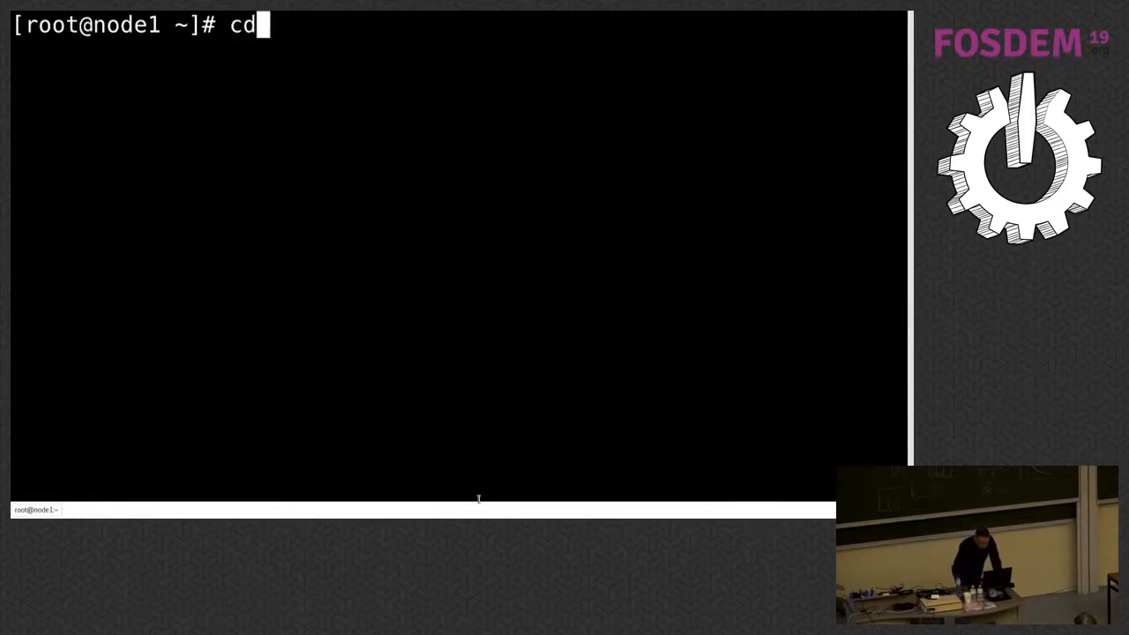
{"action": "type", "text": "/e"}
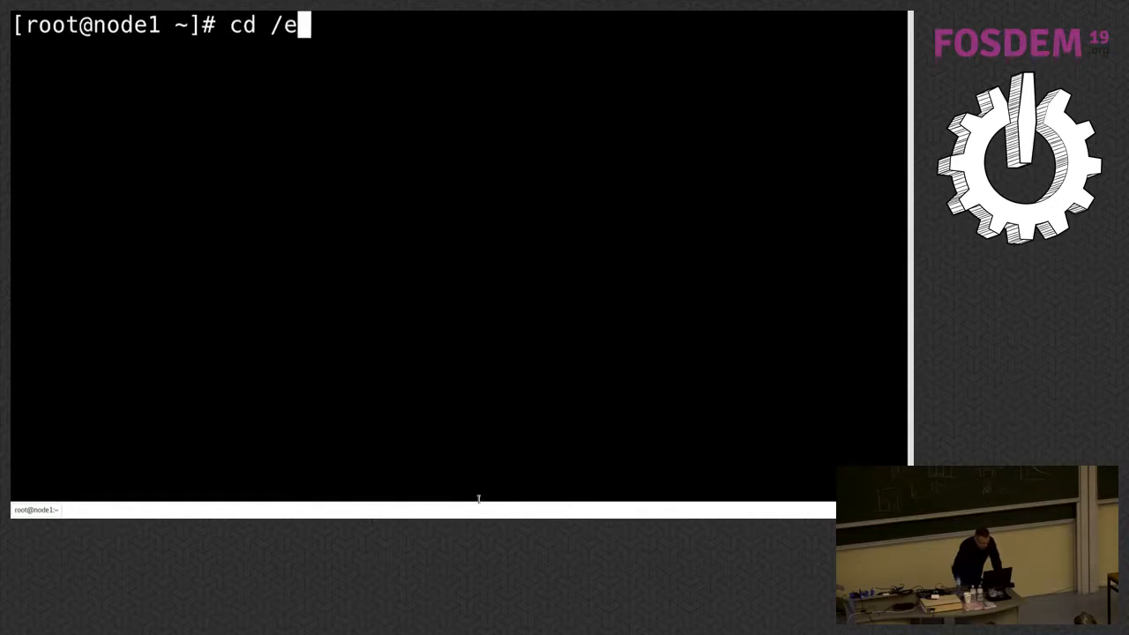
{"action": "type", "text": "tc/"}
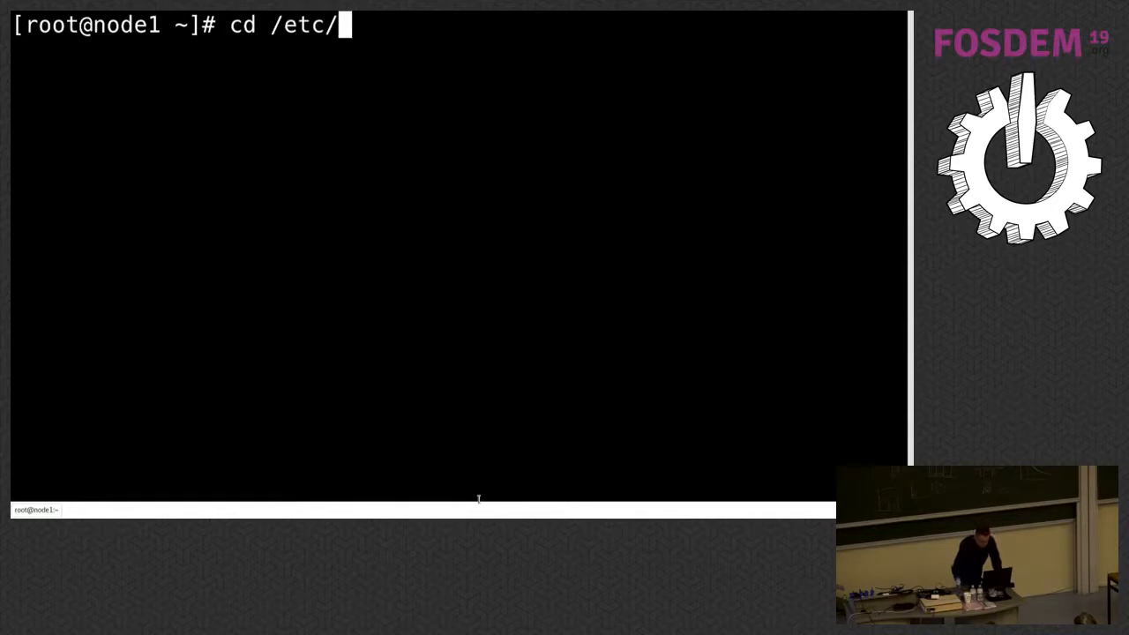
{"action": "type", "text": "cni/net.d/"}
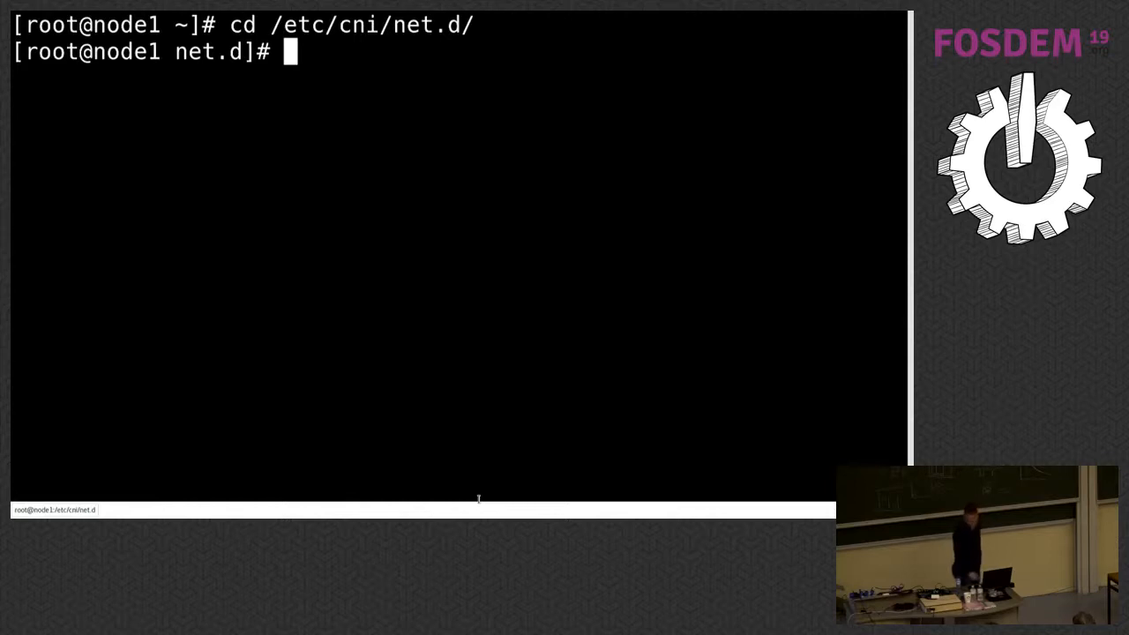
{"action": "type", "text": "l"}
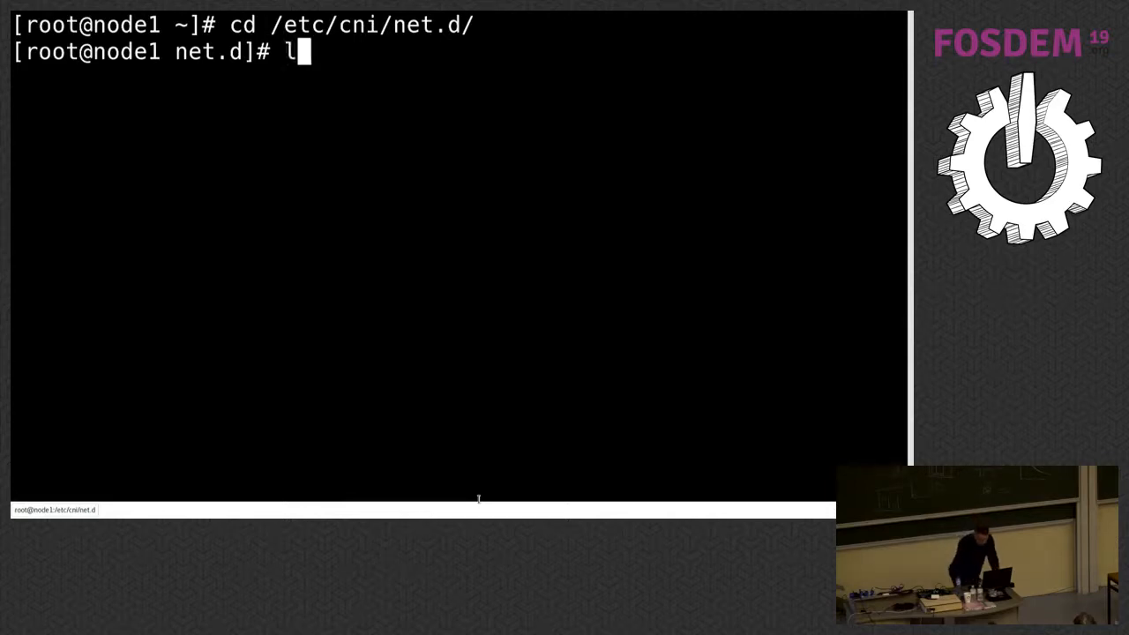
{"action": "key", "text": "Return"}
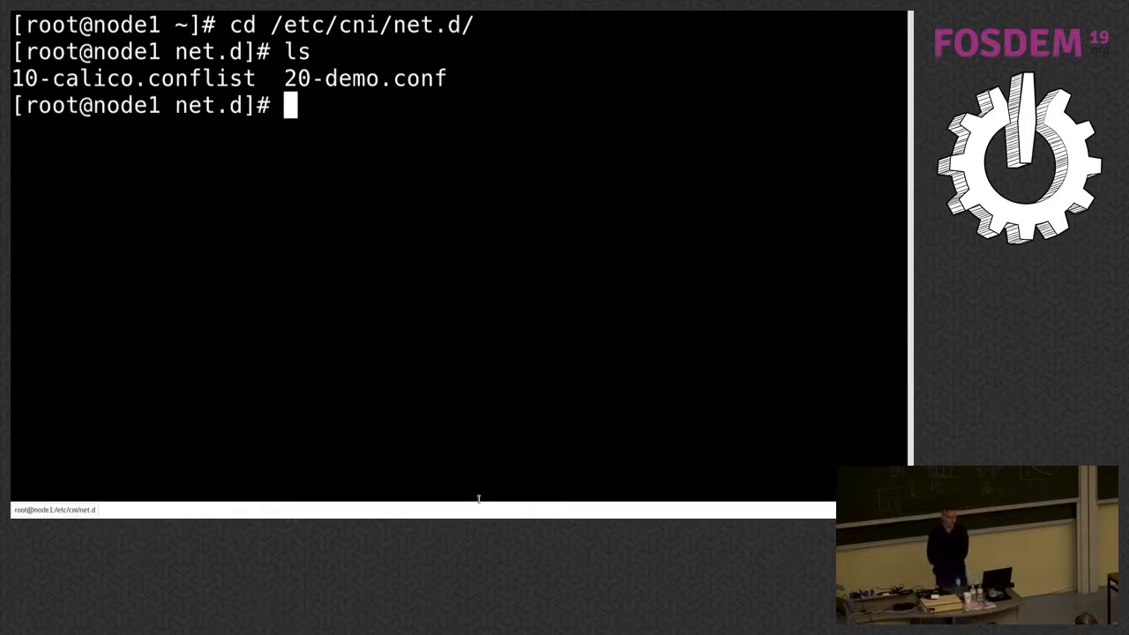
{"action": "type", "text": "v"}
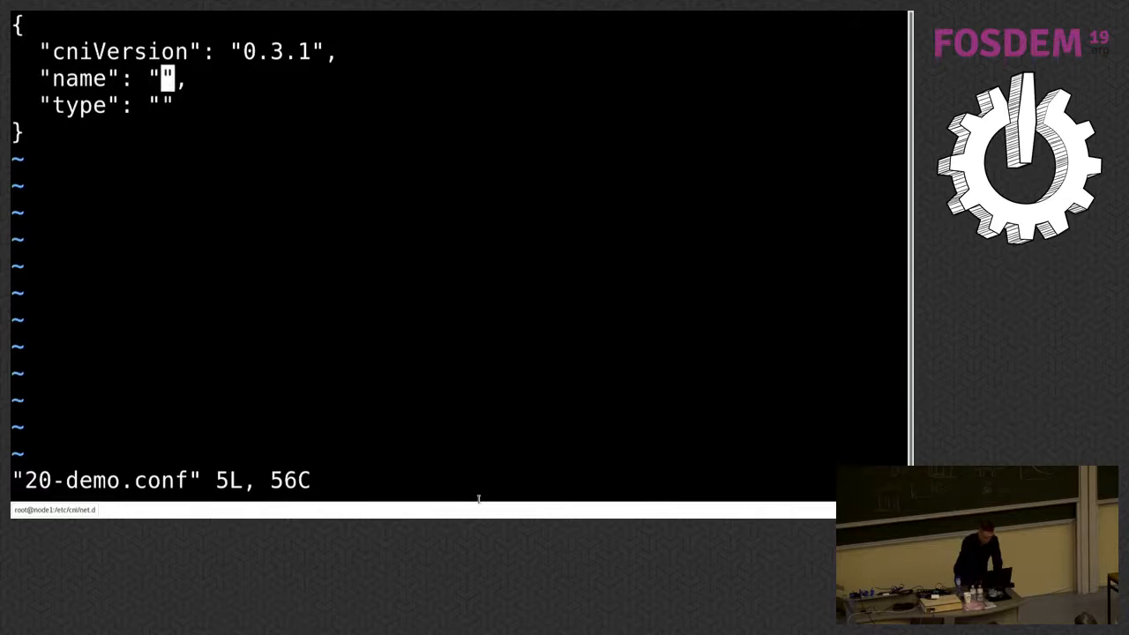
Fill in name "myDemoPlugin" and type "demo" in the JSON config
{"action": "key", "text": "i"}
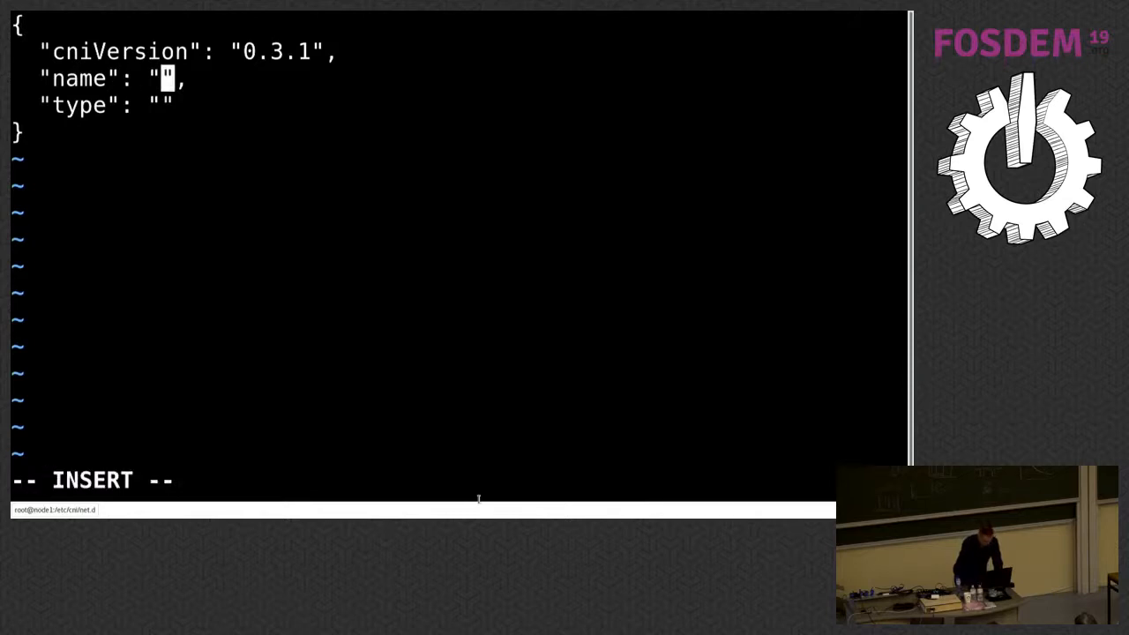
{"action": "type", "text": "myDemoP"}
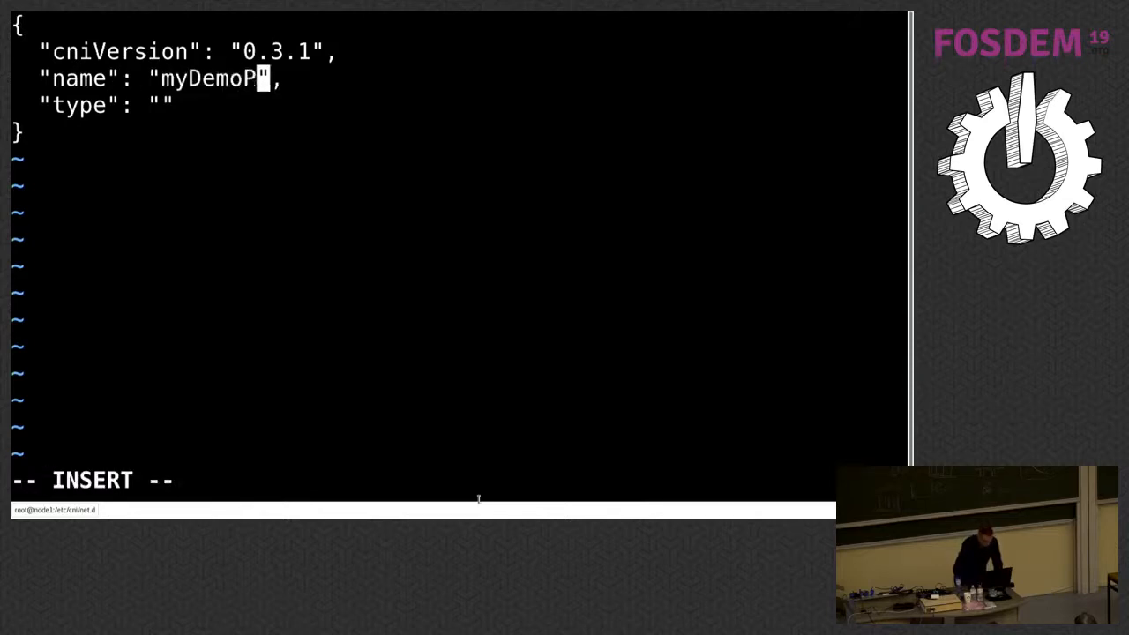
{"action": "type", "text": "lugin"}
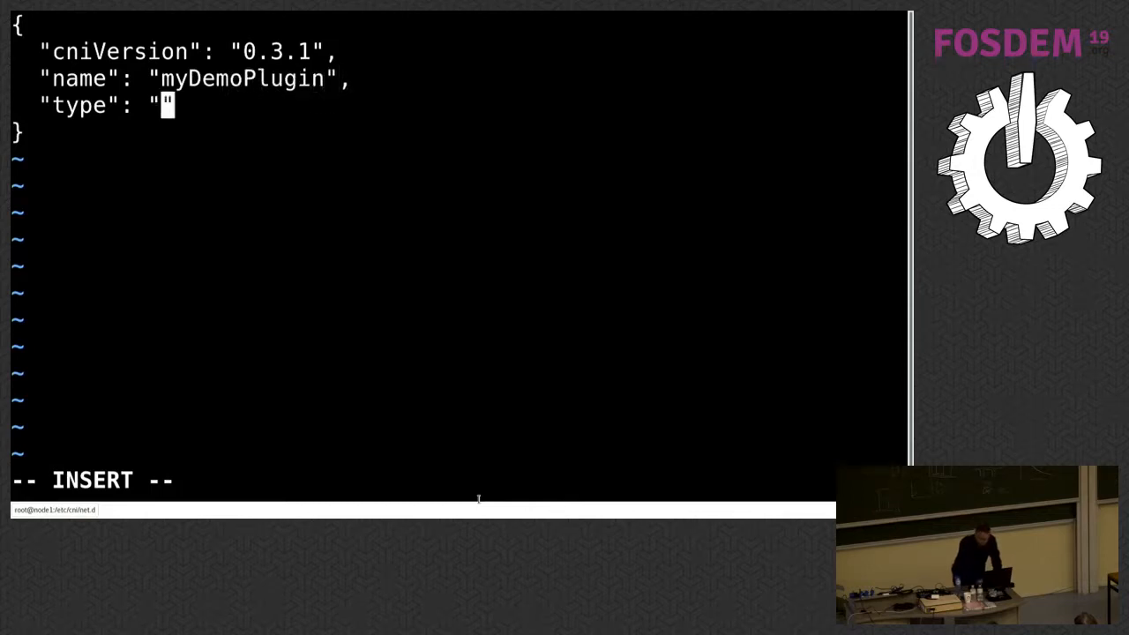
{"action": "type", "text": "demo"}
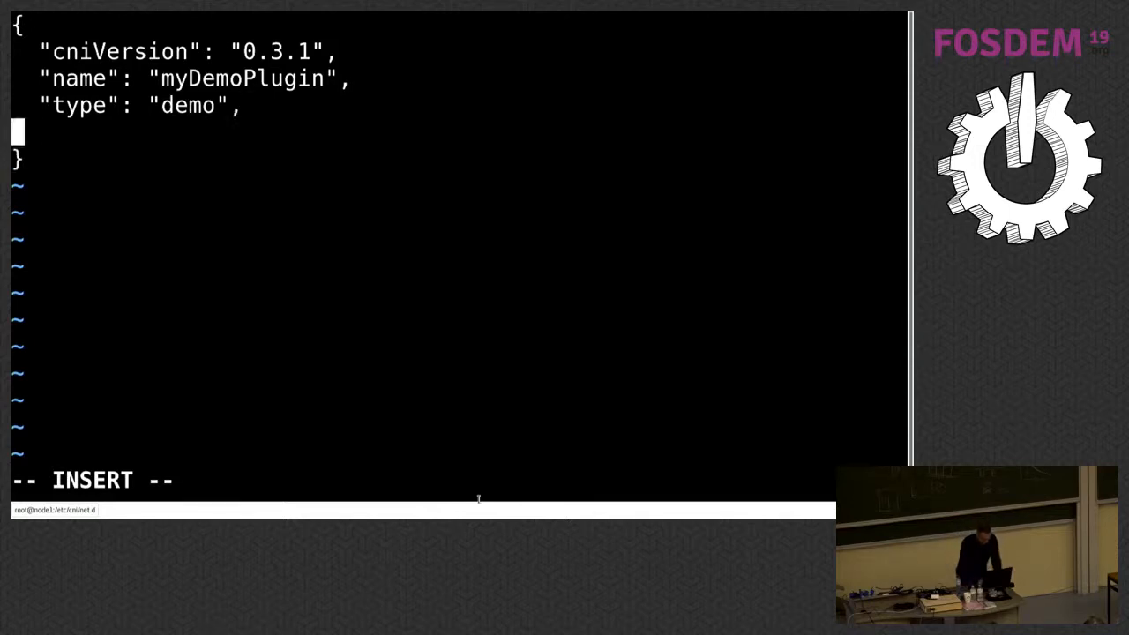
Add "bridge": "demobr" and "gateway": "10.0.0.1" entries to the config
{"action": "type", "text": "\"\""}
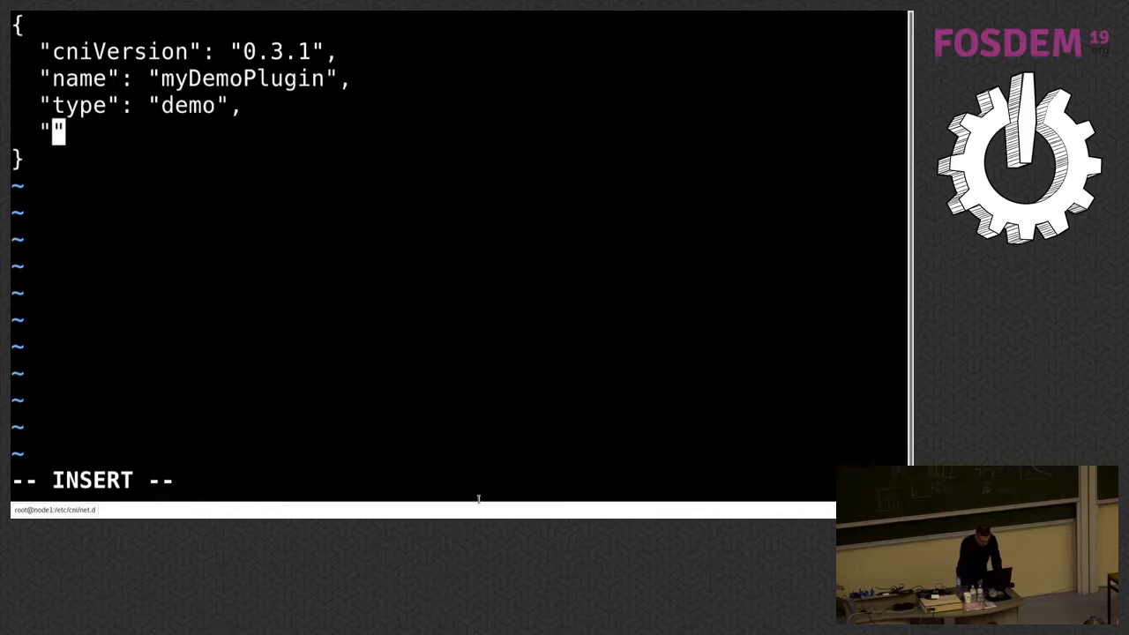
{"action": "type", "text": "brdige"}
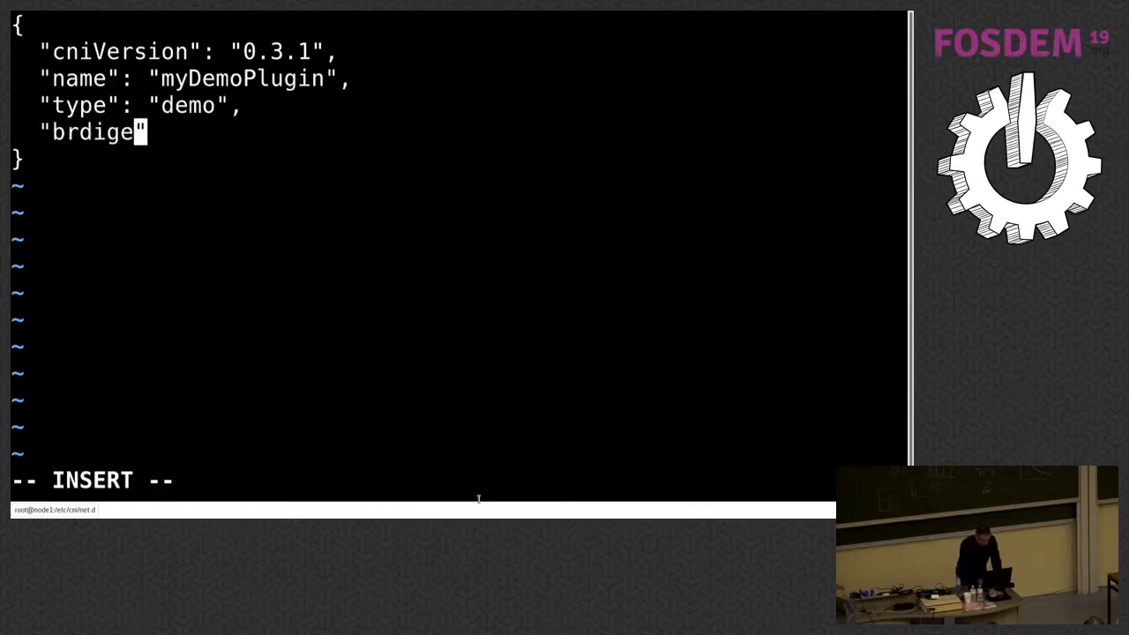
{"action": "type", "text": "bridge"}
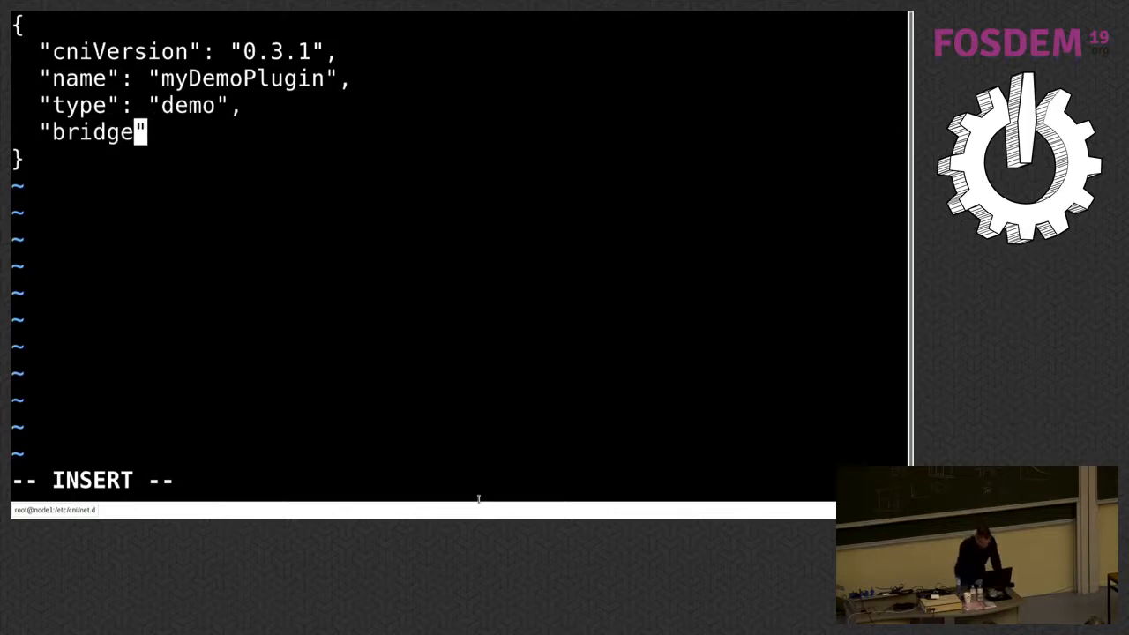
{"action": "type", "text": ": \""}
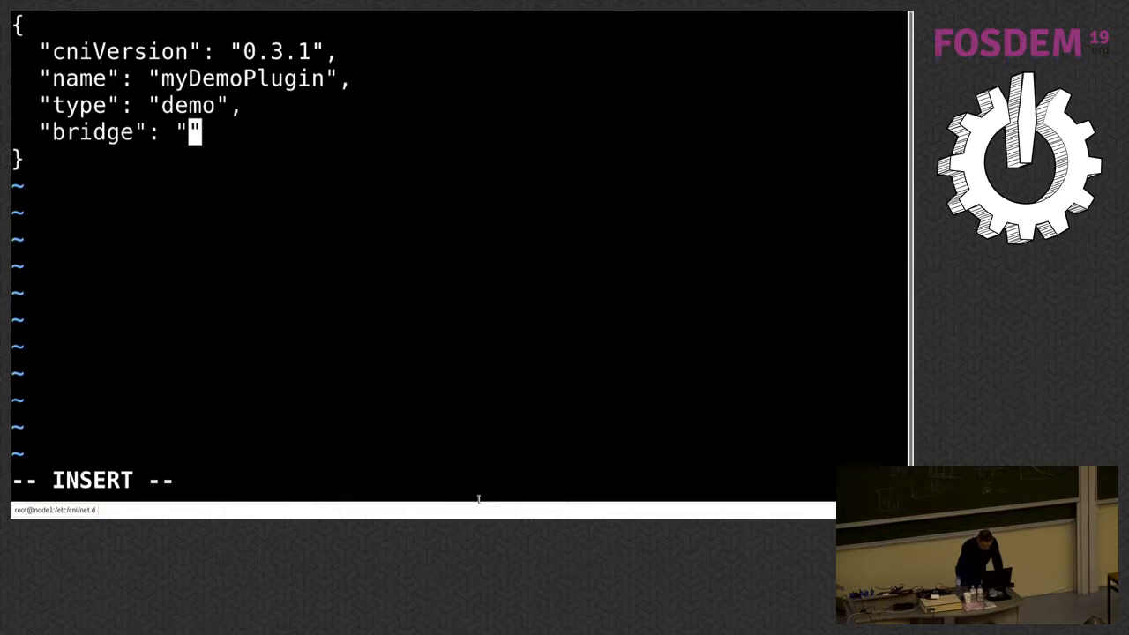
{"action": "type", "text": "demo"}
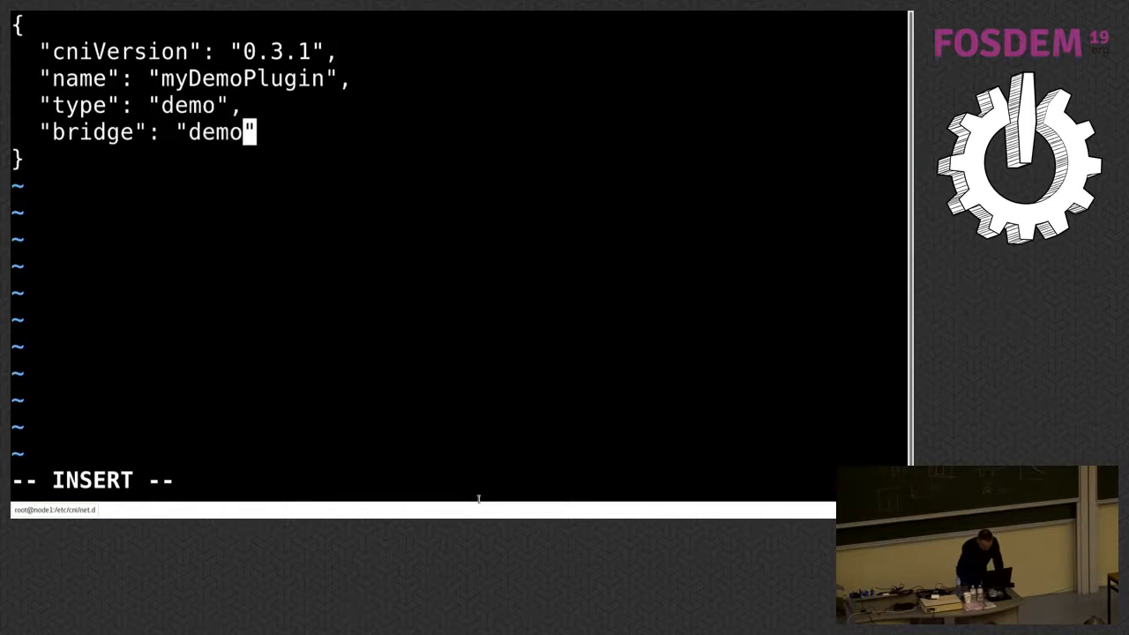
{"action": "type", "text": "br\","}
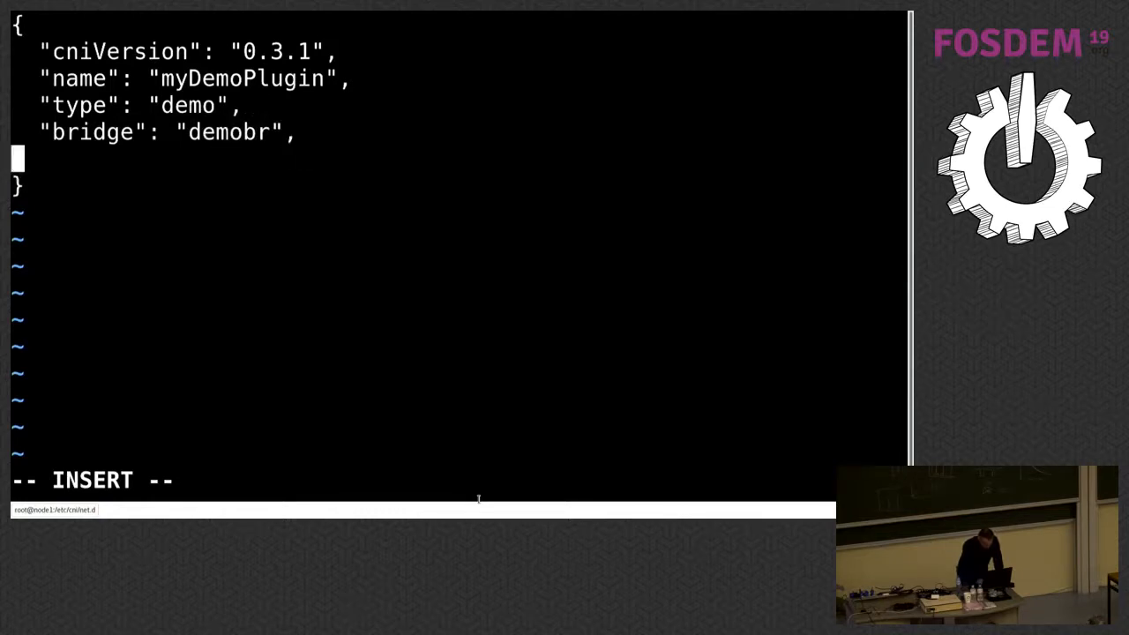
{"action": "type", "text": "\"\""}
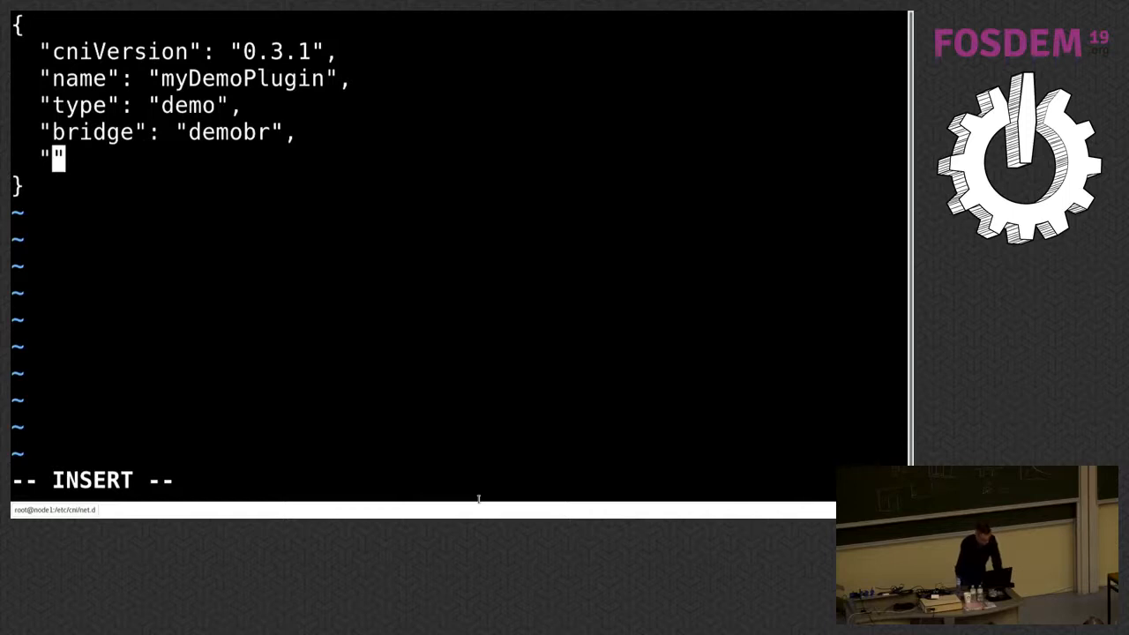
{"action": "type", "text": "gate"}
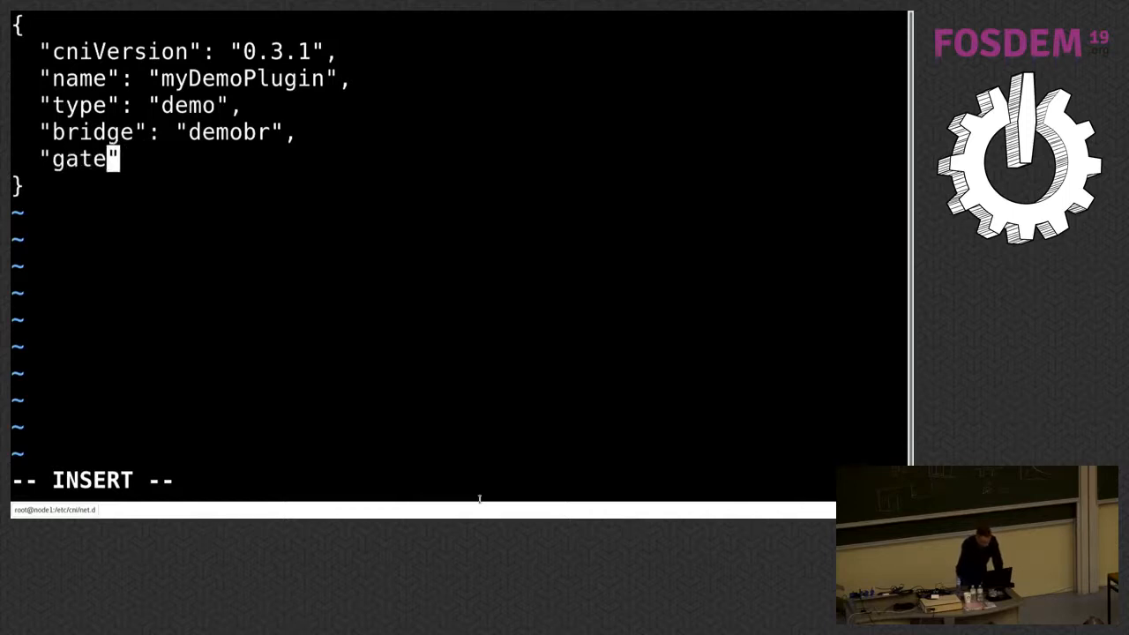
{"action": "type", "text": "way"}
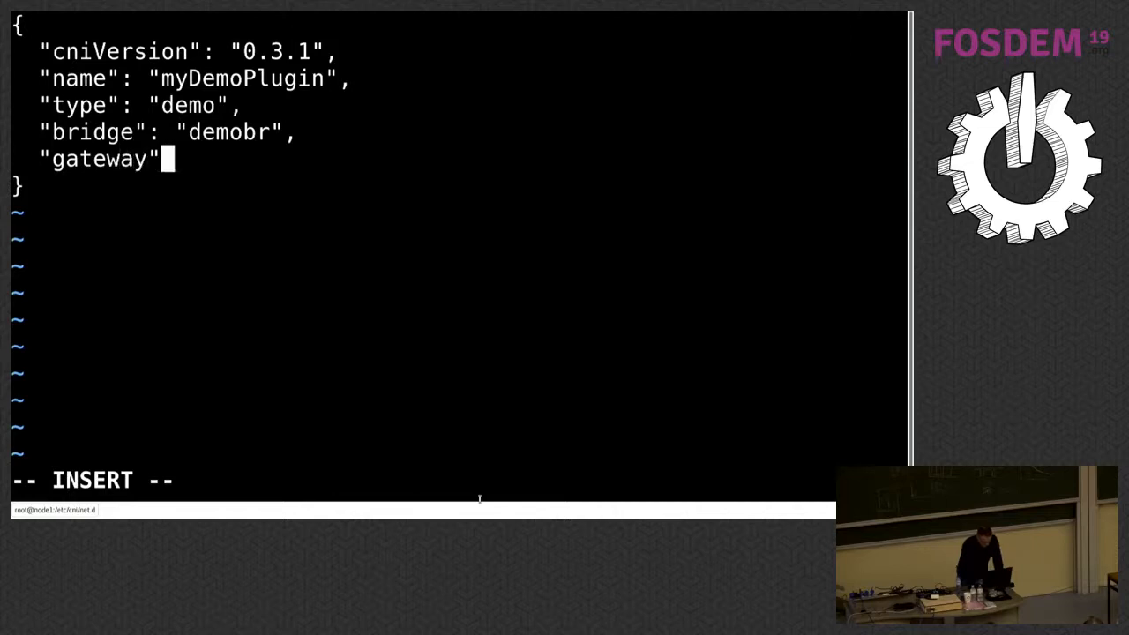
{"action": "type", "text": ": \"\""}
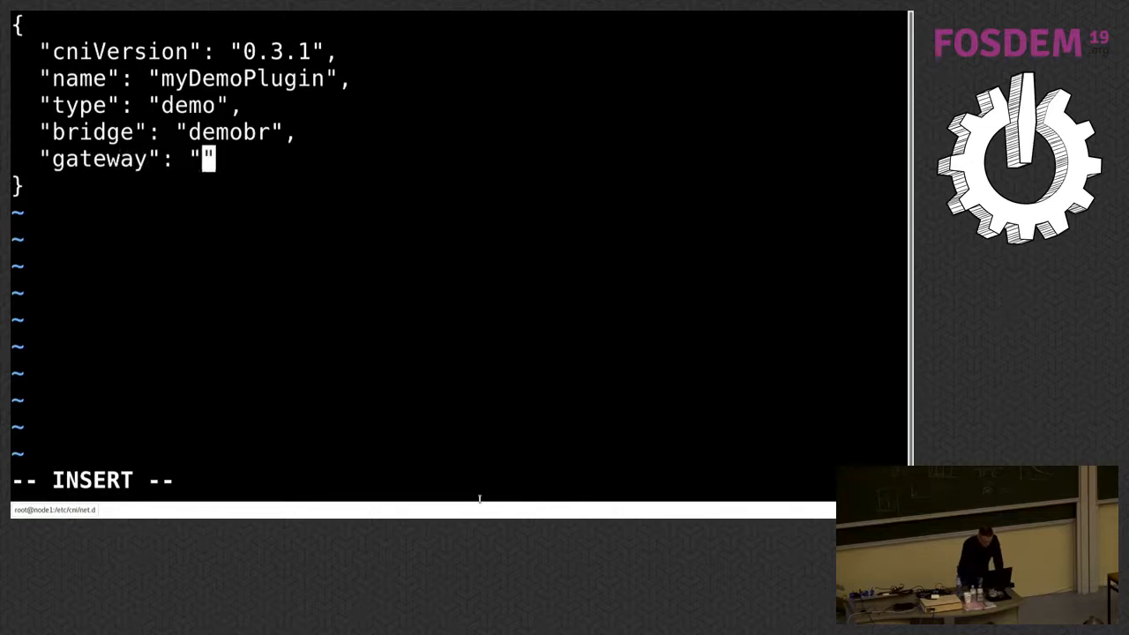
{"action": "type", "text": "10.0.0.1"}
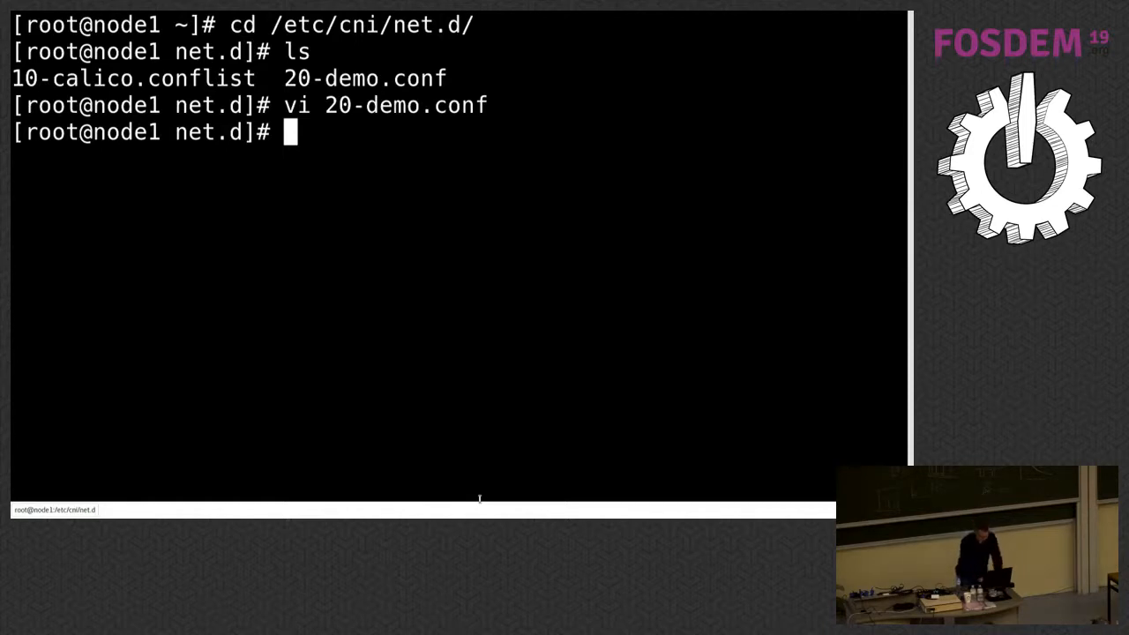
Create the demobr bridge with brctl and assign it address 10.0.0.1/24
{"action": "type", "text": "cd"}
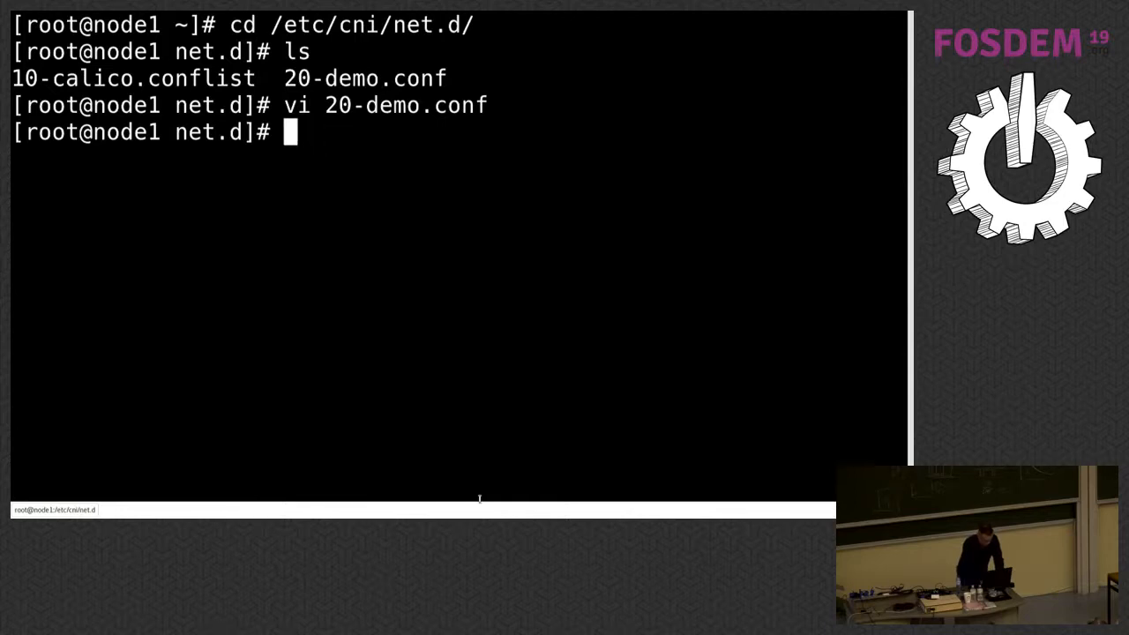
{"action": "type", "text": "brctl"}
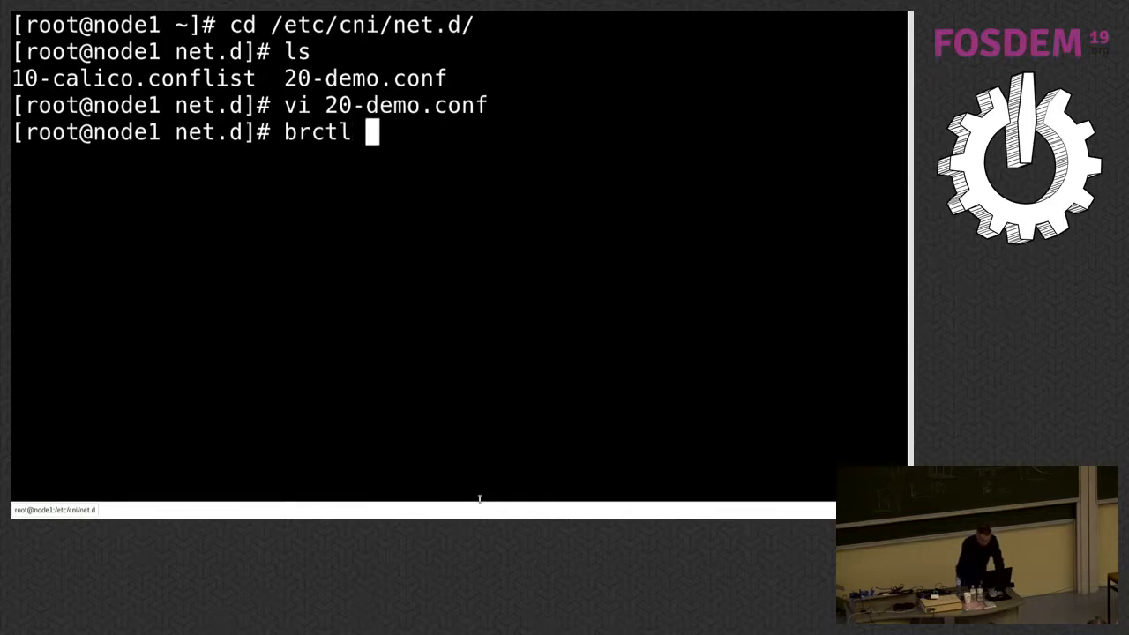
{"action": "type", "text": "addbr"}
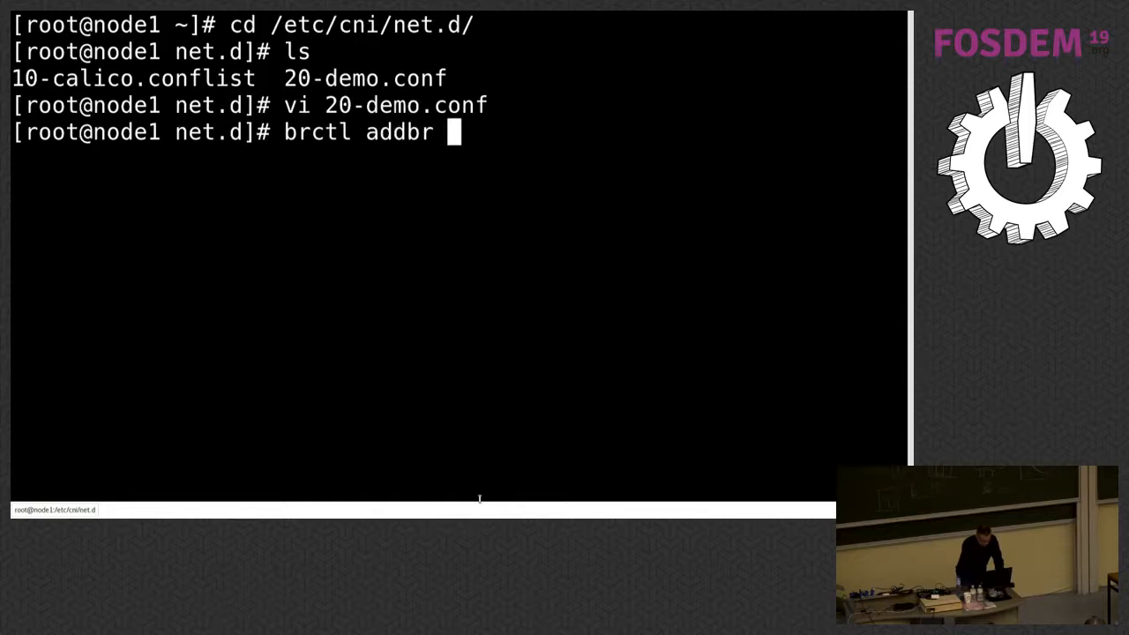
{"action": "type", "text": "demobr"}
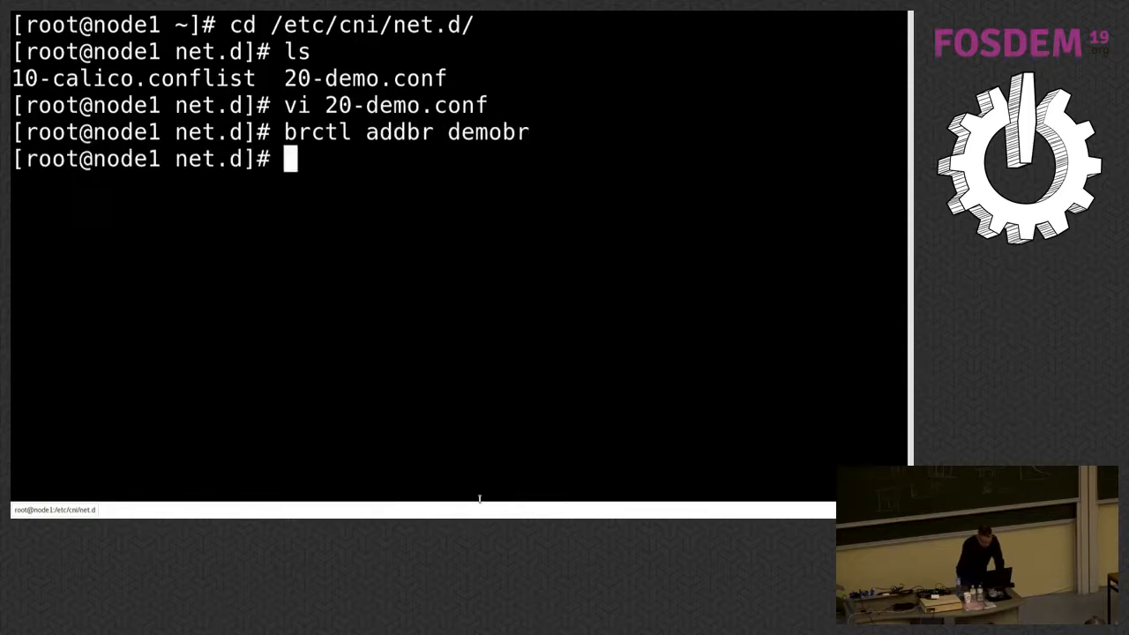
{"action": "type", "text": "ip"}
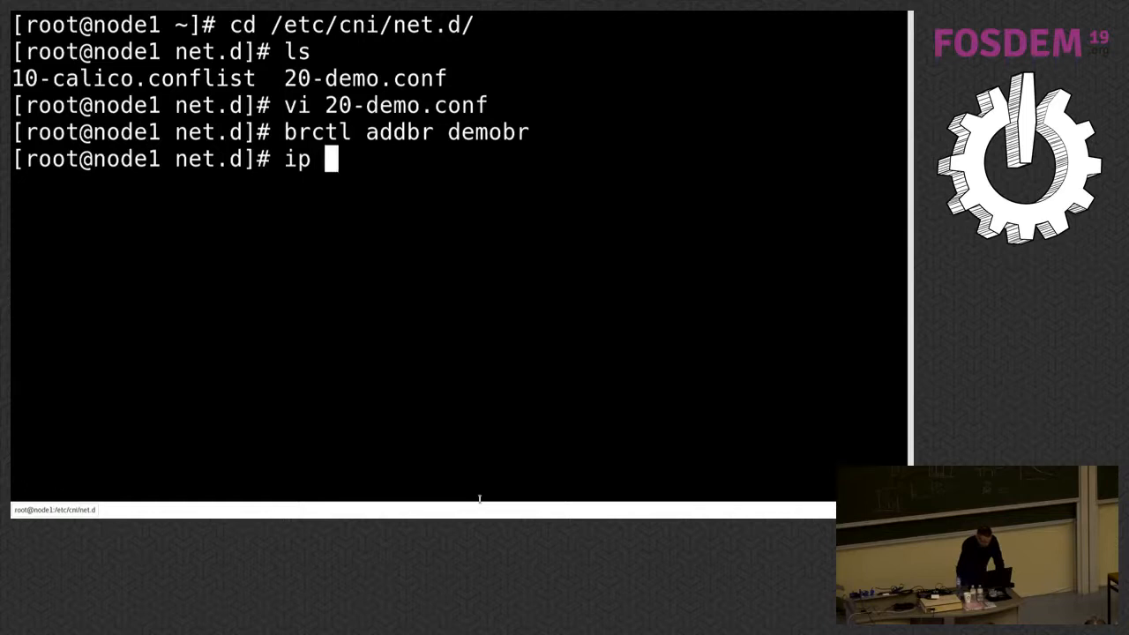
{"action": "type", "text": "addr add"}
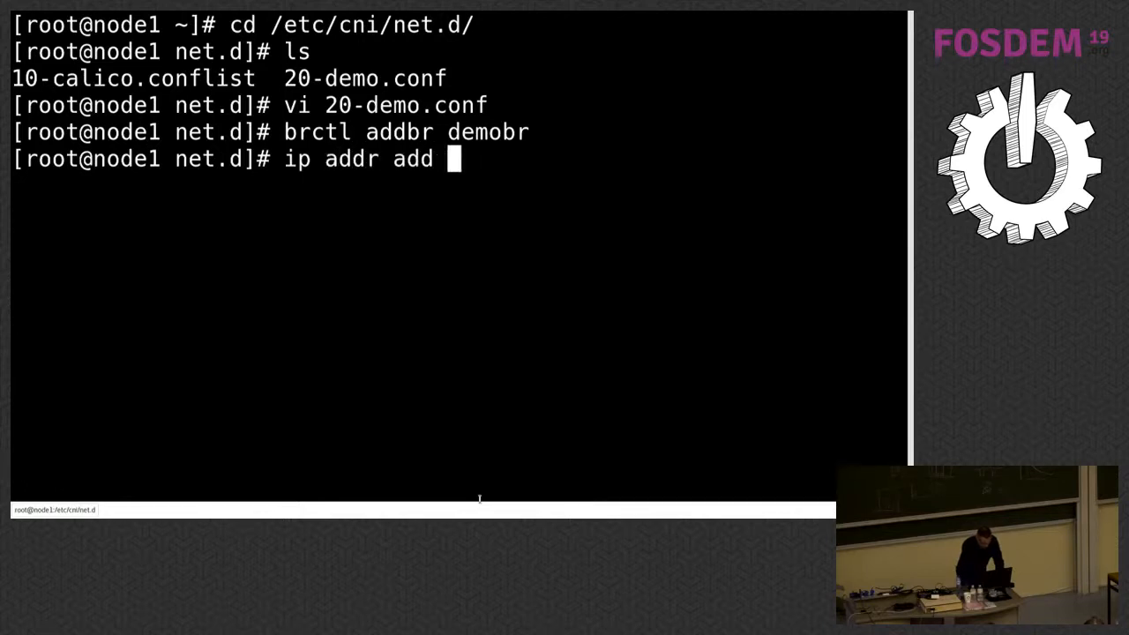
{"action": "type", "text": "10.0.0."}
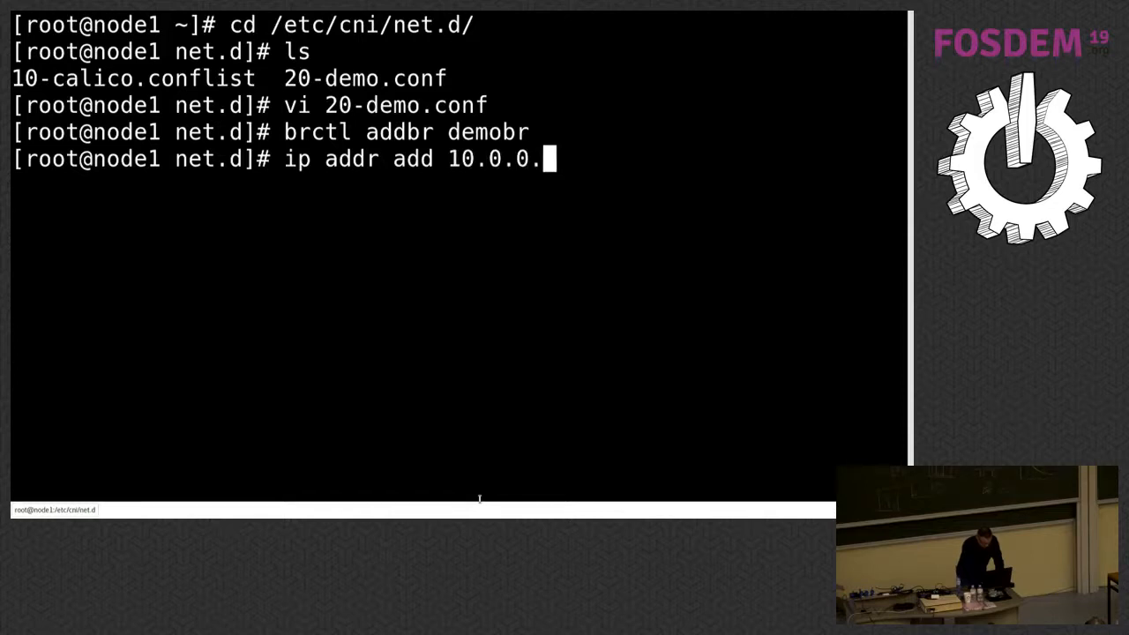
{"action": "type", "text": "1/24 de"}
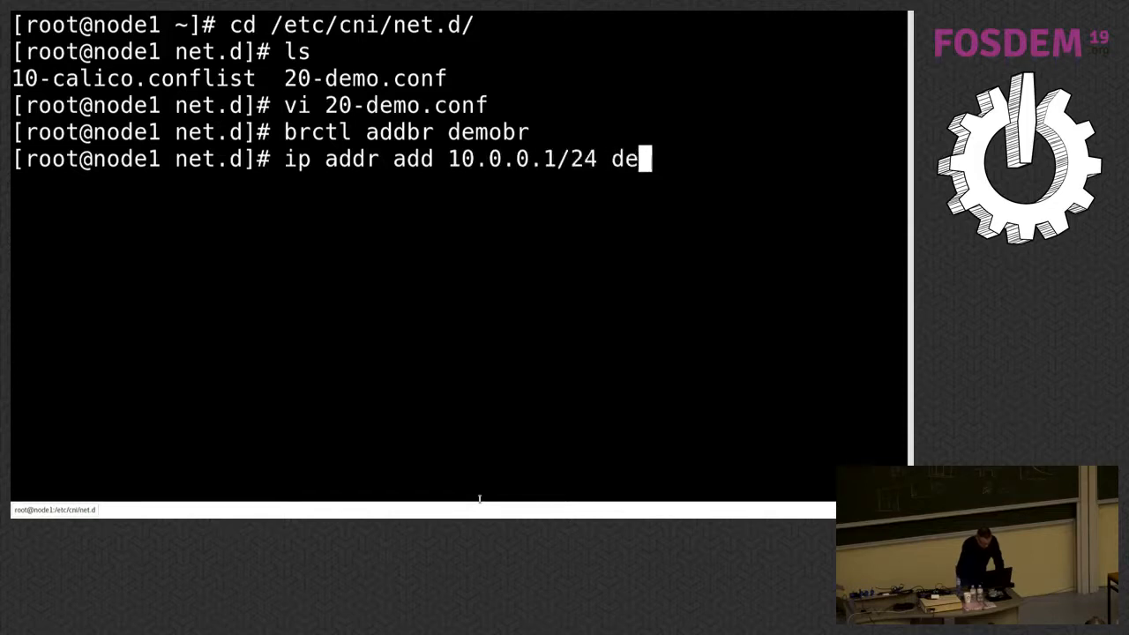
{"action": "type", "text": "v demobr"}
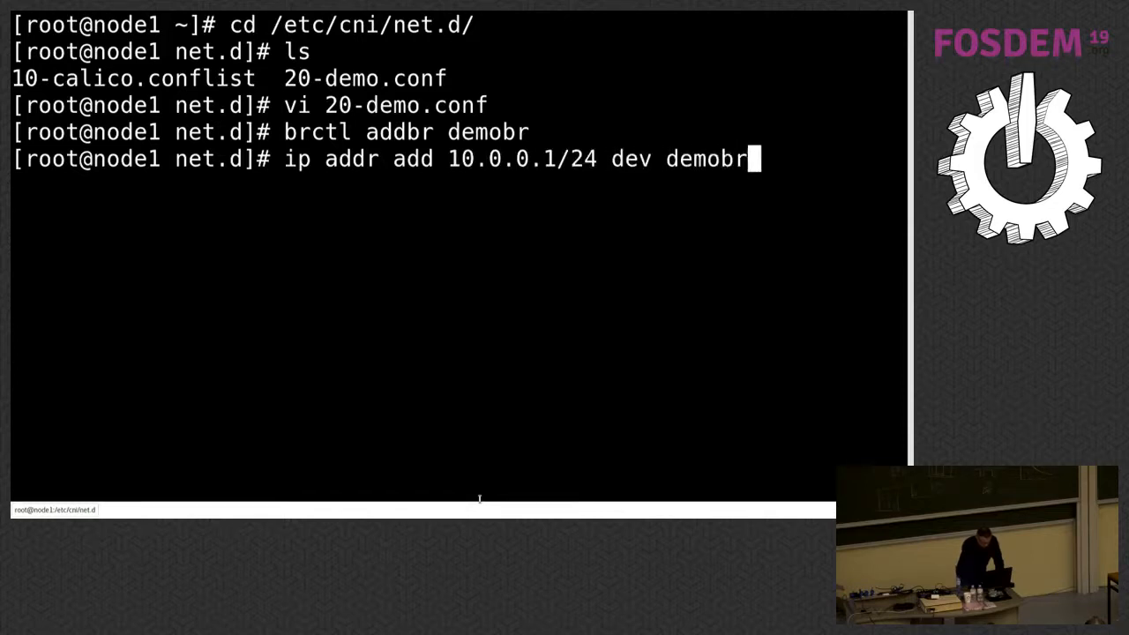
Change to /opt/cni/bin and open the demo plugin script in vi
{"action": "type", "text": "cd /"}
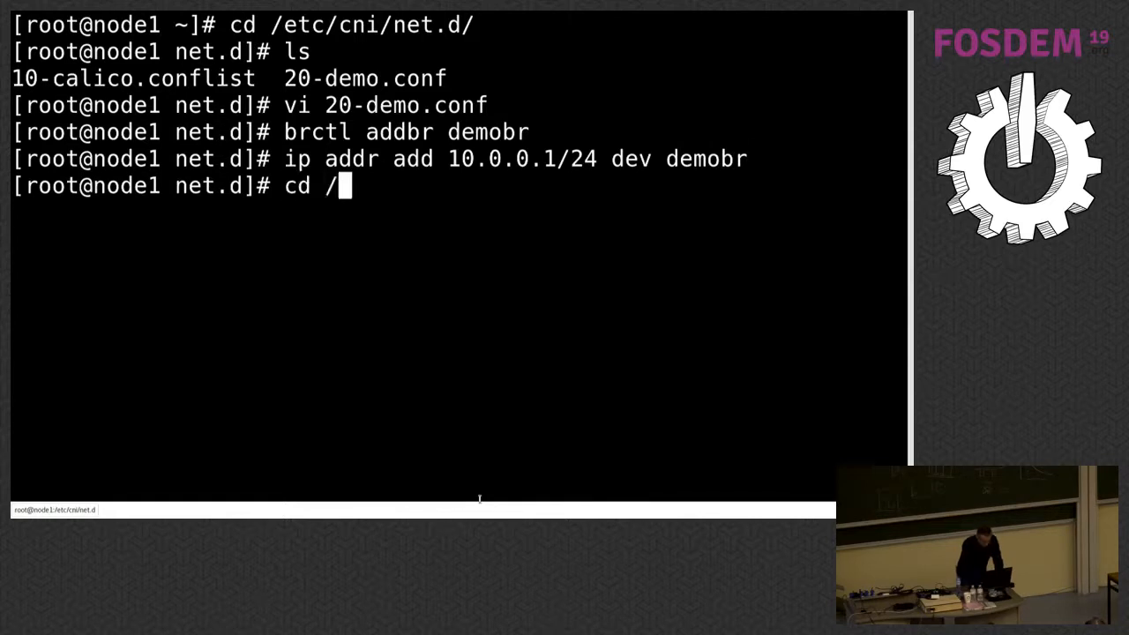
{"action": "type", "text": "opt/"}
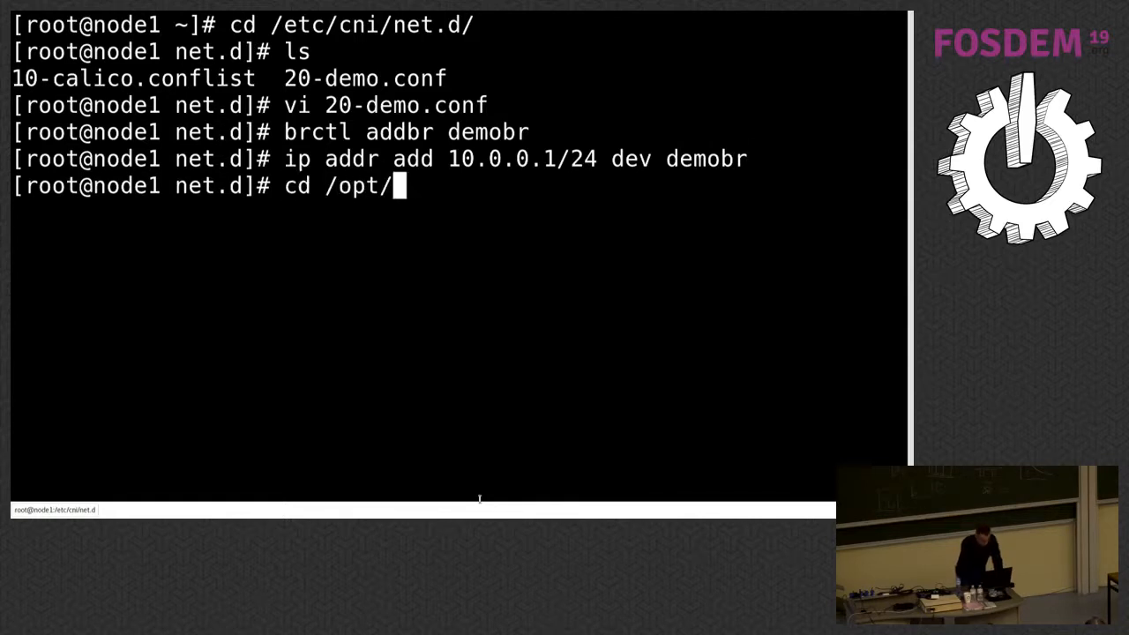
{"action": "type", "text": "cni/bin/"}
{"action": "type", "text": "vi d"}
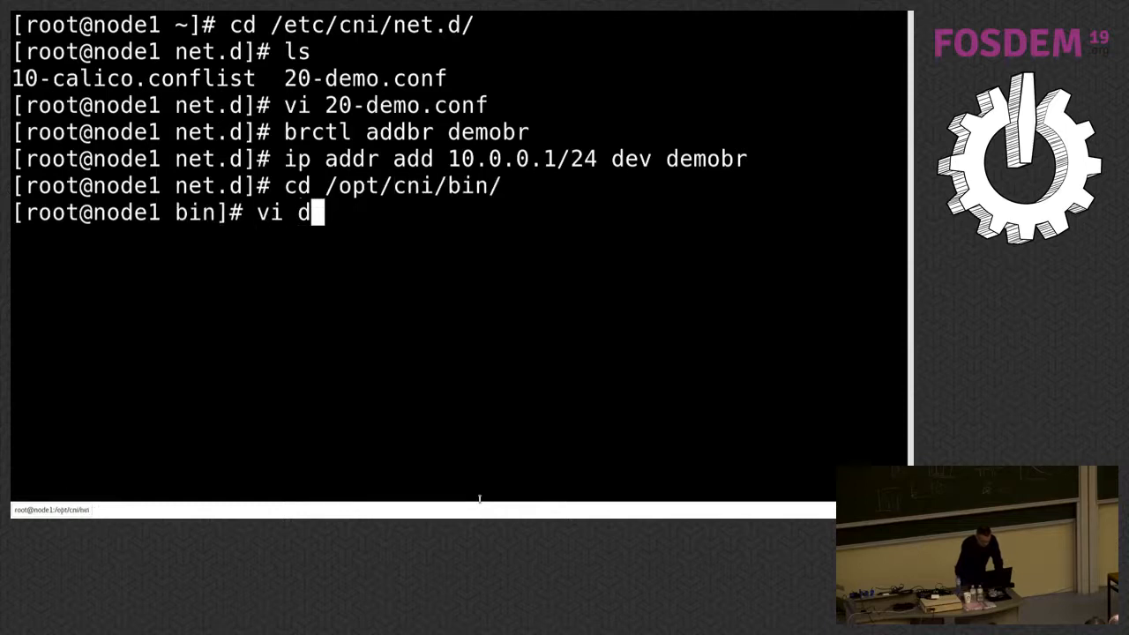
{"action": "type", "text": "emo"}
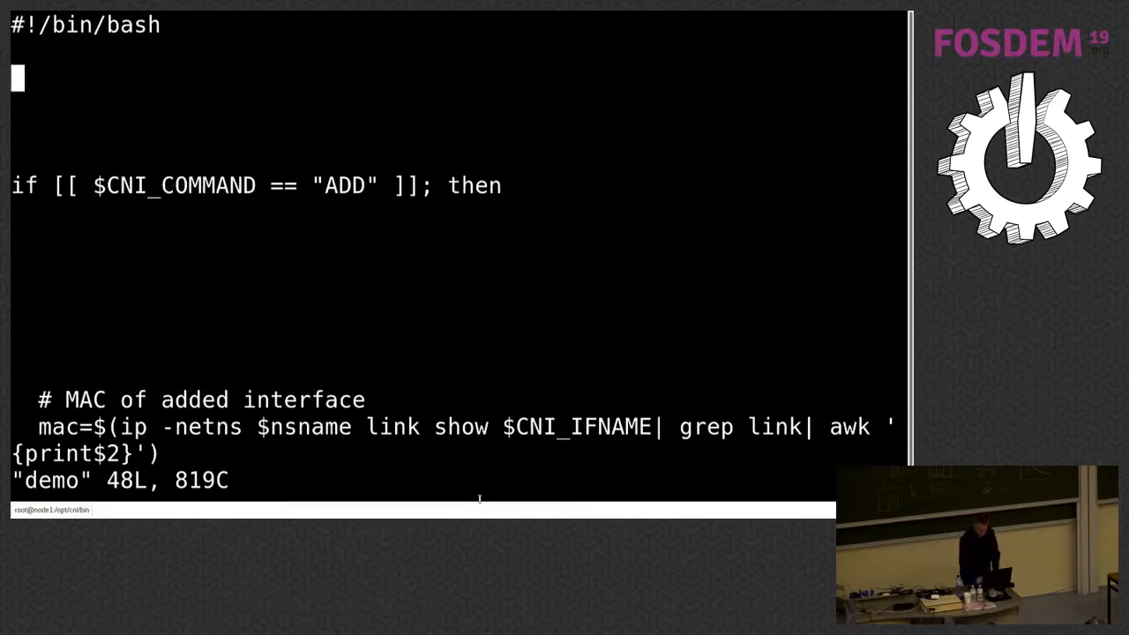
Add '# Read stdin' with conf=$(cat /dev/stdin) below the shebang and start another comment line
{"action": "key", "text": "i"}
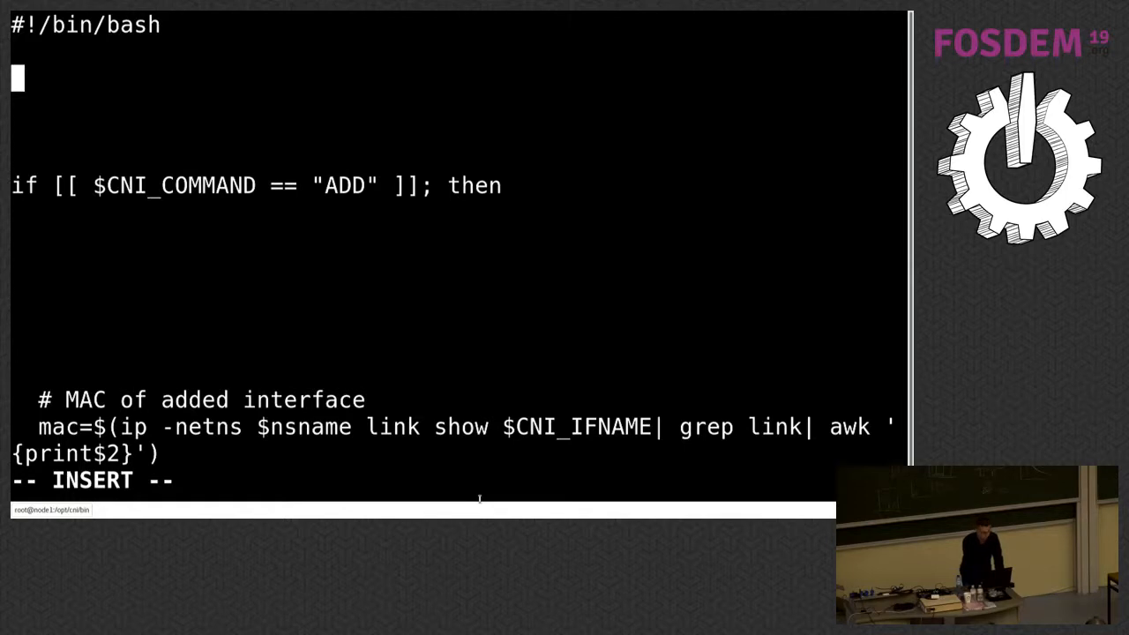
{"action": "type", "text": "conf"}
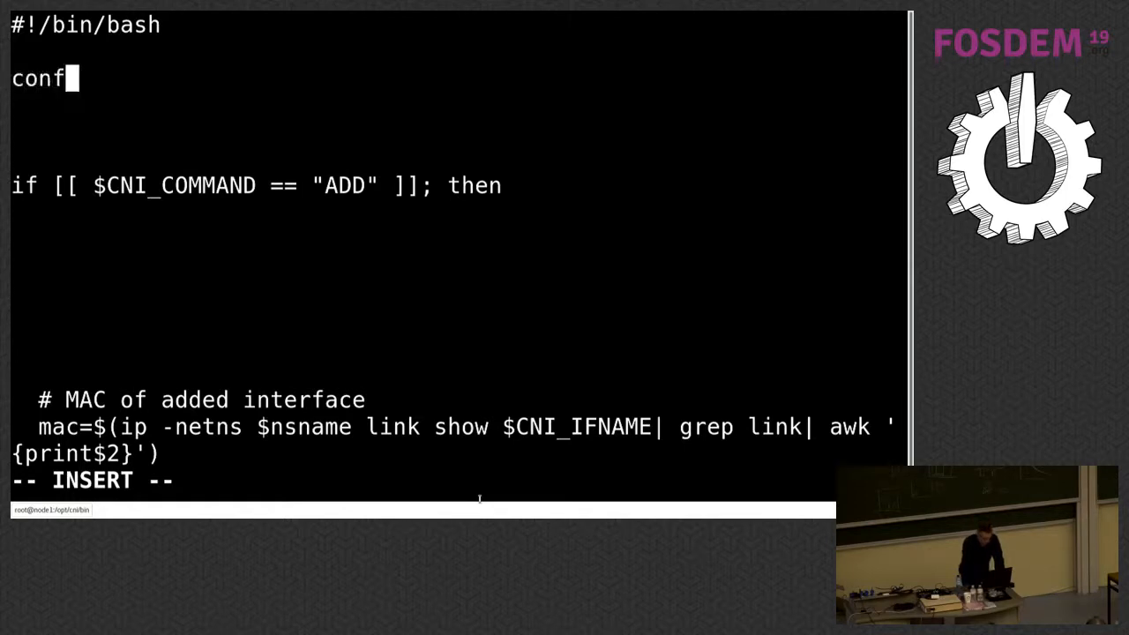
{"action": "type", "text": "=$"}
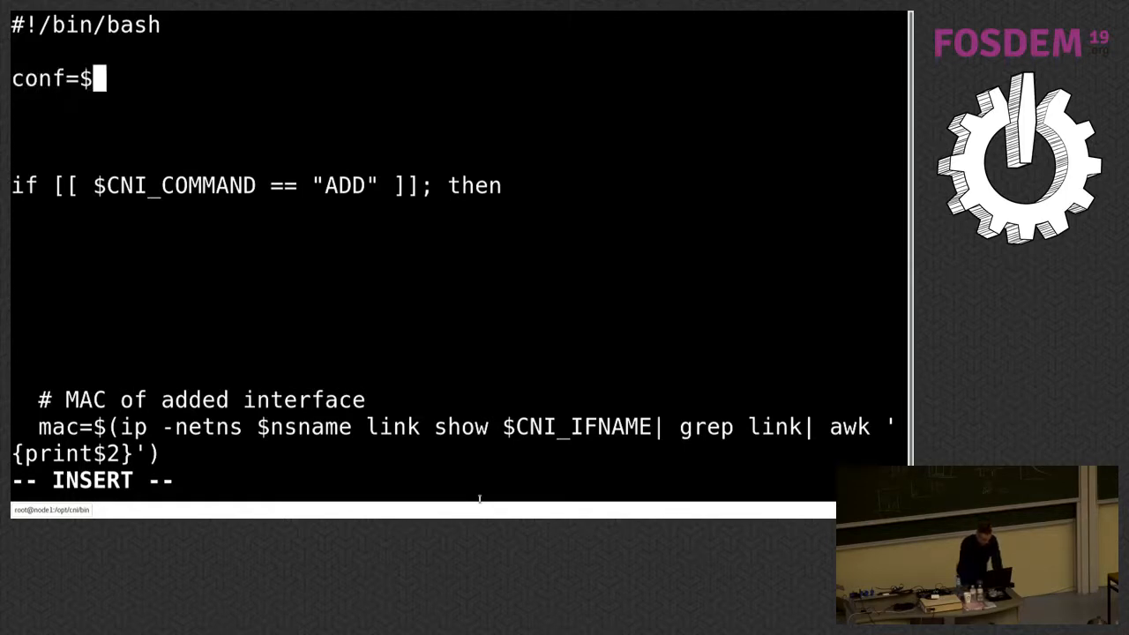
{"action": "type", "text": "()"}
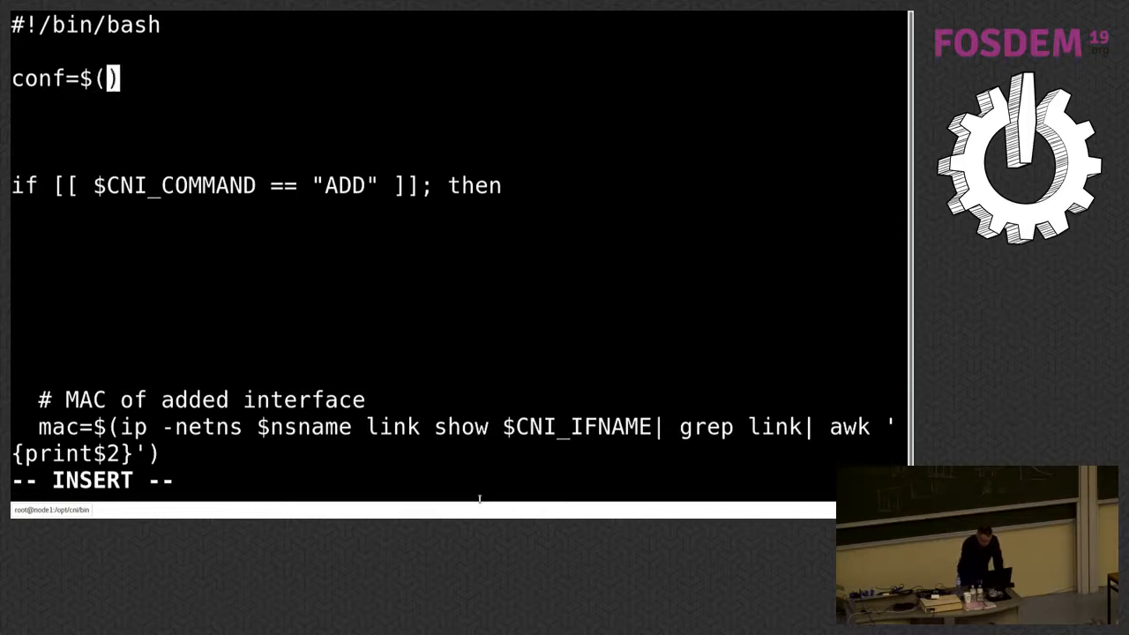
{"action": "type", "text": "cat /d"}
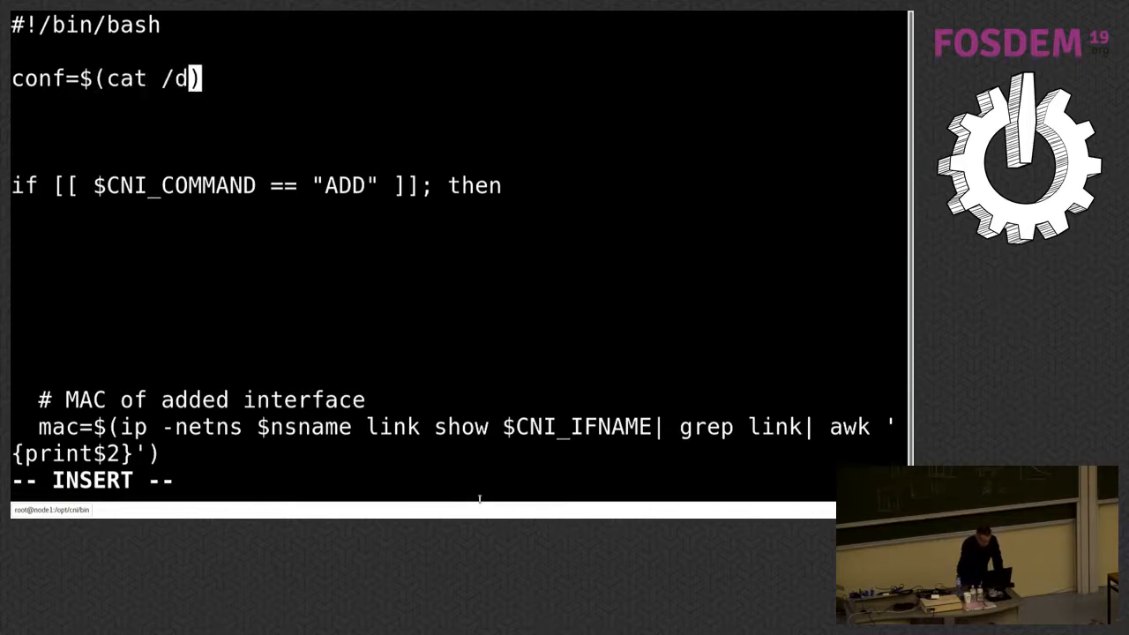
{"action": "type", "text": "ev/stdin"}
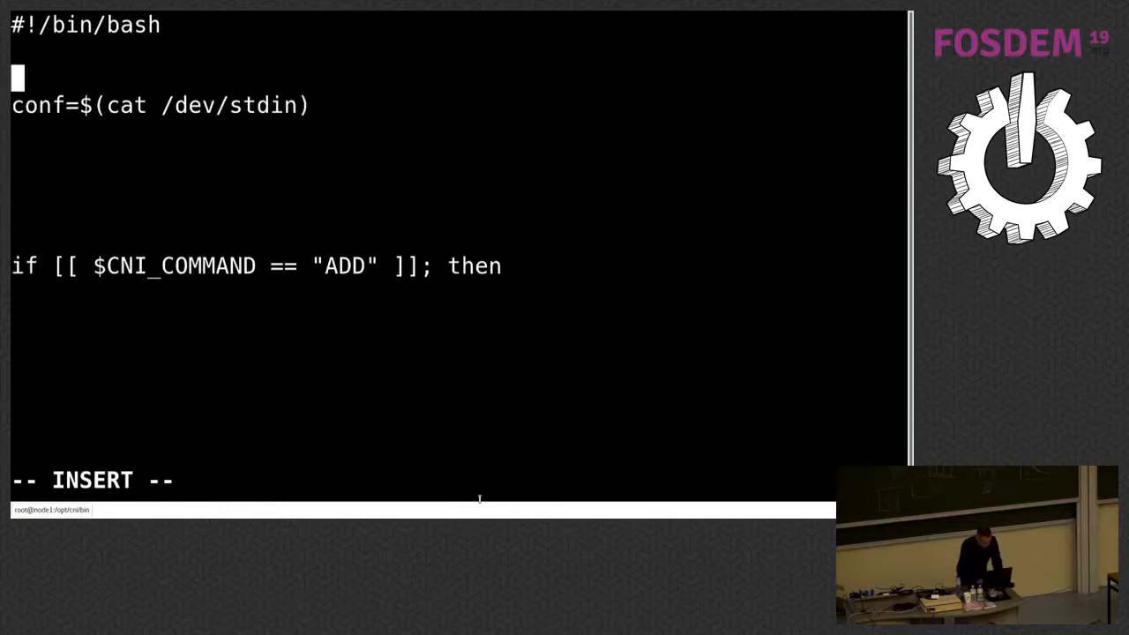
{"action": "type", "text": "# R"}
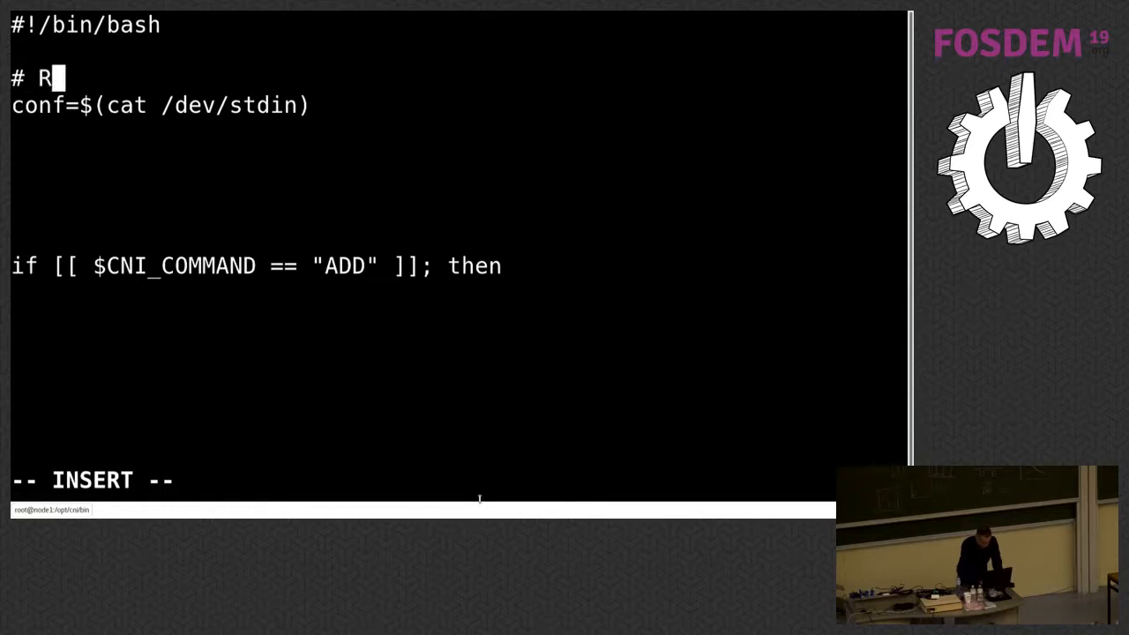
{"action": "type", "text": "ead stdin"}
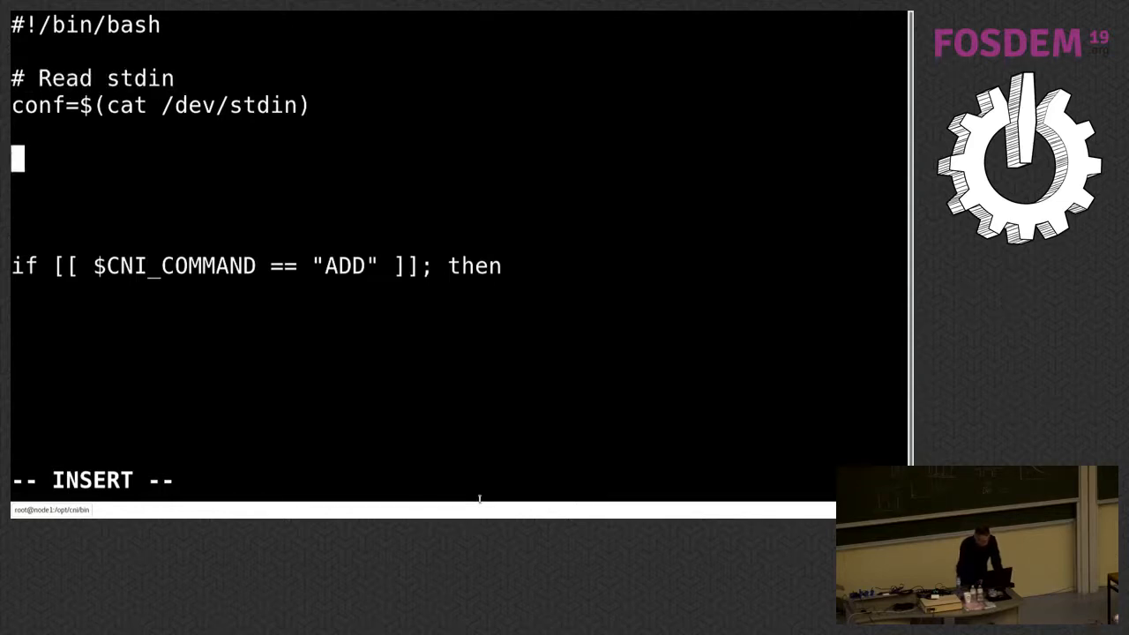
{"action": "type", "text": "#"}
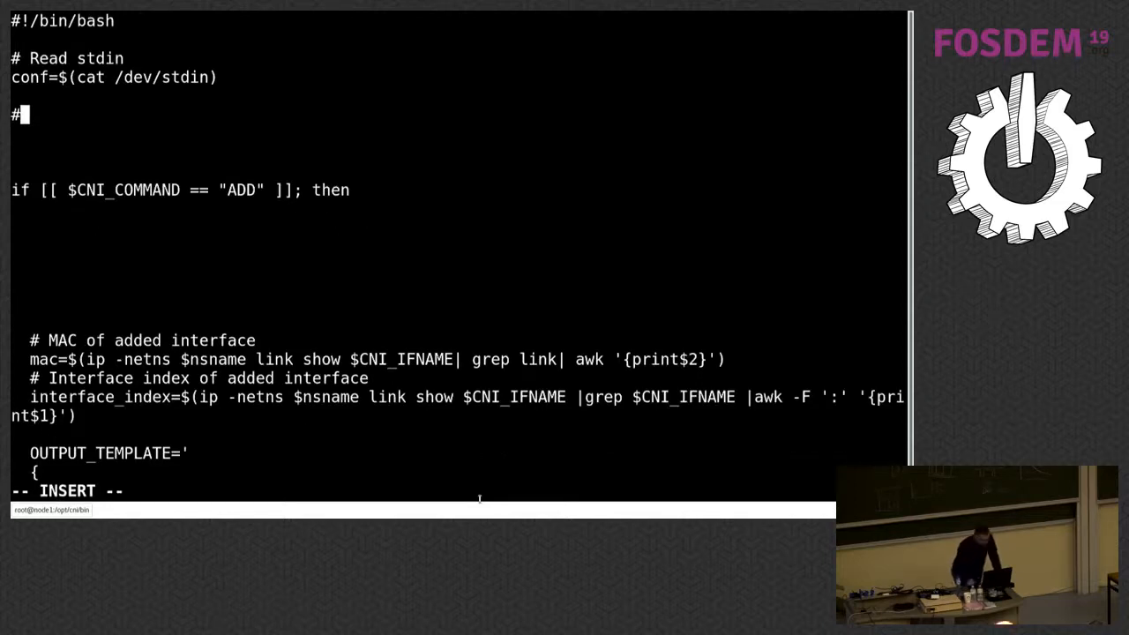
{"action": "mouse_move", "coordinate": [732, 214]}
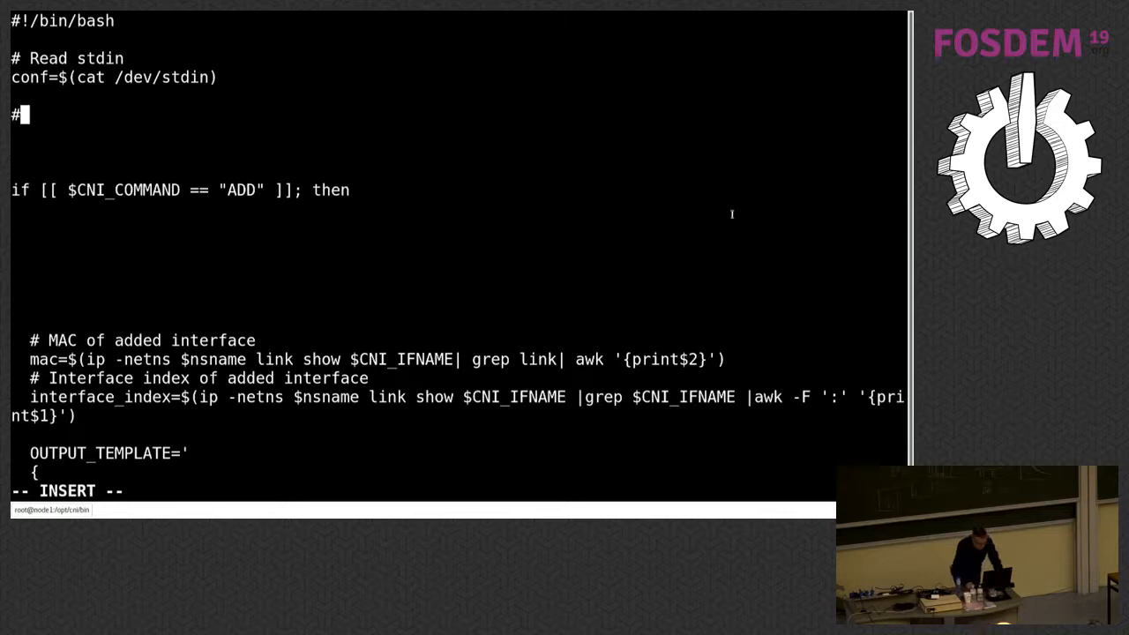
{"action": "key", "text": "Escape"}
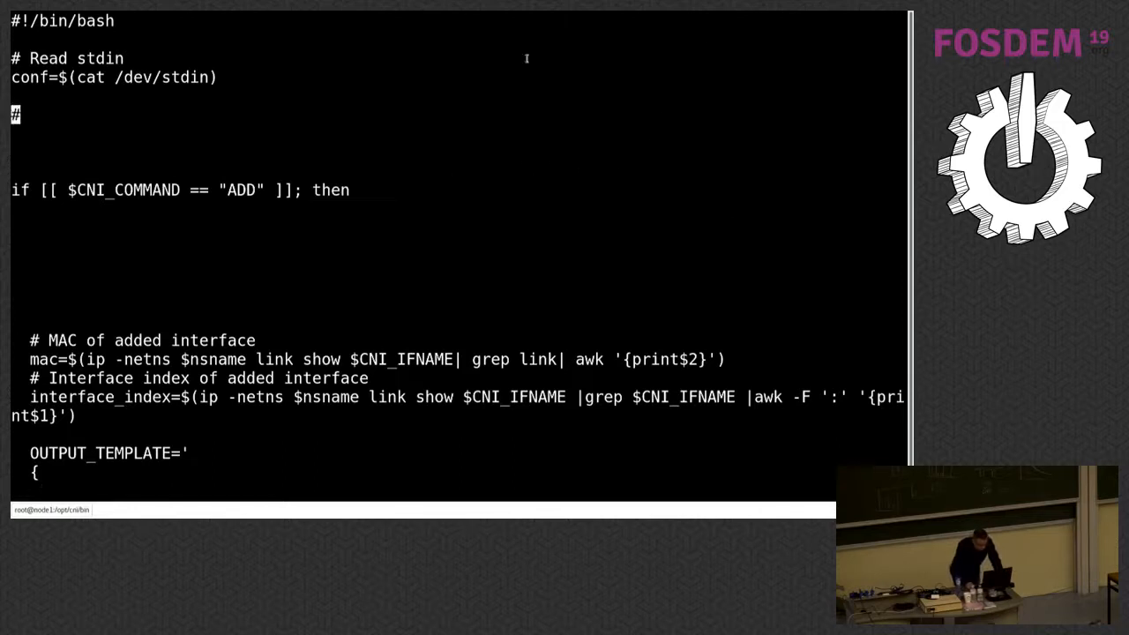
In Guake Preferences reduce the Main Window Width slider and set alignment to Center
{"action": "right_click", "coordinate": [525, 58]}
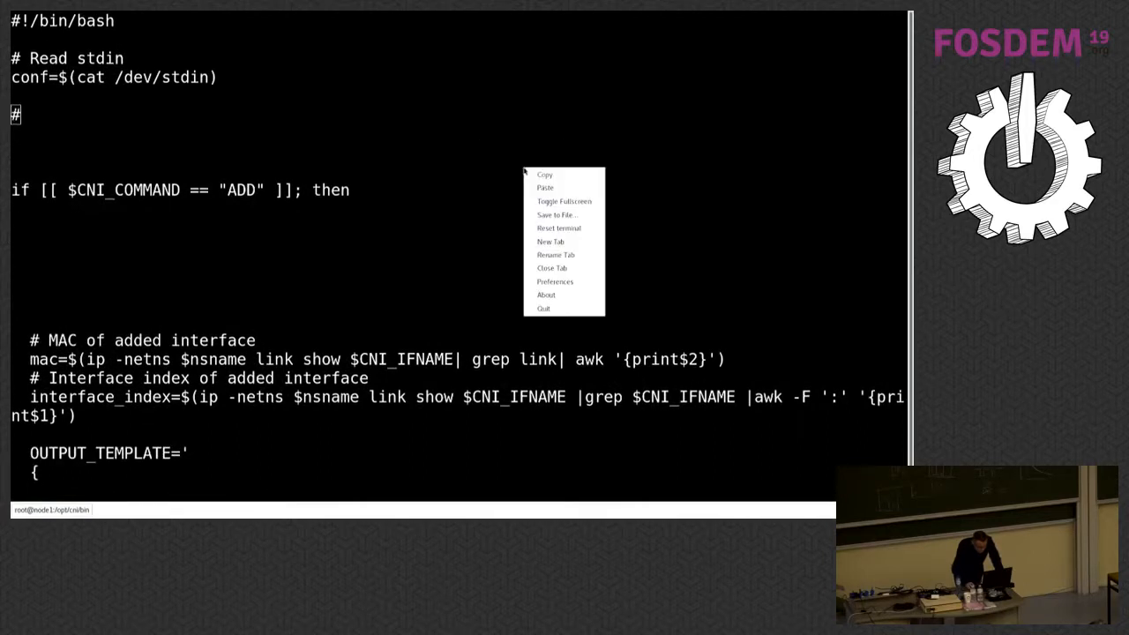
{"action": "mouse_move", "coordinate": [565, 278]}
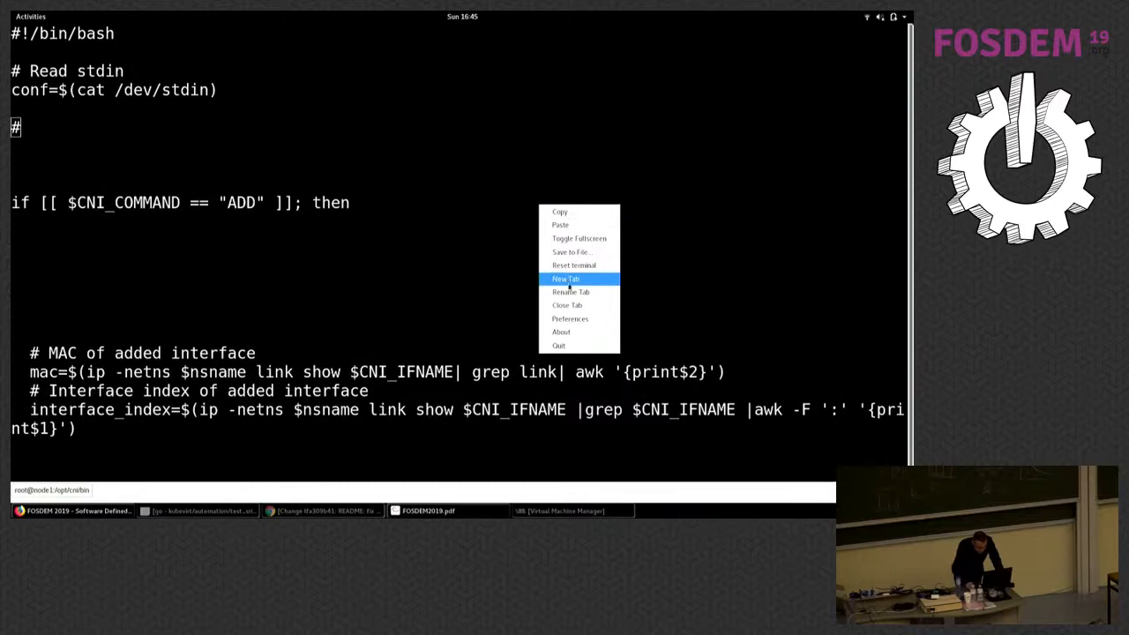
{"action": "left_click", "coordinate": [570, 318]}
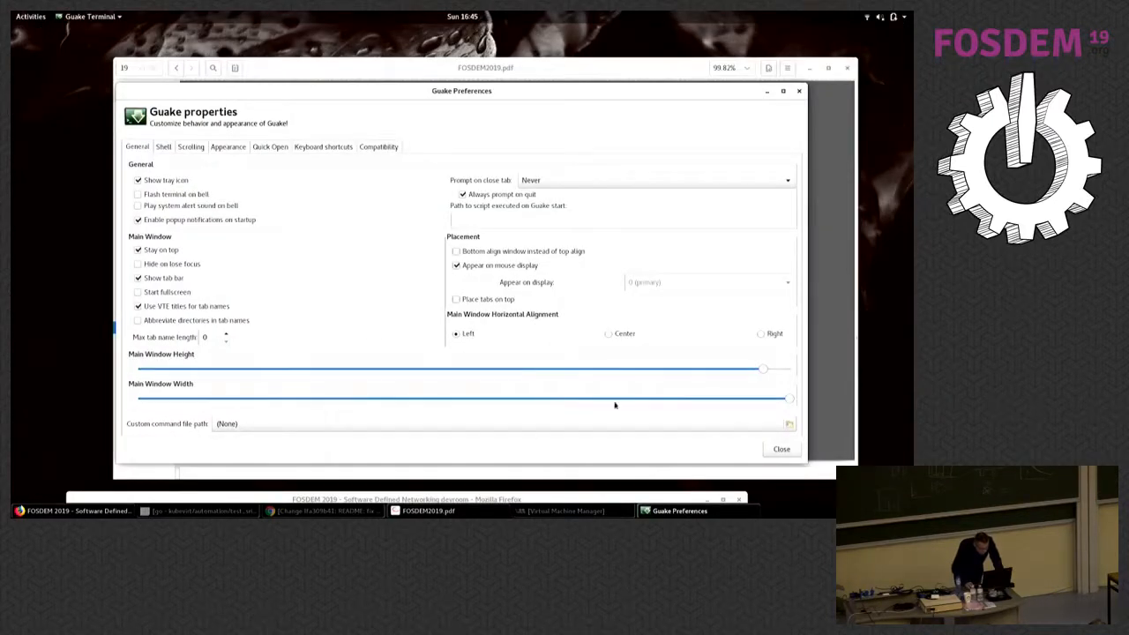
{"action": "left_click_drag", "start_coordinate": [790, 399], "coordinate": [663, 399]}
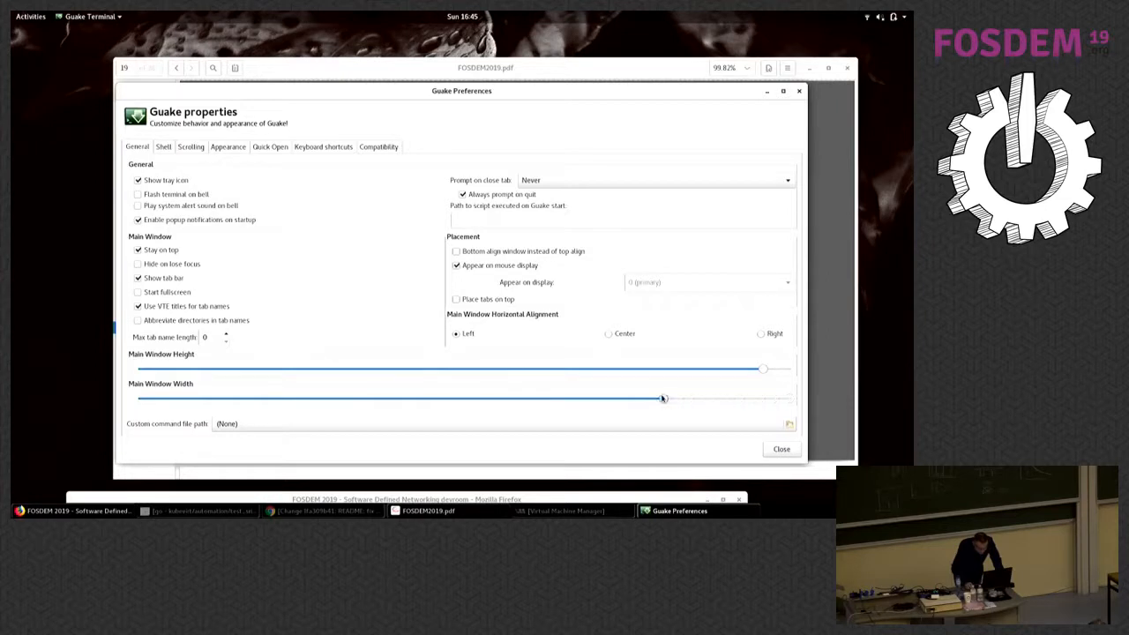
{"action": "left_click_drag", "start_coordinate": [663, 399], "coordinate": [660, 399]}
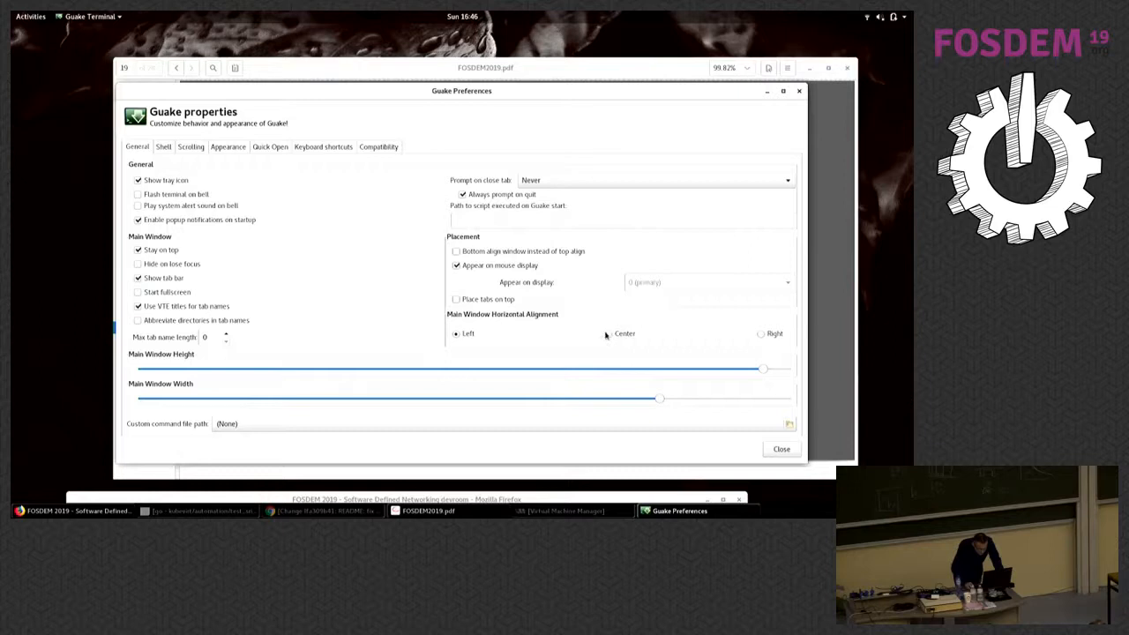
{"action": "left_click", "coordinate": [780, 450]}
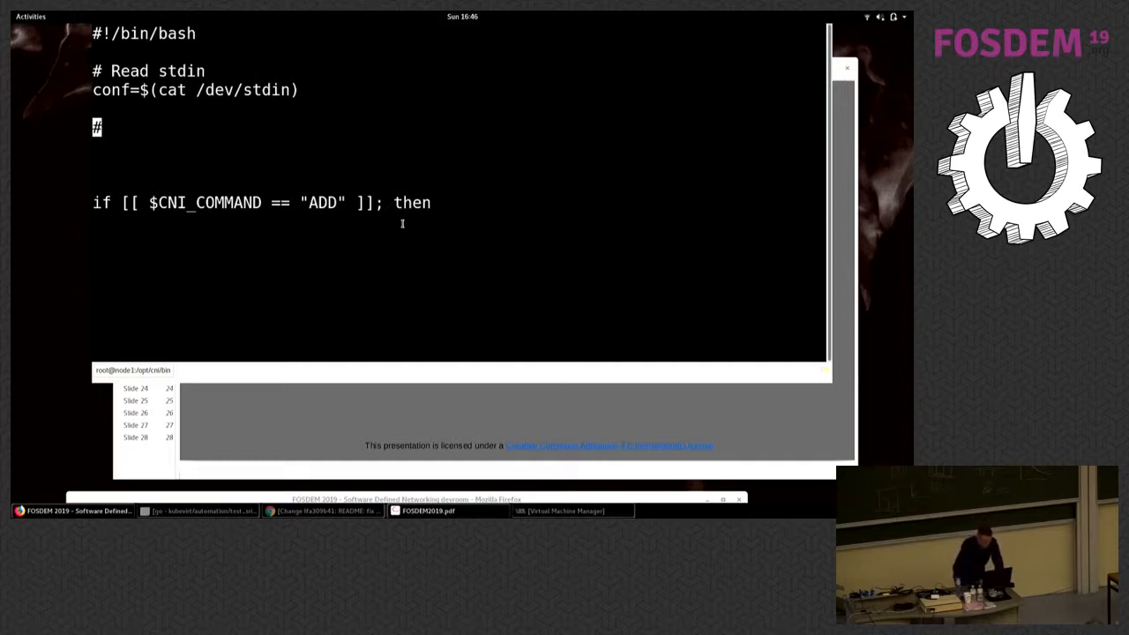
Write the '# Retrieve custom vars' comment with bridge=$( and gateway= lines beneath it
{"action": "key", "text": "i"}
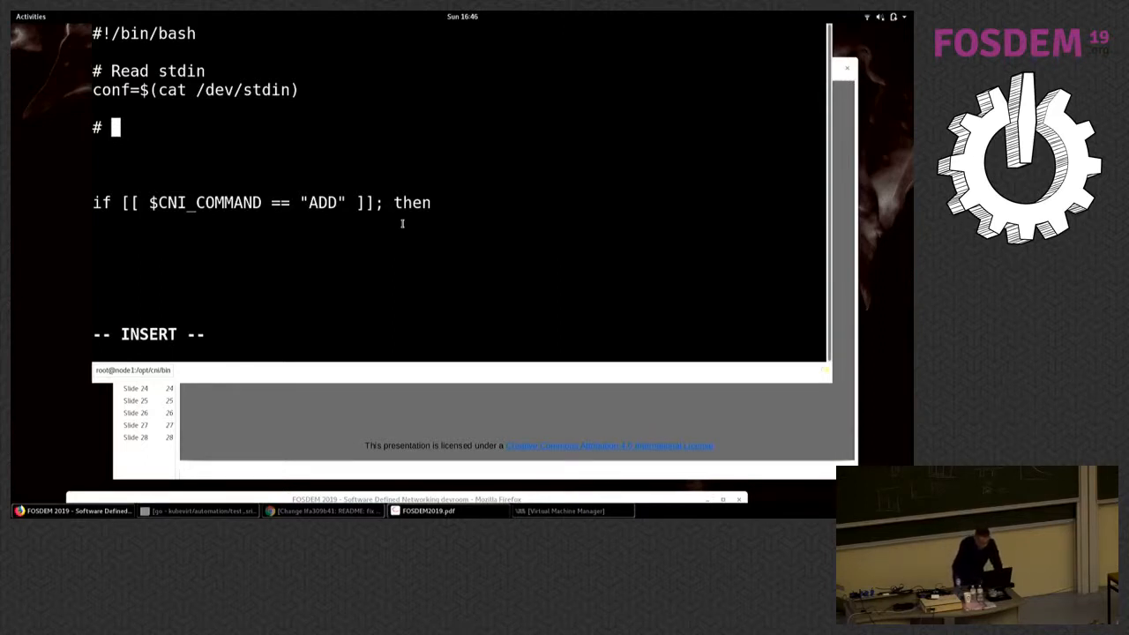
{"action": "type", "text": "Retrieve"}
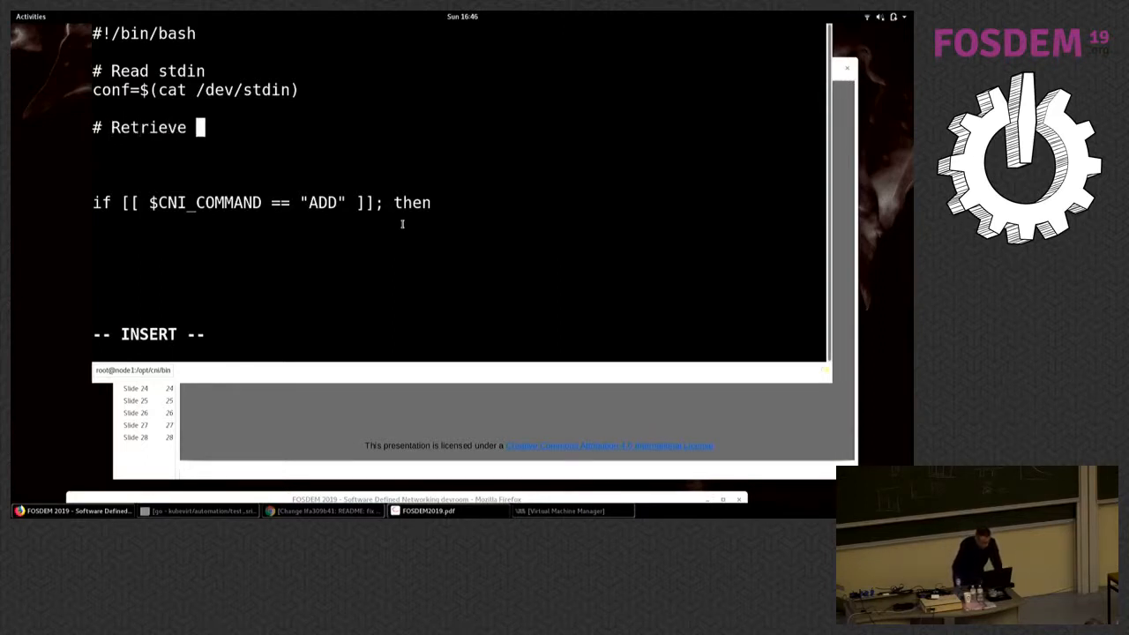
{"action": "type", "text": "cust"}
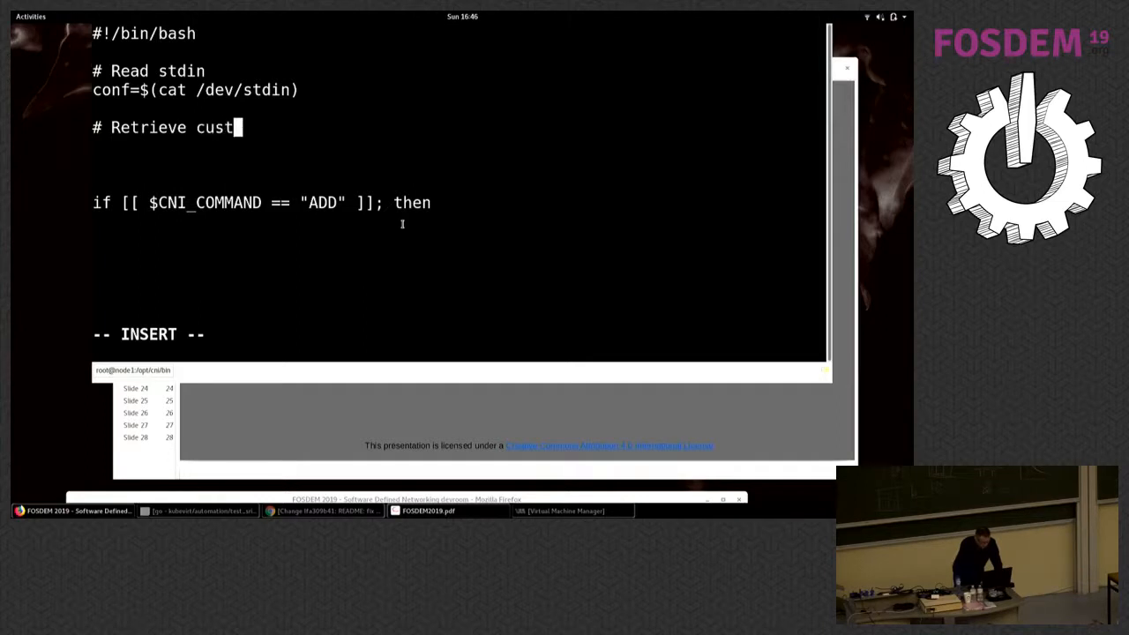
{"action": "type", "text": "ome v"}
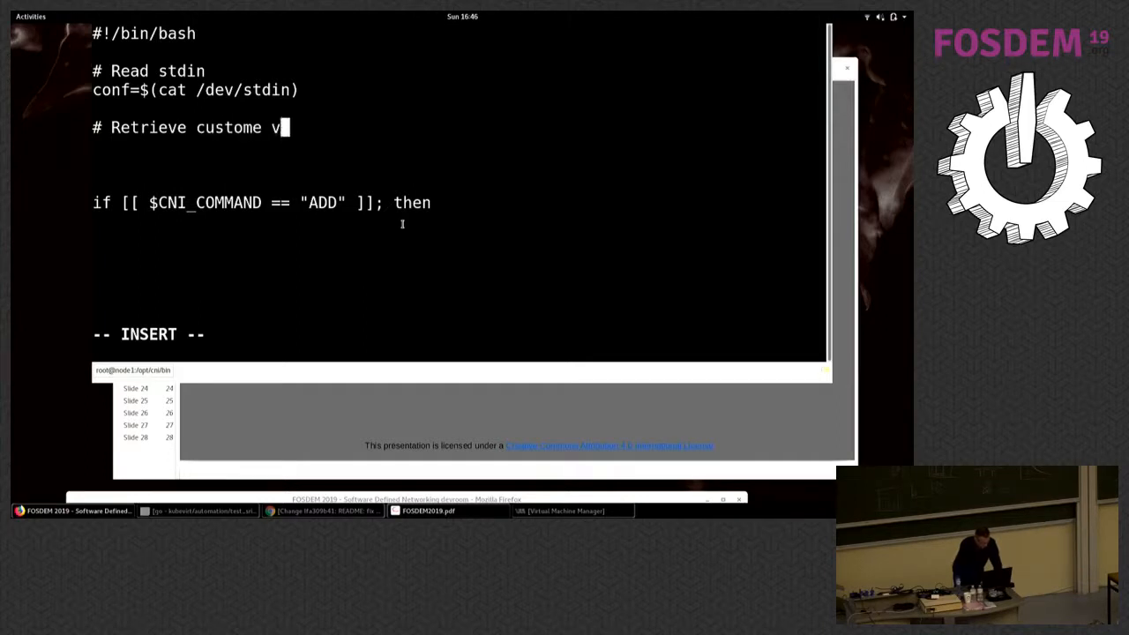
{"action": "type", "text": "ars"}
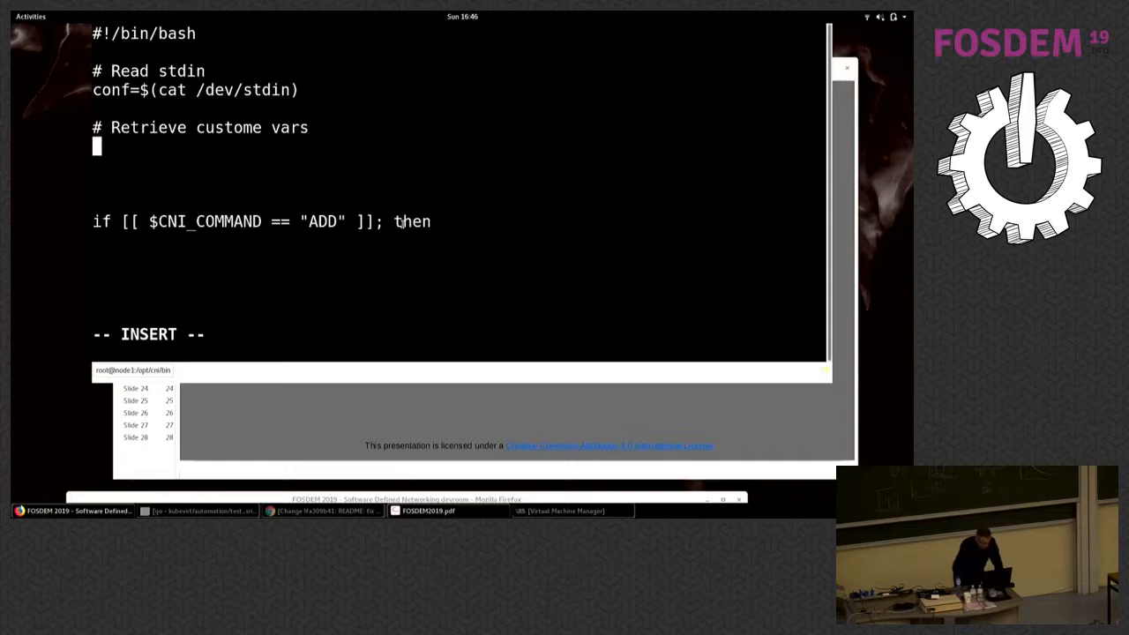
{"action": "type", "text": "bridge"}
{"action": "type", "text": "ga"}
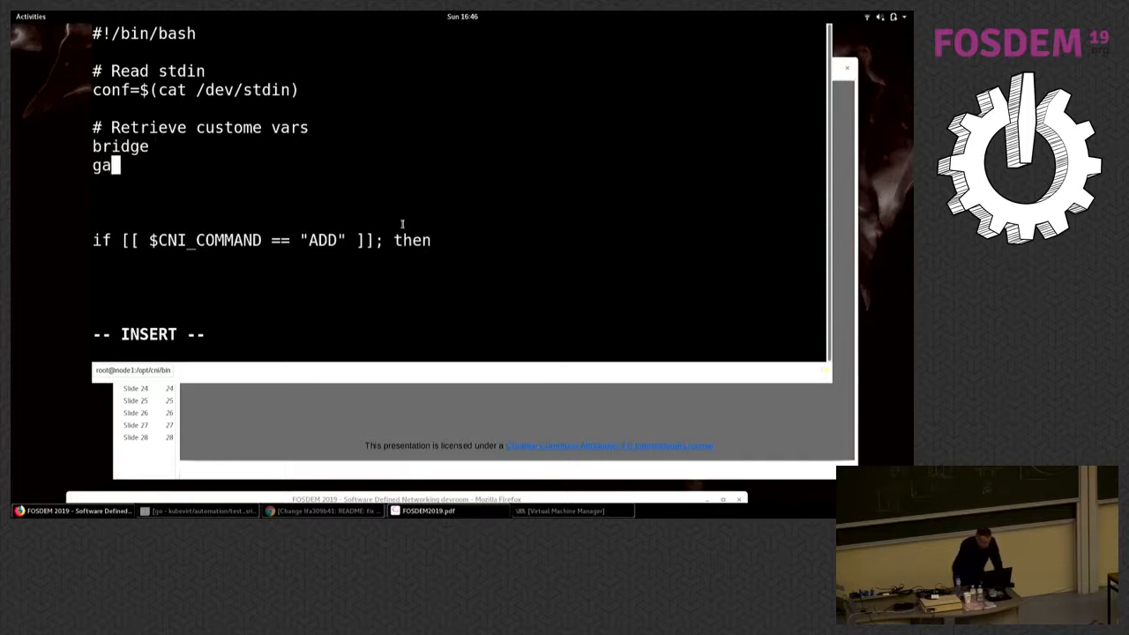
{"action": "type", "text": "teway"}
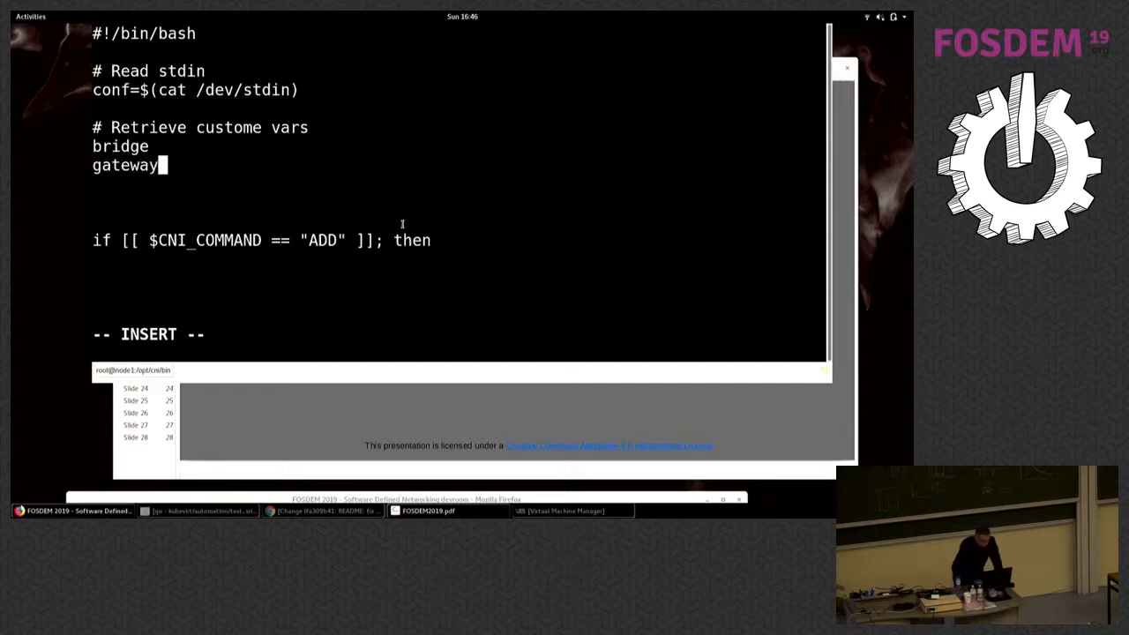
{"action": "type", "text": "="}
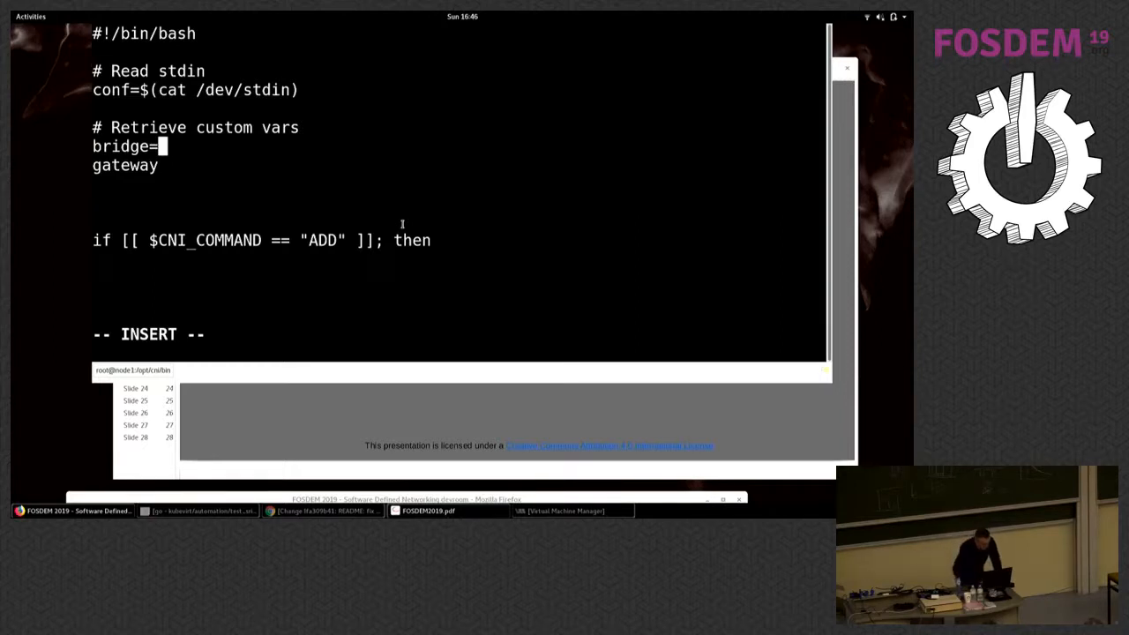
{"action": "type", "text": "$("}
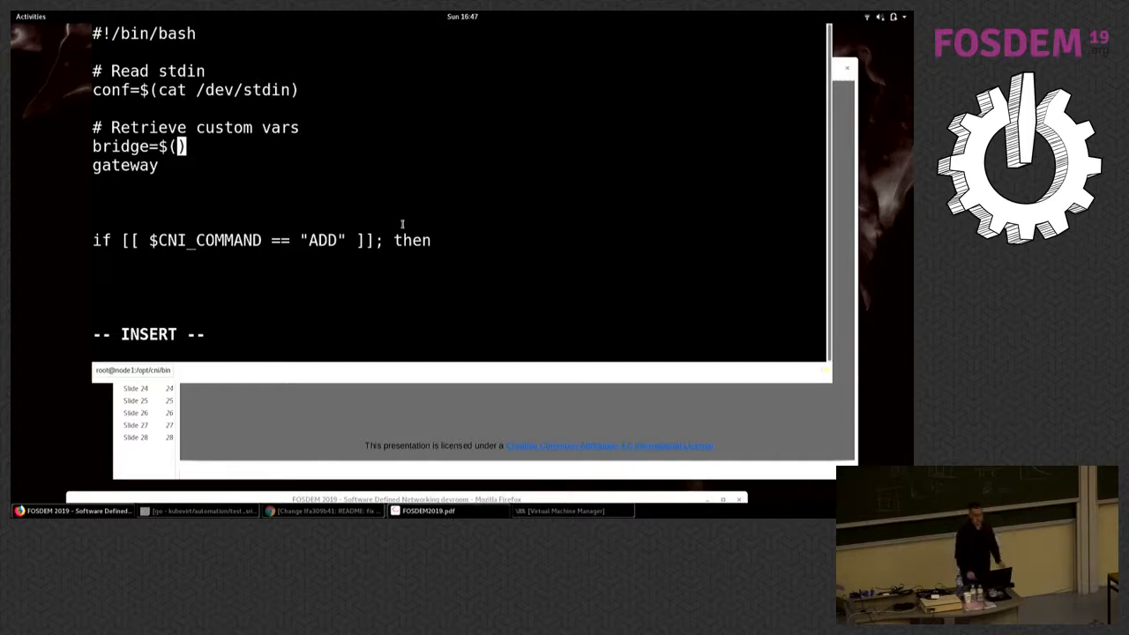
Complete bridge=$(echo $conf | jq -r ".bridge")
{"action": "type", "text": "e"}
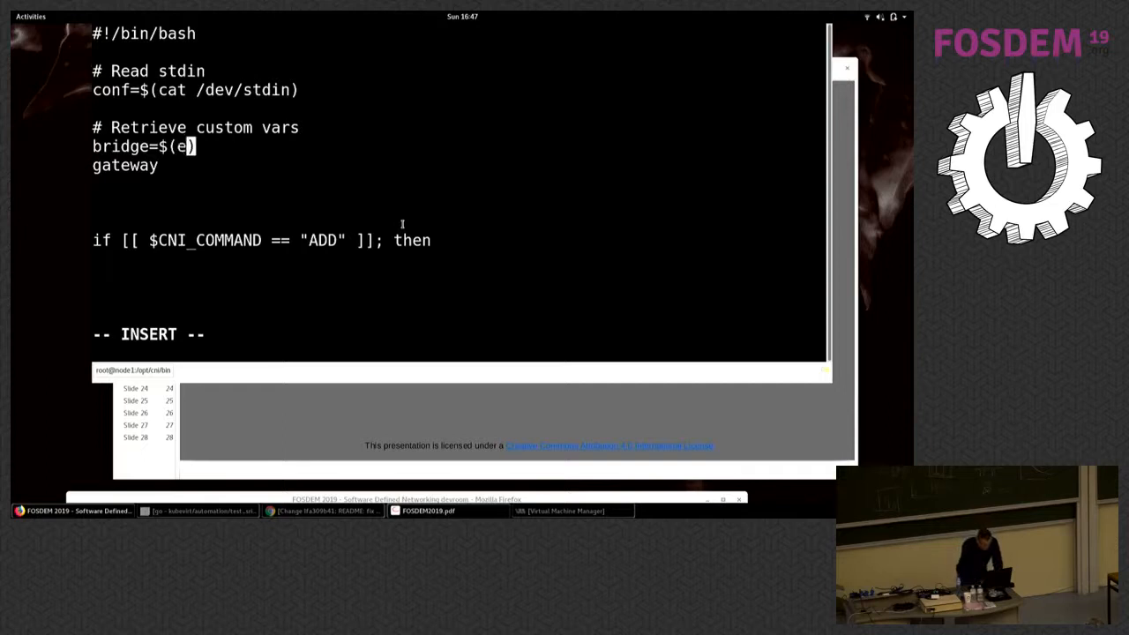
{"action": "type", "text": "cho"}
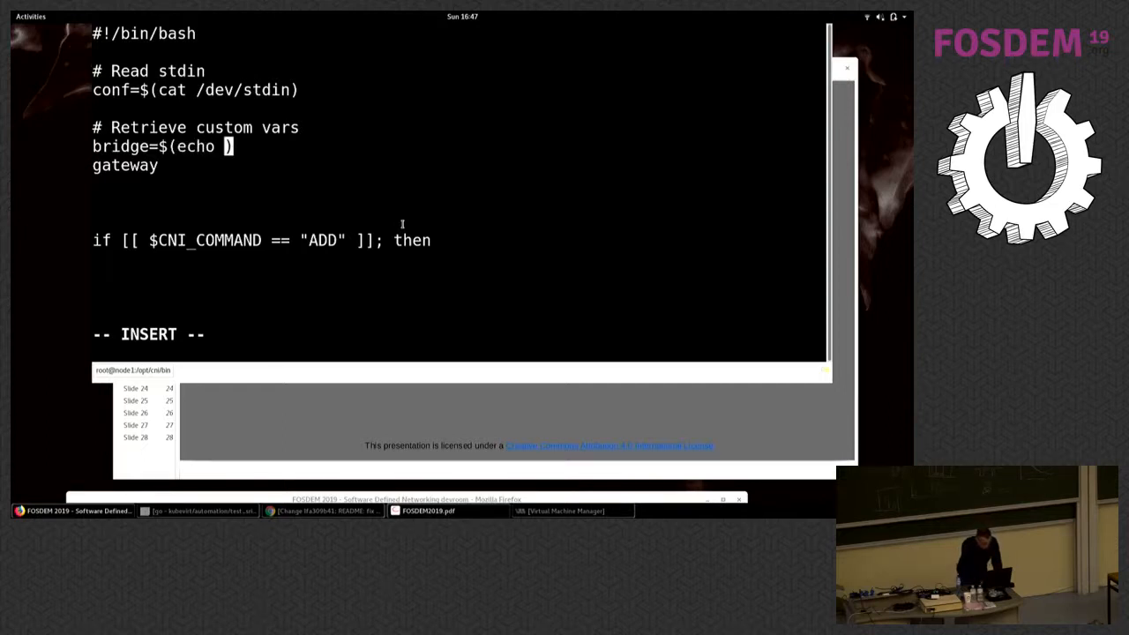
{"action": "type", "text": "$"}
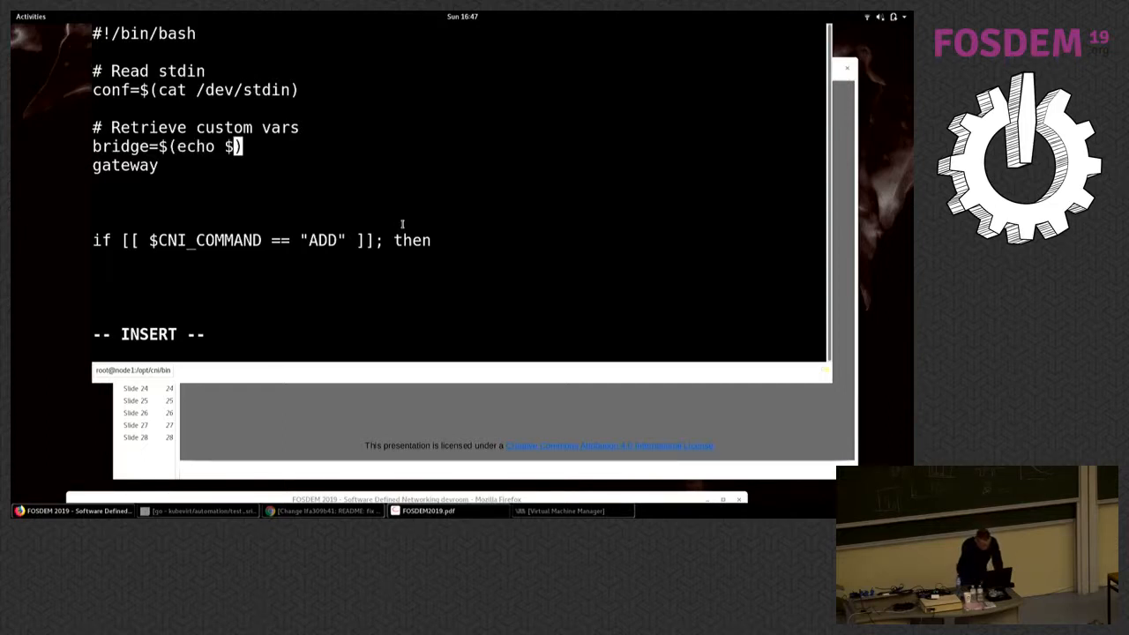
{"action": "type", "text": "c"}
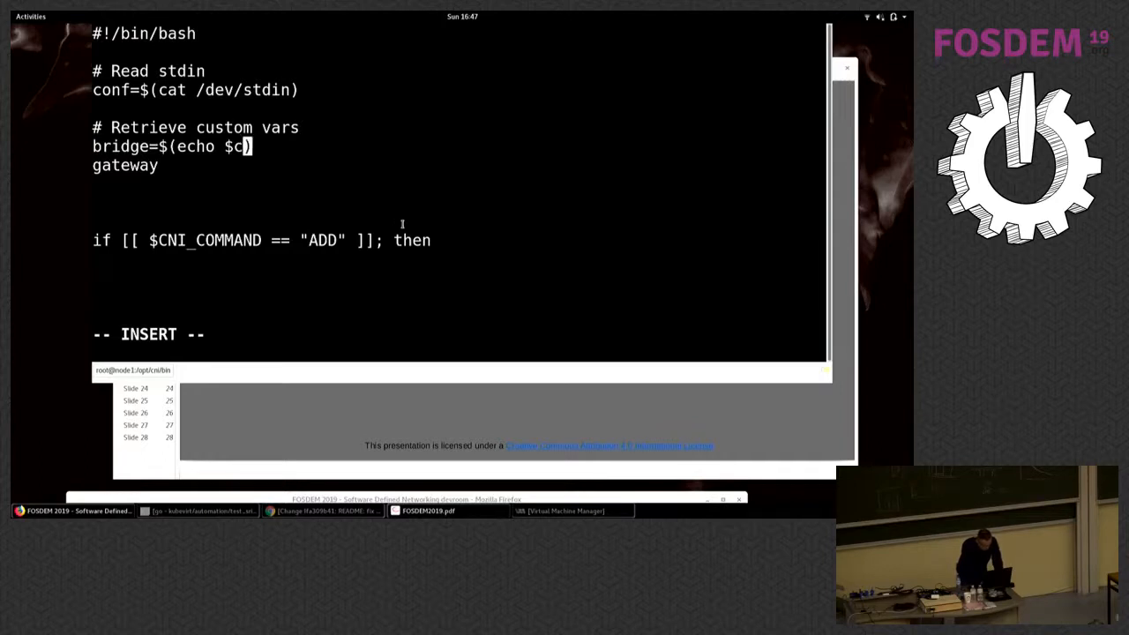
{"action": "type", "text": "onf |"}
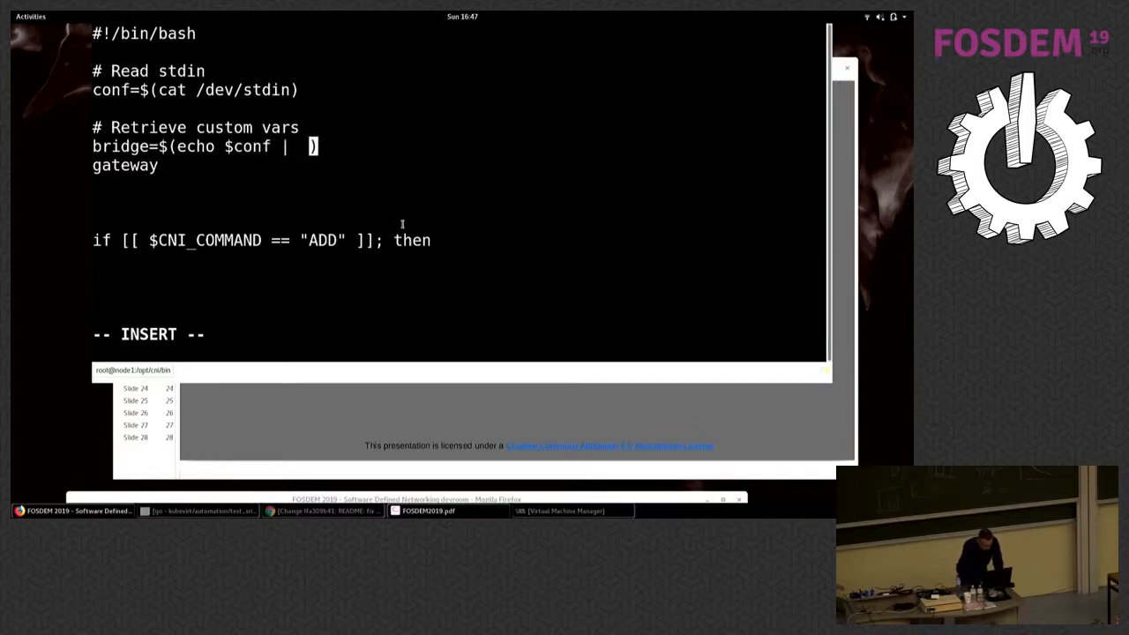
{"action": "type", "text": "jq"}
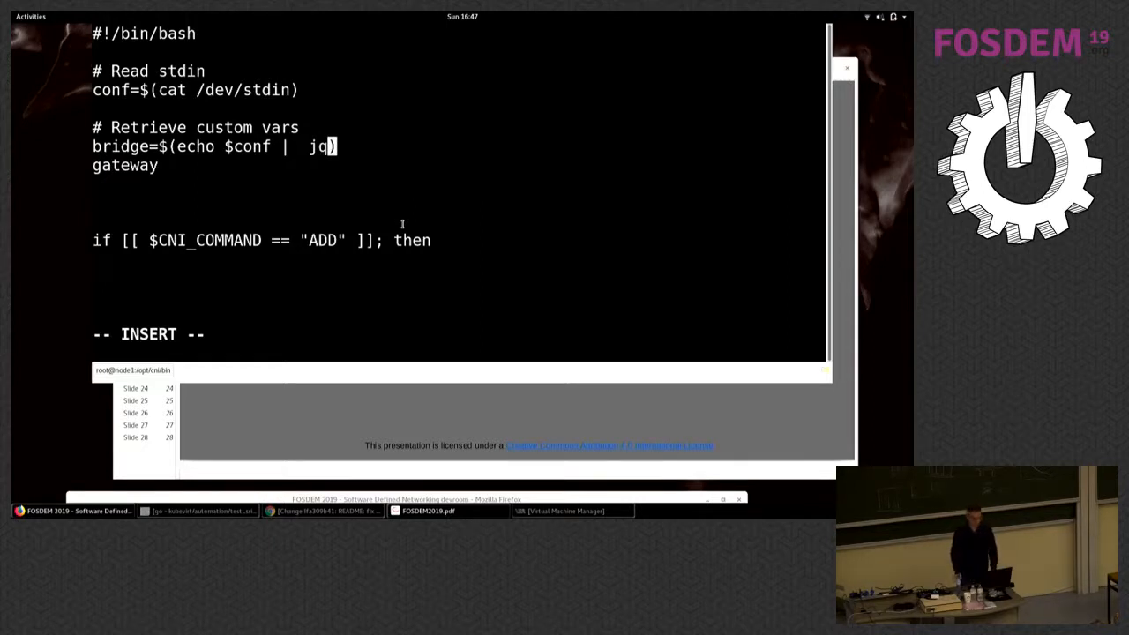
{"action": "type", "text": "-"}
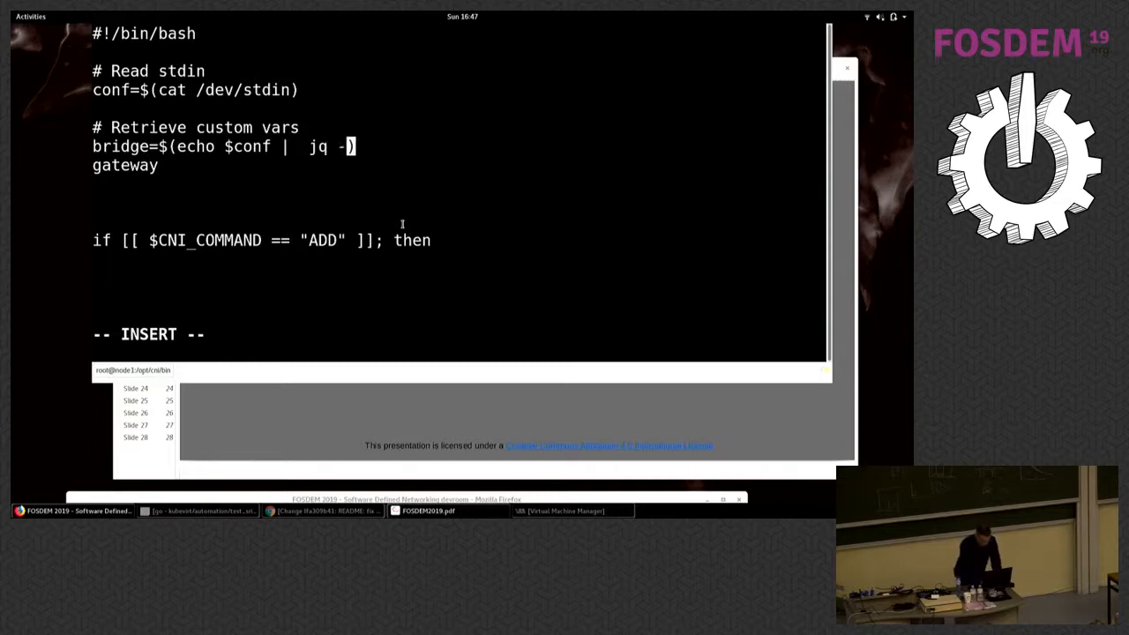
{"action": "type", "text": "r \".bridge"}
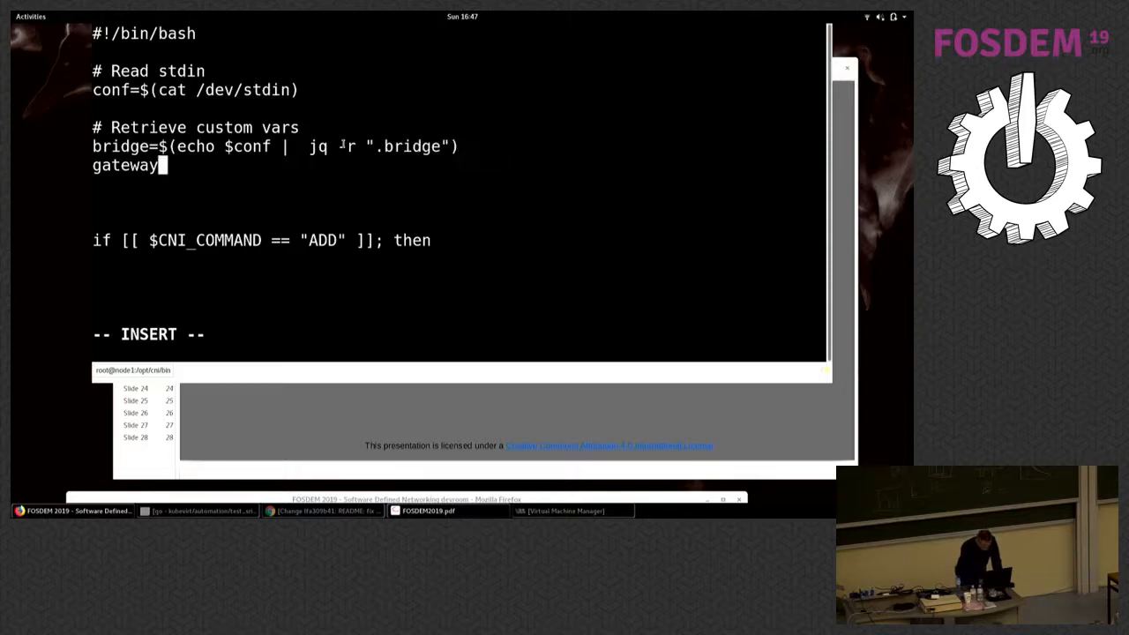
Set gateway=$(echo $conf | jq -r ".gateway") and start a new comment line
{"action": "type", "text": "=$"}
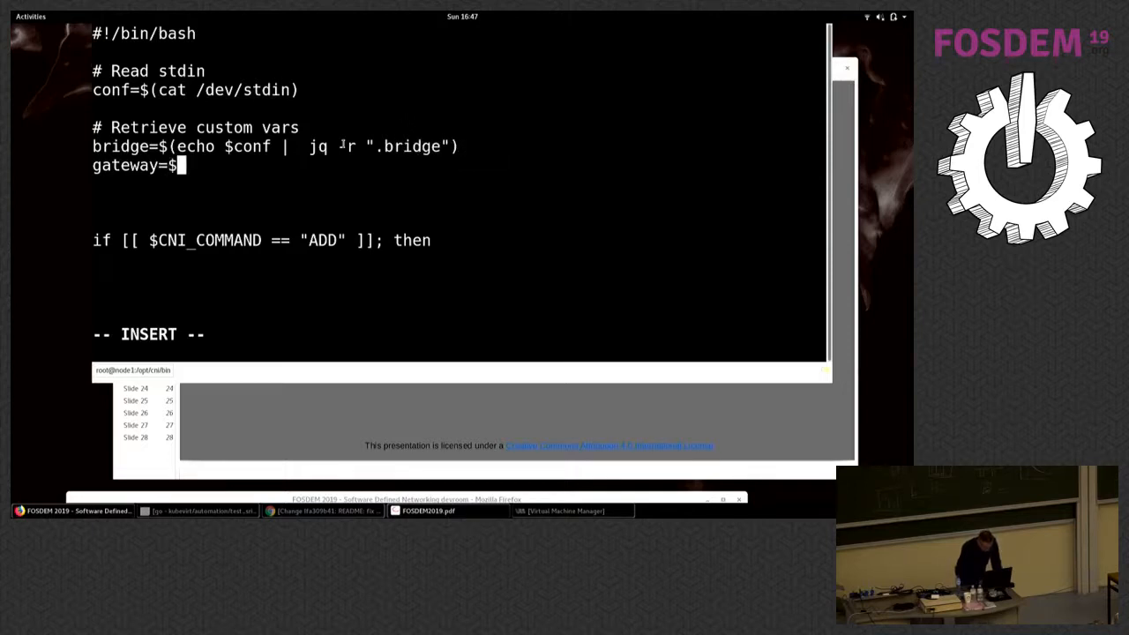
{"action": "type", "text": "("}
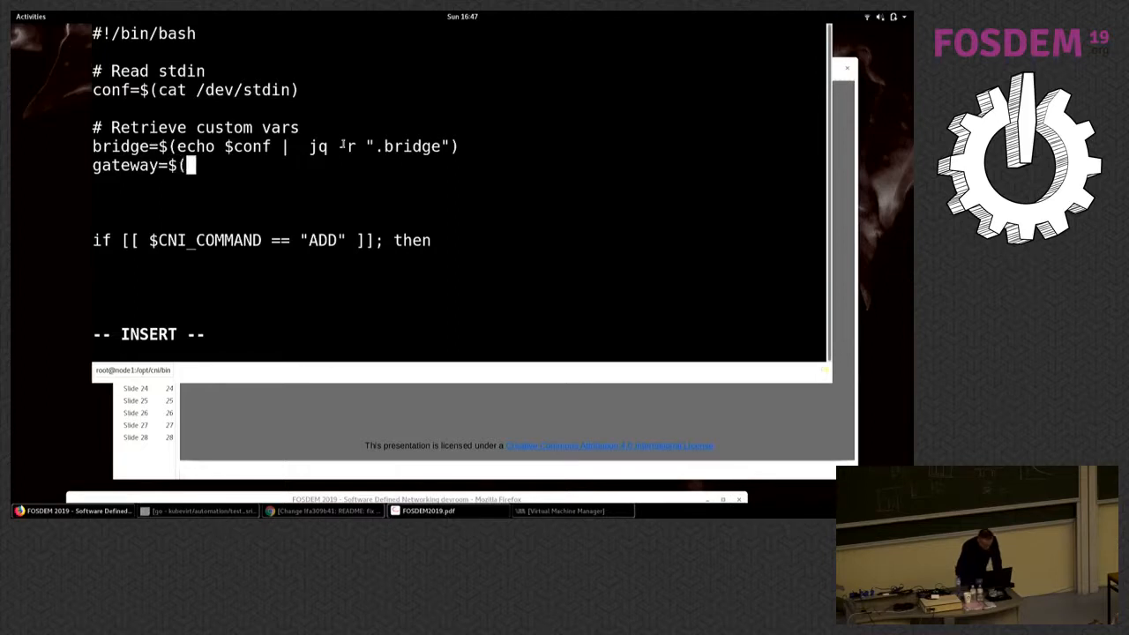
{"action": "type", "text": "echo"}
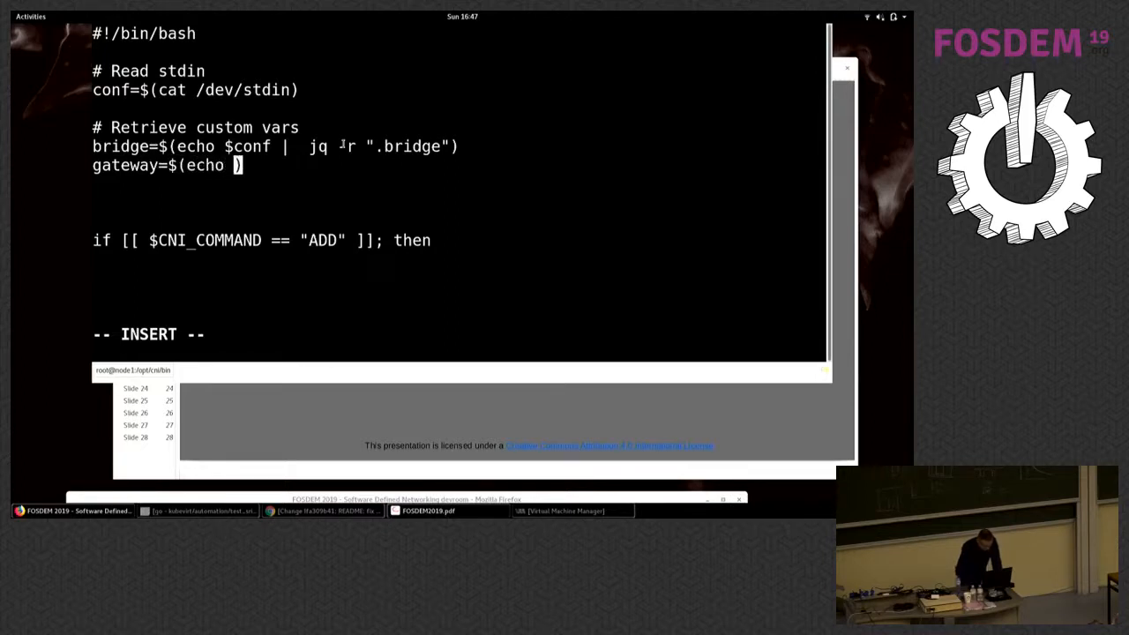
{"action": "type", "text": "$conf | jq -r \".\""}
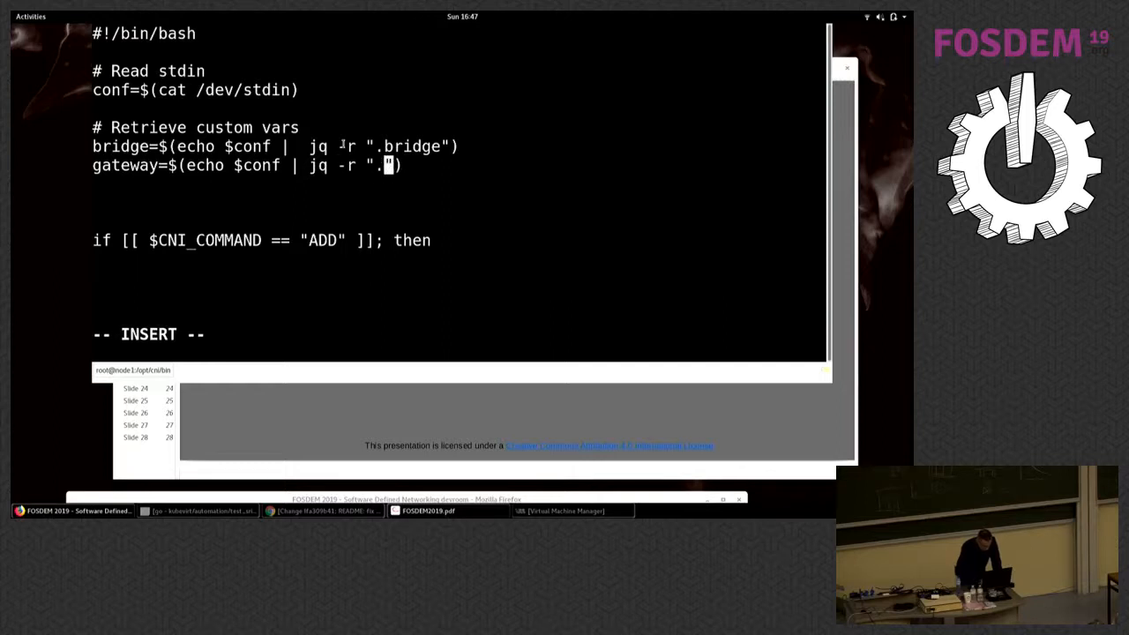
{"action": "type", "text": "gateway"}
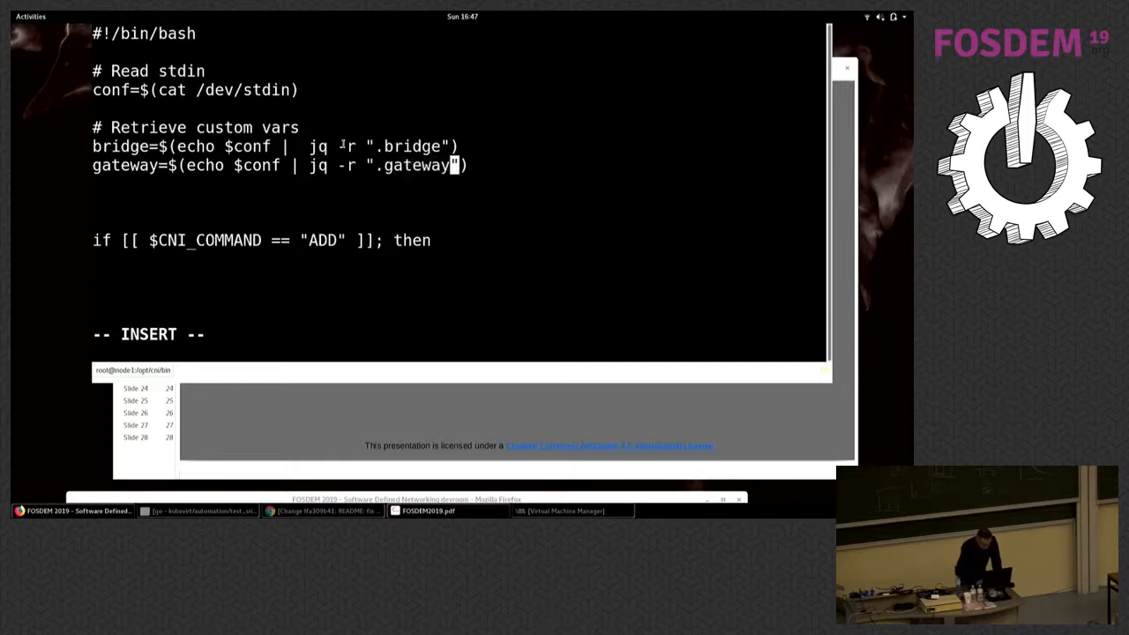
{"action": "type", "text": ")"}
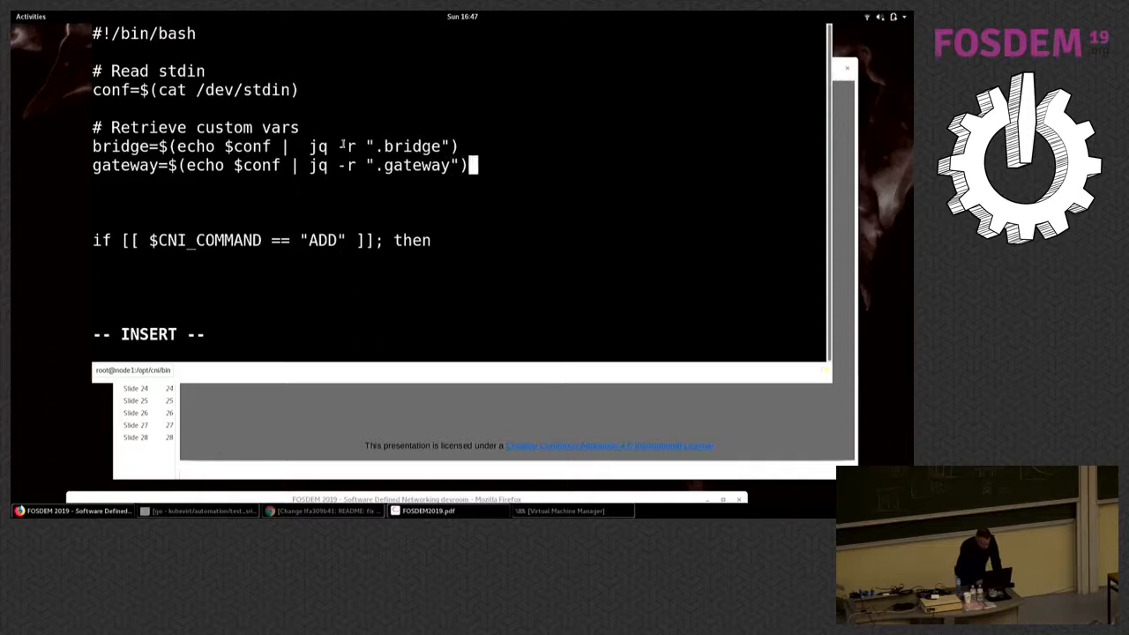
{"action": "type", "text": "#"}
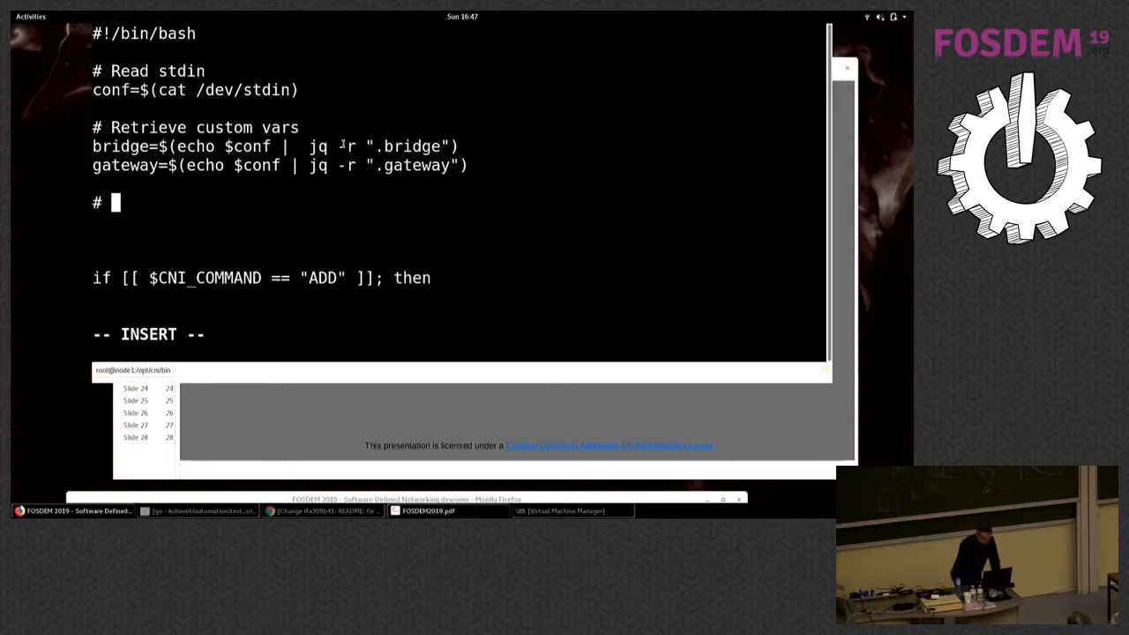
Add the '# Choose for ns' comment with nsname=$CNI_CONTAINERID below it
{"action": "type", "text": "Name"}
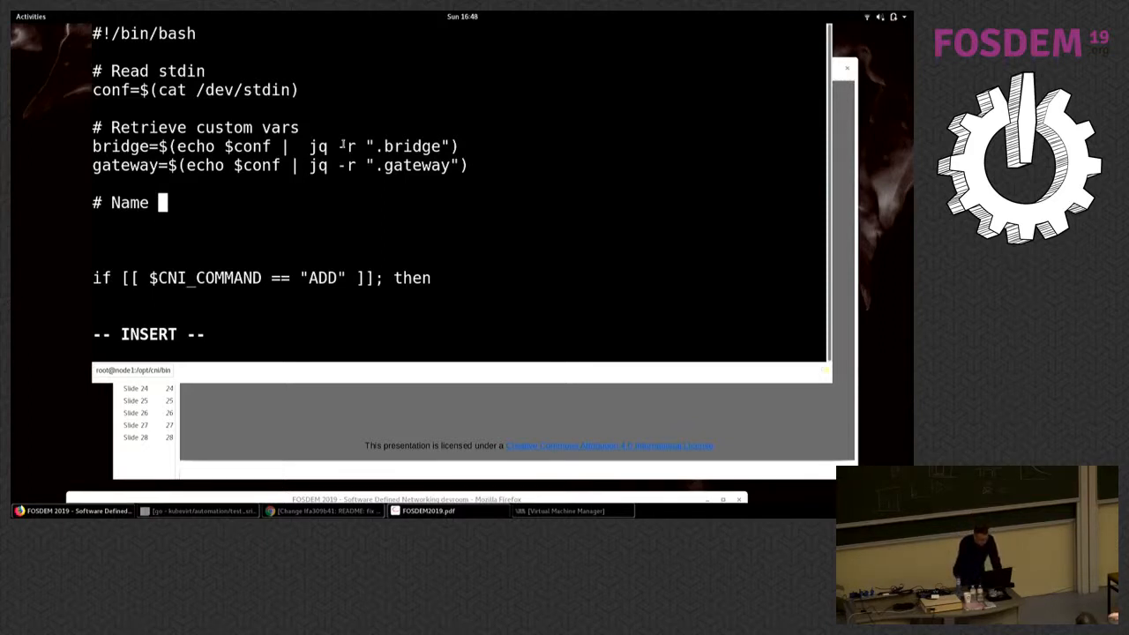
{"action": "type", "text": "Choose for"}
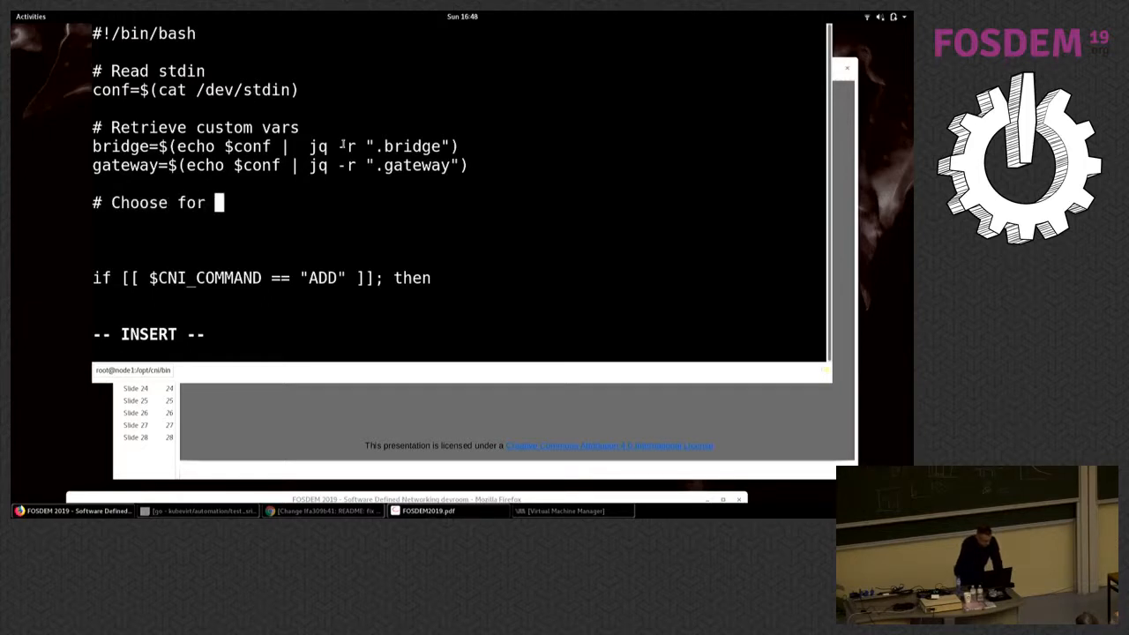
{"action": "type", "text": "ns"}
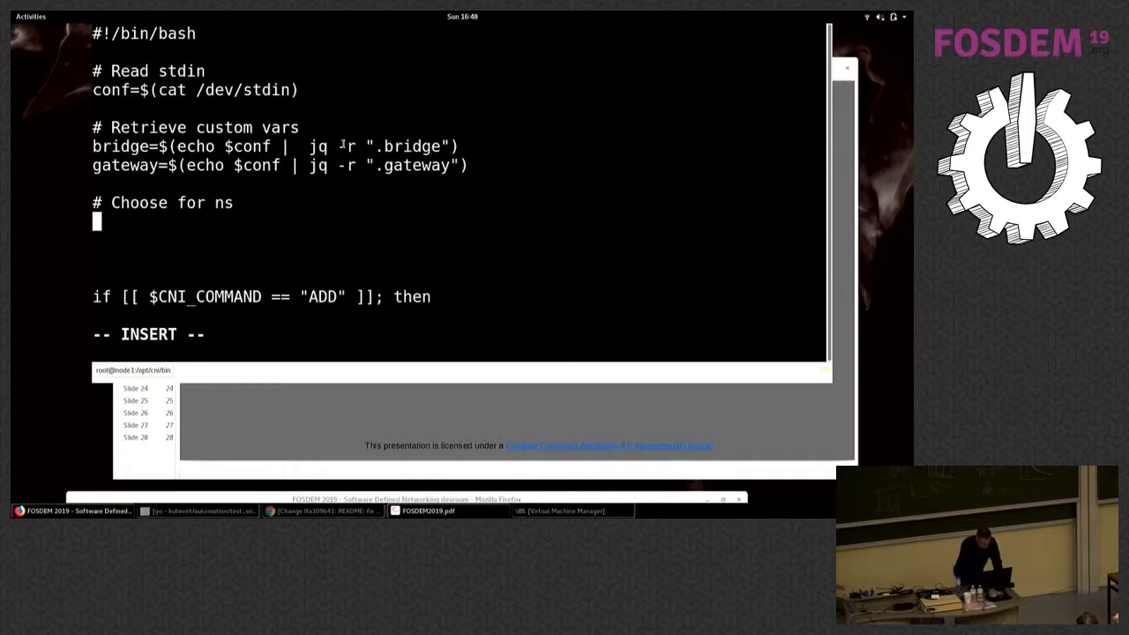
{"action": "type", "text": "nsname="}
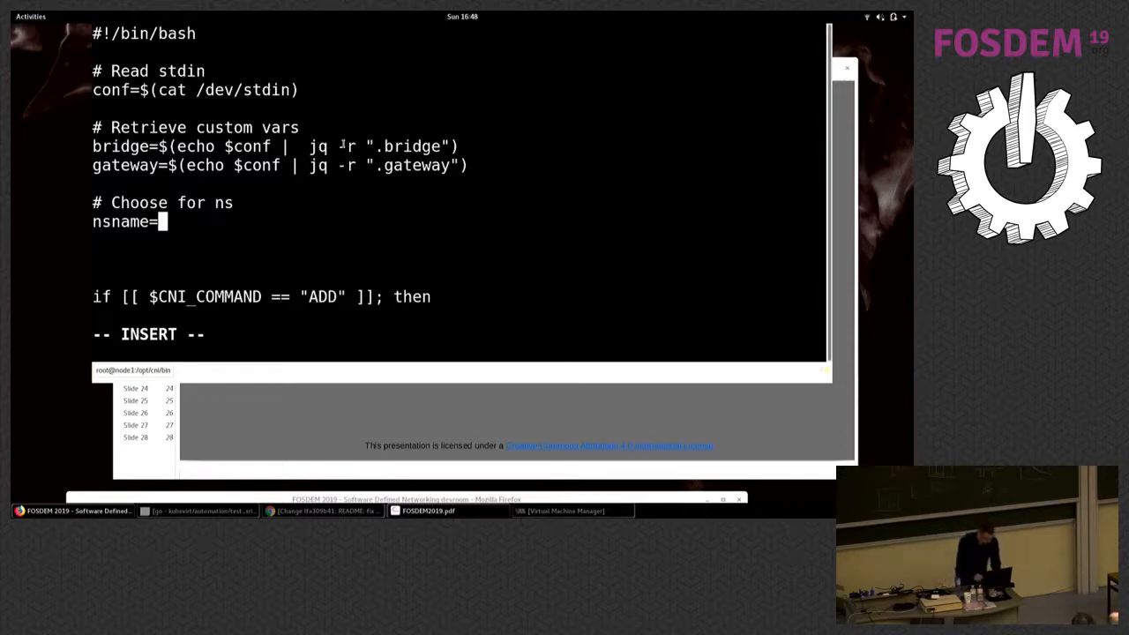
{"action": "type", "text": "$"}
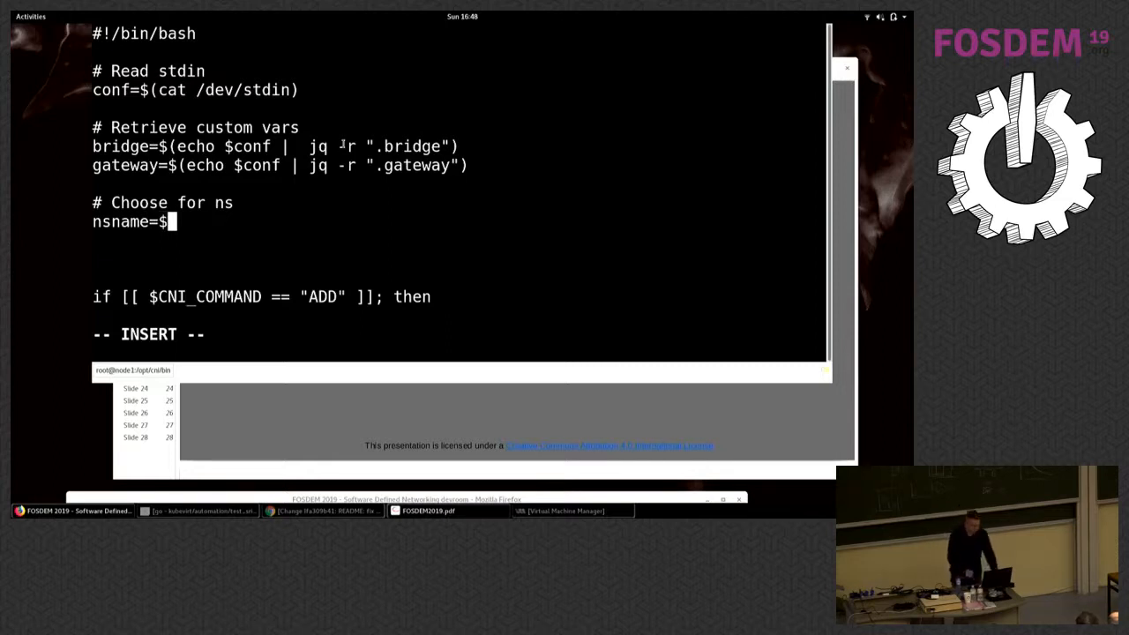
{"action": "type", "text": "CNI_"}
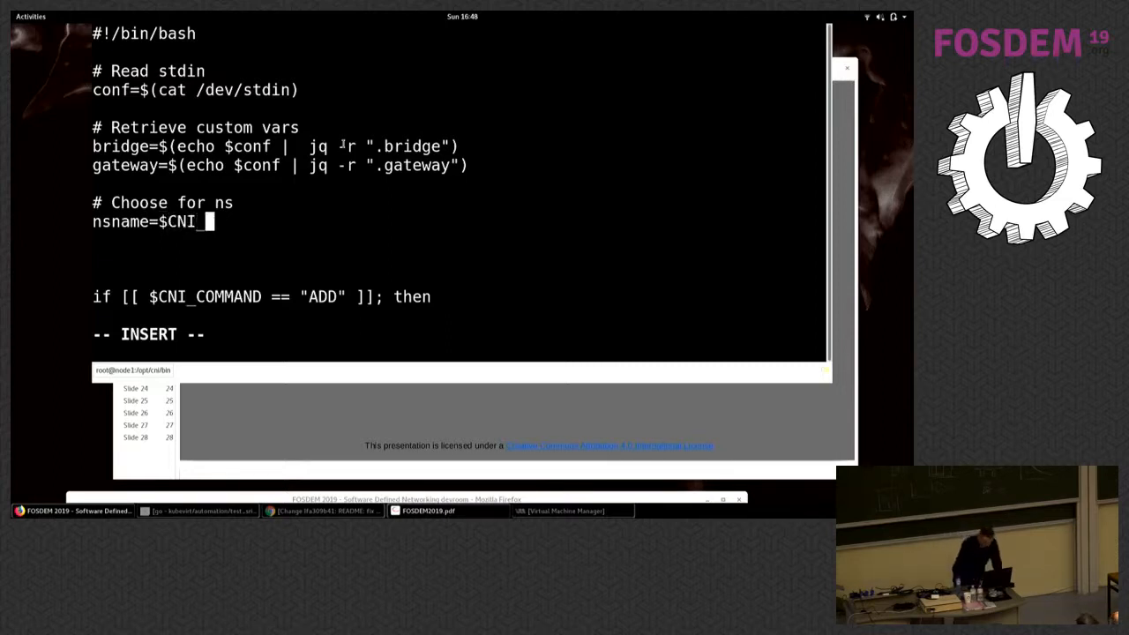
{"action": "type", "text": "CONT"}
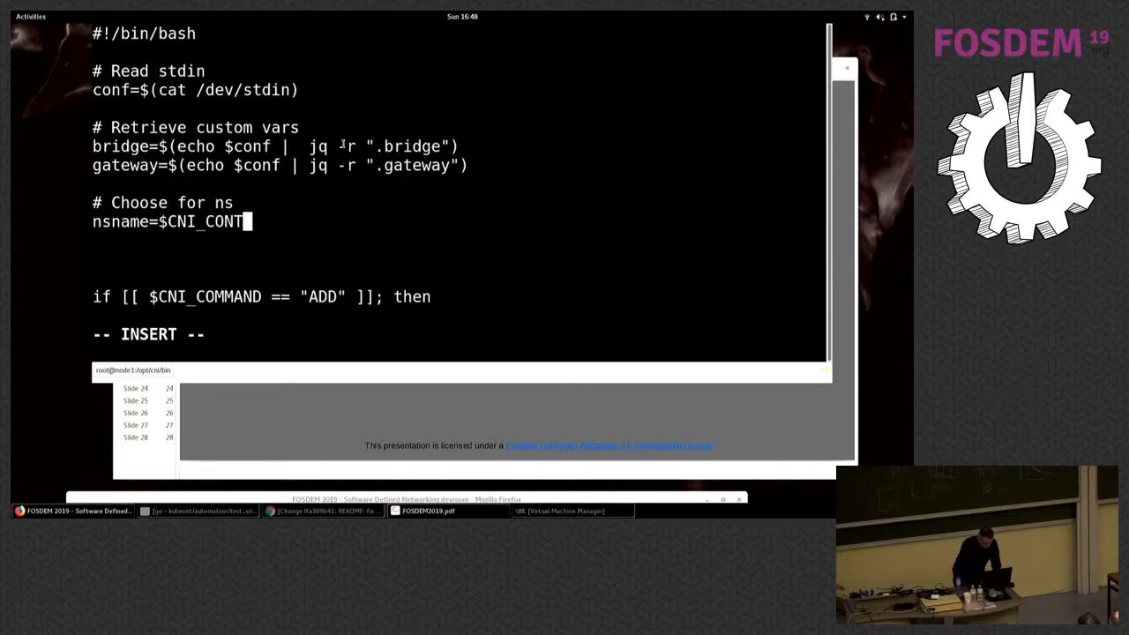
{"action": "type", "text": "AINERID"}
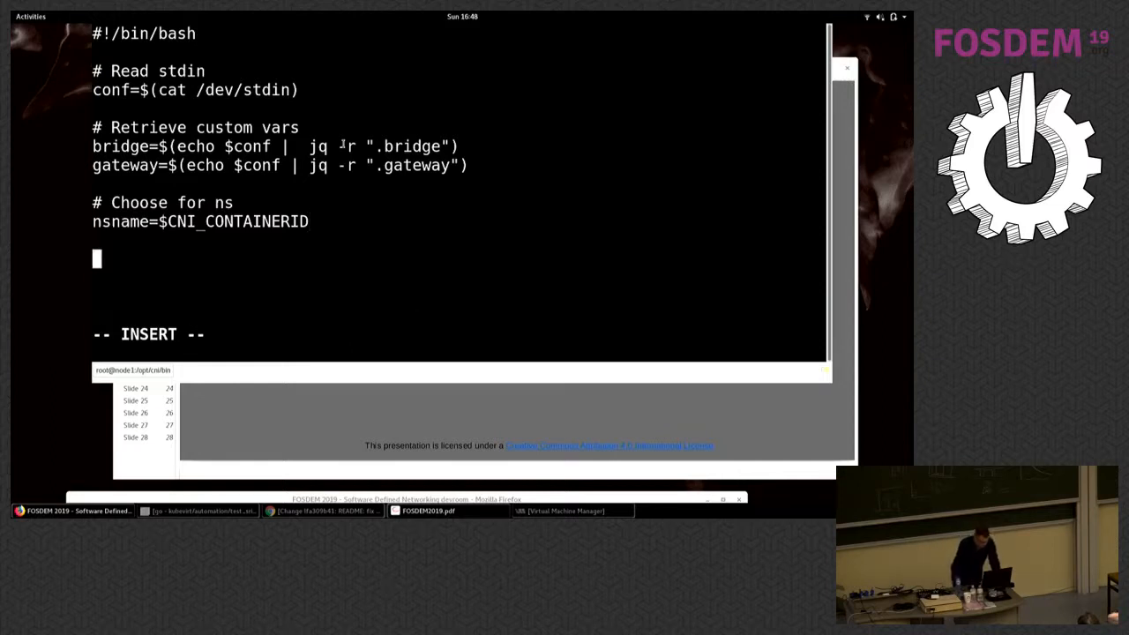
Add an '# IPAM' section with ip_addr=10.0.0.100, then the line if [[ $CNI_COMMAND == "ADD" ]]; then
{"action": "type", "text": "# I"}
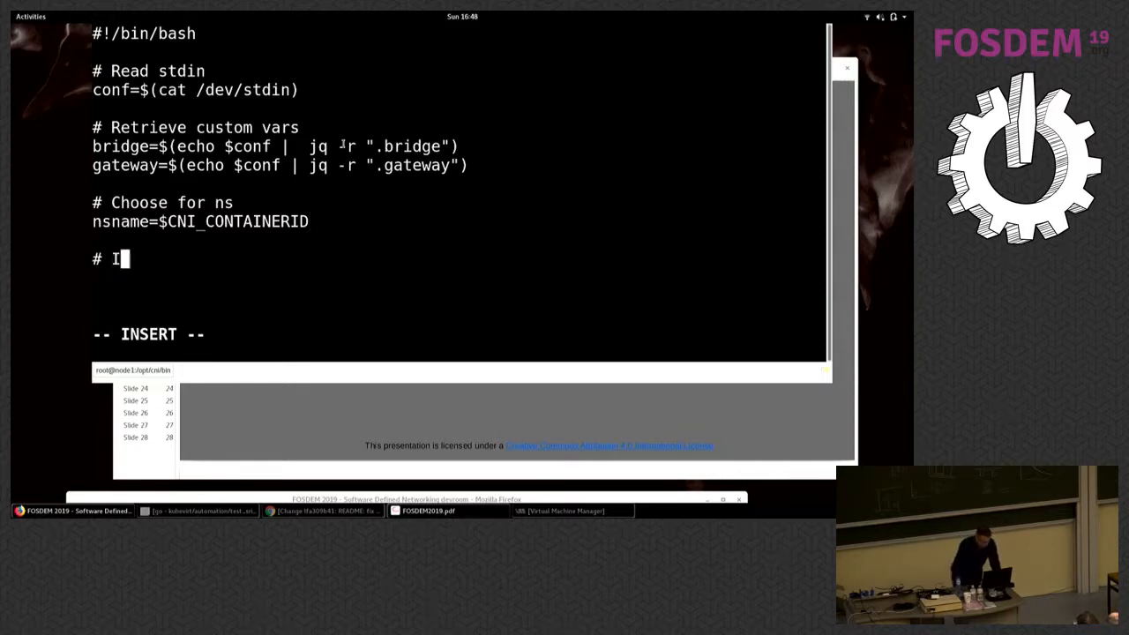
{"action": "type", "text": "PAM"}
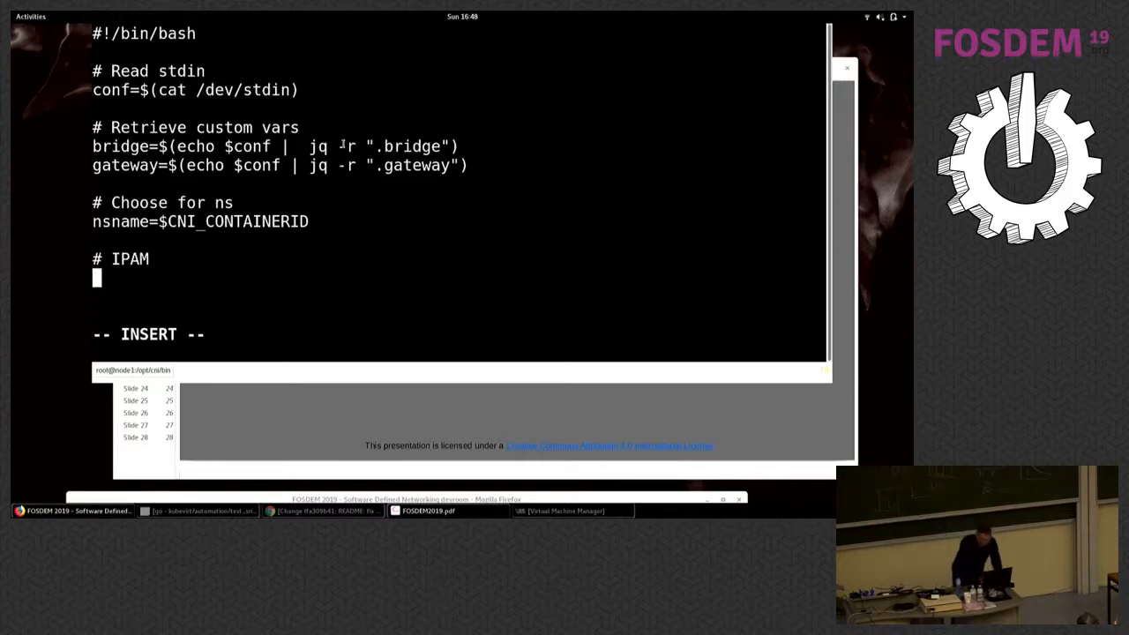
{"action": "type", "text": "i"}
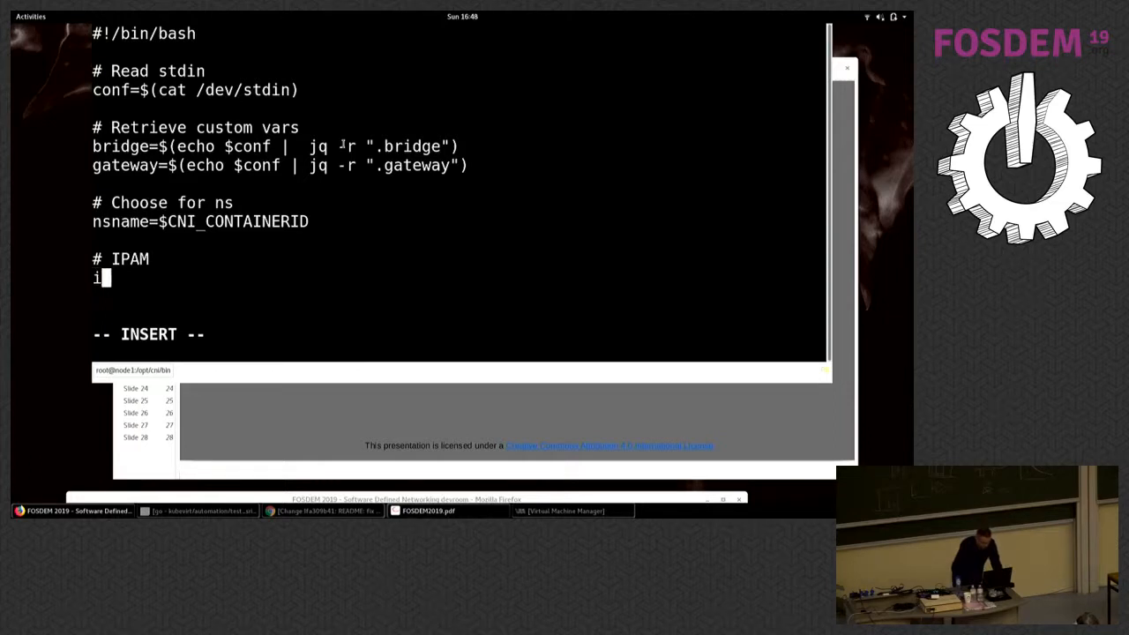
{"action": "type", "text": "p_ad"}
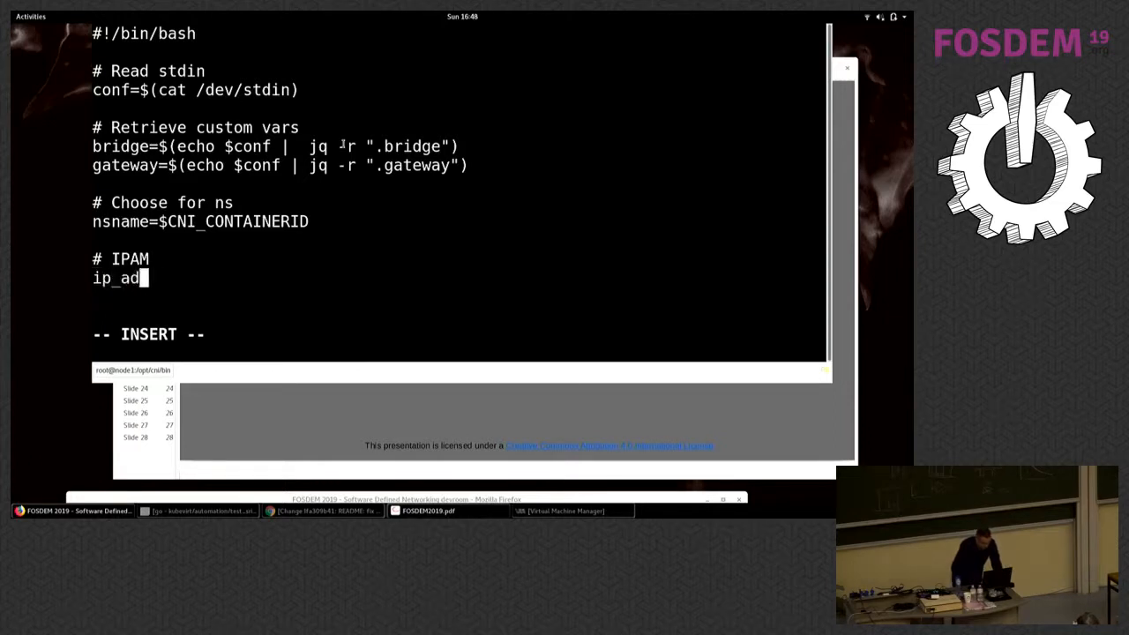
{"action": "type", "text": "dr=10"}
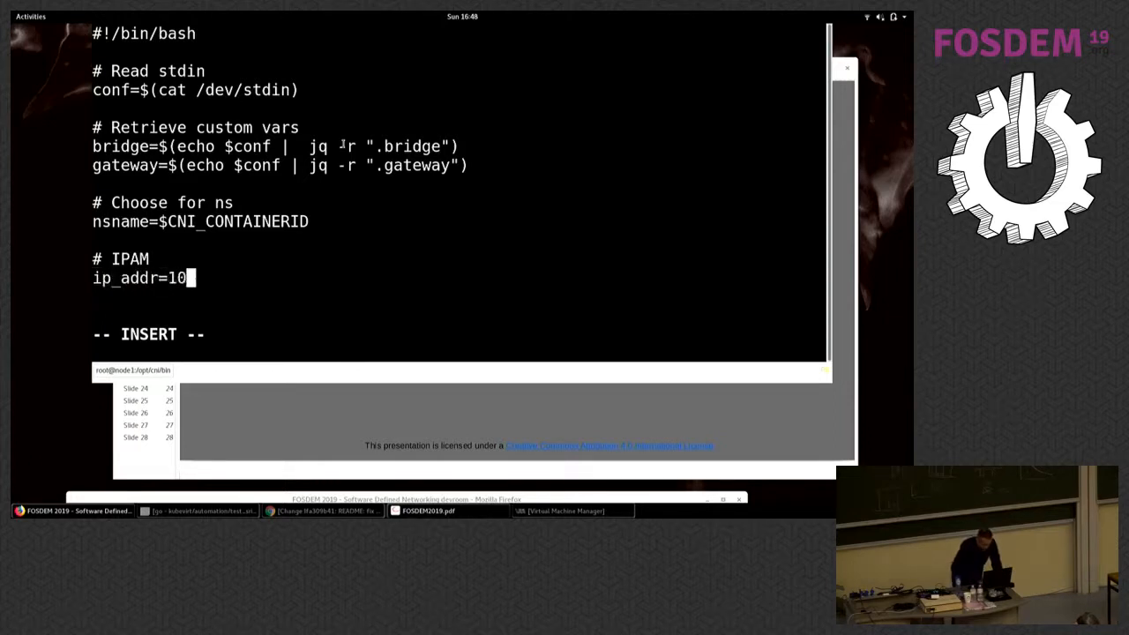
{"action": "type", "text": ".0.0.1"}
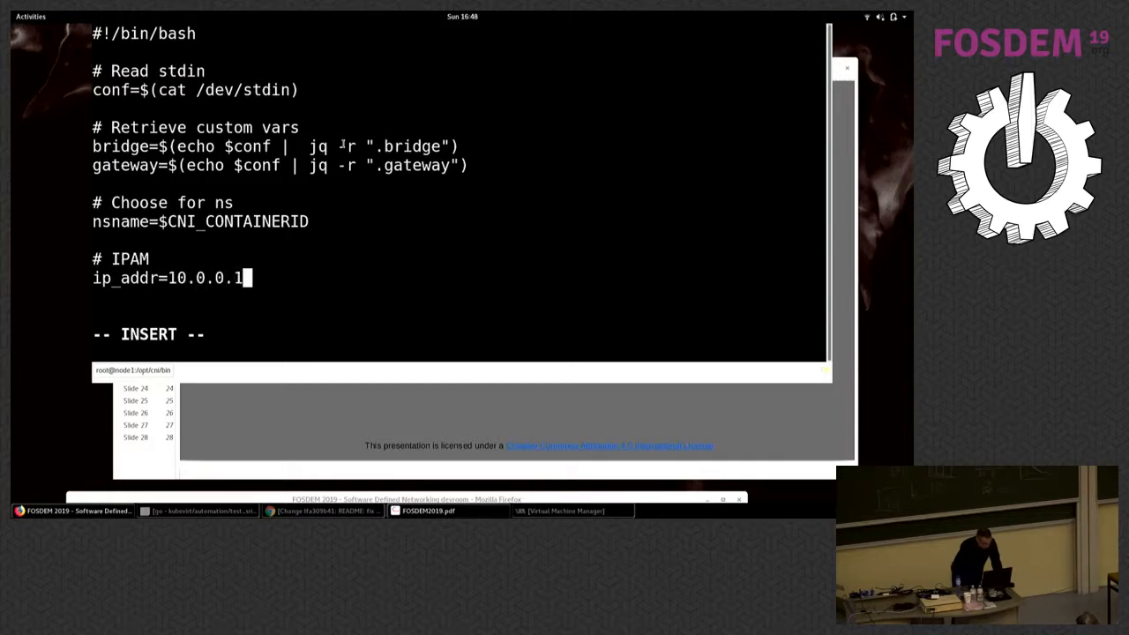
{"action": "type", "text": "00"}
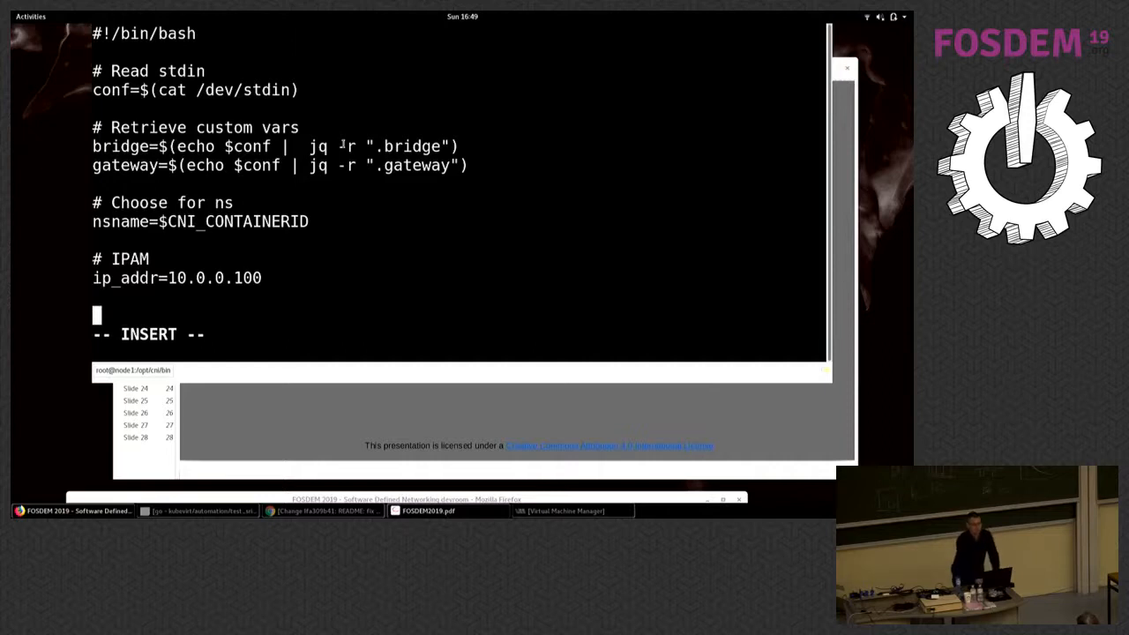
{"action": "scroll", "scroll_direction": "down", "scroll_amount": 3}
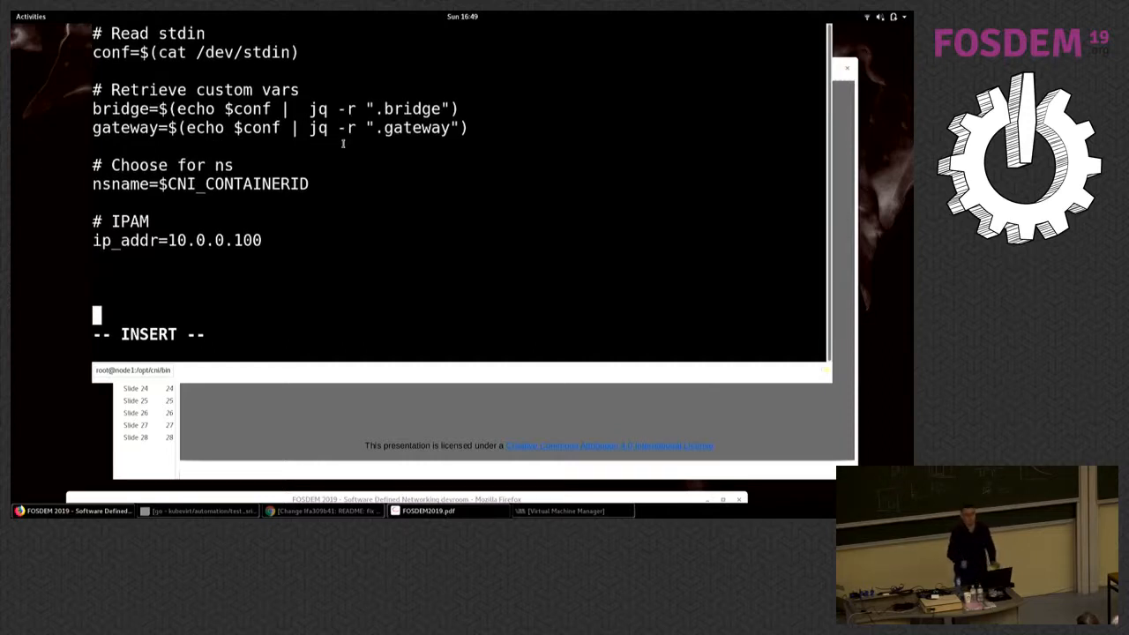
{"action": "type", "text": "if [[ $CNI_COMMAND == \"ADD\" ]]; then"}
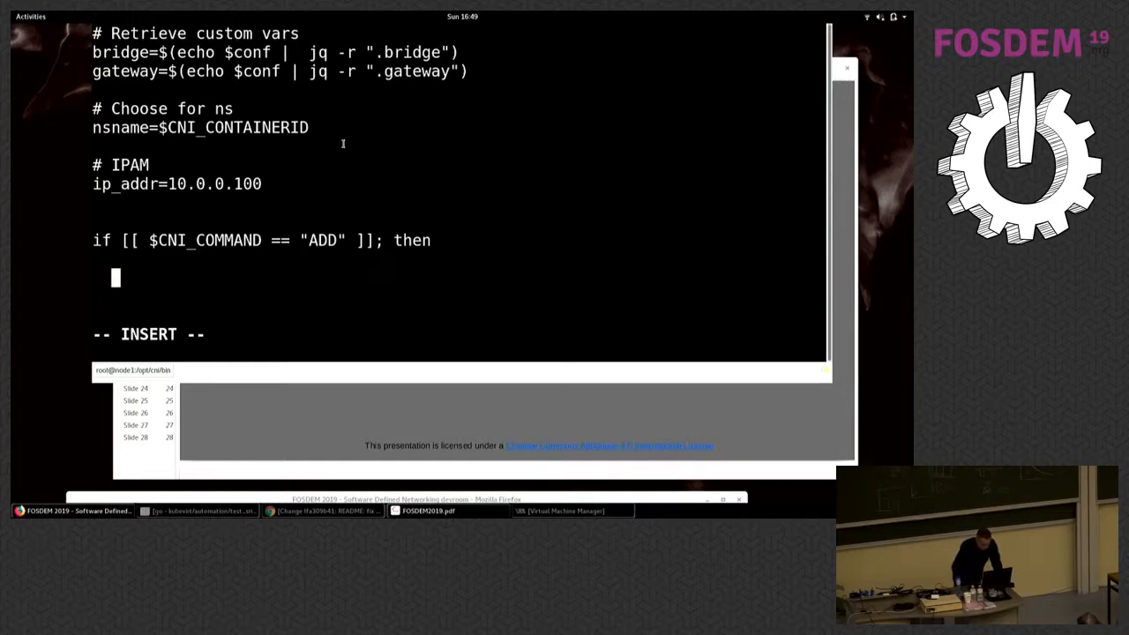
Inside the ADD branch, write the '# Create our ns' comment and a new line
{"action": "type", "text": "#"}
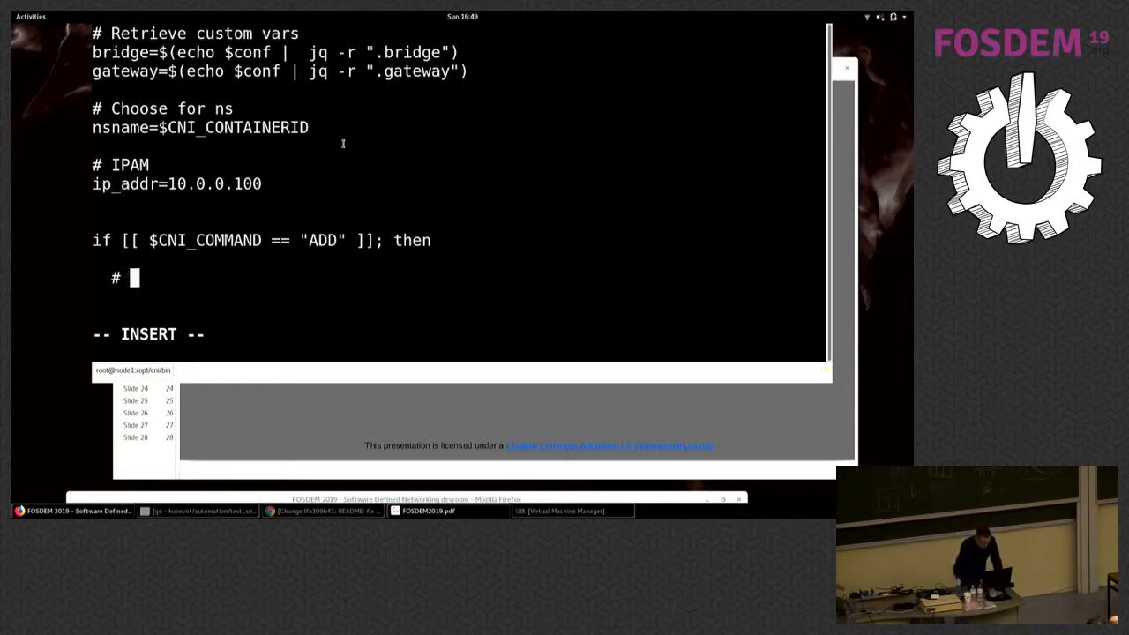
{"action": "type", "text": "Creat"}
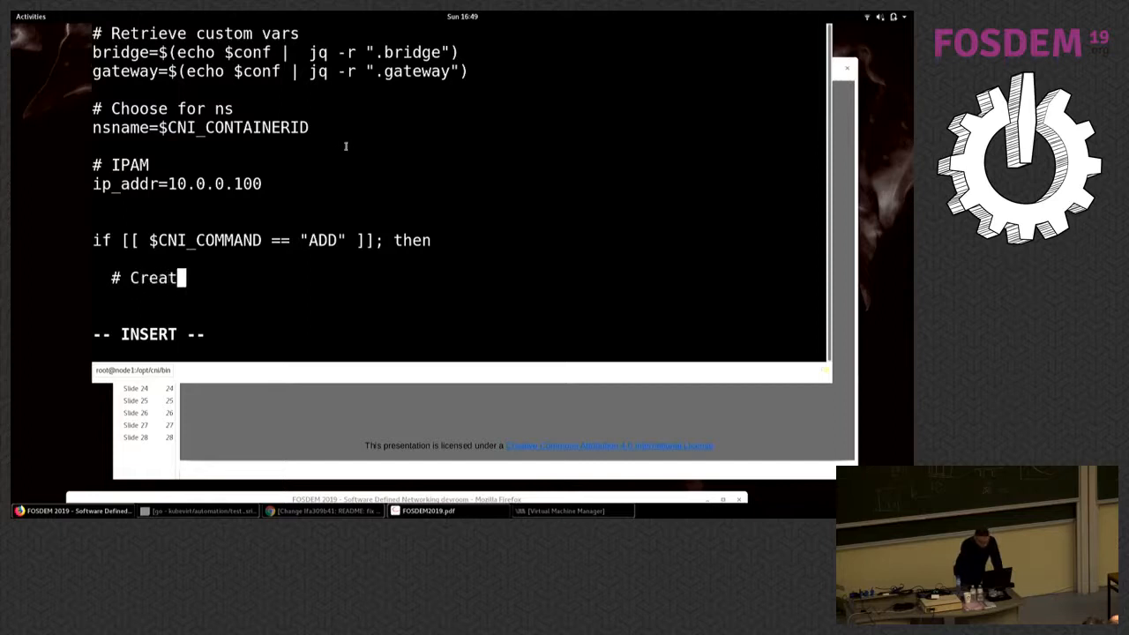
{"action": "type", "text": "e out"}
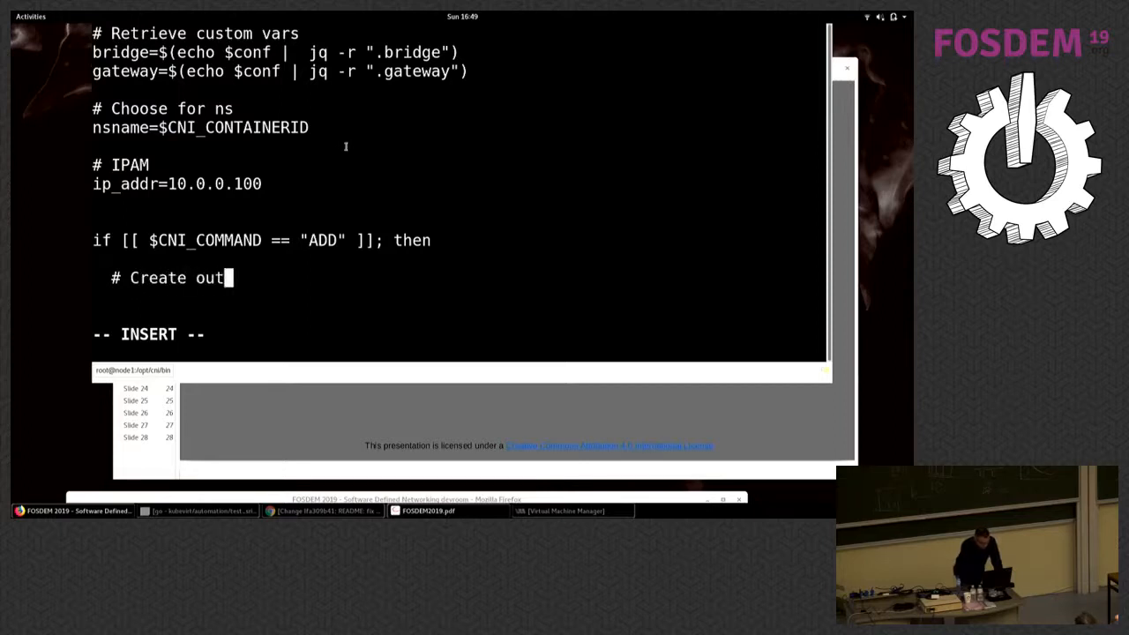
{"action": "type", "text": "r ns"}
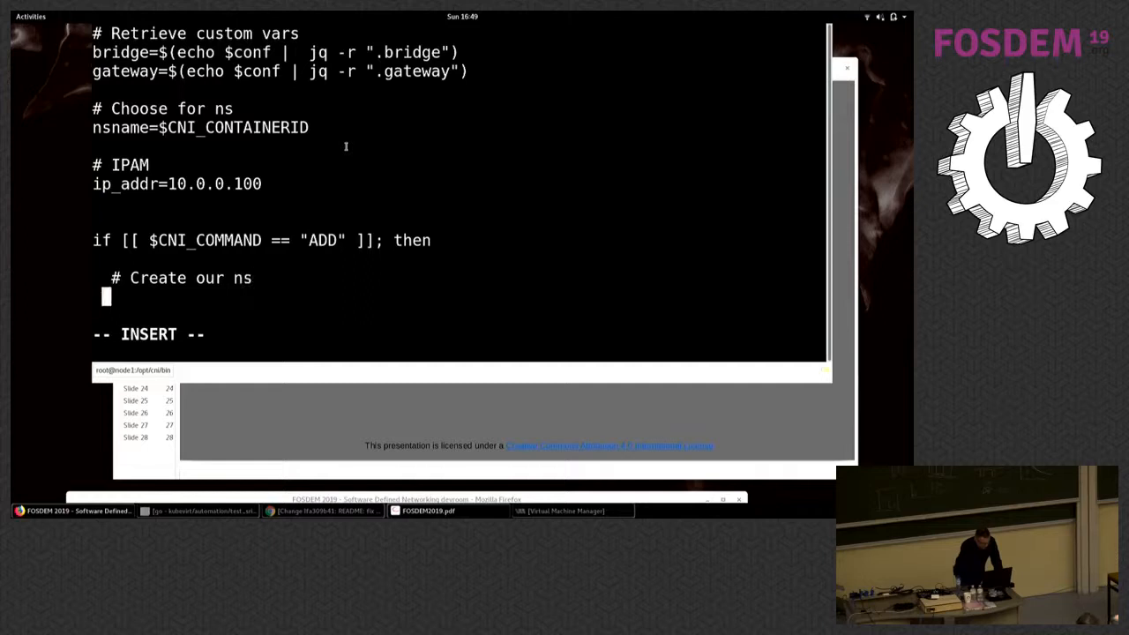
{"action": "key", "text": "Return"}
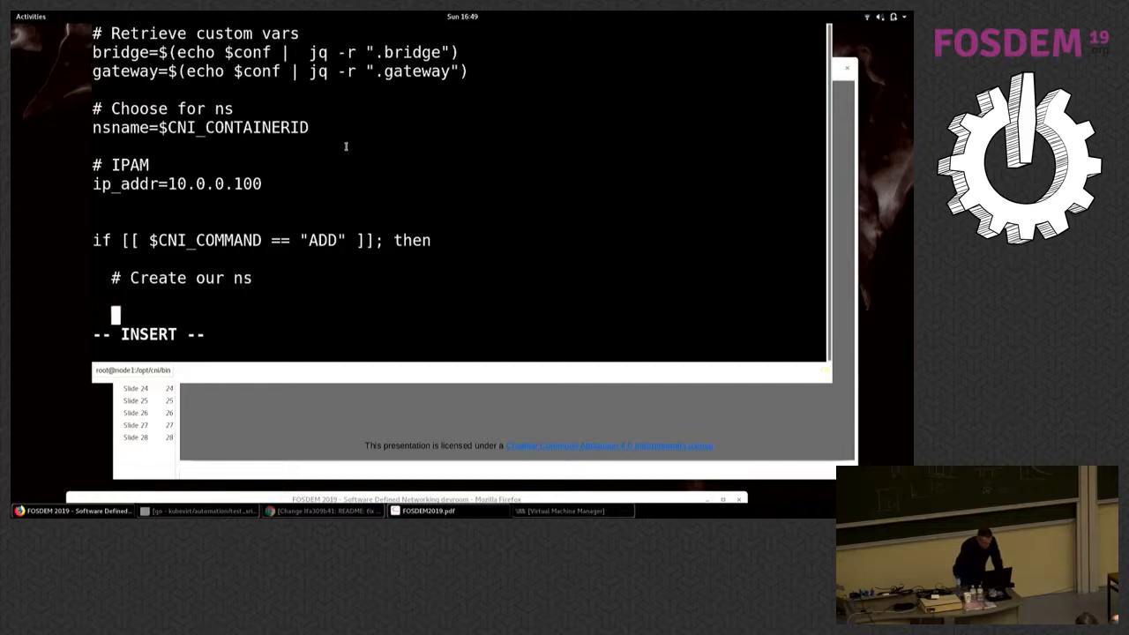
Add ln -sfT $CNI_NETNS /var/run/netns/$nsname to link the container namespace
{"action": "type", "text": "ln"}
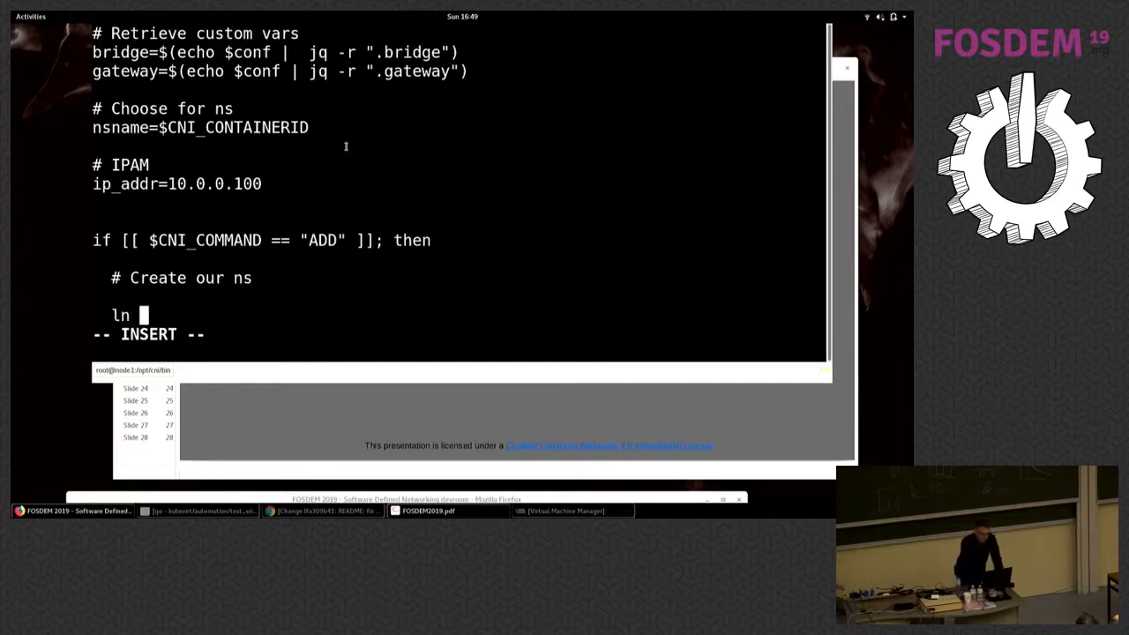
{"action": "type", "text": "-s"}
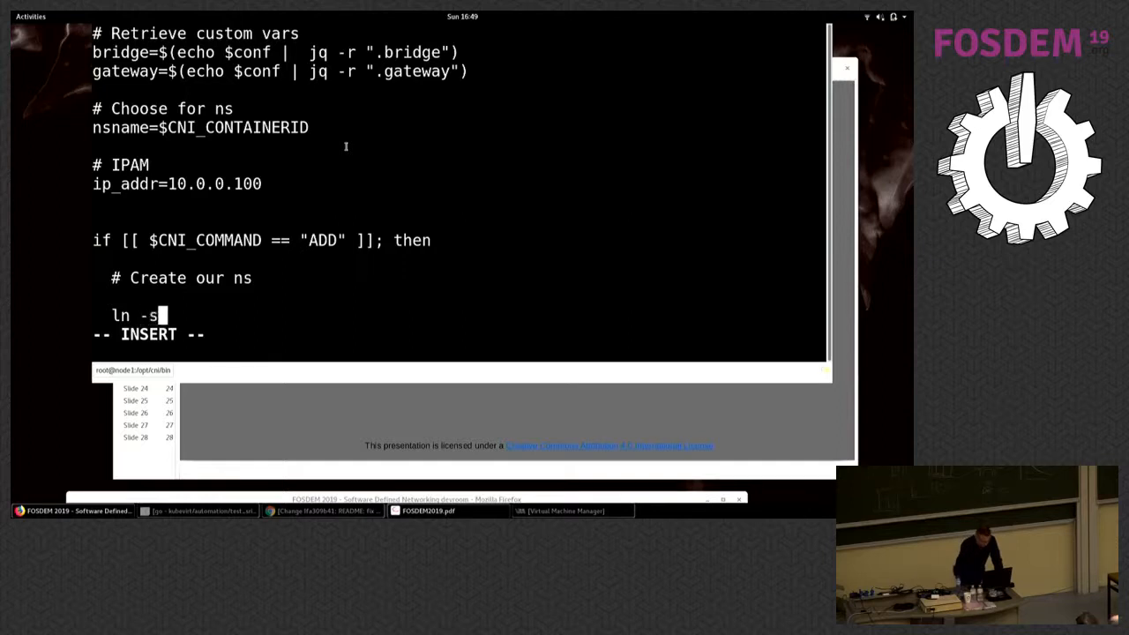
{"action": "type", "text": "fT"}
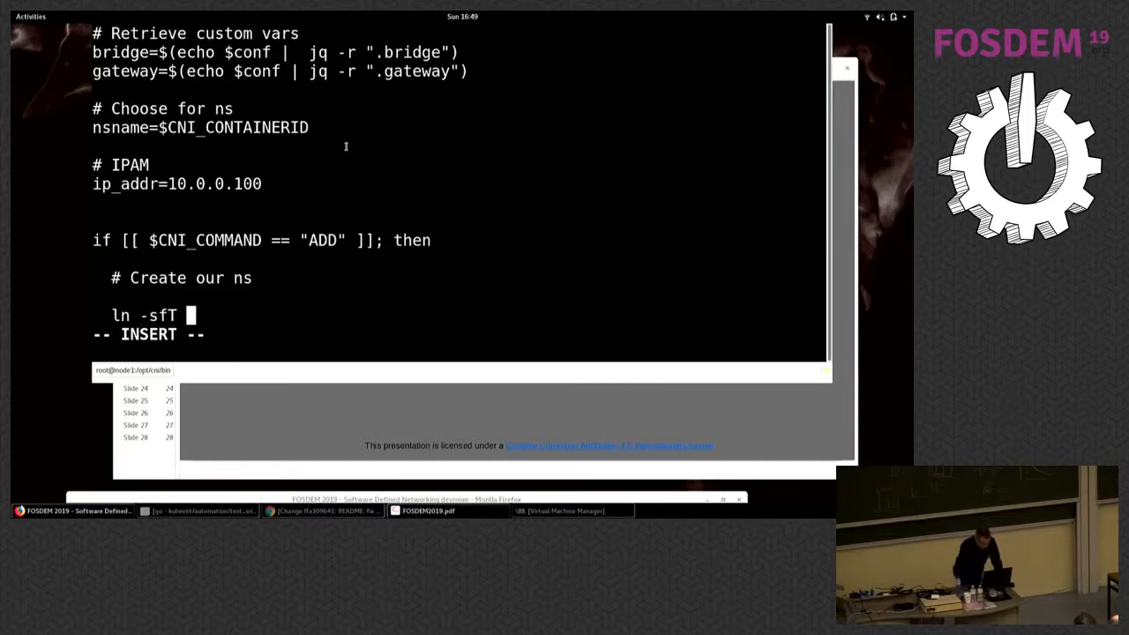
{"action": "type", "text": "$CNI_"}
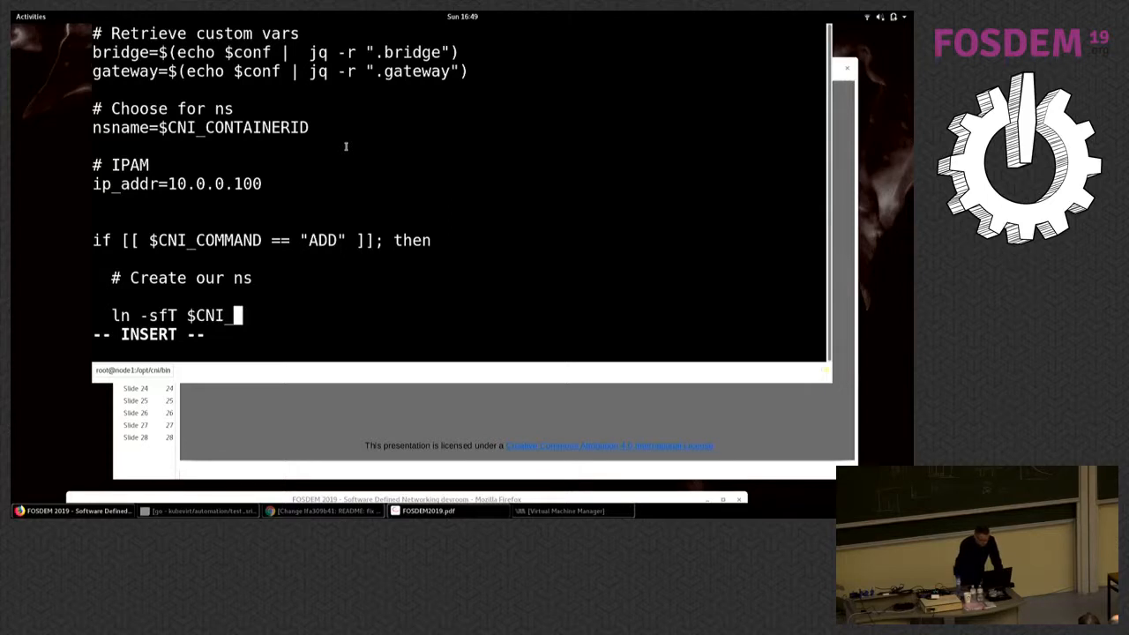
{"action": "type", "text": "NETNS"}
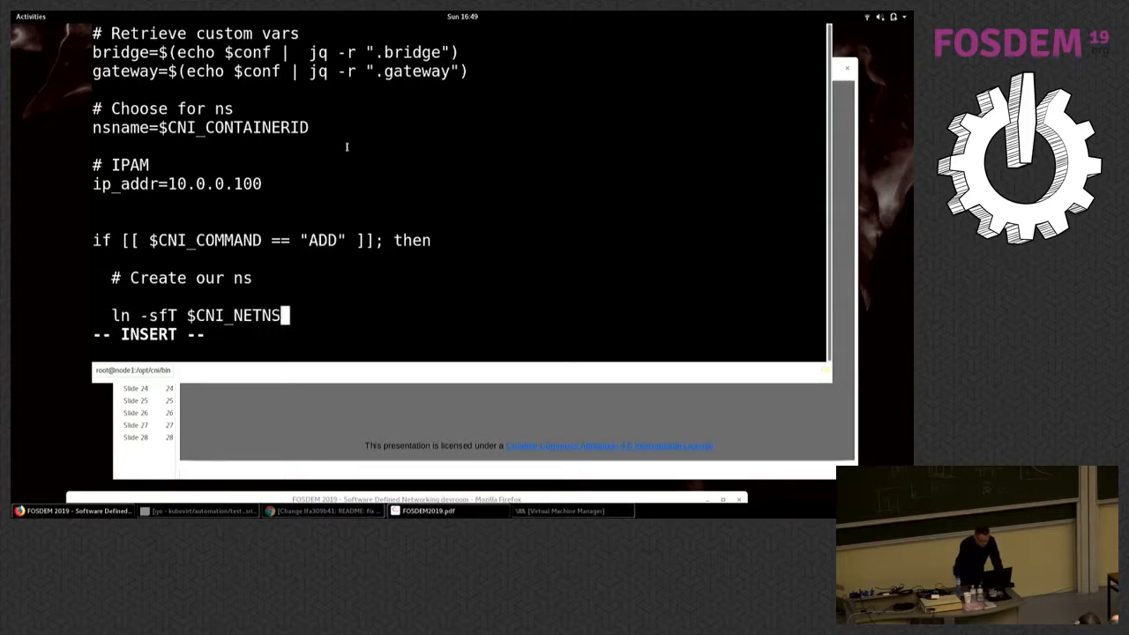
{"action": "type", "text": "\" \""}
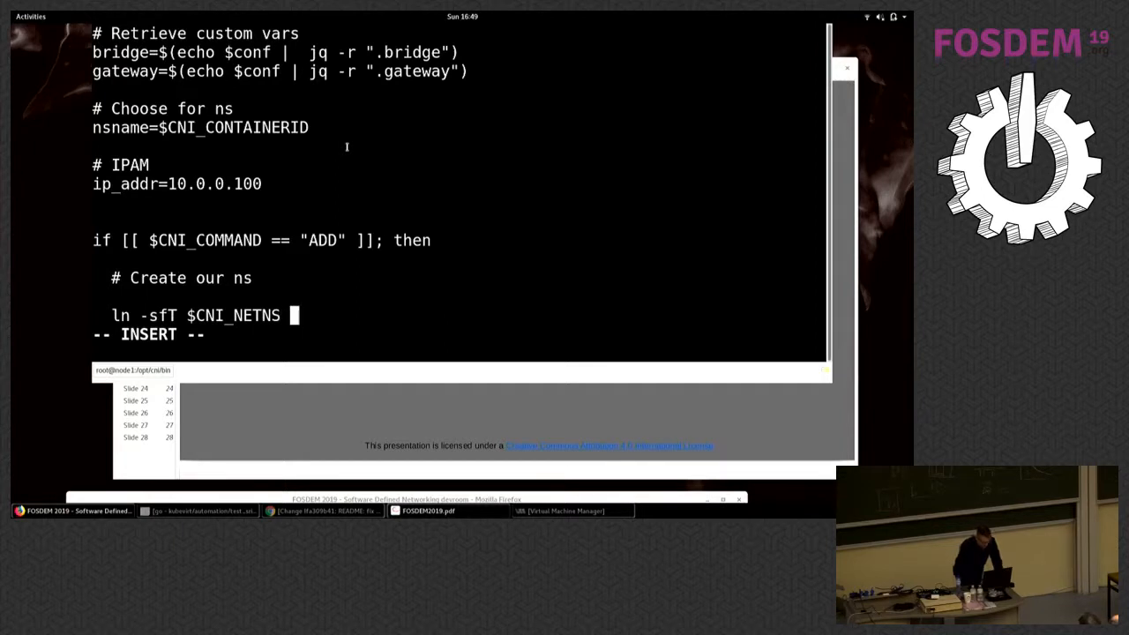
{"action": "type", "text": "/var/r"}
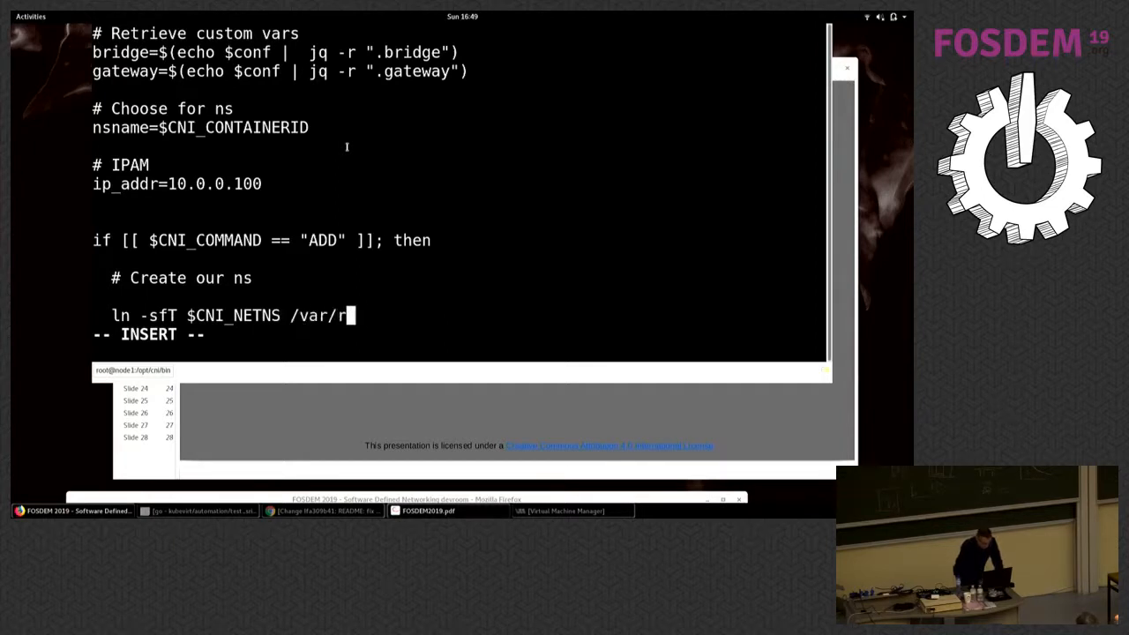
{"action": "type", "text": "un/netns/"}
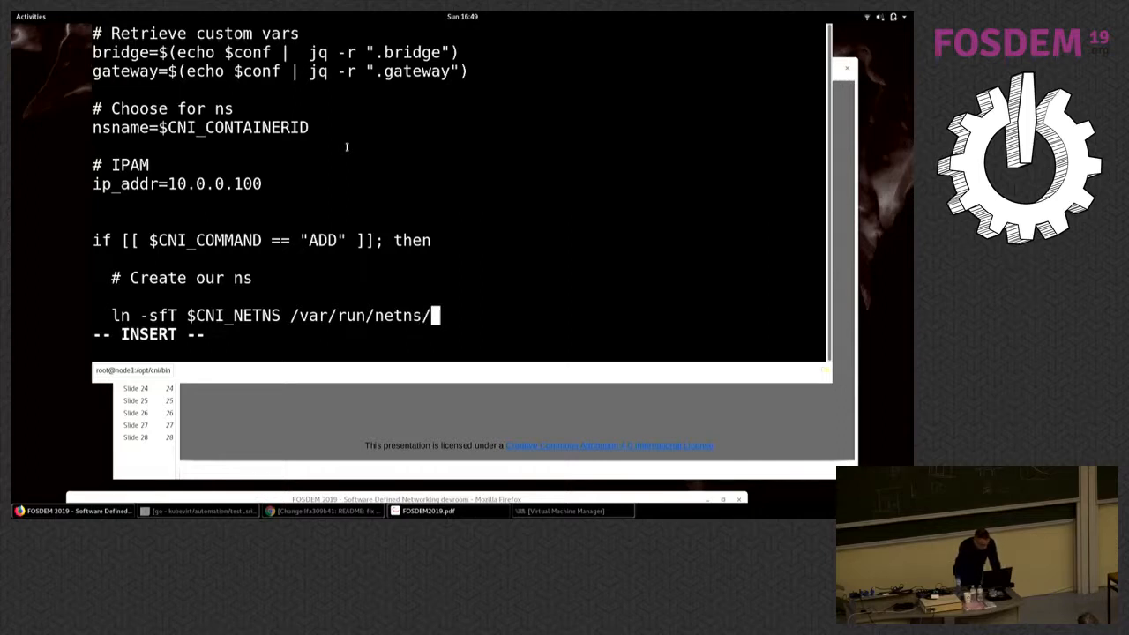
{"action": "type", "text": "$nsname"}
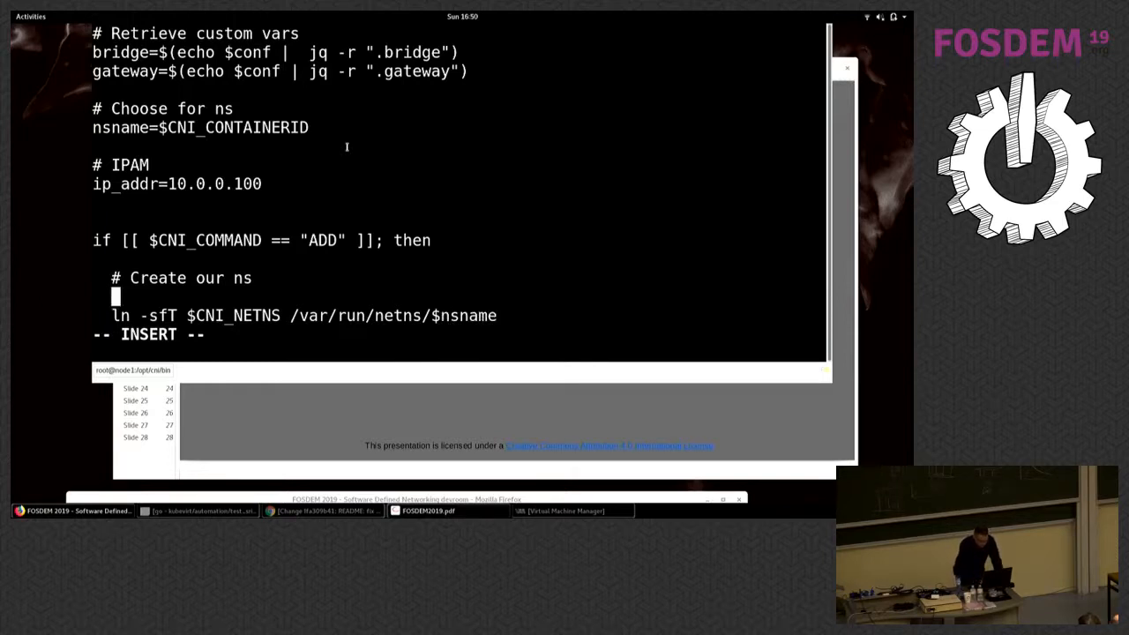
Add mkdir -p /var/run/netns so the netns directory exists
{"action": "type", "text": "mki"}
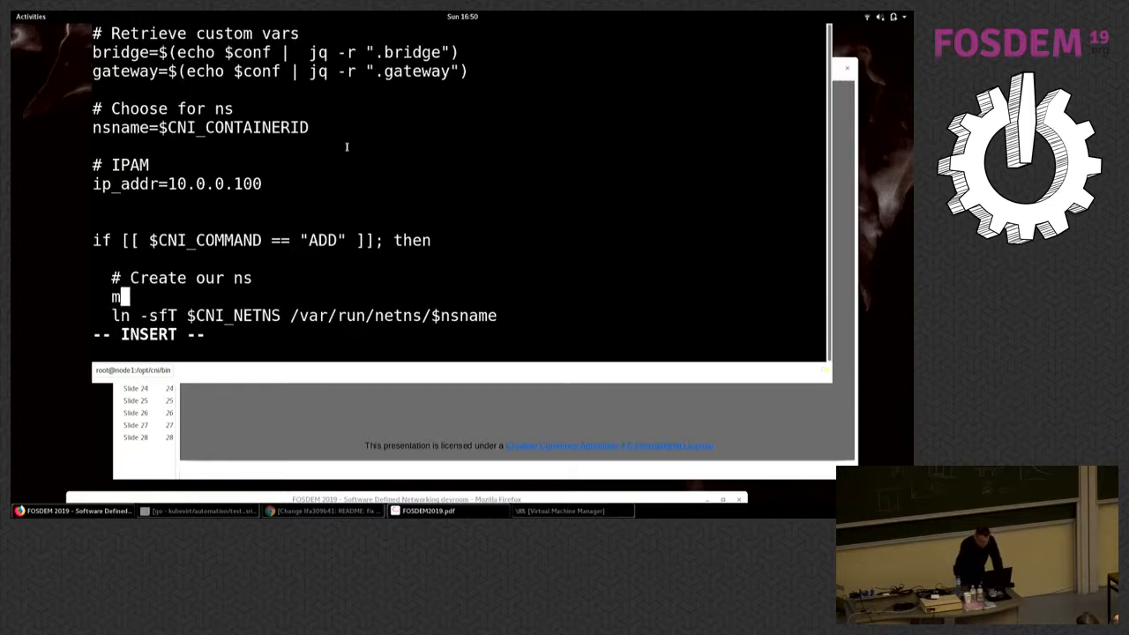
{"action": "type", "text": "kdir -"}
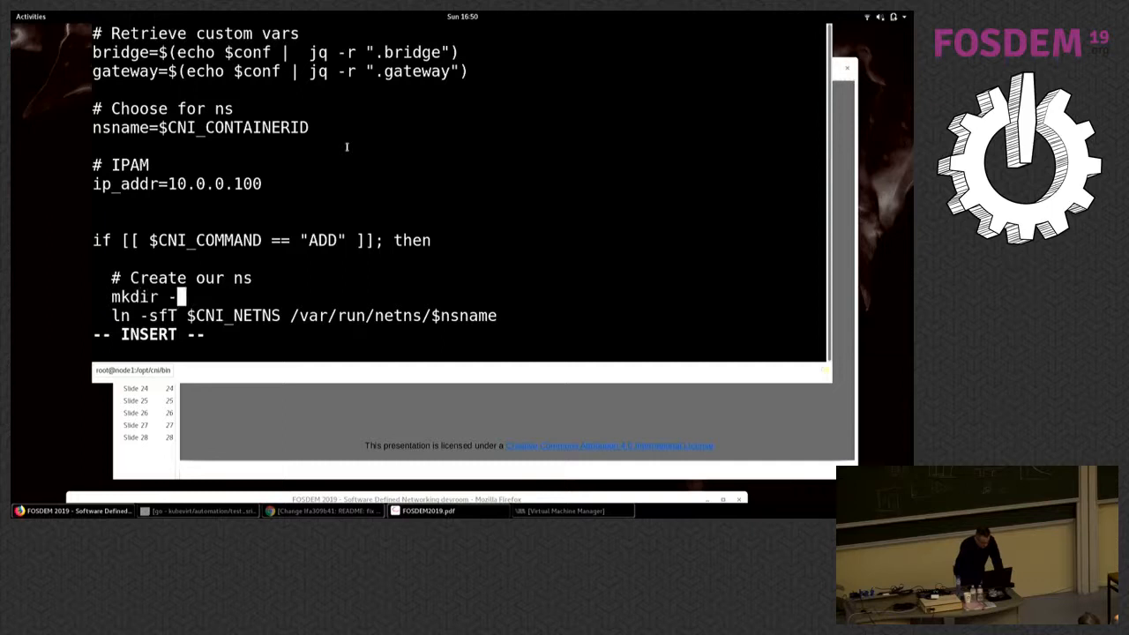
{"action": "type", "text": "p /var"}
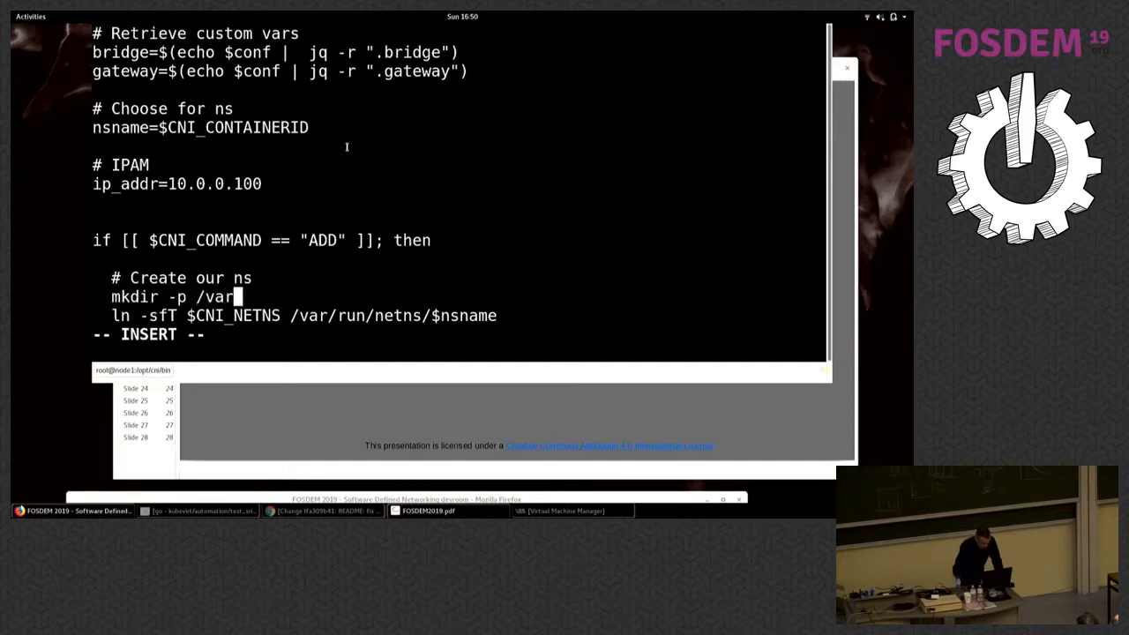
{"action": "type", "text": "/run/netns"}
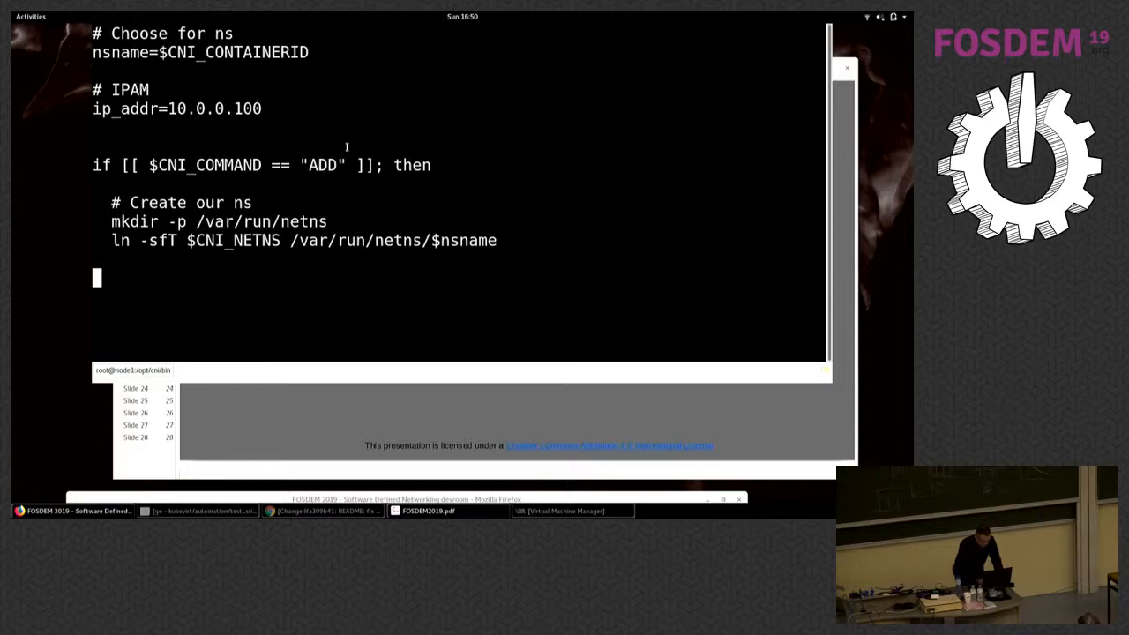
Add '# Veth pair' and 'ip link add veth_root type veth peer name veth_ns' to the ADD branch
{"action": "key", "text": "i"}
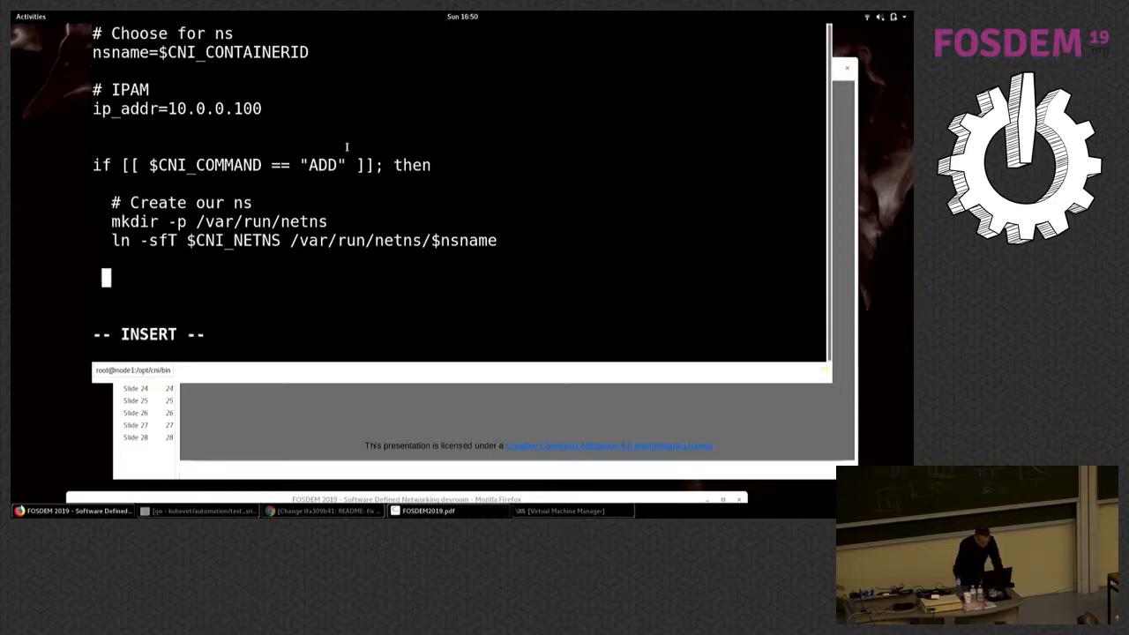
{"action": "type", "text": "#"}
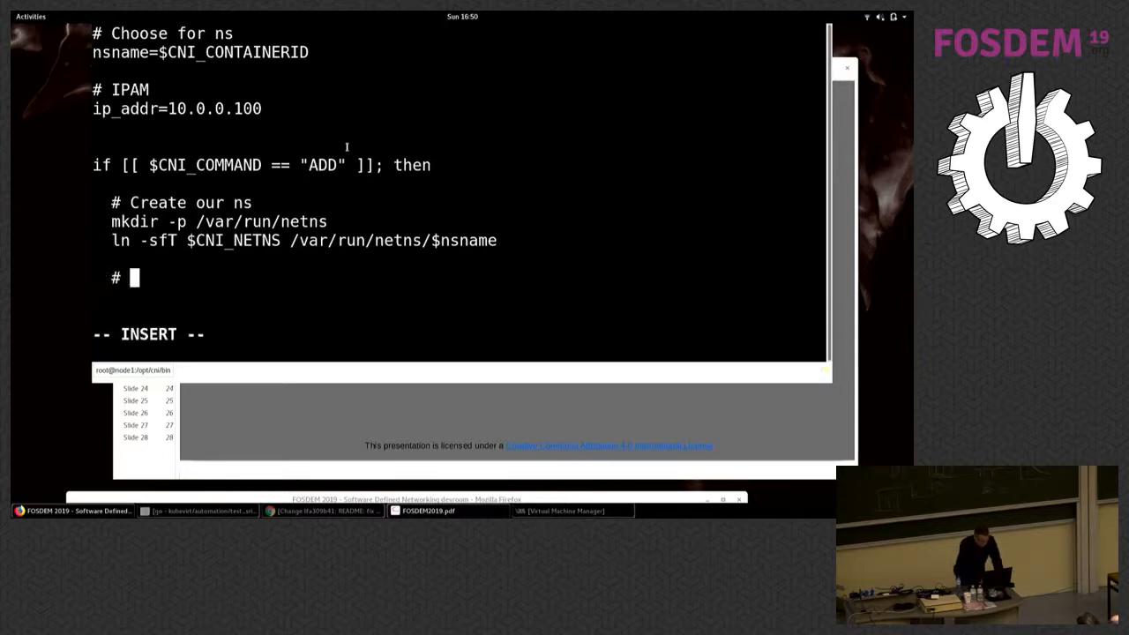
{"action": "type", "text": "Veth par"}
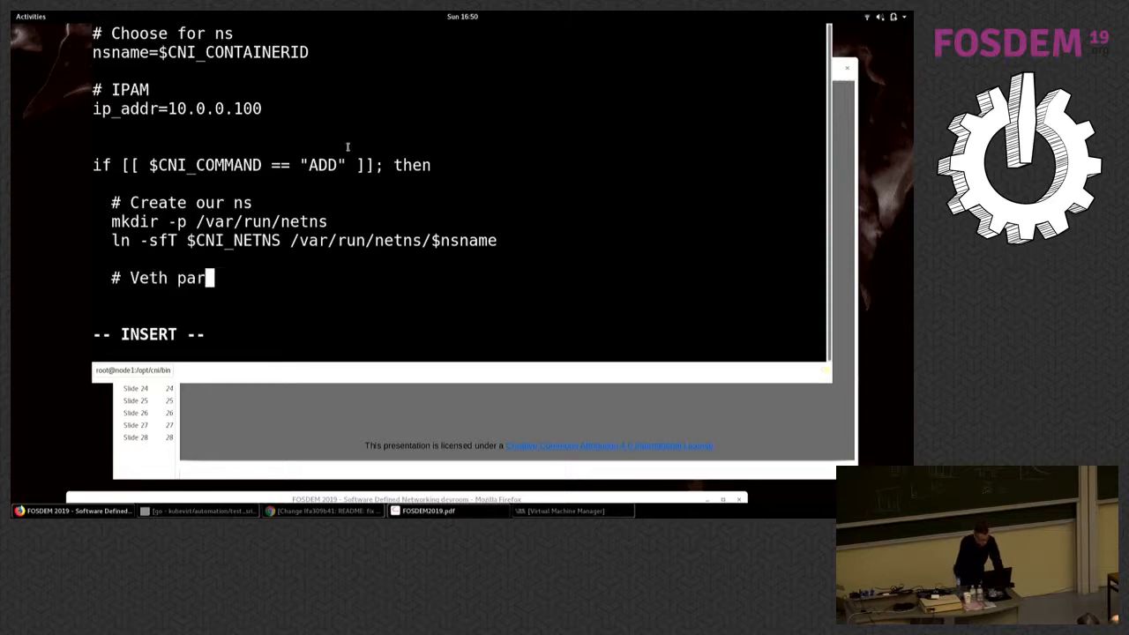
{"action": "type", "text": "ip"}
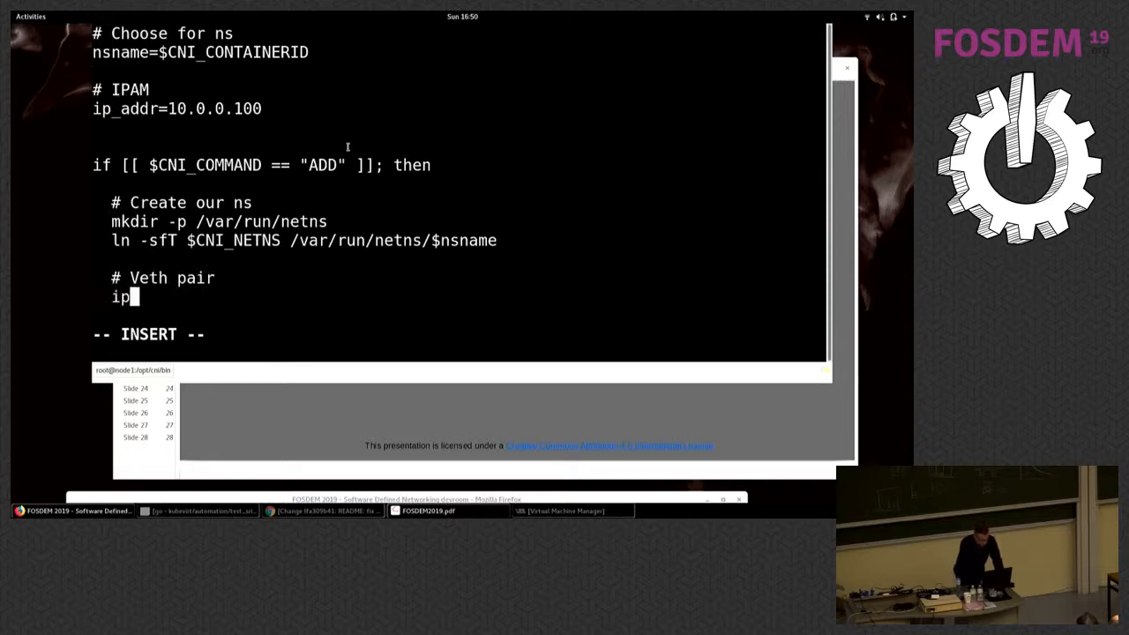
{"action": "type", "text": "link"}
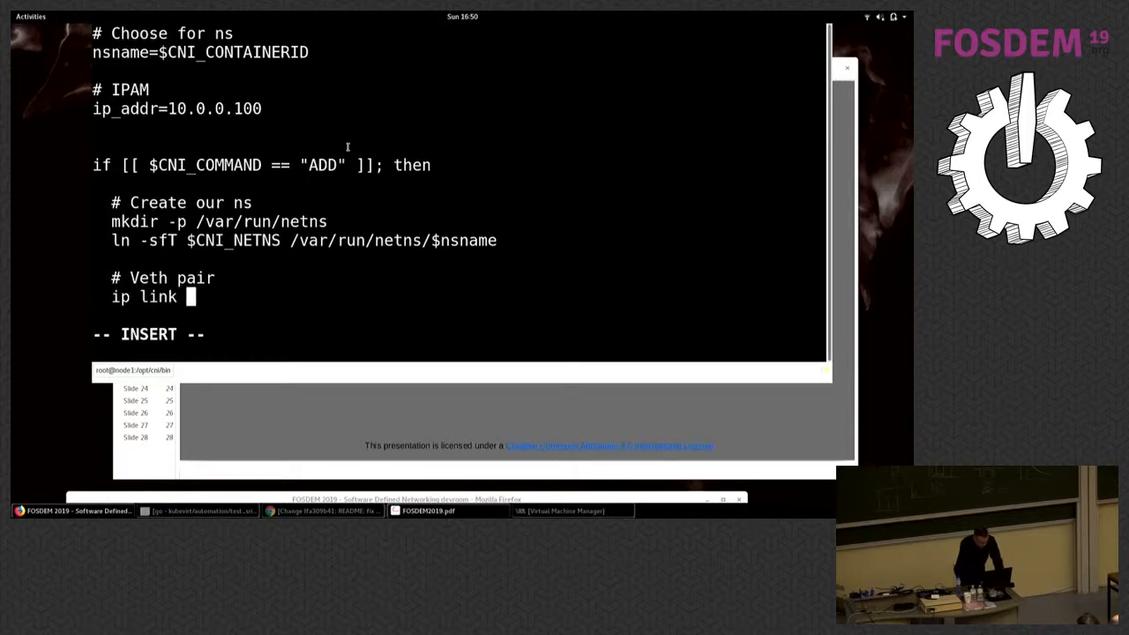
{"action": "type", "text": "add vet"}
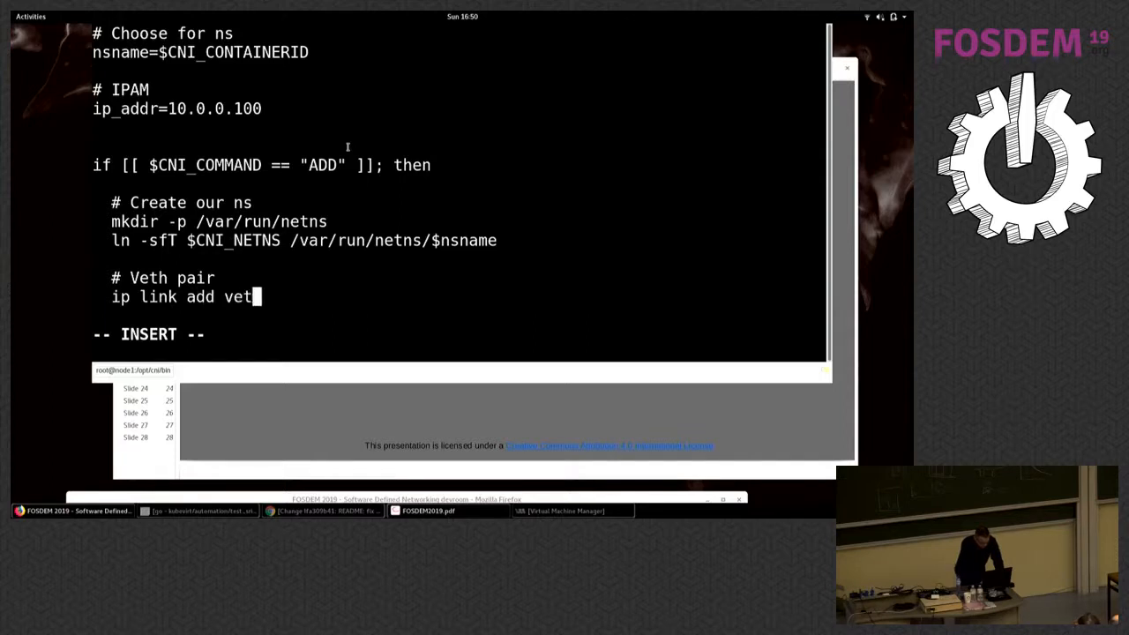
{"action": "type", "text": "h_root"}
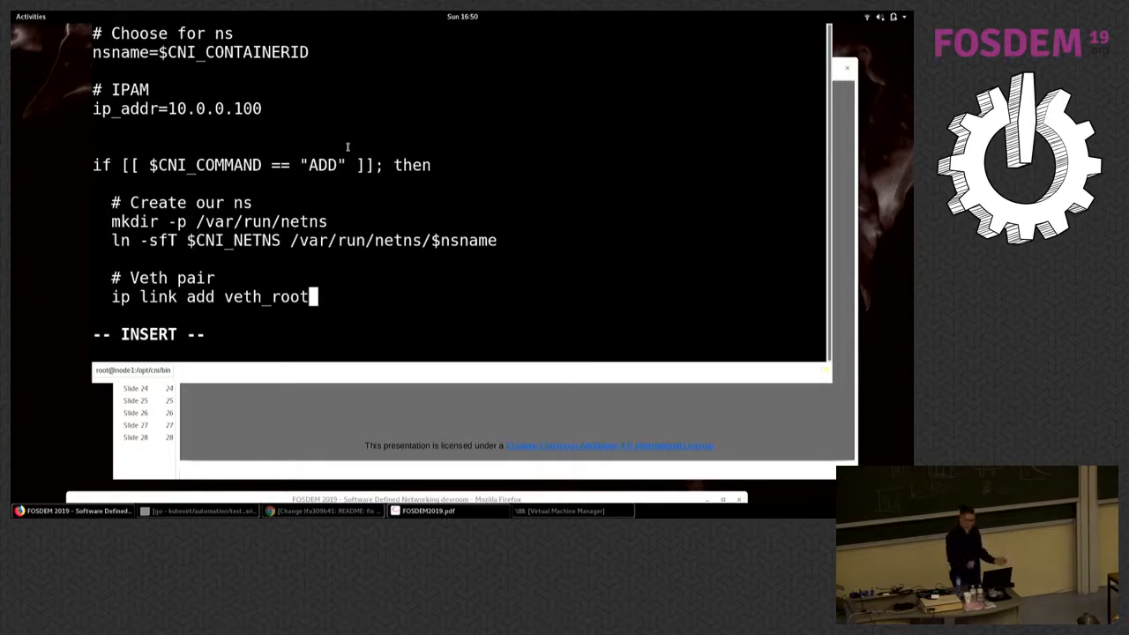
{"action": "type", "text": "\" \""}
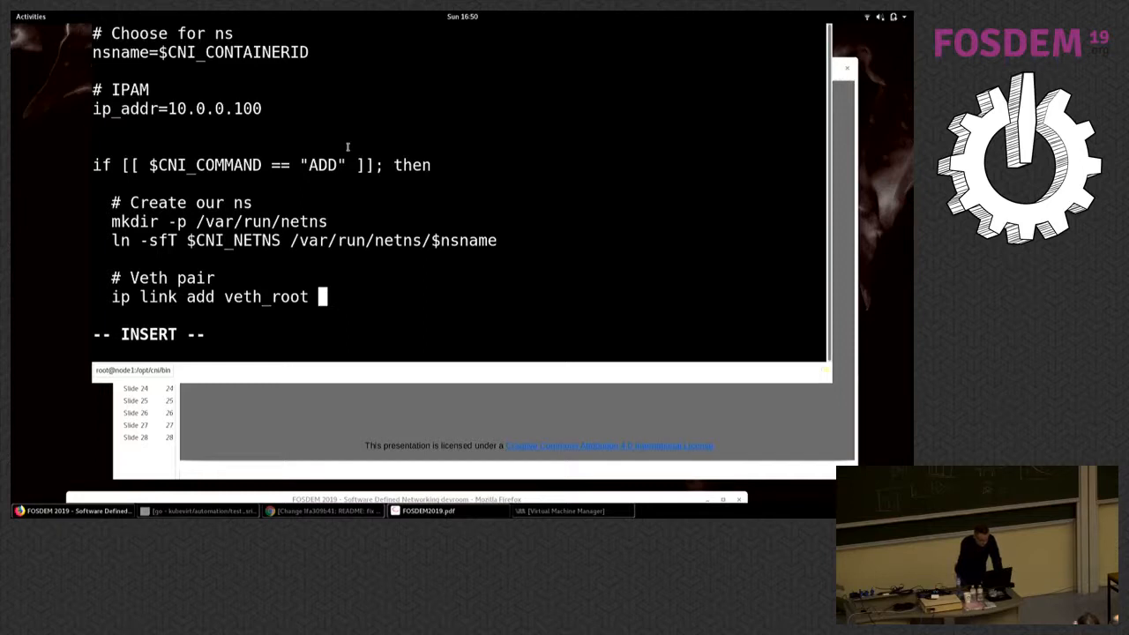
{"action": "type", "text": "type veth peer name ve"}
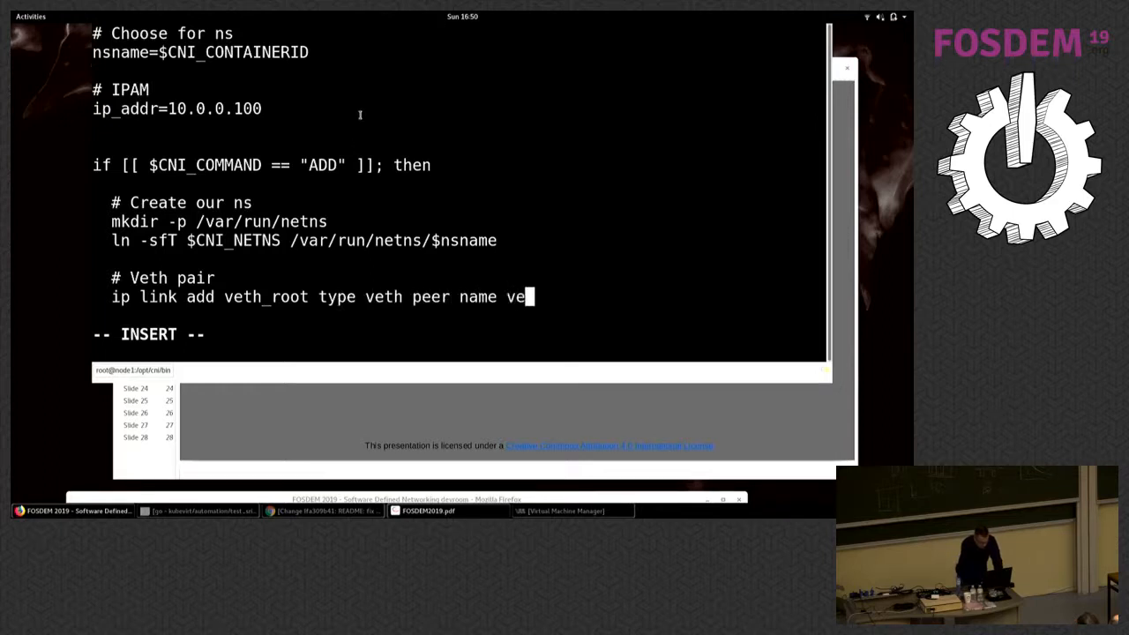
{"action": "type", "text": "th_n"}
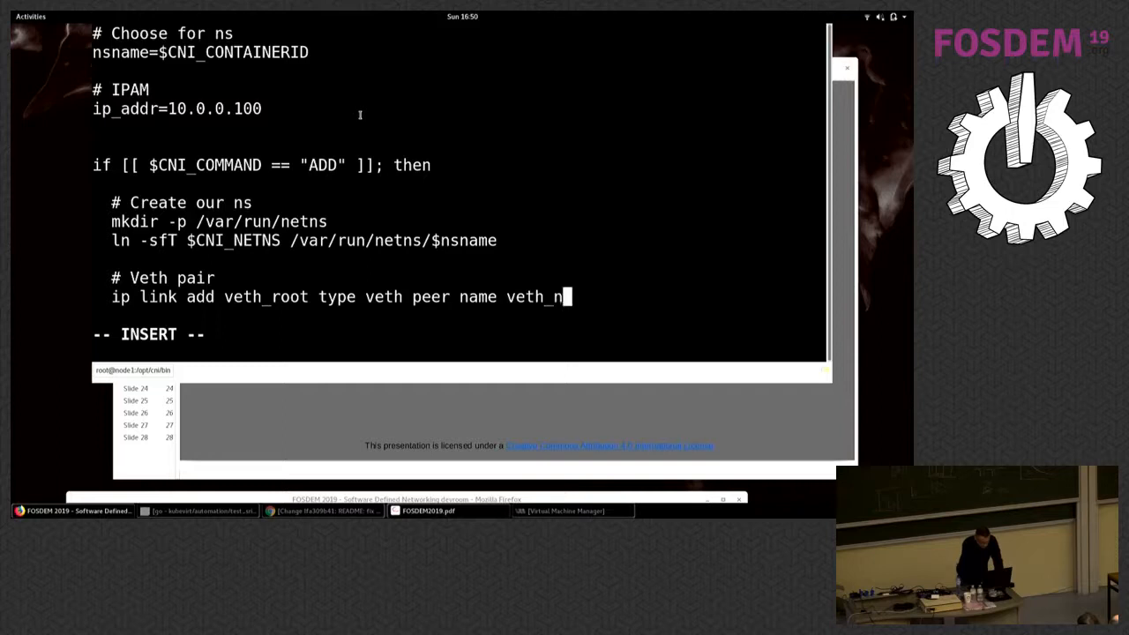
{"action": "type", "text": "s"}
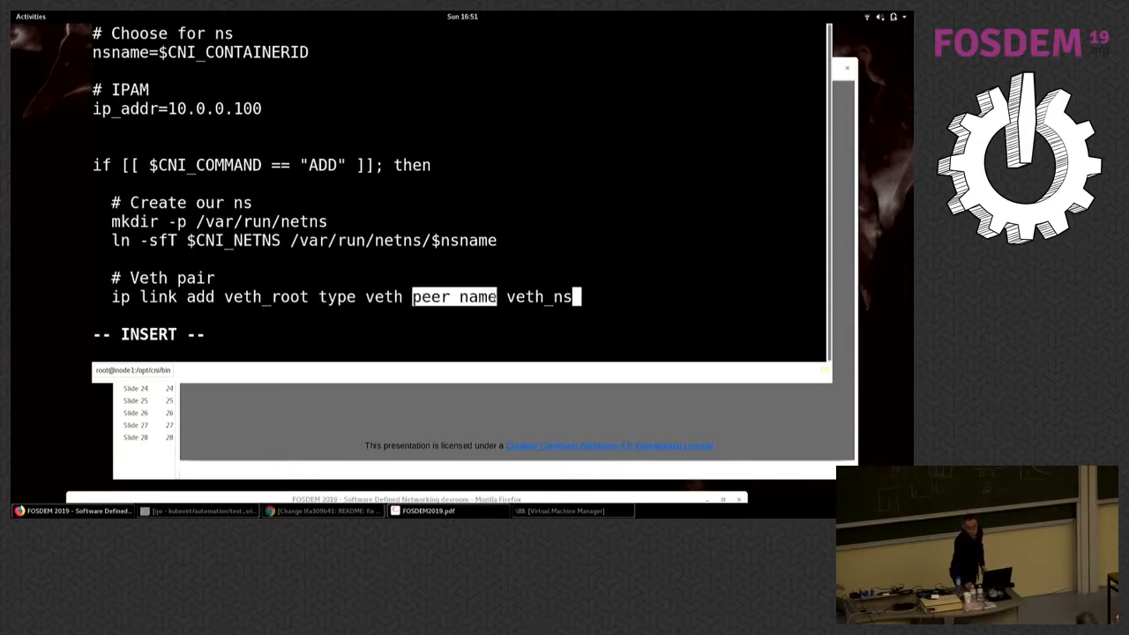
{"action": "mouse_move", "coordinate": [650, 304]}
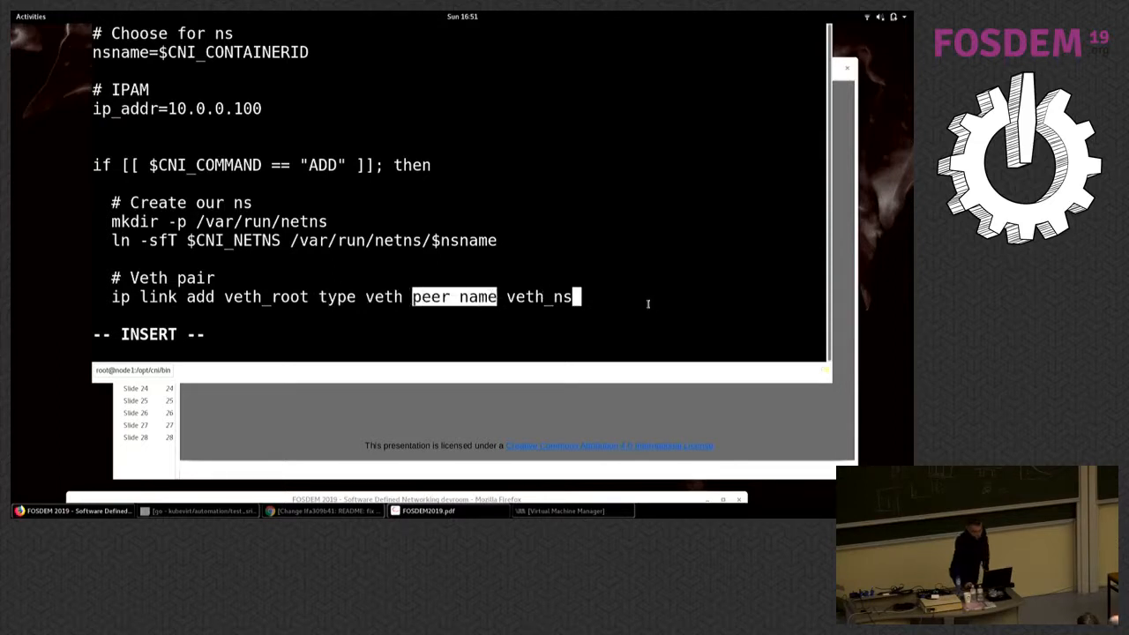
Add '# Handle veth_root' and 'ip link set veth_root master $bridge'
{"action": "key", "text": "Return"}
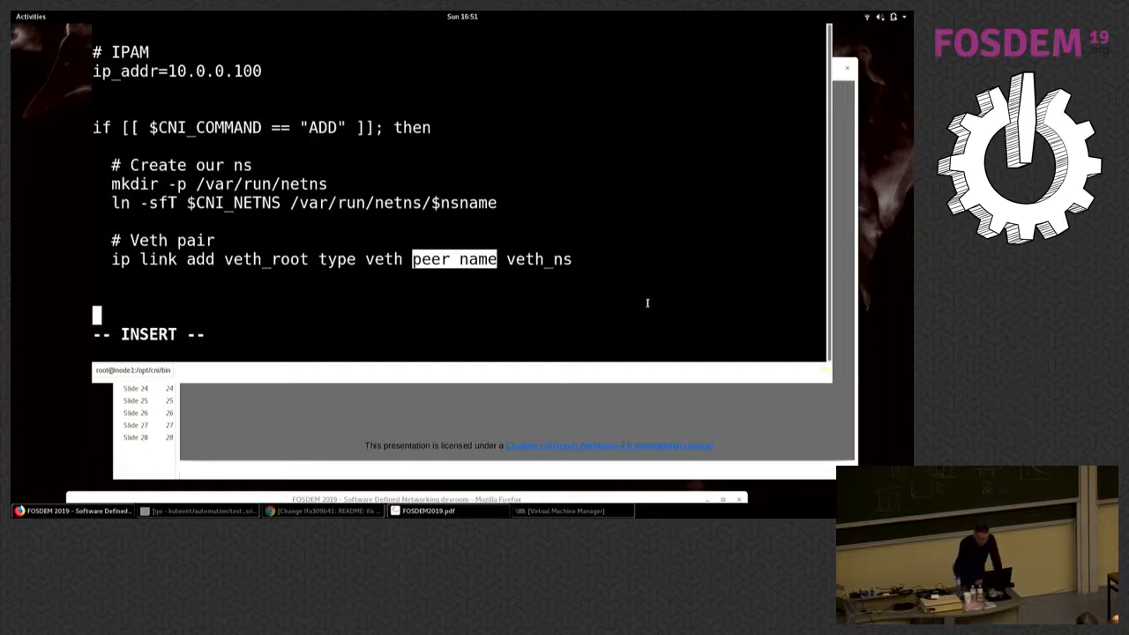
{"action": "type", "text": "#"}
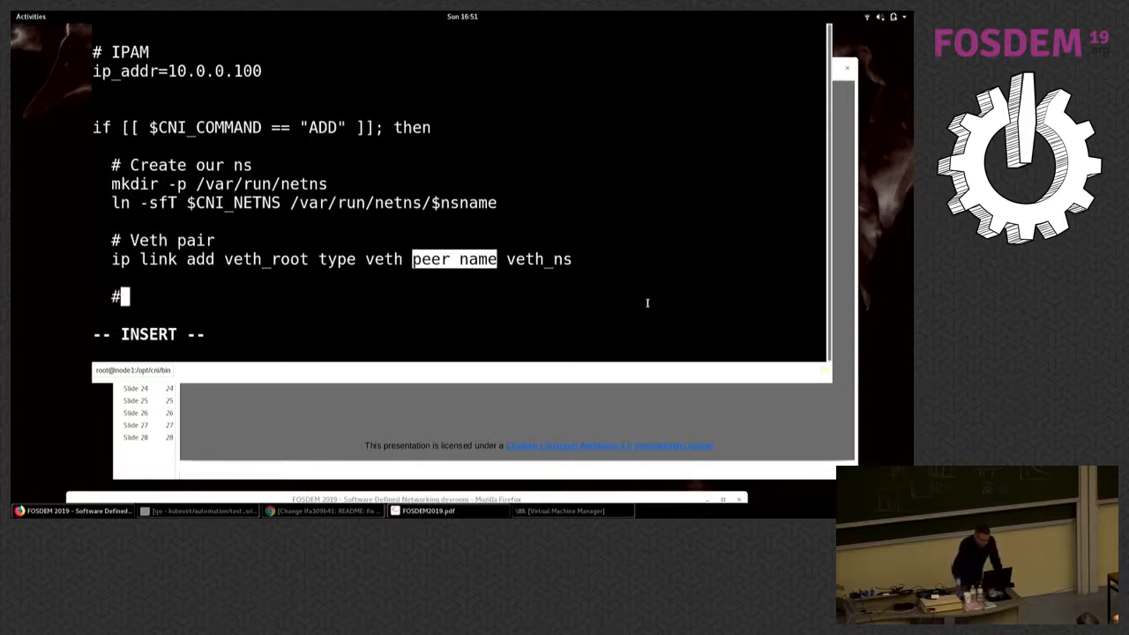
{"action": "type", "text": "H"}
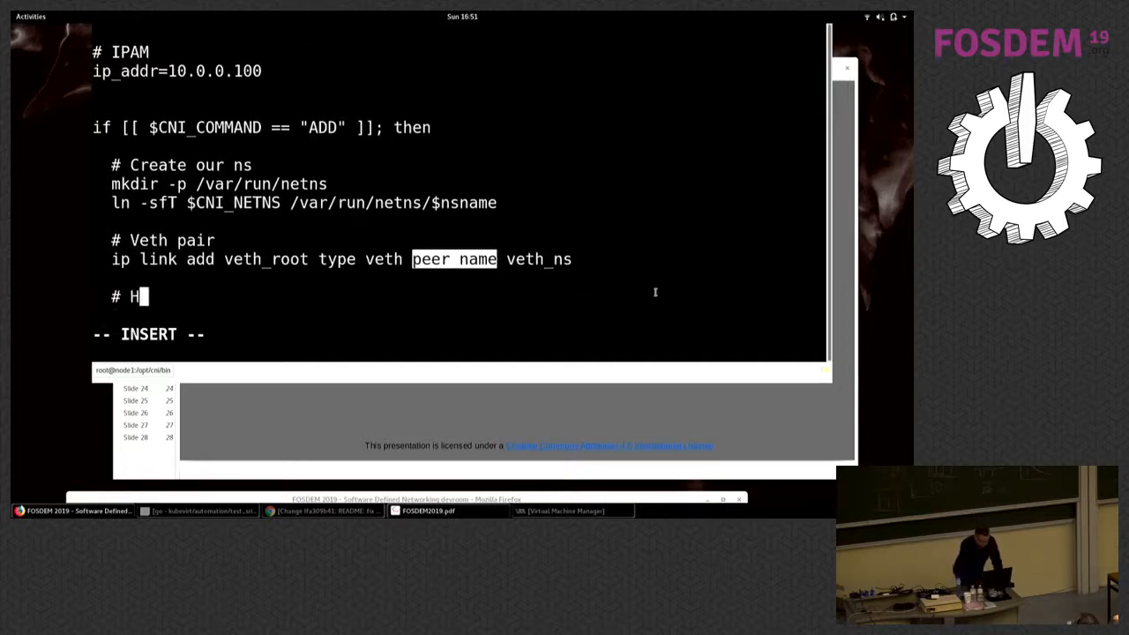
{"action": "type", "text": "AND"}
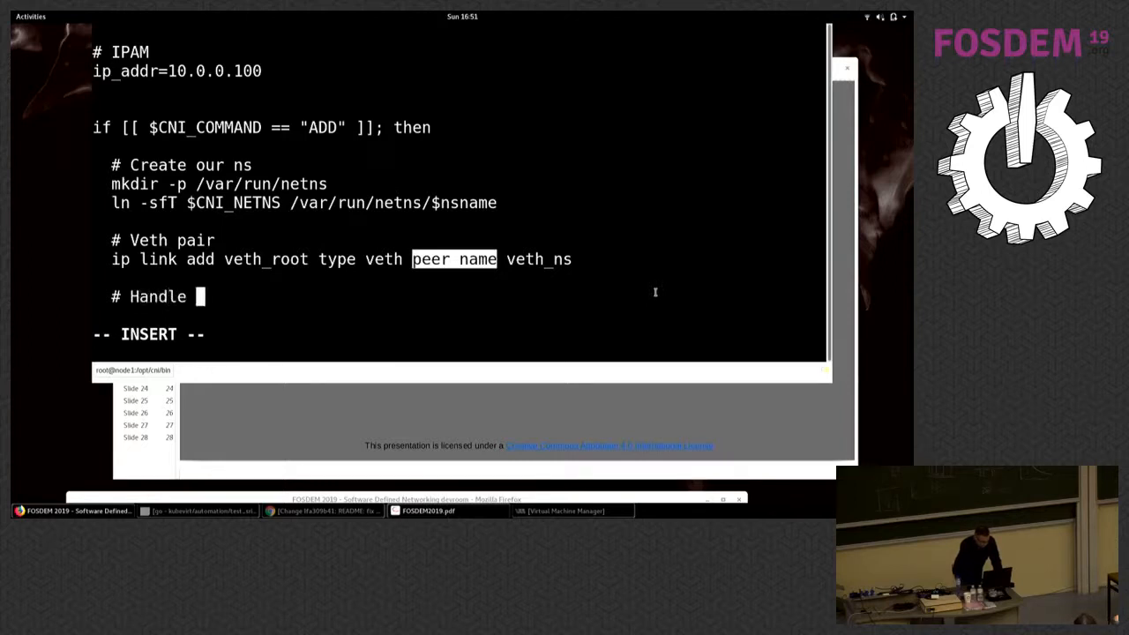
{"action": "type", "text": "veth_root"}
{"action": "type", "text": "ip"}
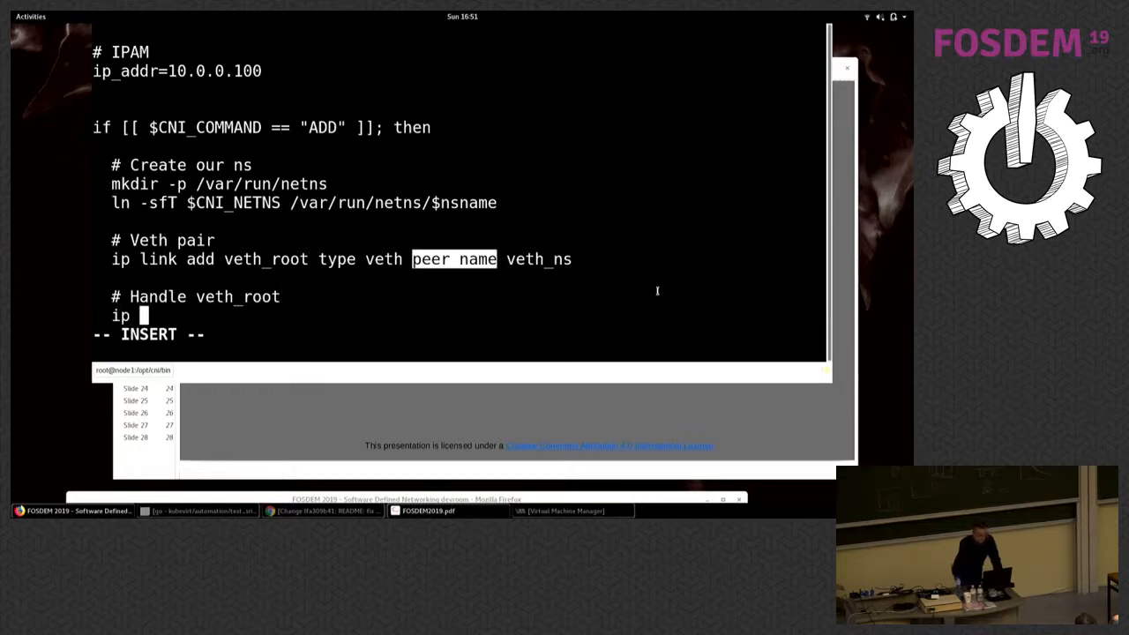
{"action": "type", "text": "link set v"}
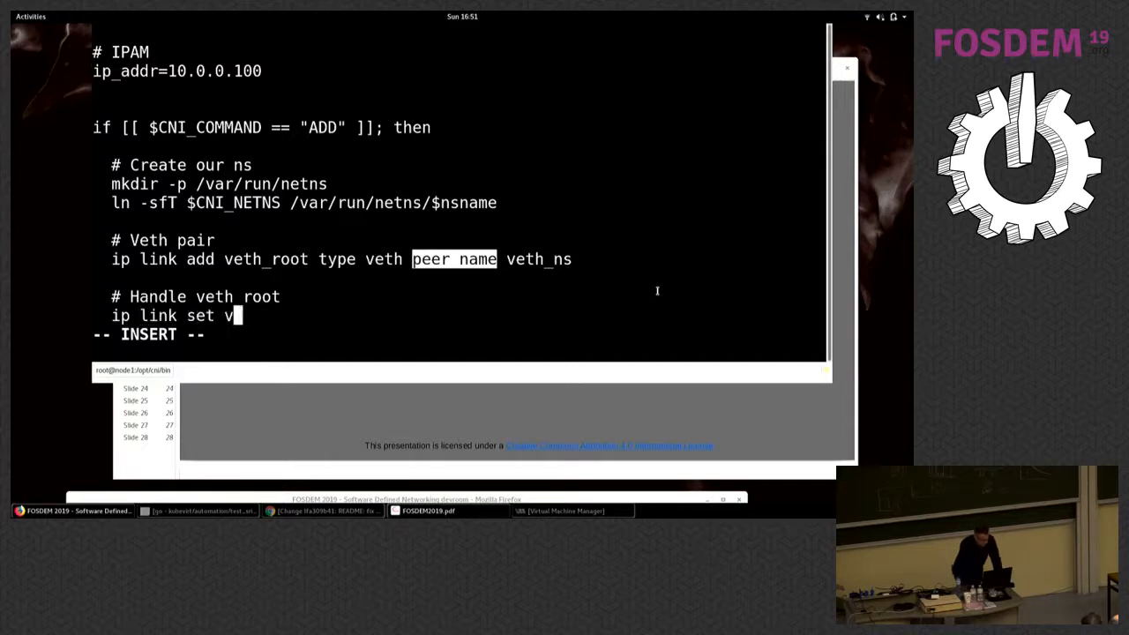
{"action": "type", "text": "eth_roo"}
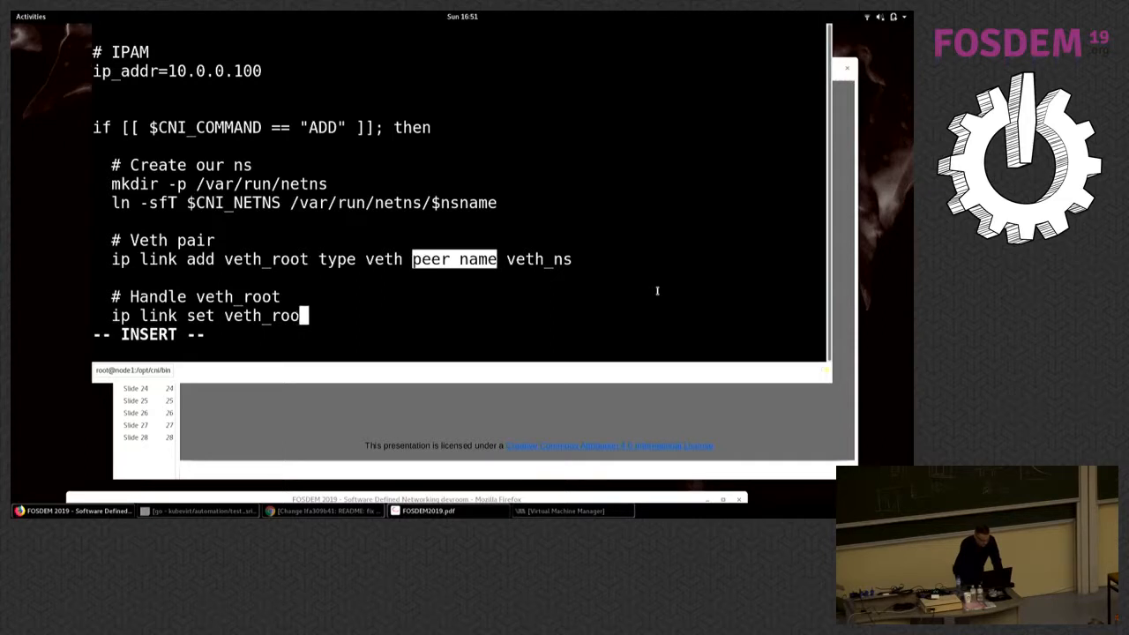
{"action": "type", "text": "master"}
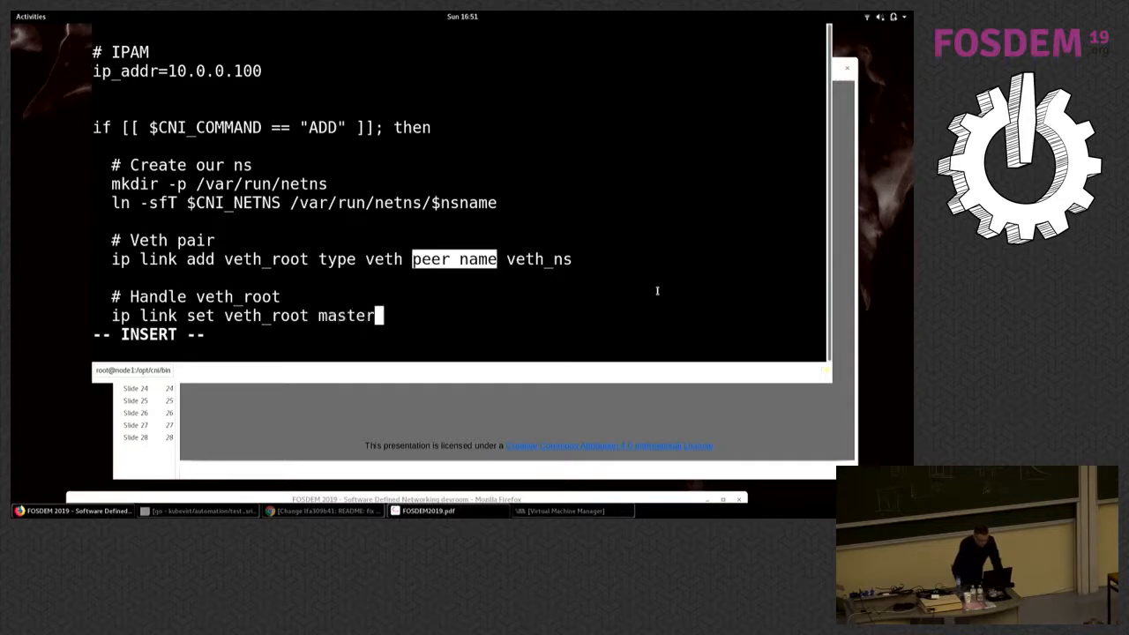
{"action": "type", "text": "$"}
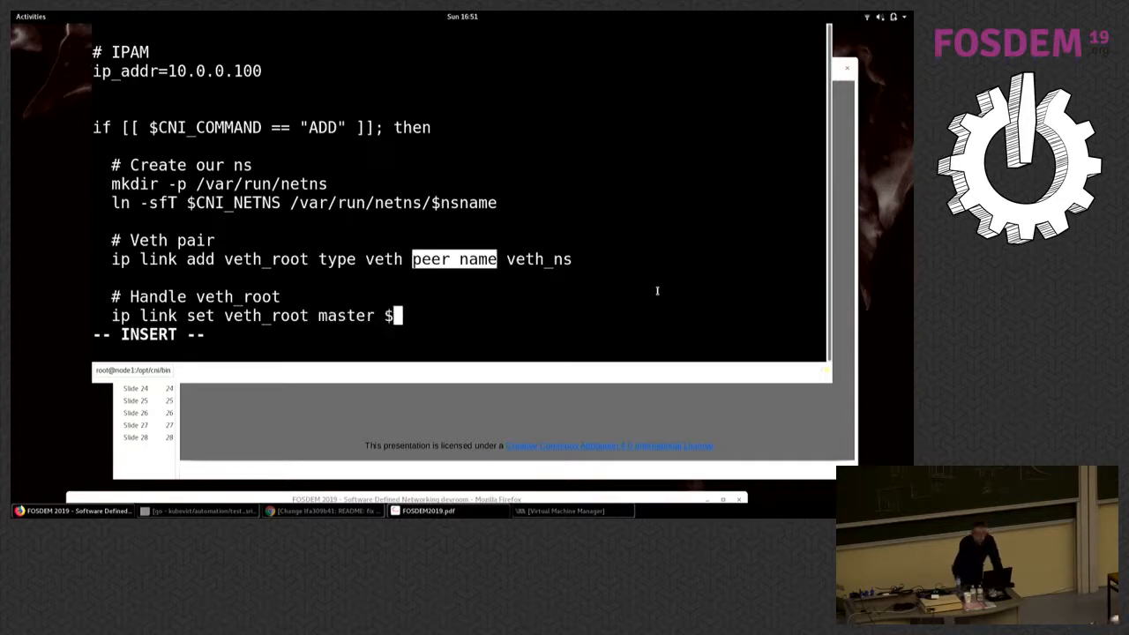
{"action": "type", "text": "brd"}
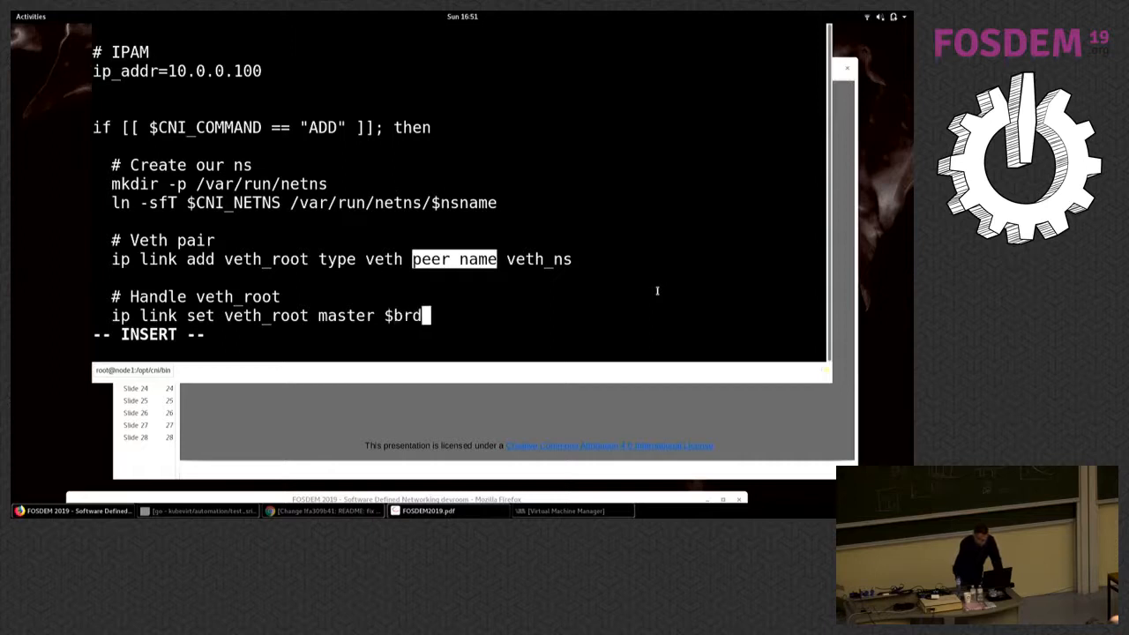
{"action": "type", "text": "idge"}
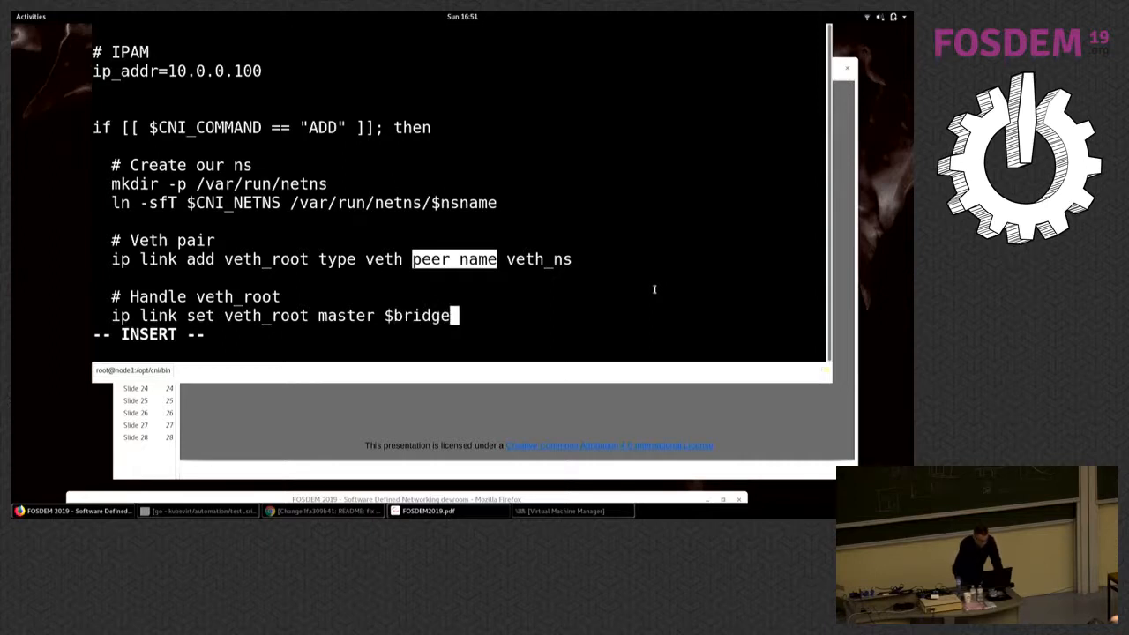
Bring veth_root and $bridge up with 'ip link set dev ... up' lines
{"action": "type", "text": "ip"}
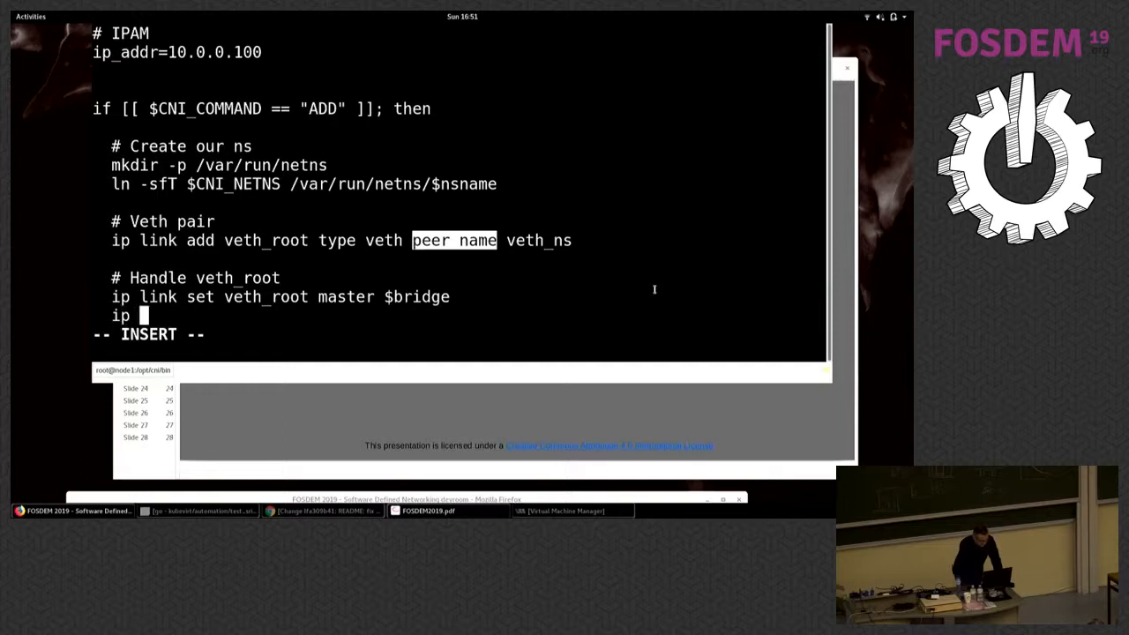
{"action": "type", "text": "link set"}
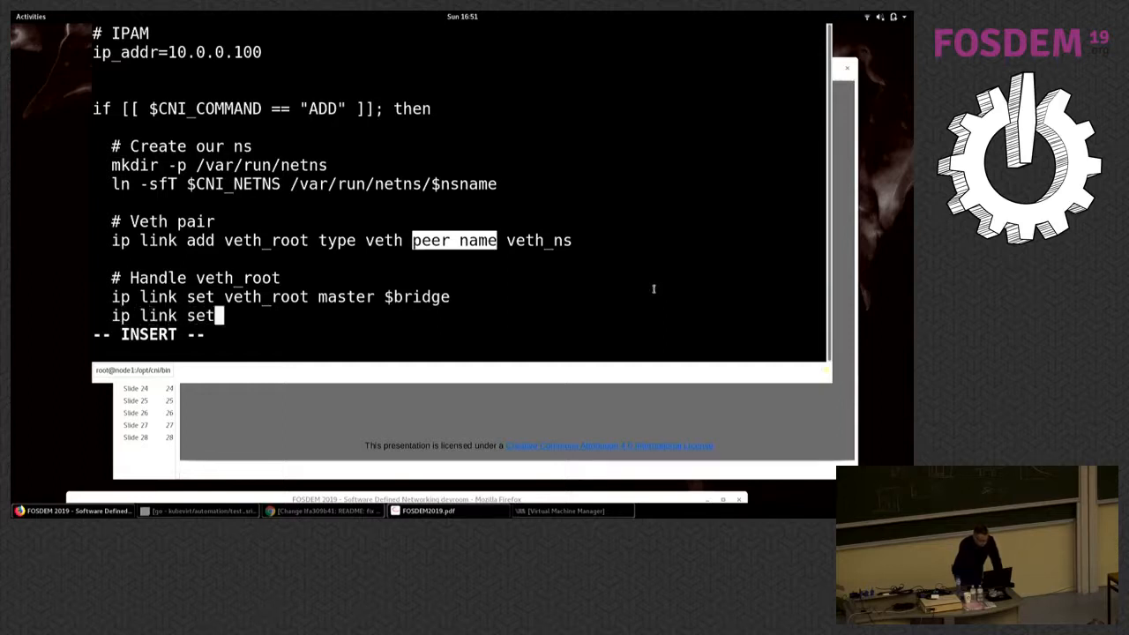
{"action": "type", "text": "d"}
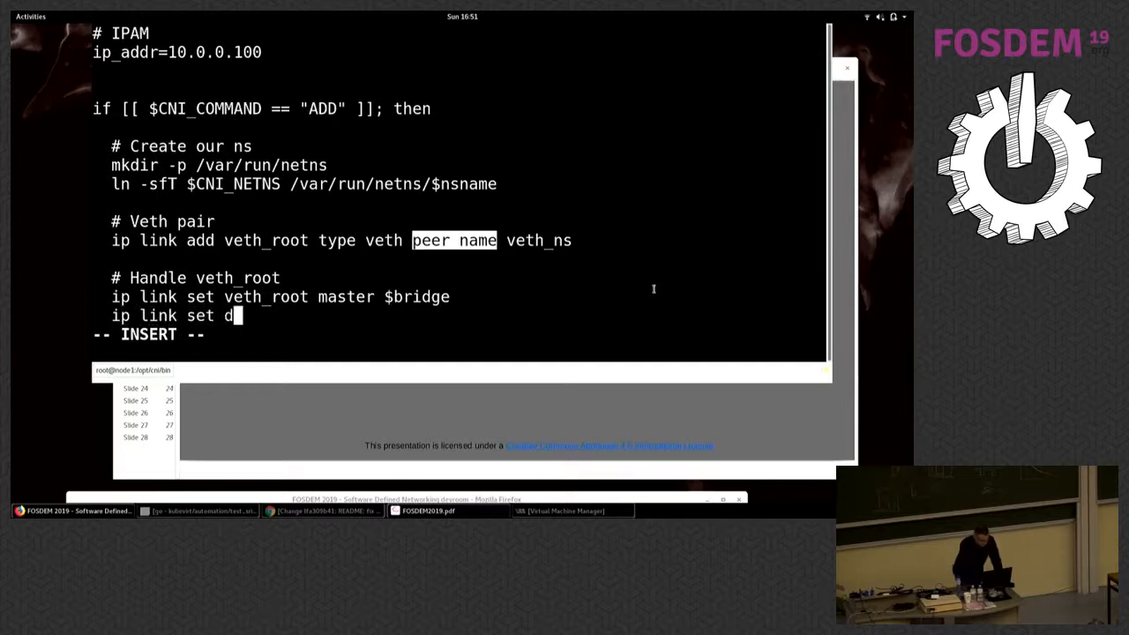
{"action": "type", "text": "ev veth_root up"}
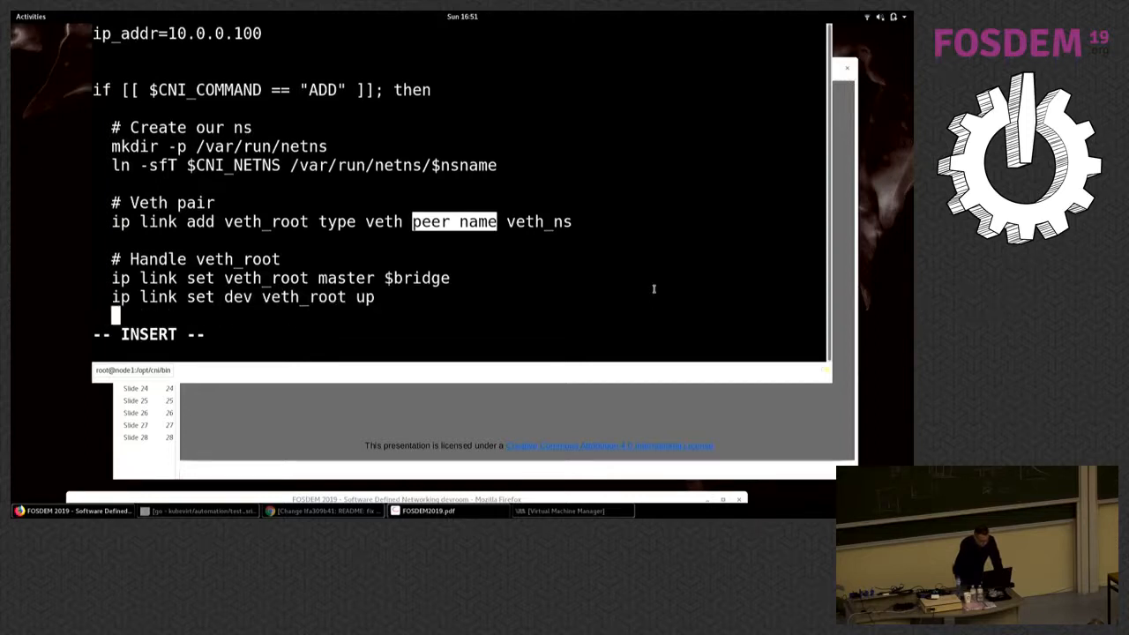
{"action": "type", "text": "ip link"}
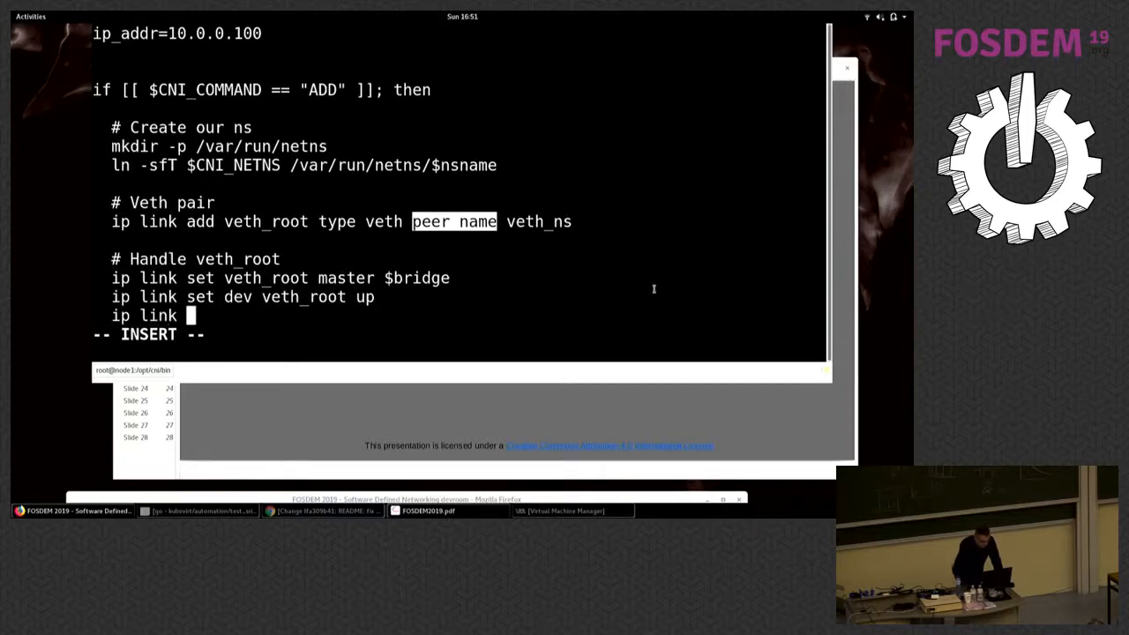
{"action": "type", "text": "set drev"}
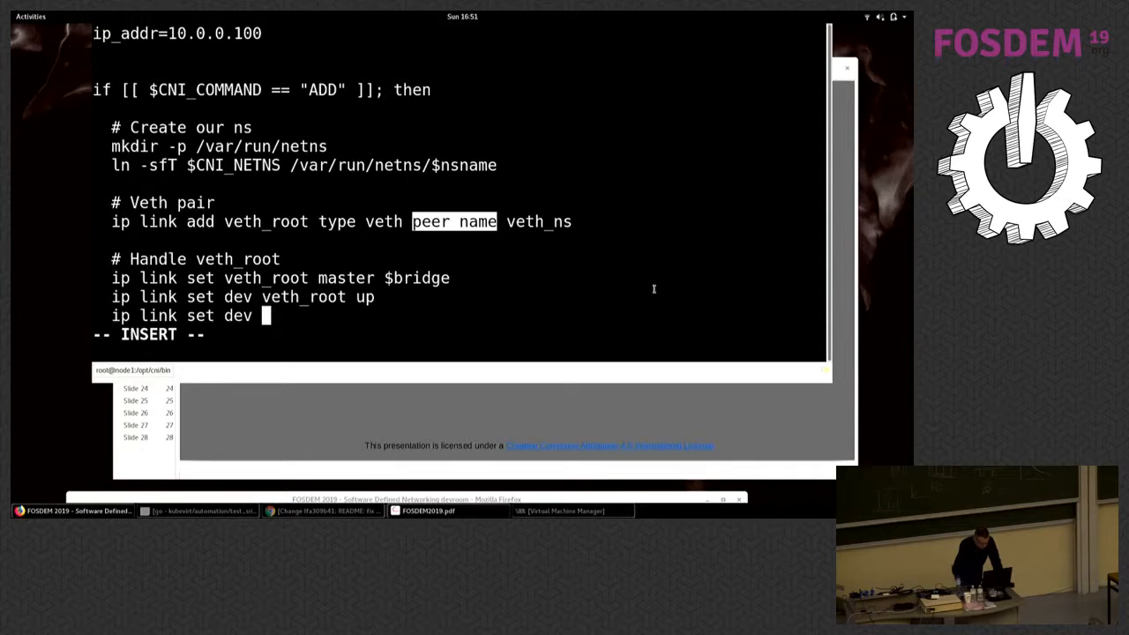
{"action": "type", "text": "$bridge"}
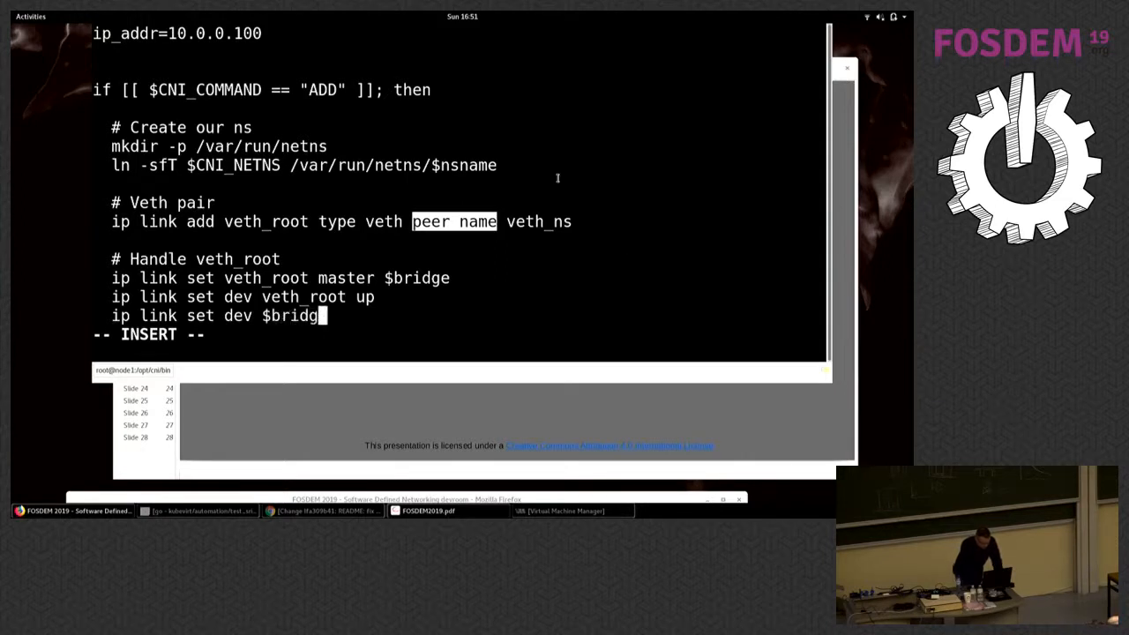
{"action": "type", "text": "up"}
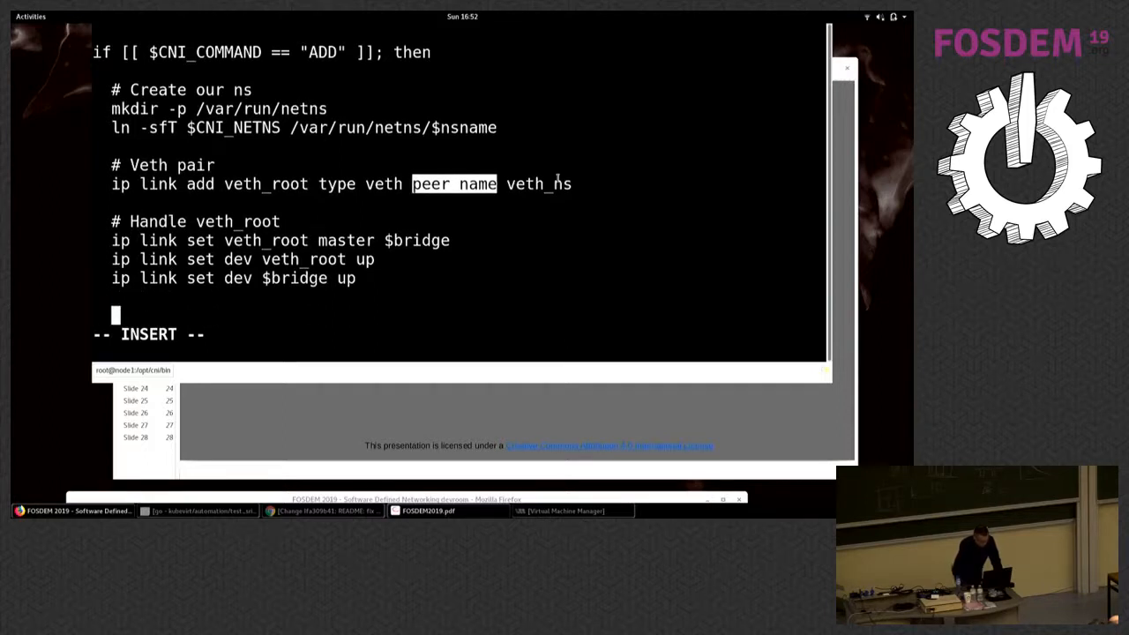
Add 'ip link set veth_ns netns $nsname' under a '# Move veth_ns to ns' comment
{"action": "type", "text": "#"}
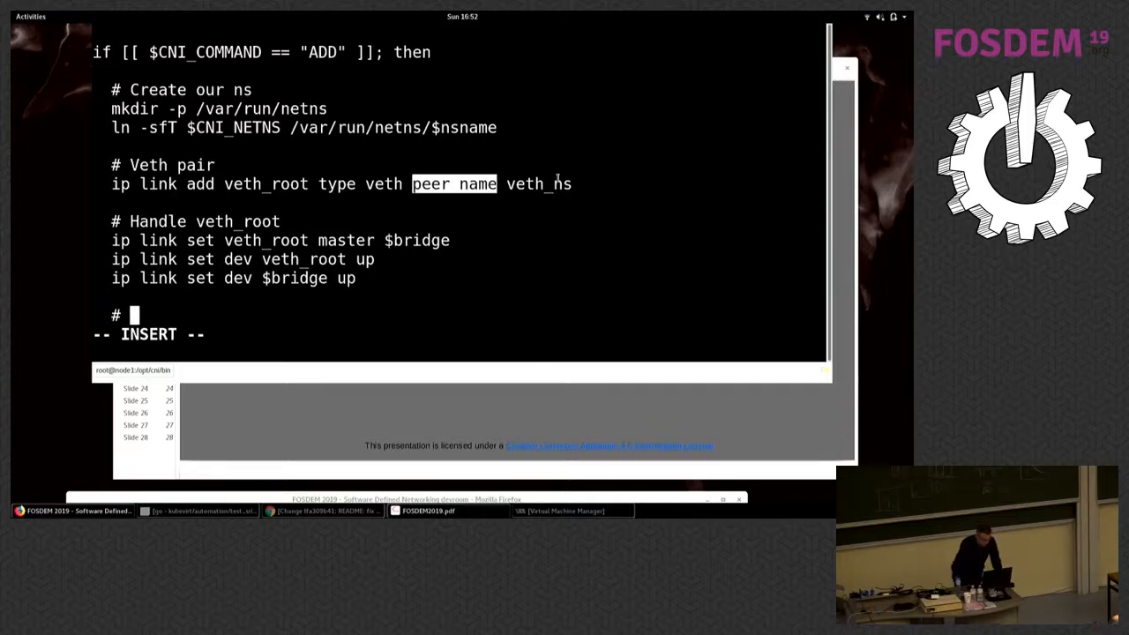
{"action": "type", "text": "ip link set veth_"}
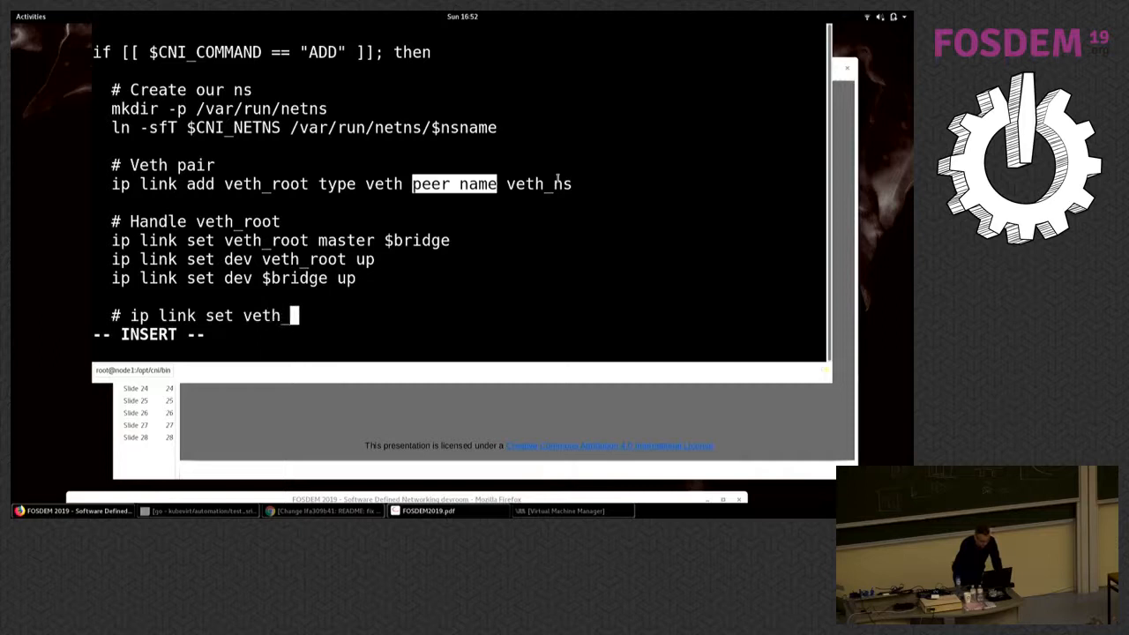
{"action": "type", "text": "ns n"}
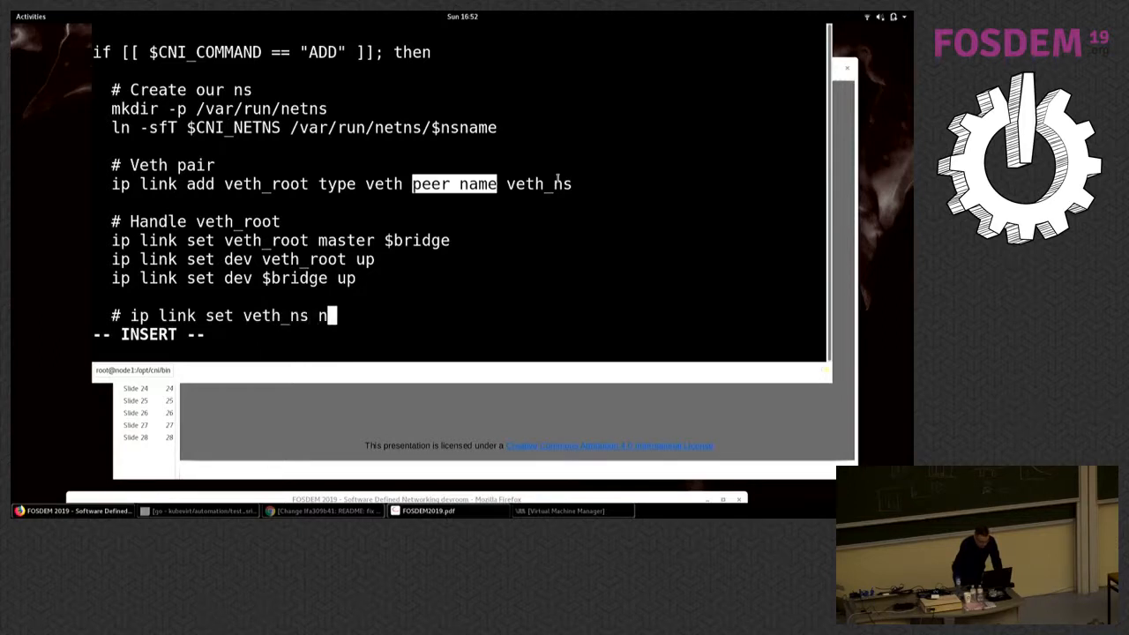
{"action": "type", "text": "etns $"}
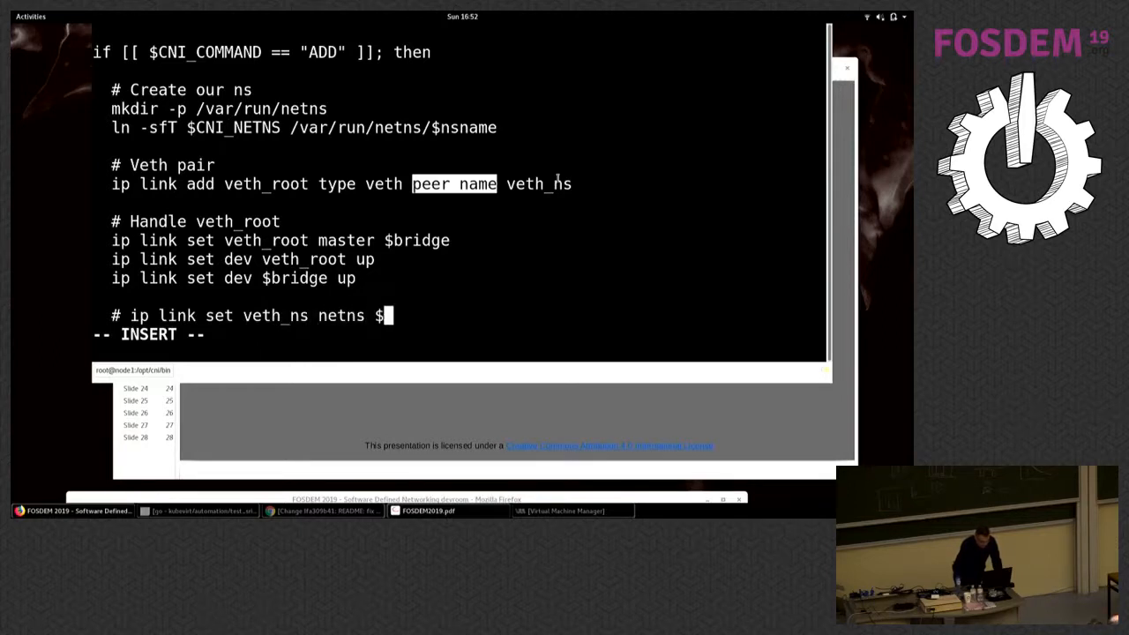
{"action": "type", "text": "nsname"}
{"action": "type", "text": "#"}
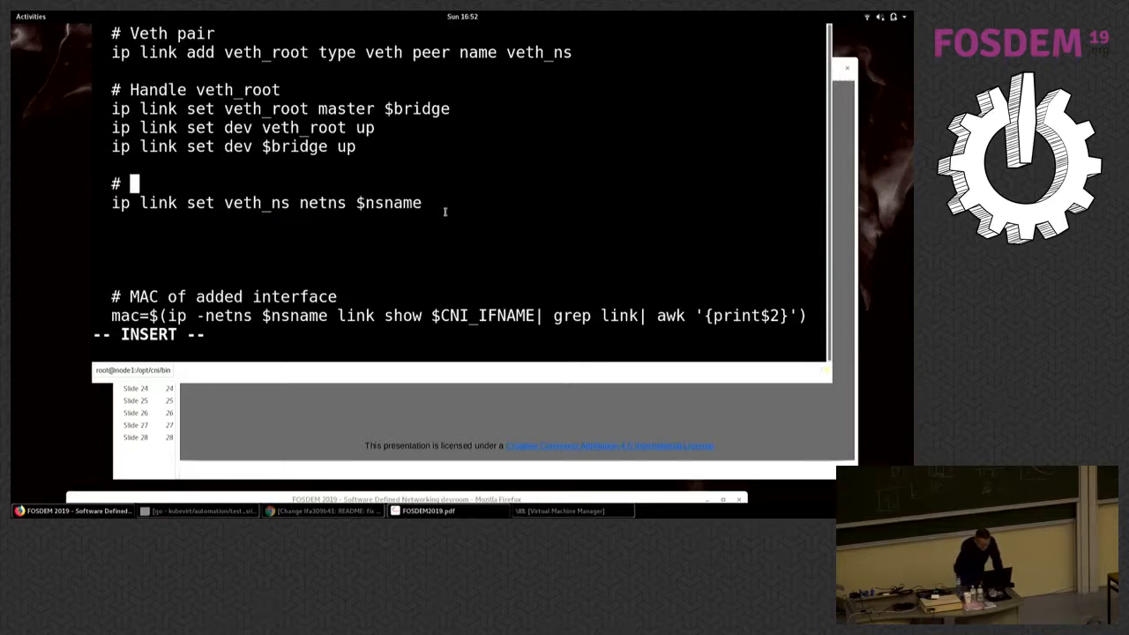
{"action": "type", "text": "Move"}
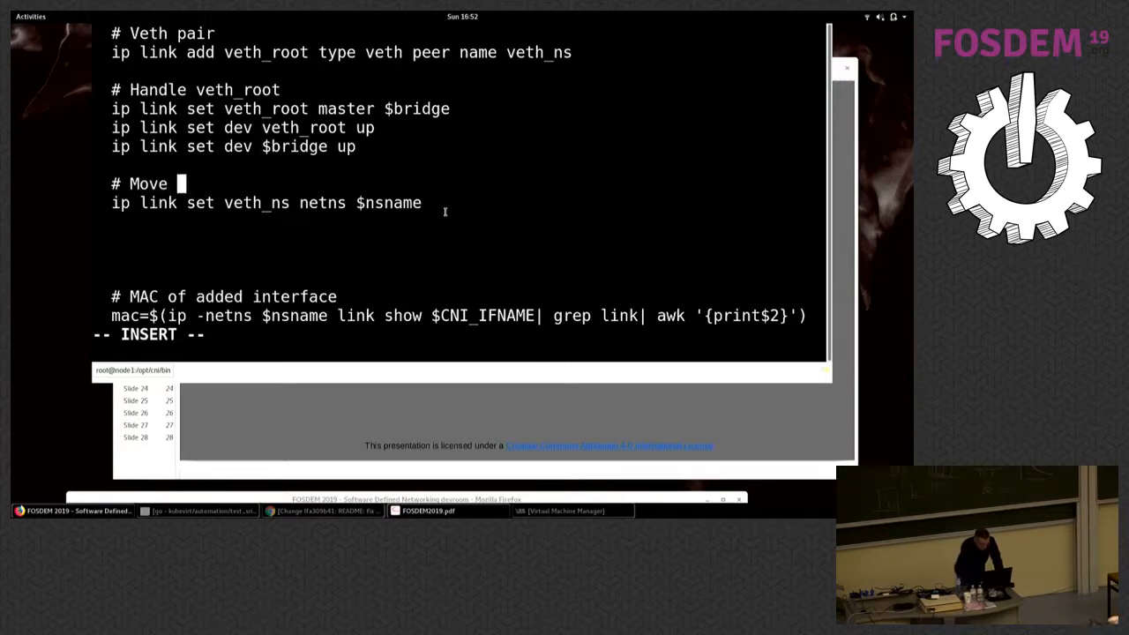
{"action": "type", "text": "veth_ns to ns"}
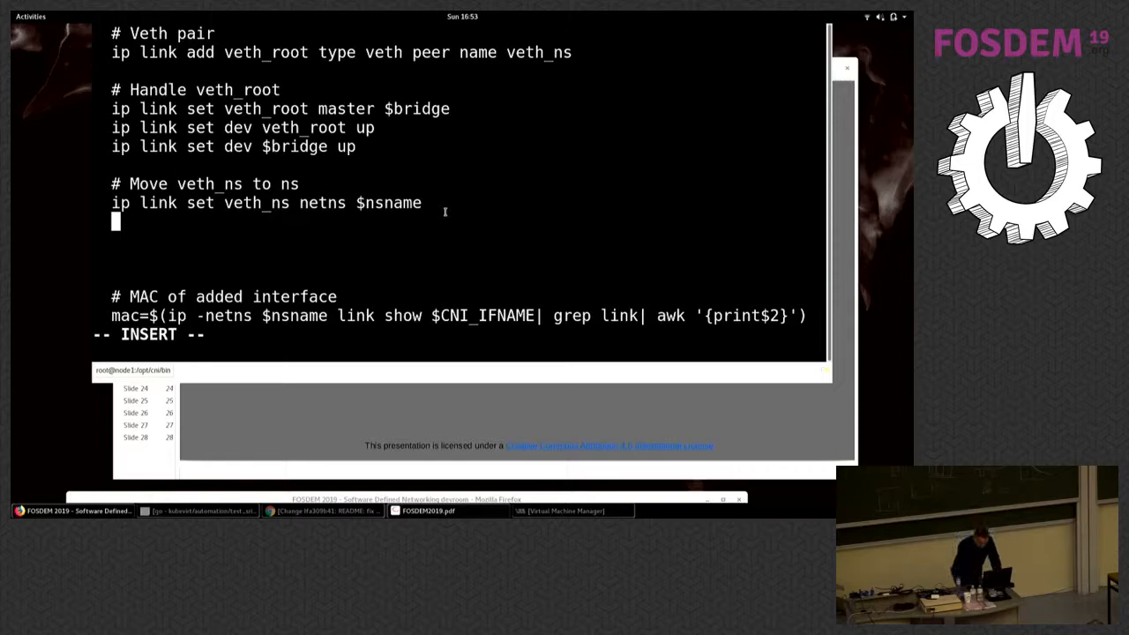
Add 'ip -netns $nsname link set dev veth_ns down' and start the next line
{"action": "type", "text": "ip link"}
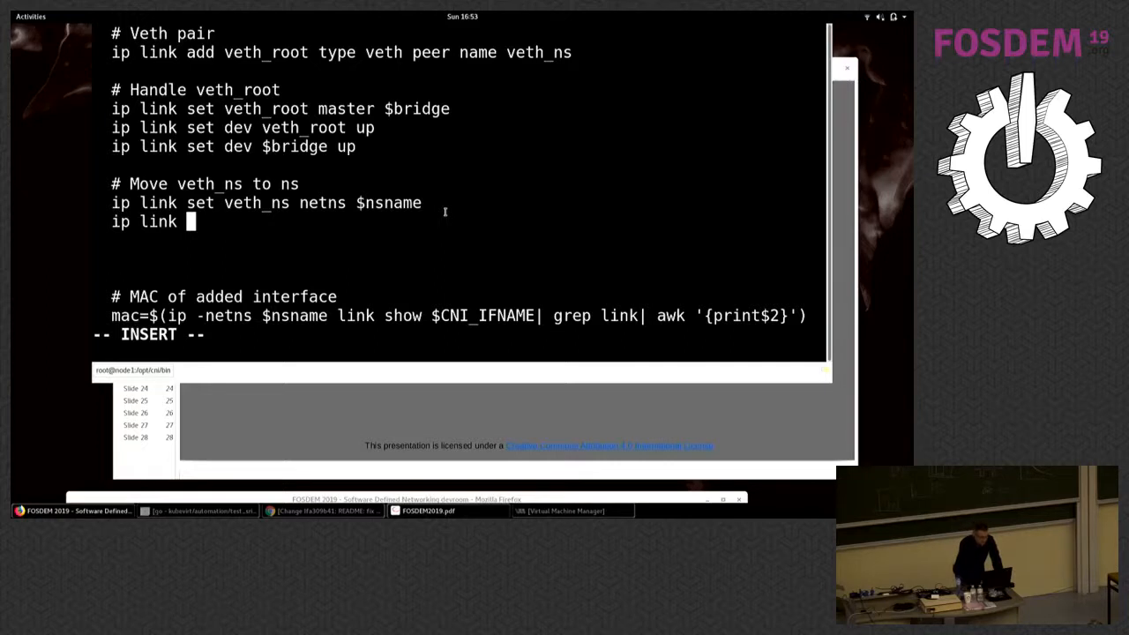
{"action": "type", "text": "set dev v"}
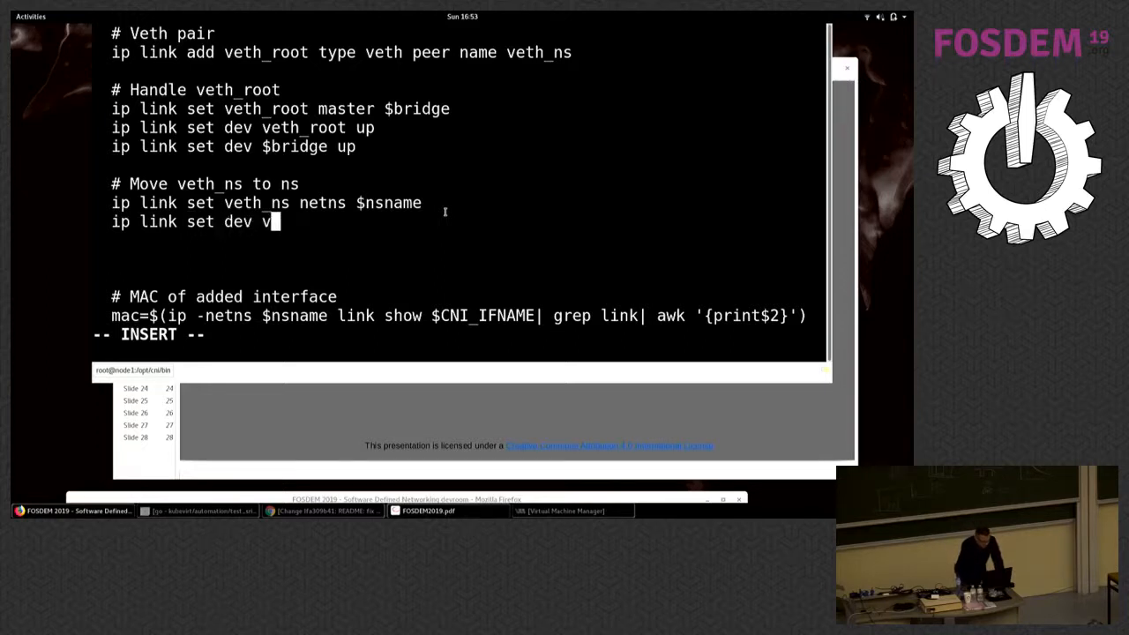
{"action": "type", "text": "eth_ns d"}
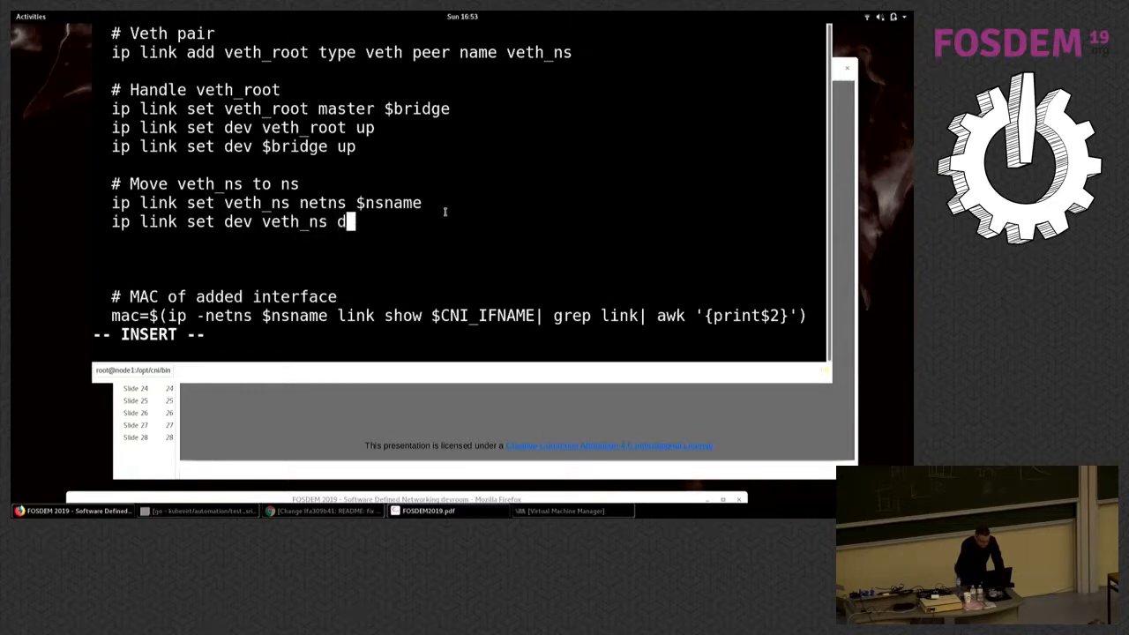
{"action": "type", "text": "own"}
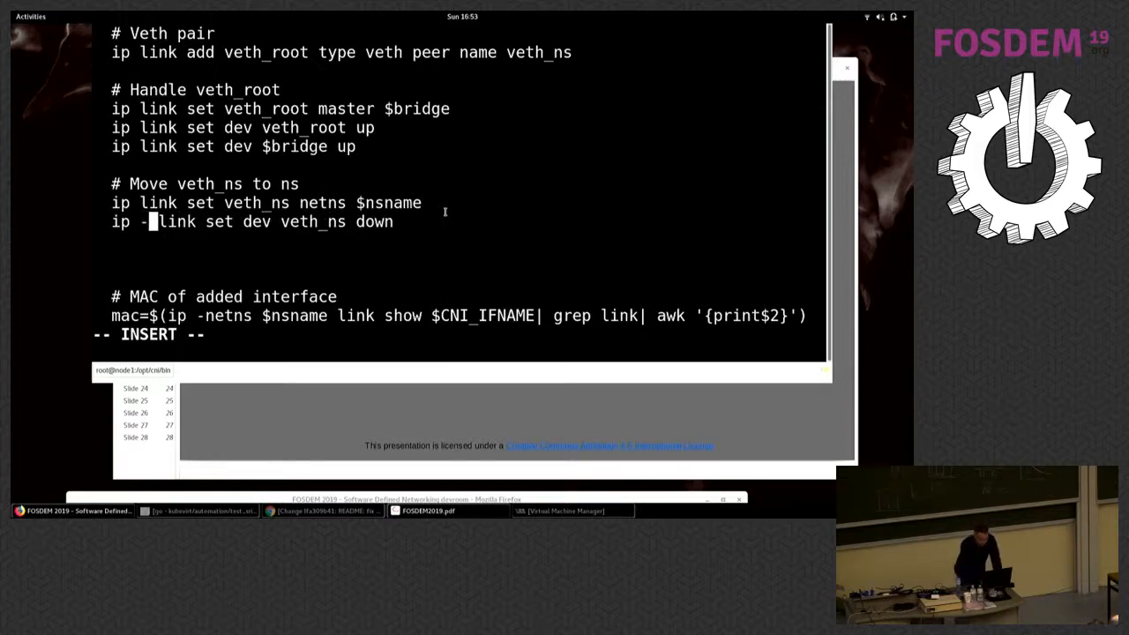
{"action": "type", "text": "netns"}
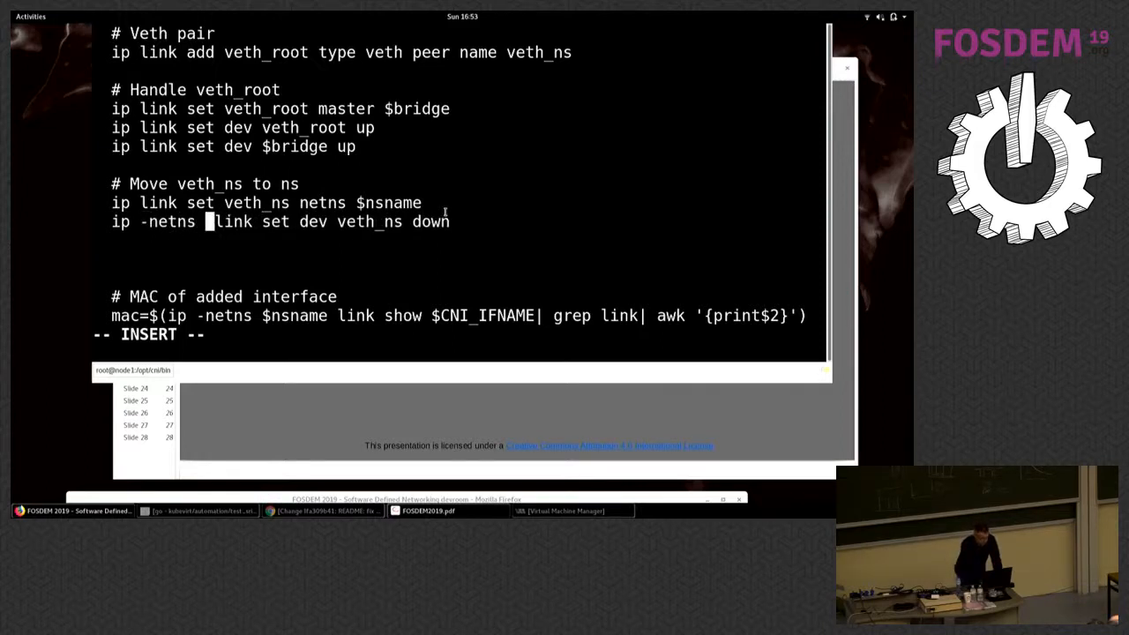
{"action": "type", "text": "$"}
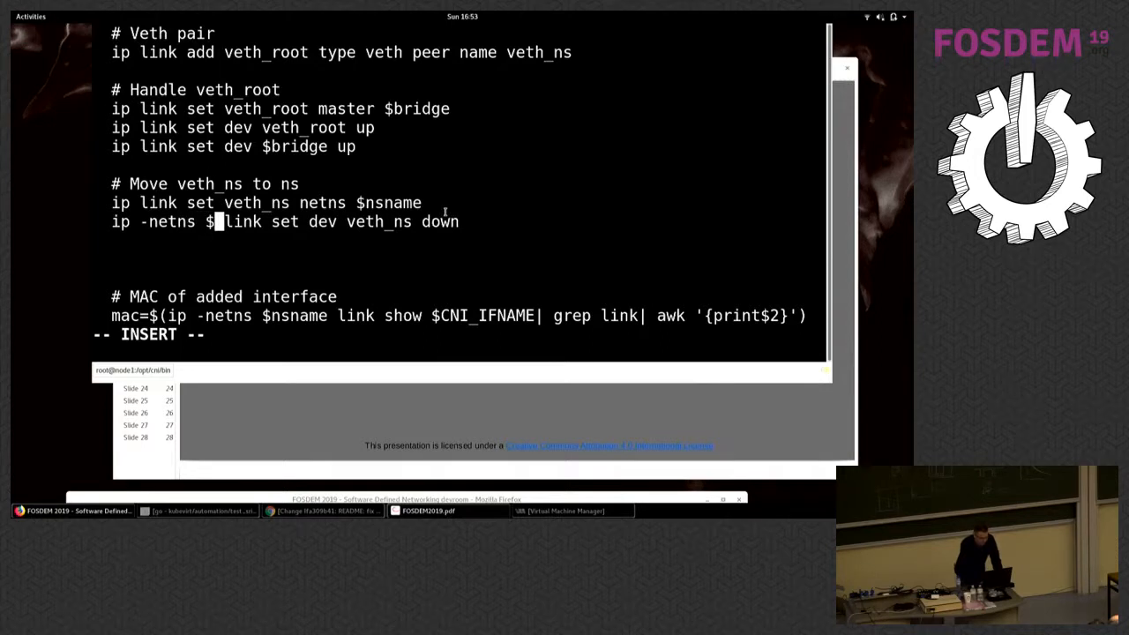
{"action": "type", "text": "nsname"}
{"action": "key", "text": "Return"}
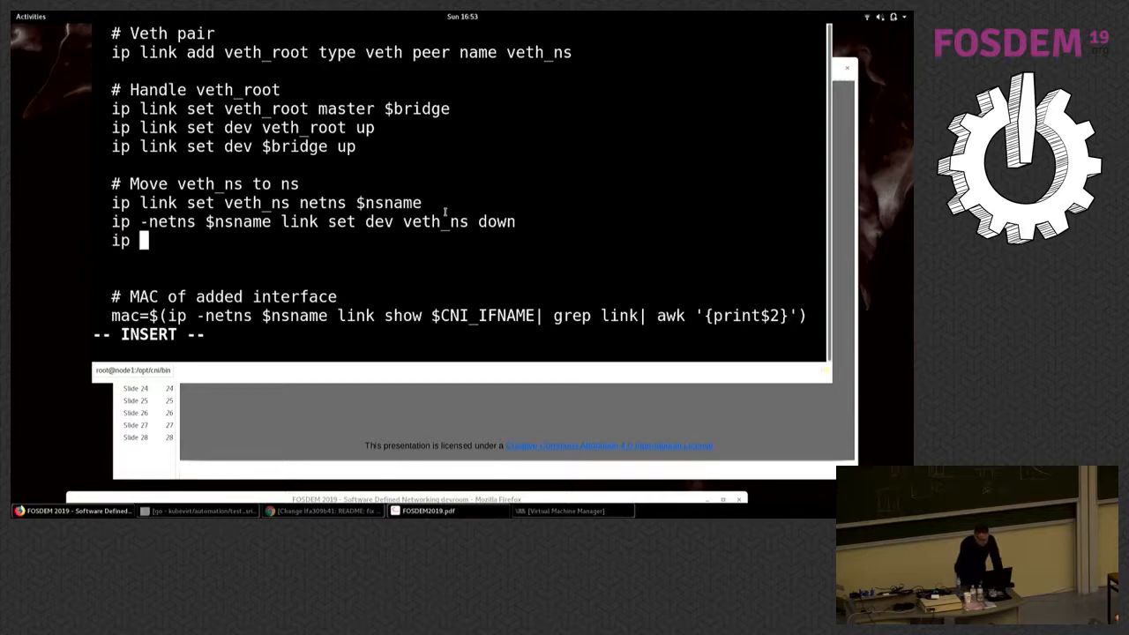
Write 'ip -netns $nsname link set veth_ns name $CNI_IFNAME' to rename the interface
{"action": "type", "text": "-"}
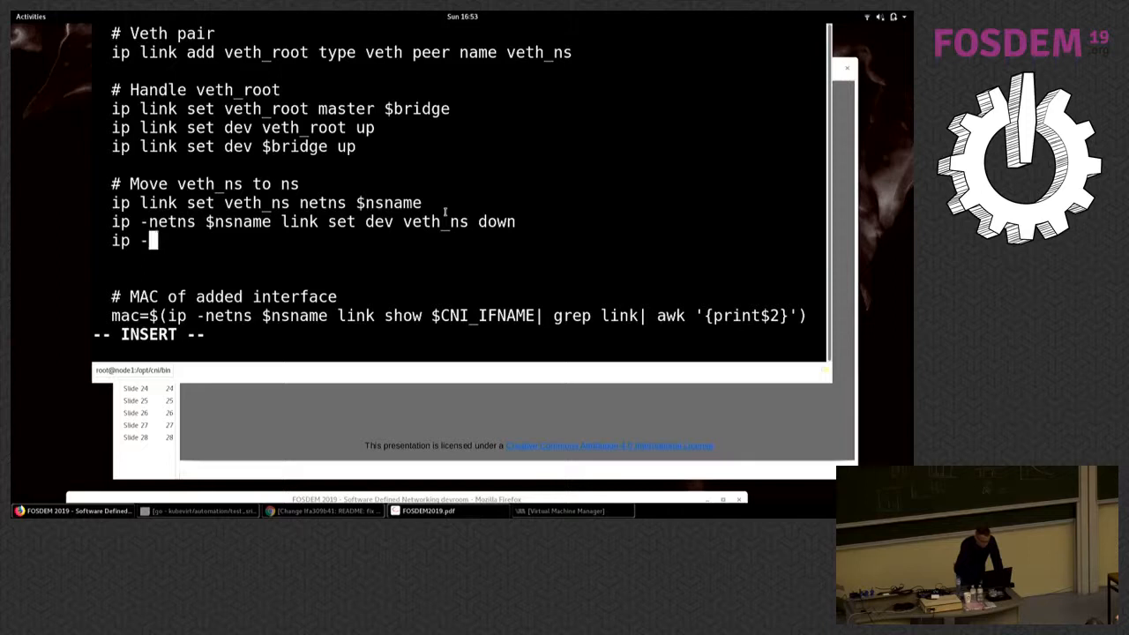
{"action": "type", "text": "netns"}
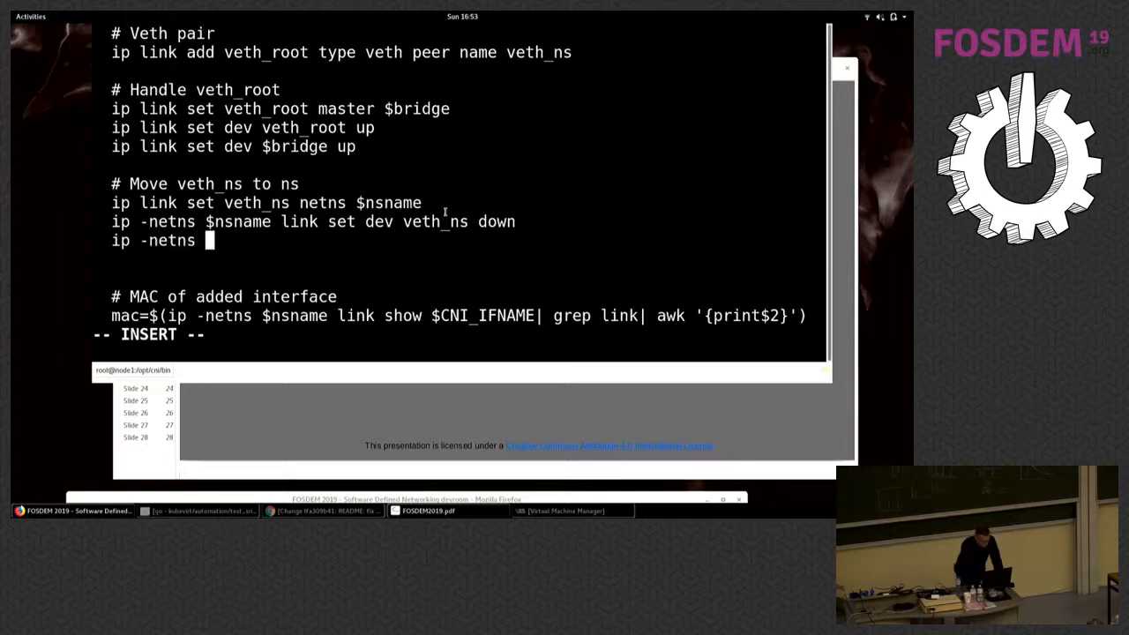
{"action": "type", "text": "$nsname"}
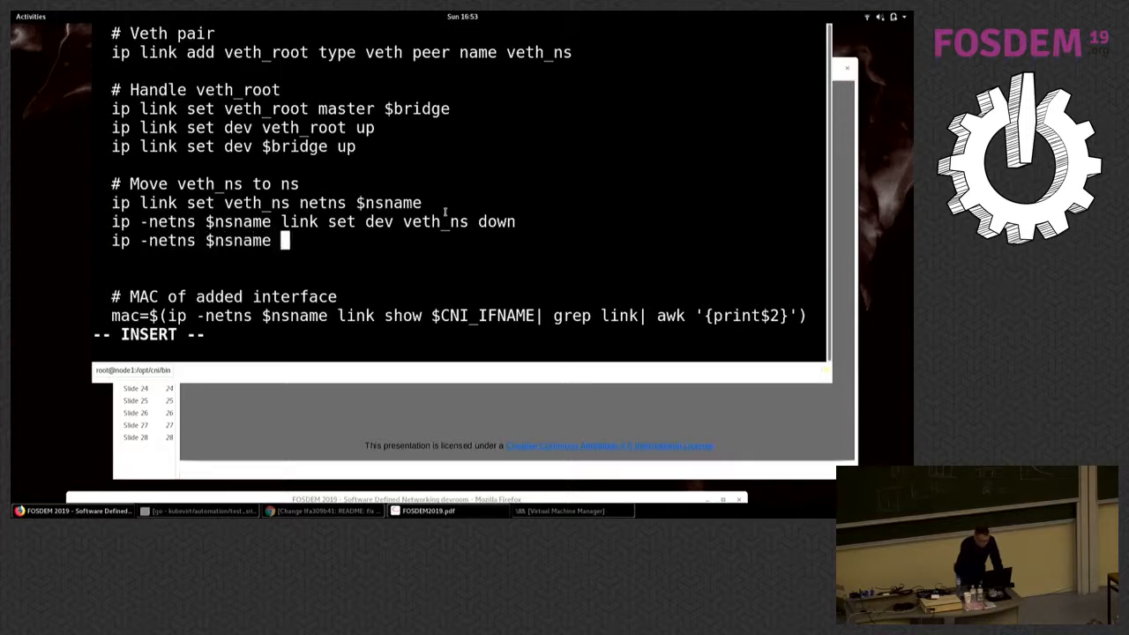
{"action": "type", "text": "link set"}
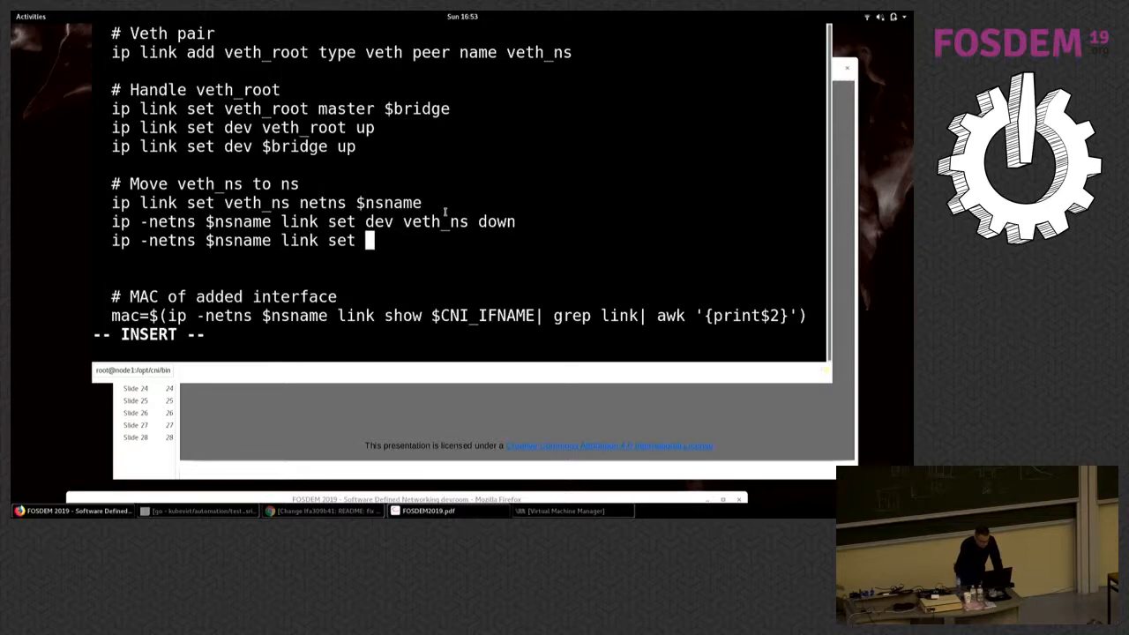
{"action": "type", "text": "veth"}
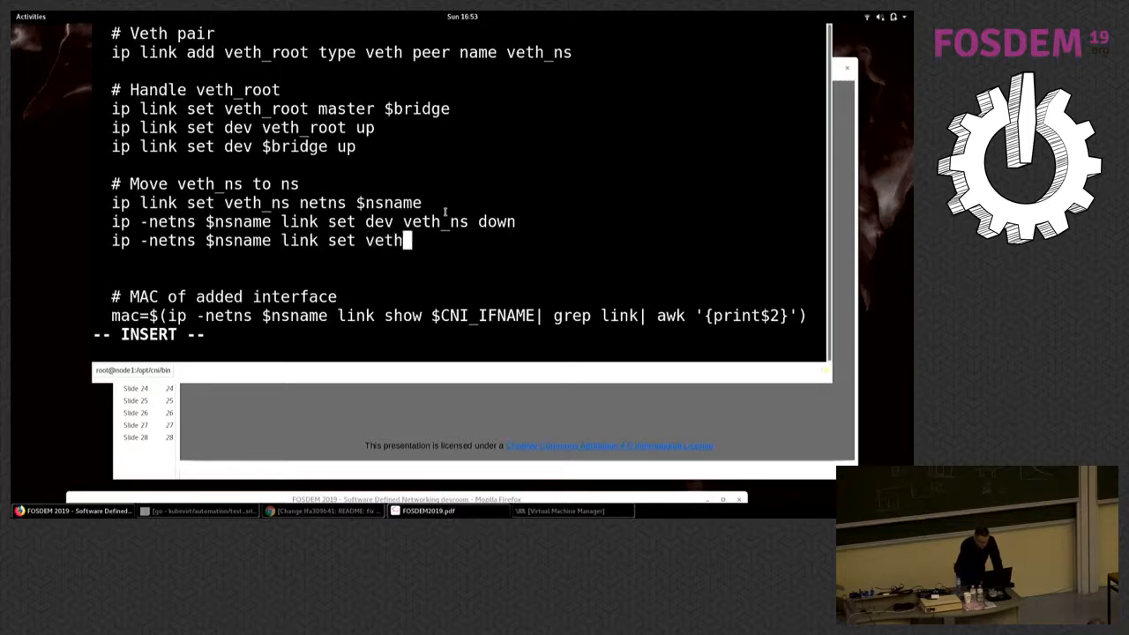
{"action": "type", "text": "_ns name"}
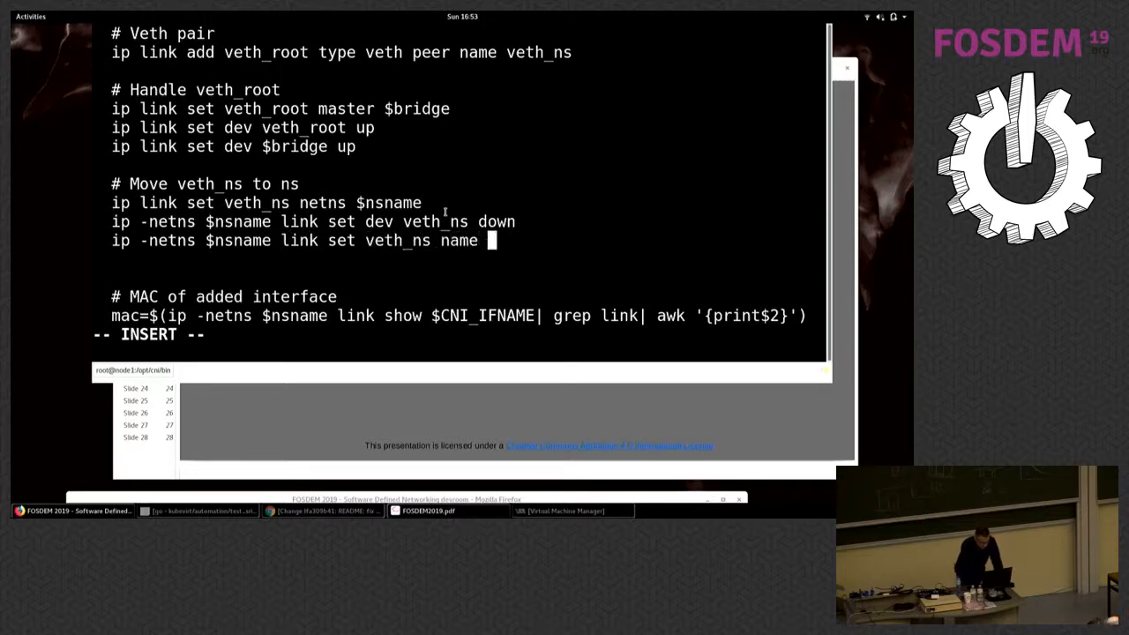
{"action": "type", "text": "$CNI_"}
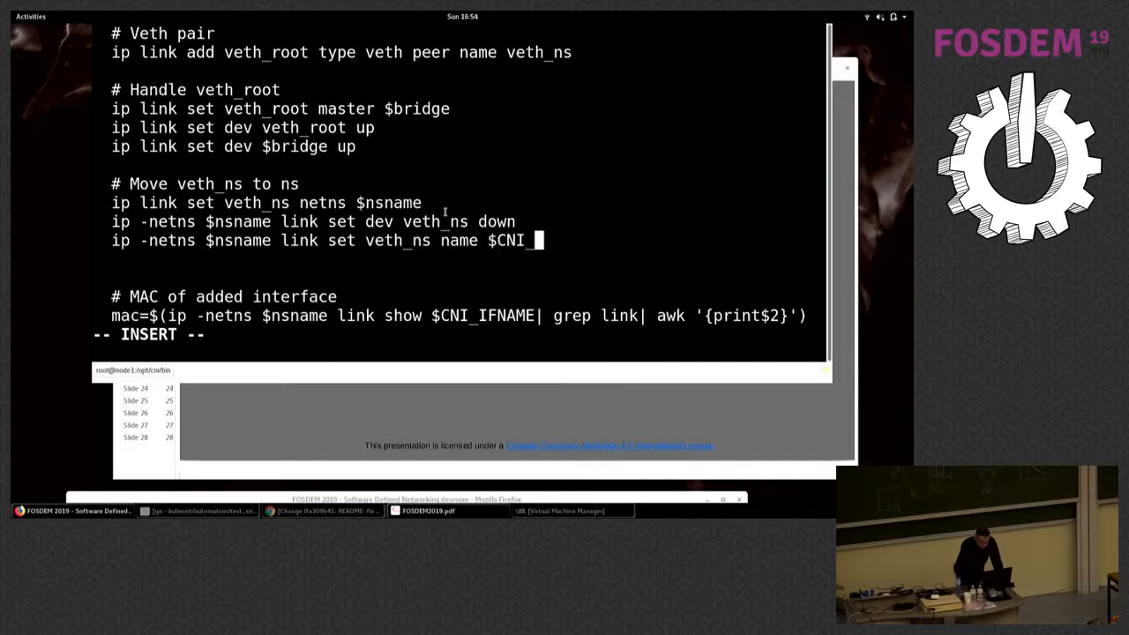
{"action": "type", "text": "IFNAME"}
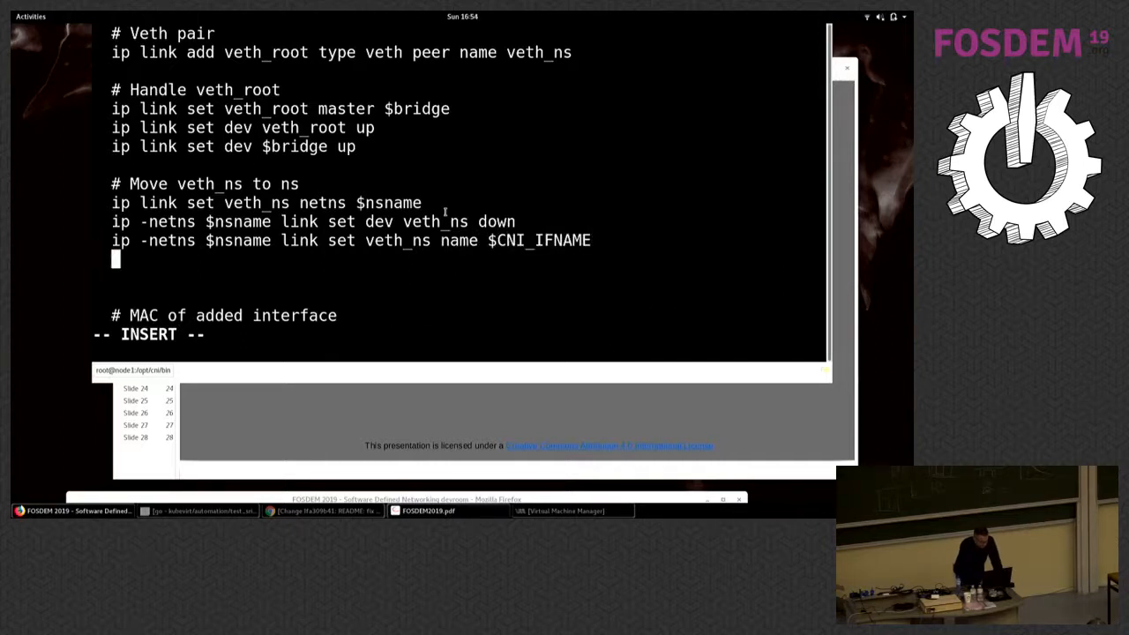
Write 'ip -netns $nsname link set dev $CNI_IFNAME up' and begin the '# IPAM' comment
{"action": "type", "text": "ip"}
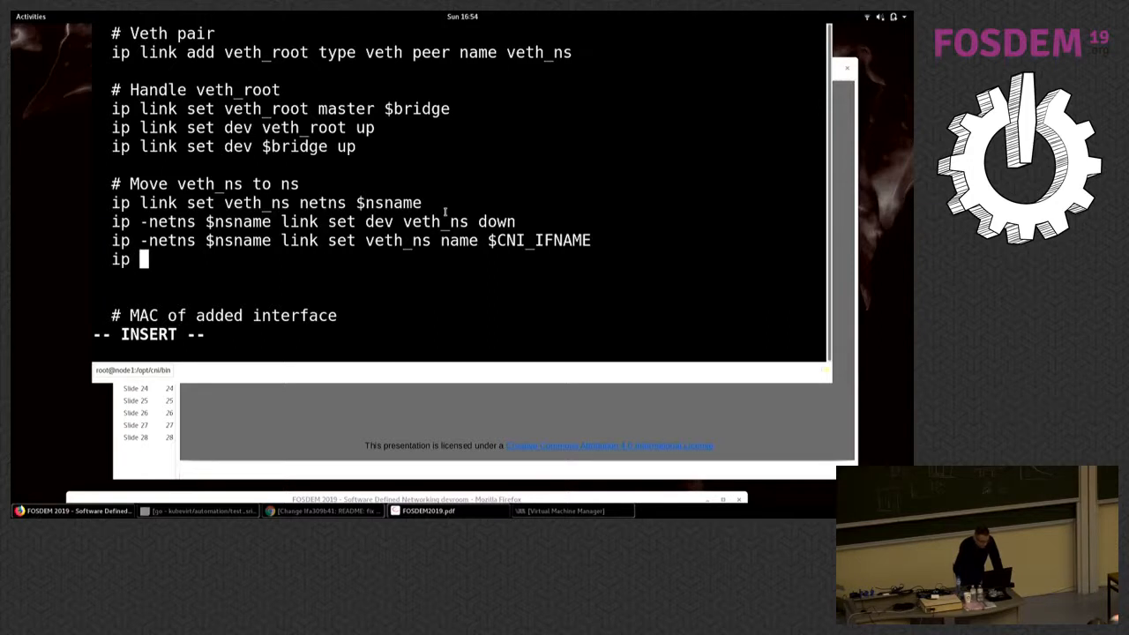
{"action": "type", "text": "netn"}
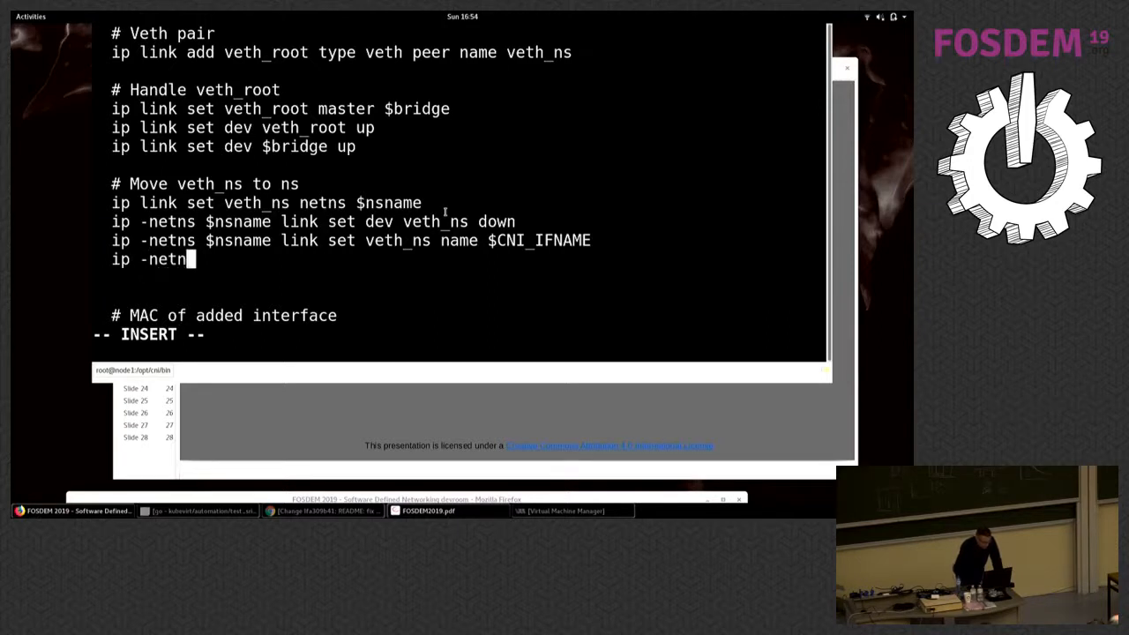
{"action": "type", "text": "$nsname link set"}
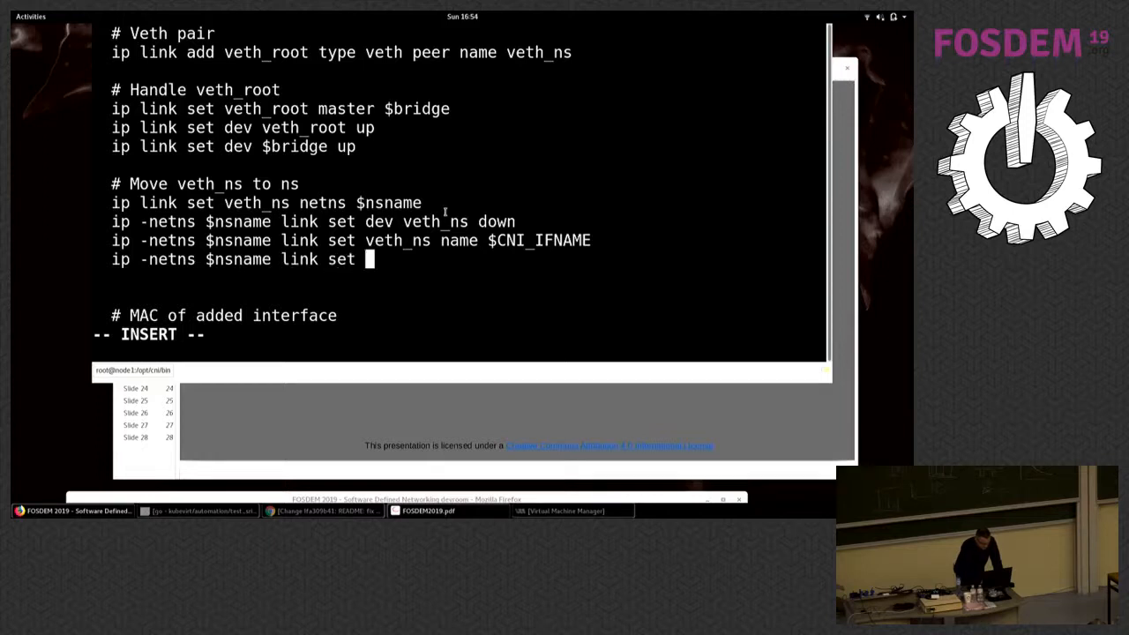
{"action": "type", "text": "dev $ N"}
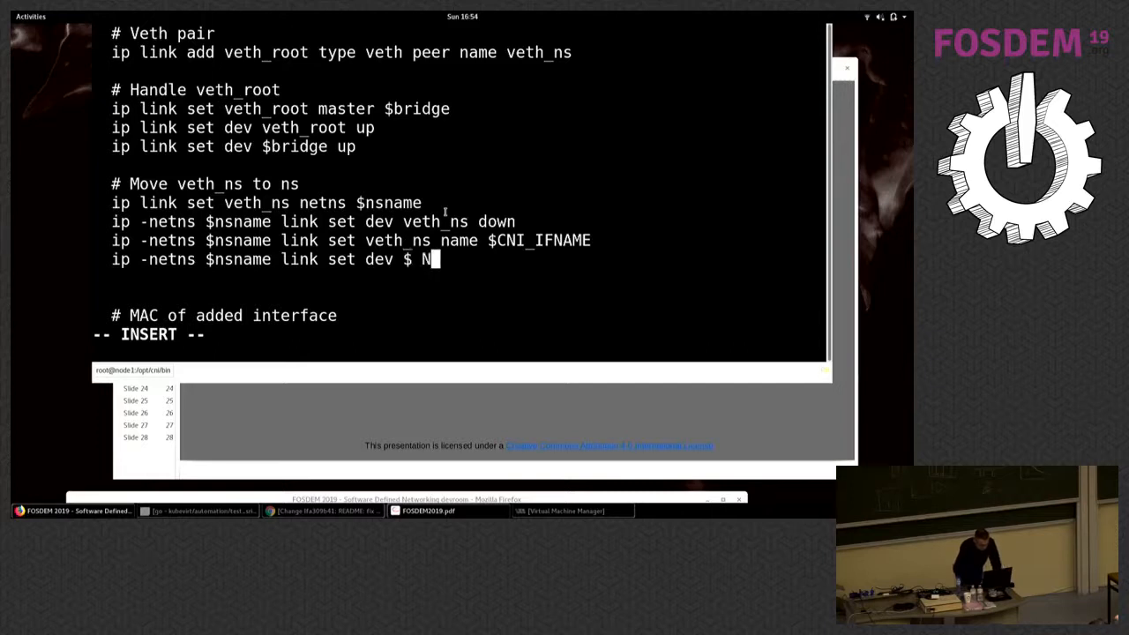
{"action": "type", "text": "CNI_IF"}
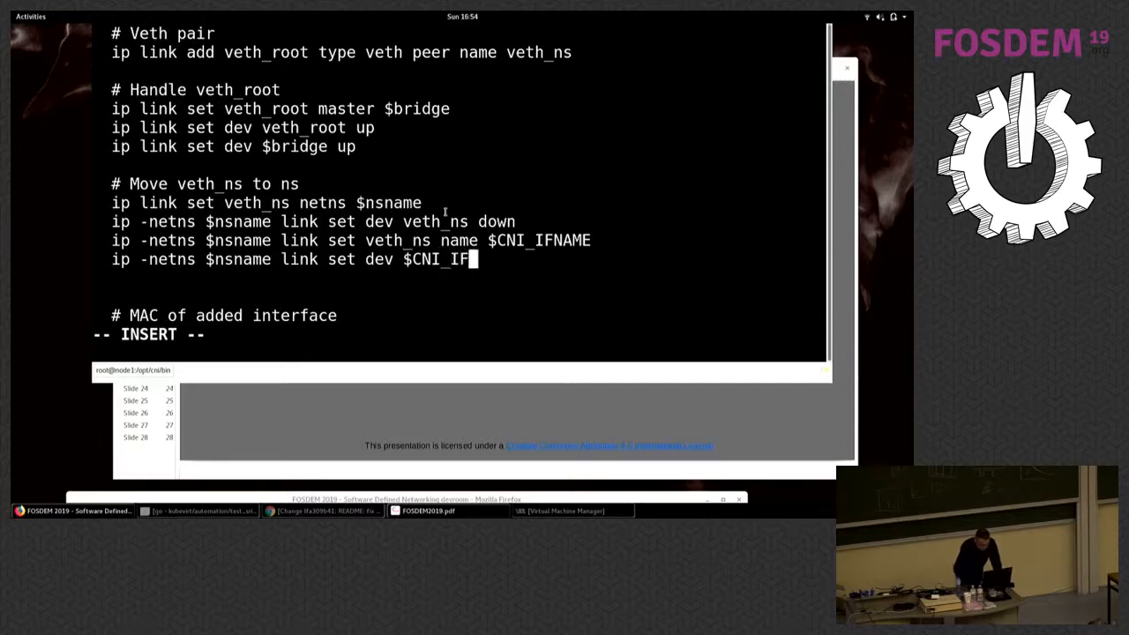
{"action": "type", "text": "NAME up"}
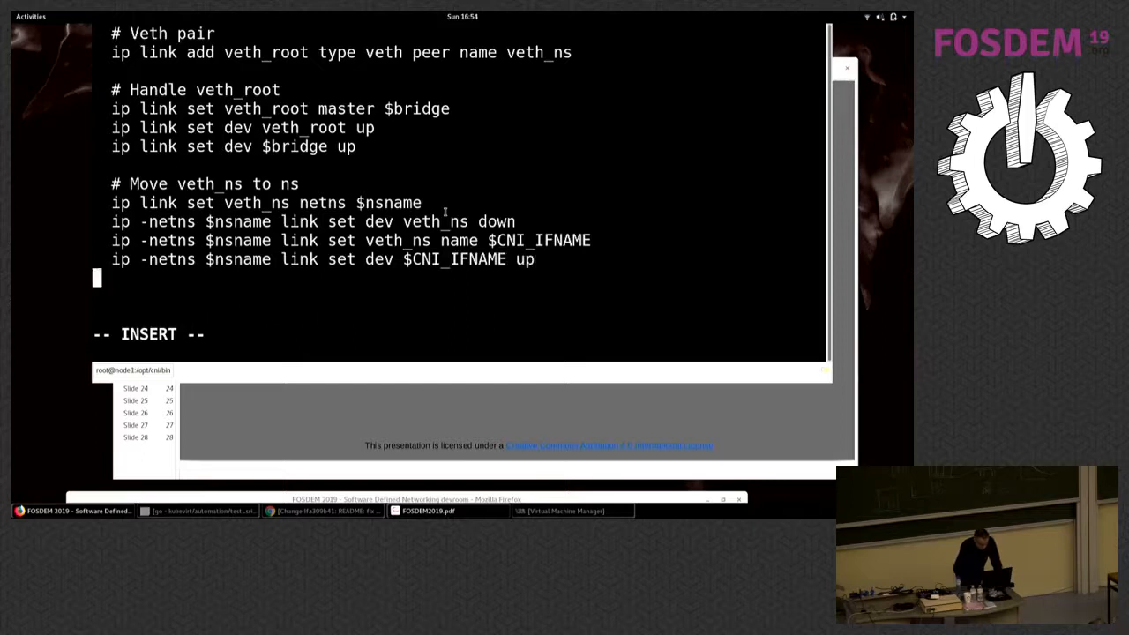
{"action": "type", "text": "# IPAM"}
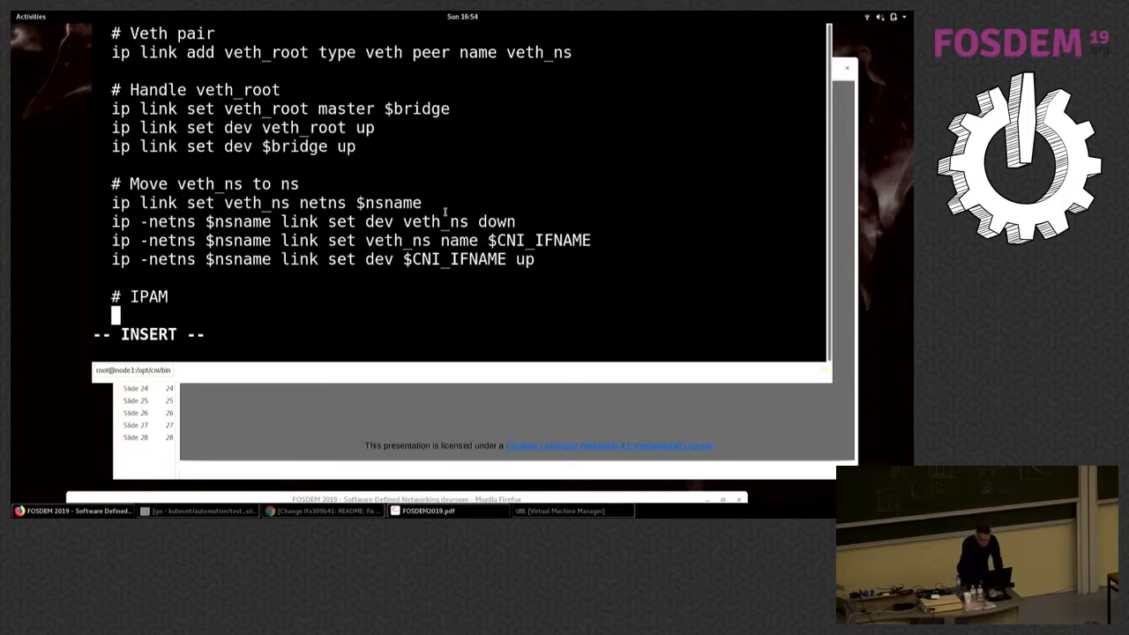
Write 'ip -netns $nsname addr add $ip_addr dev $CNI_IFNAME' under the IPAM comment
{"action": "type", "text": "ip -"}
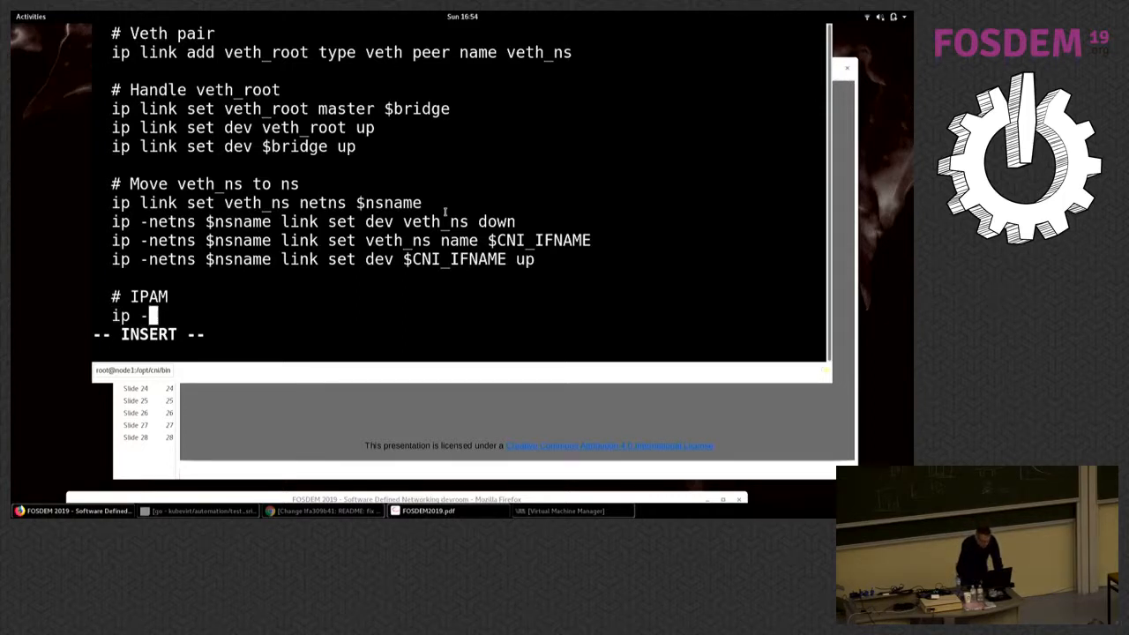
{"action": "type", "text": "netns"}
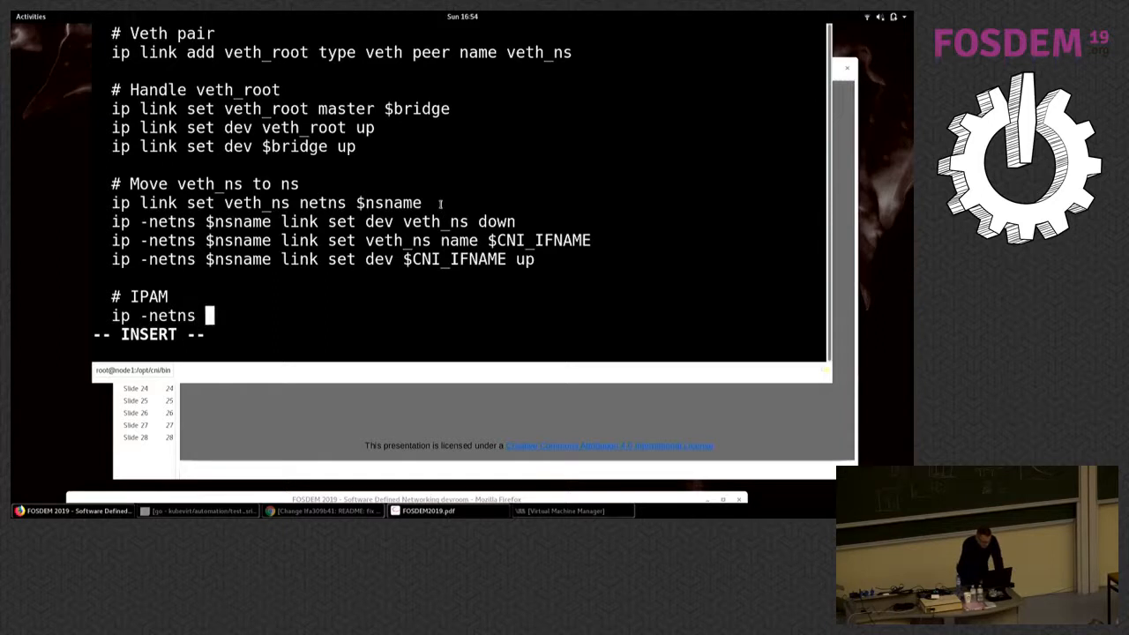
{"action": "type", "text": "$n"}
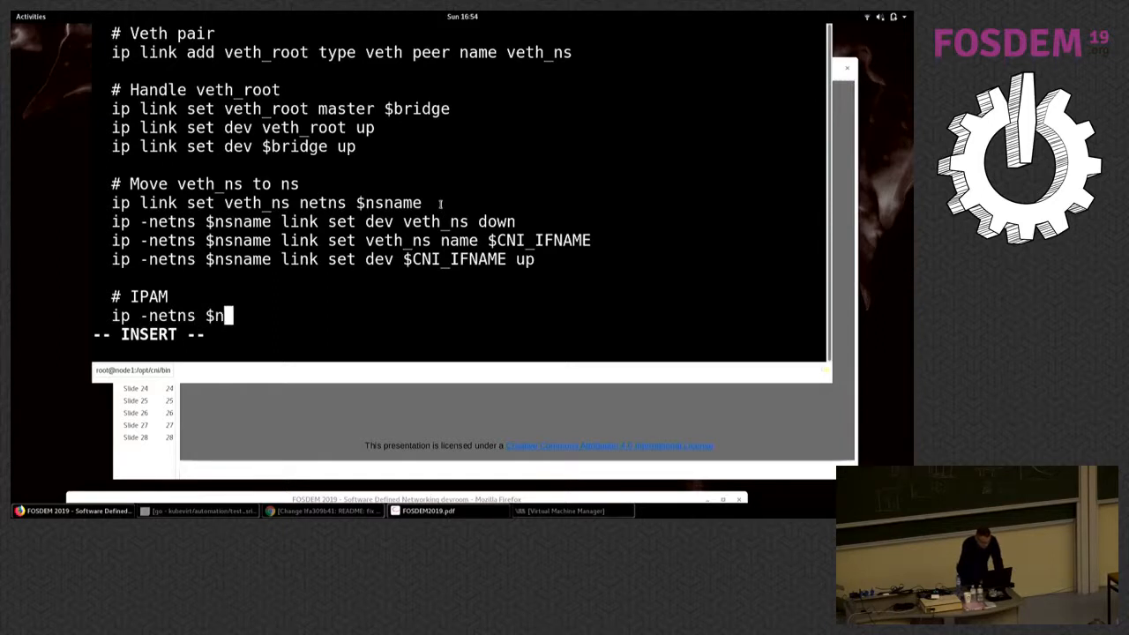
{"action": "type", "text": "sname"}
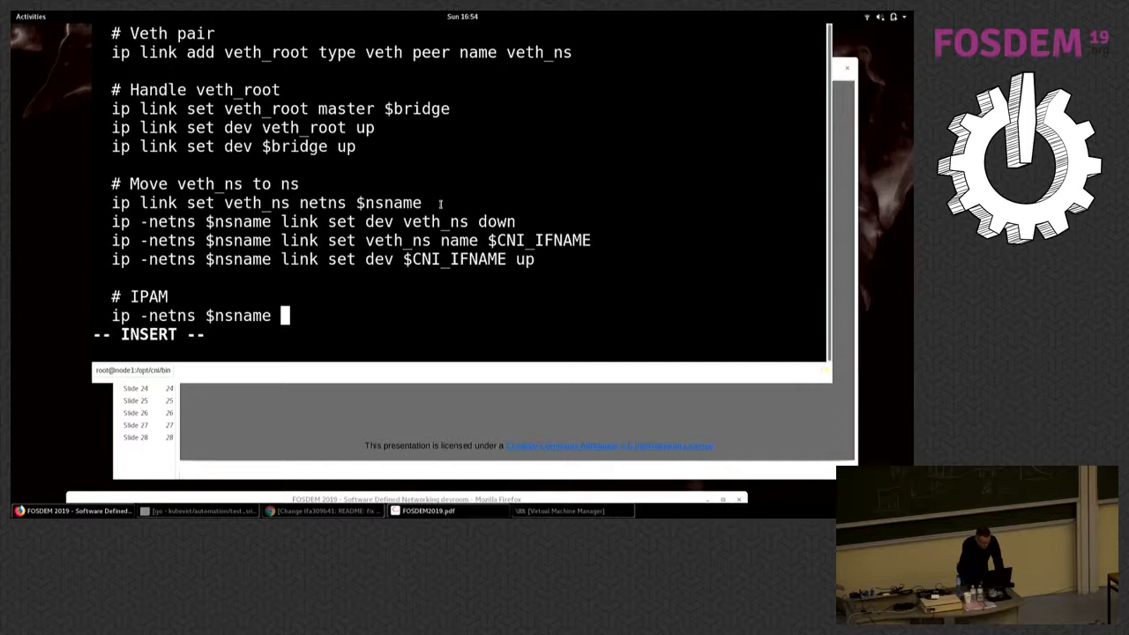
{"action": "type", "text": "addr add"}
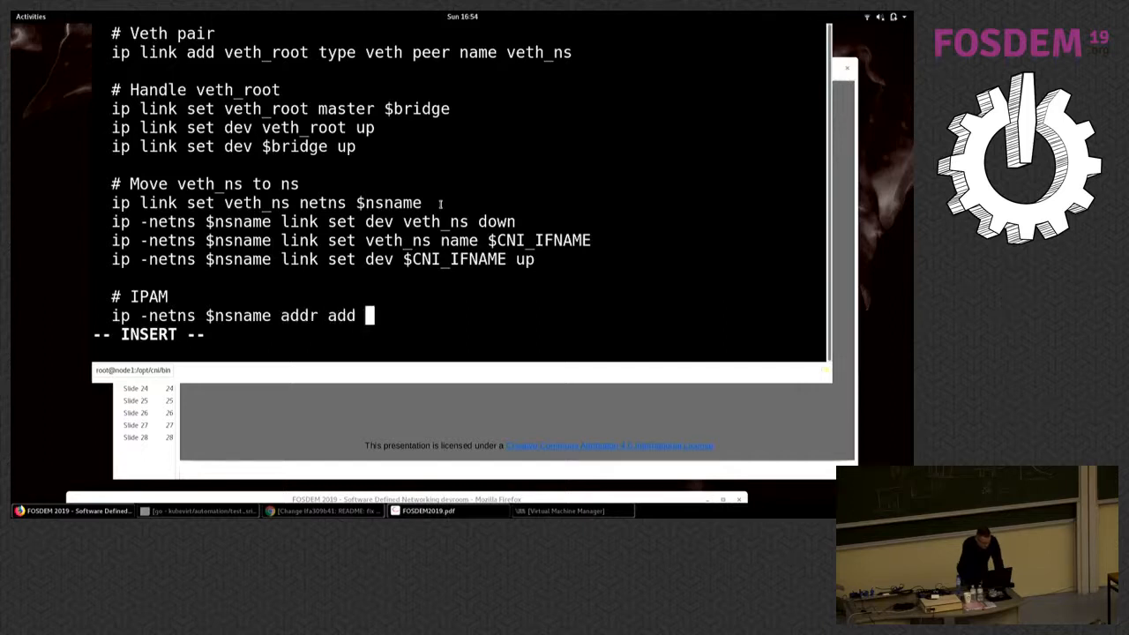
{"action": "type", "text": "$ip"}
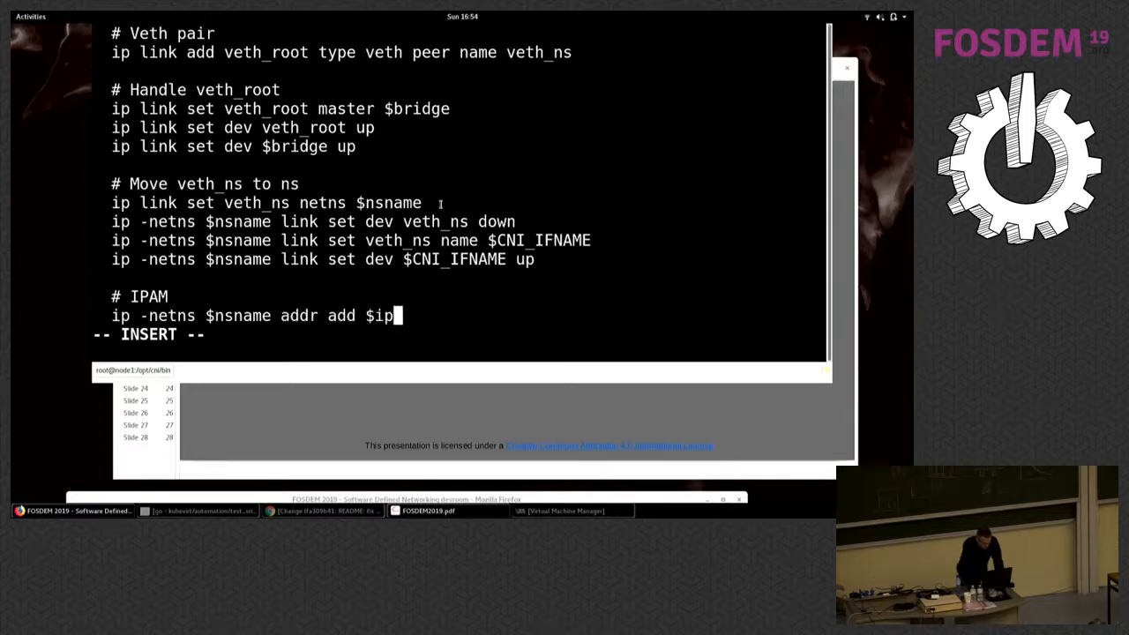
{"action": "type", "text": "_addr"}
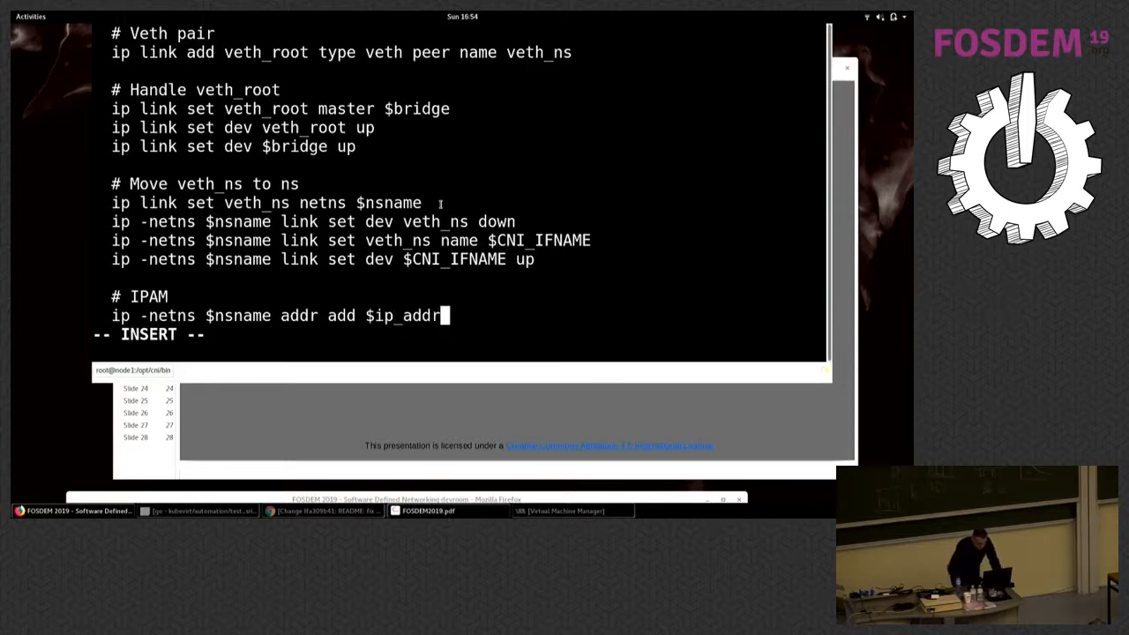
{"action": "type", "text": "dev"}
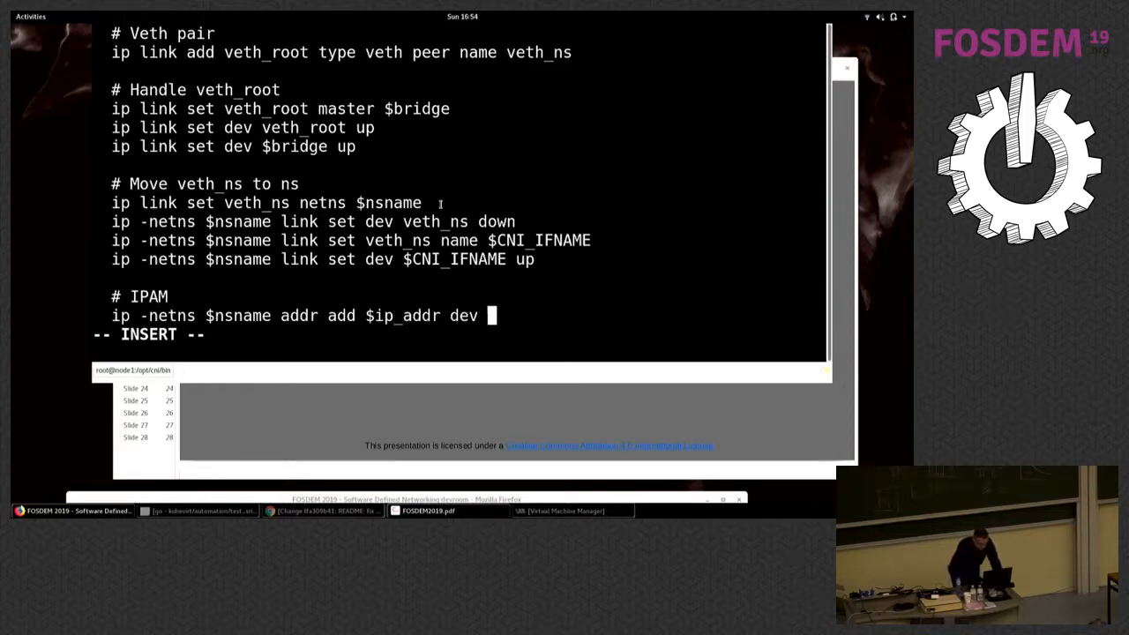
{"action": "type", "text": "$C"}
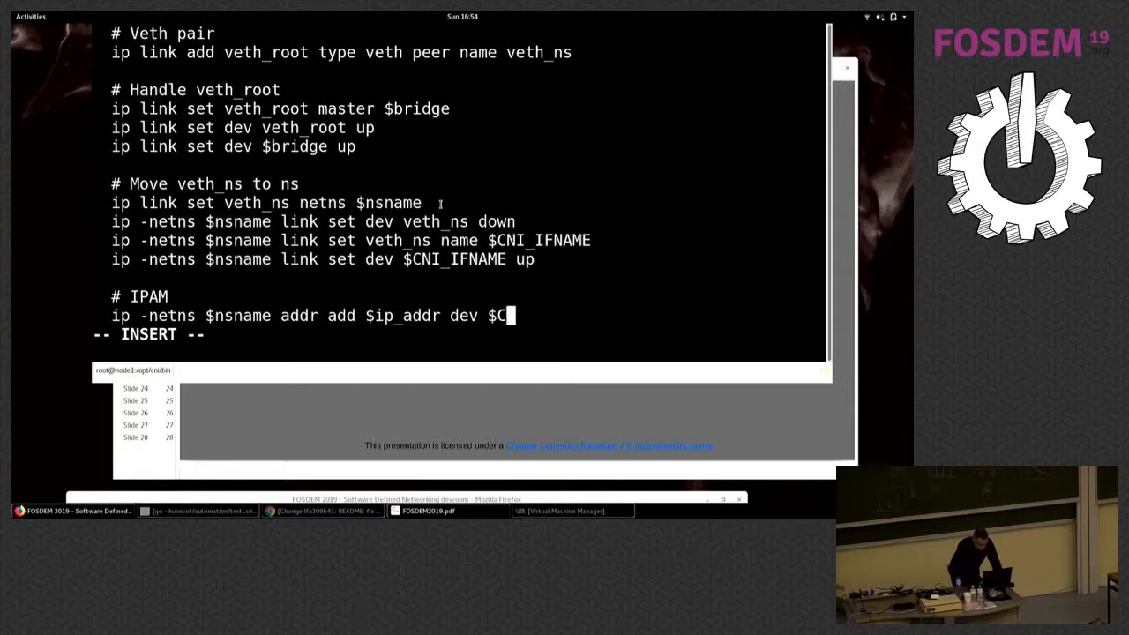
{"action": "type", "text": "NI_IFNAME"}
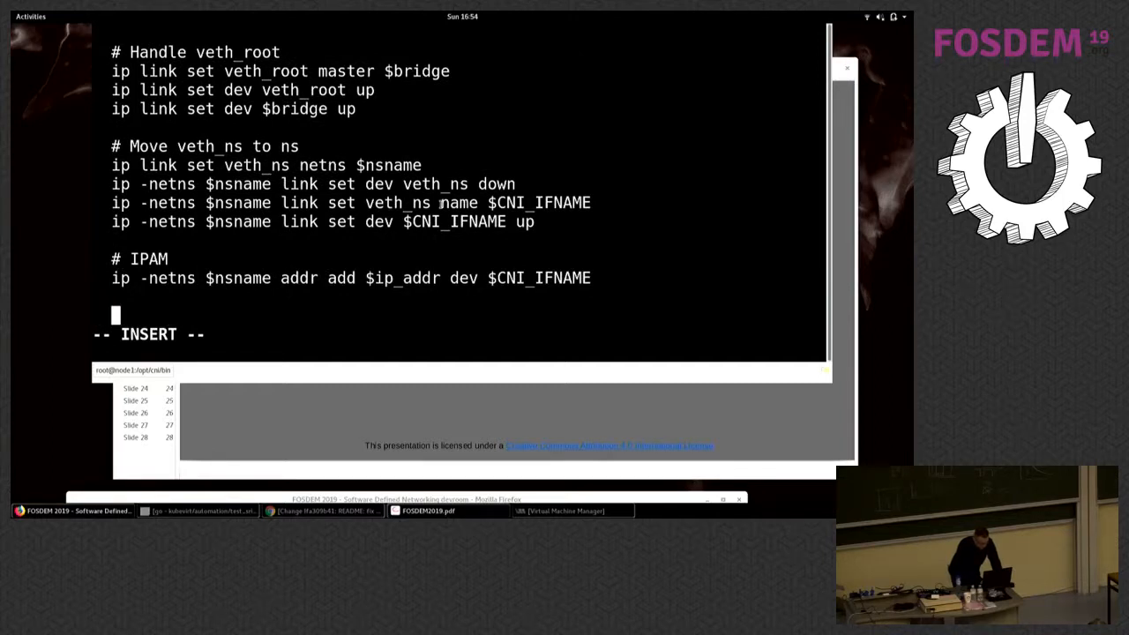
Add a '# Routing' section with 'ip -netns $nsname route add default via $gateway'
{"action": "type", "text": "# Routing"}
{"action": "type", "text": "ip -netns"}
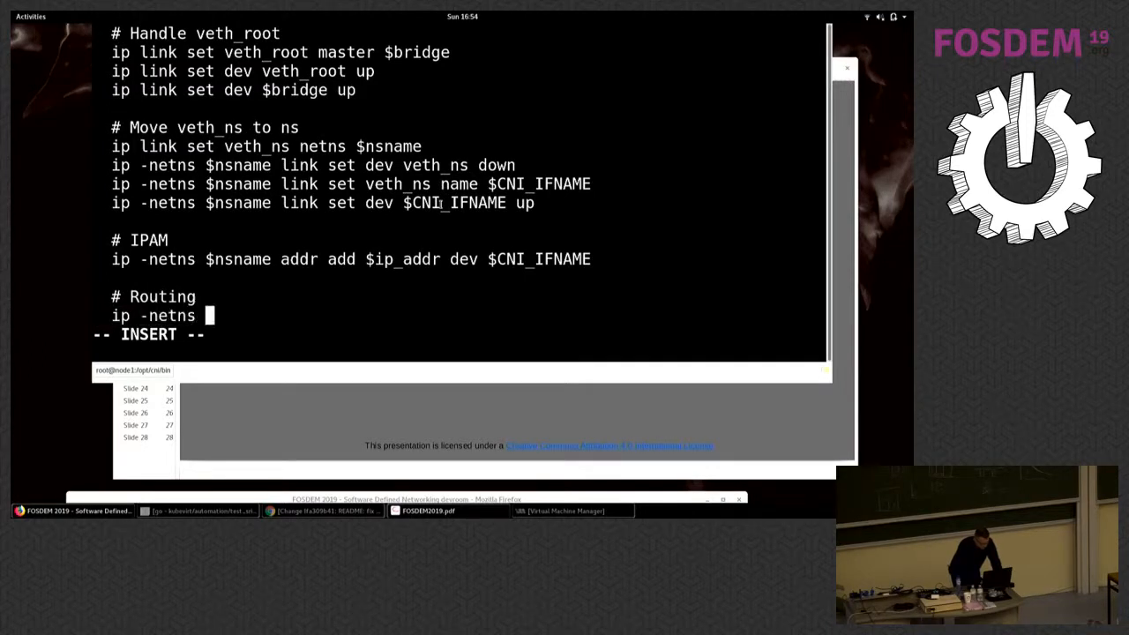
{"action": "type", "text": "$nsname"}
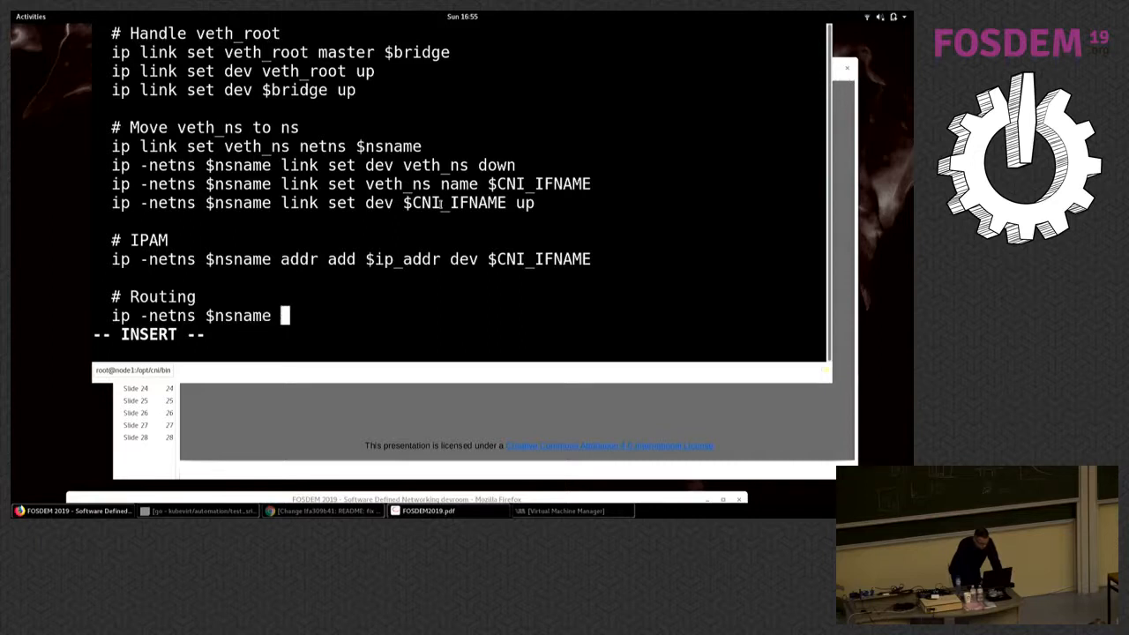
{"action": "type", "text": "route add"}
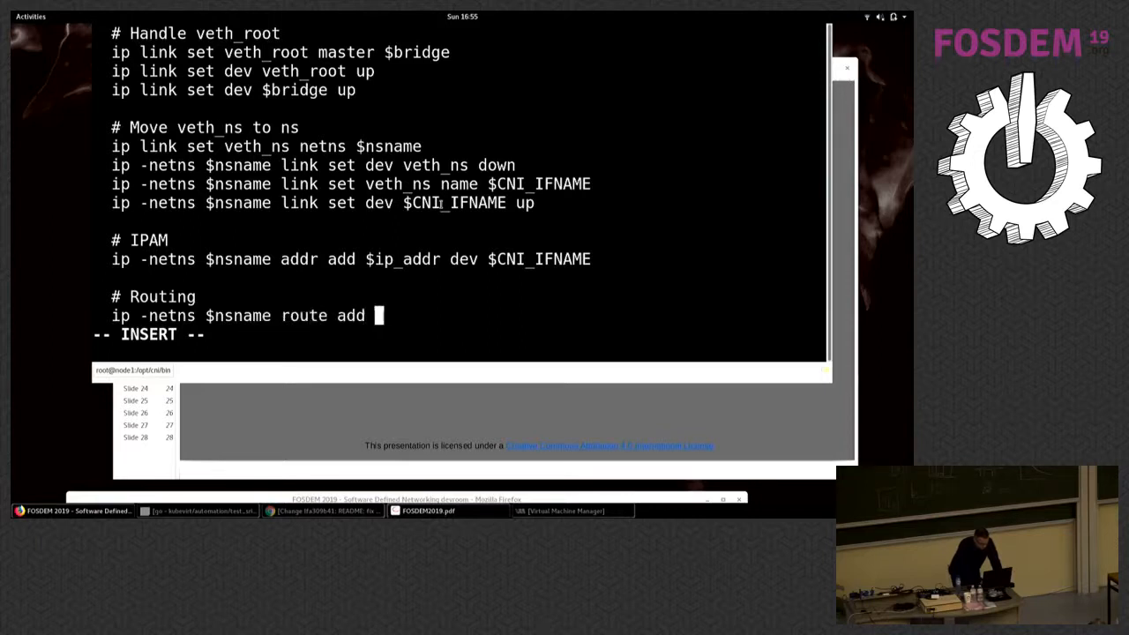
{"action": "type", "text": "default"}
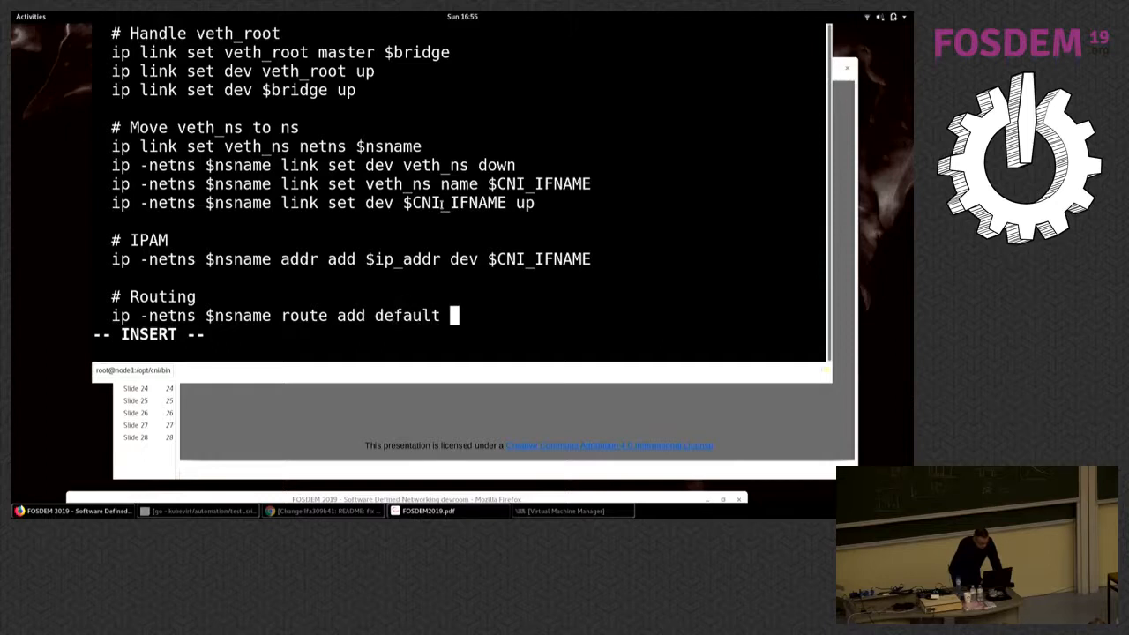
{"action": "type", "text": "via"}
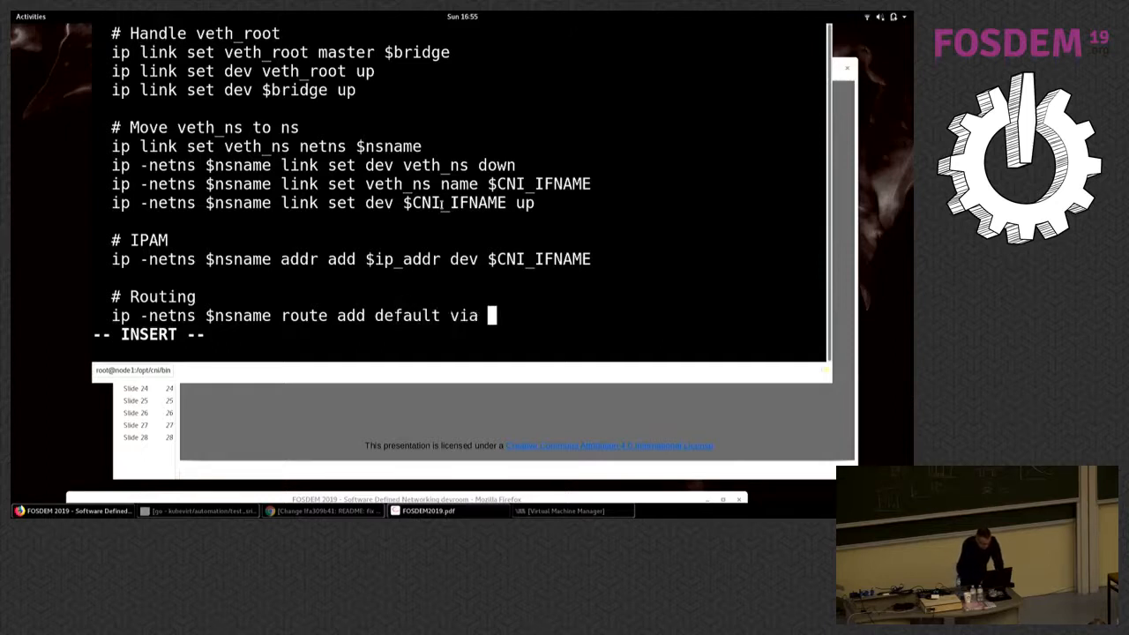
{"action": "type", "text": "$ga"}
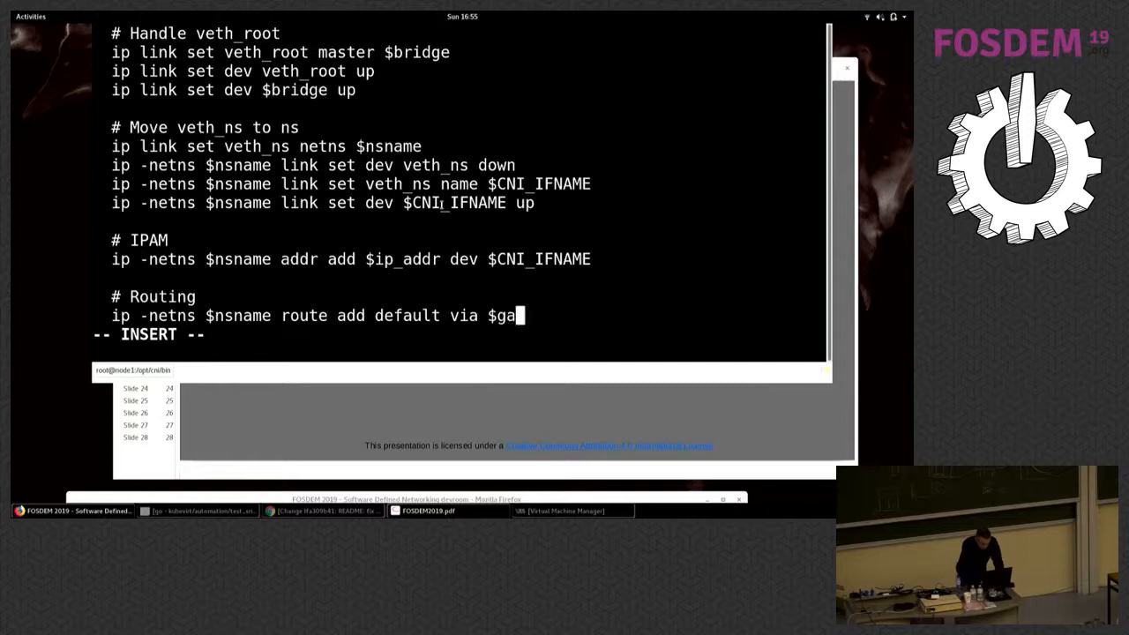
{"action": "type", "text": "teway"}
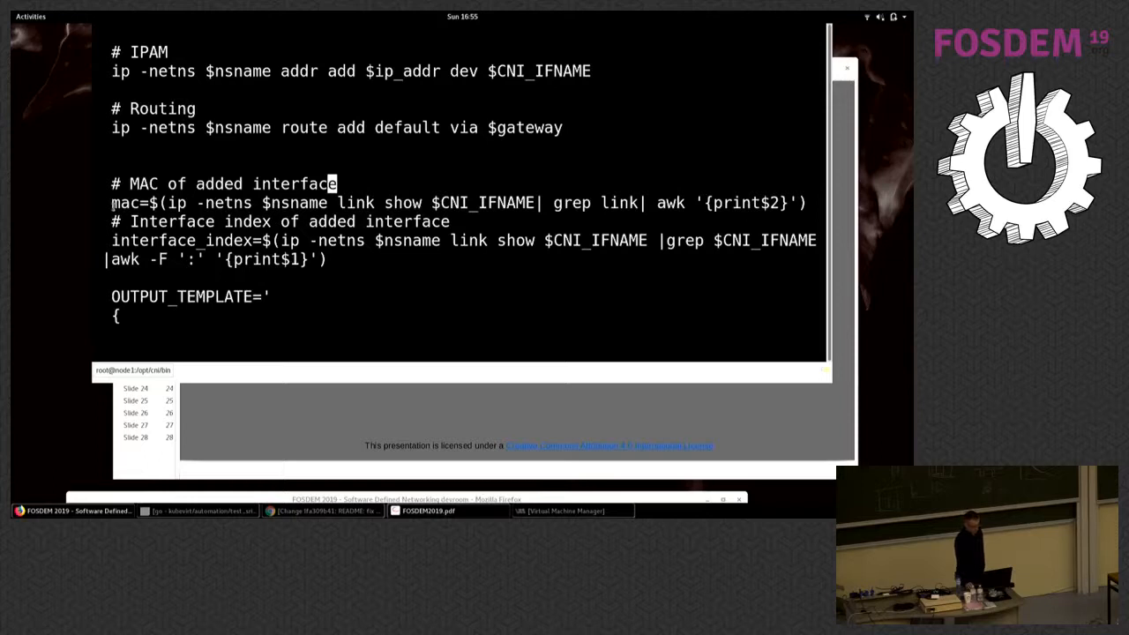
{"action": "double_click", "coordinate": [126, 203]}
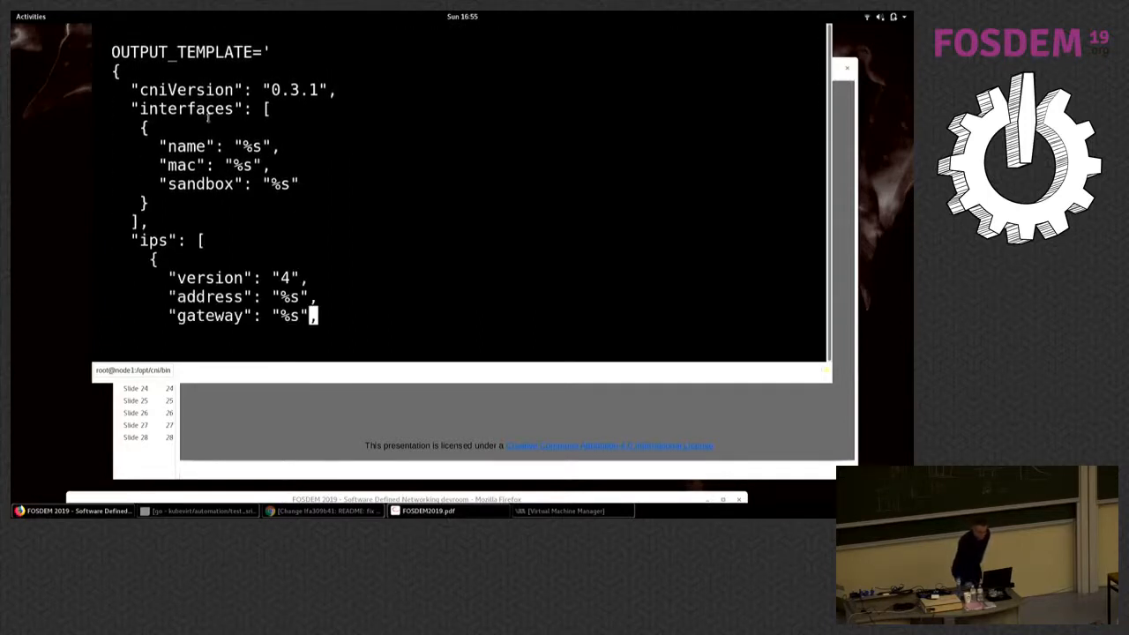
{"action": "double_click", "coordinate": [185, 109]}
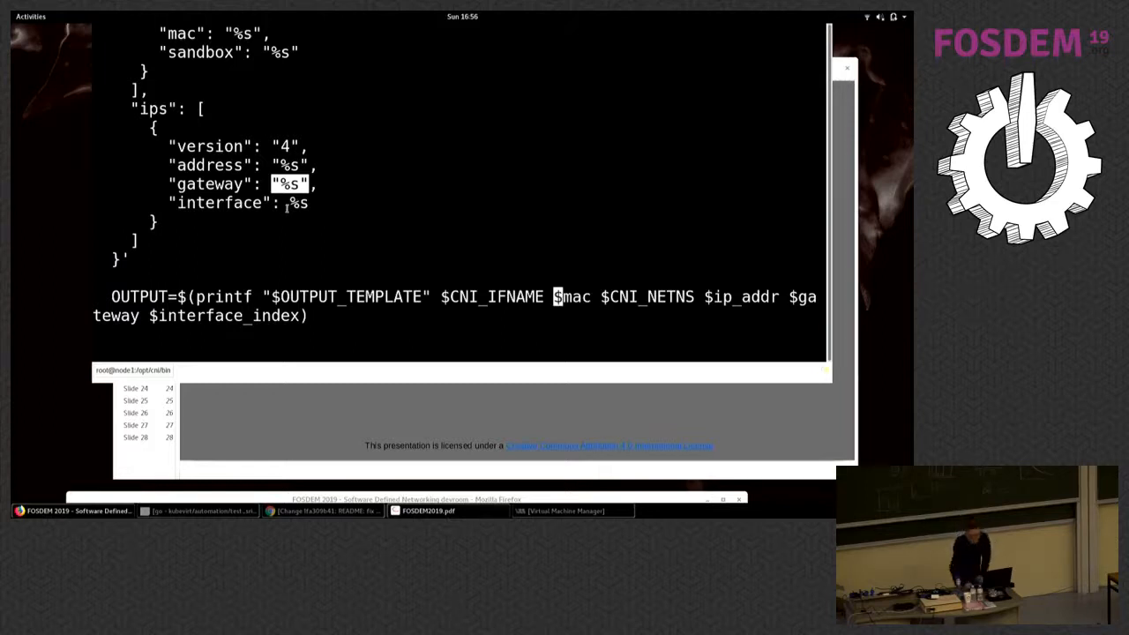
{"action": "scroll", "scroll_direction": "down", "scroll_amount": 3}
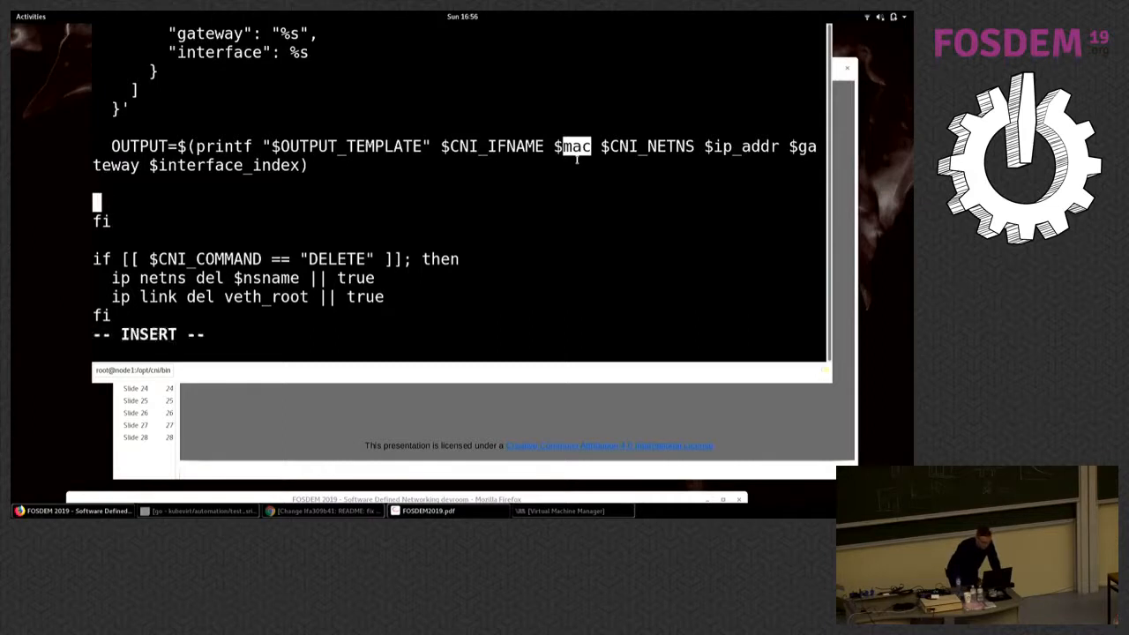
Add 'echo $OUTPUT' after the OUTPUT printf line
{"action": "type", "text": "e"}
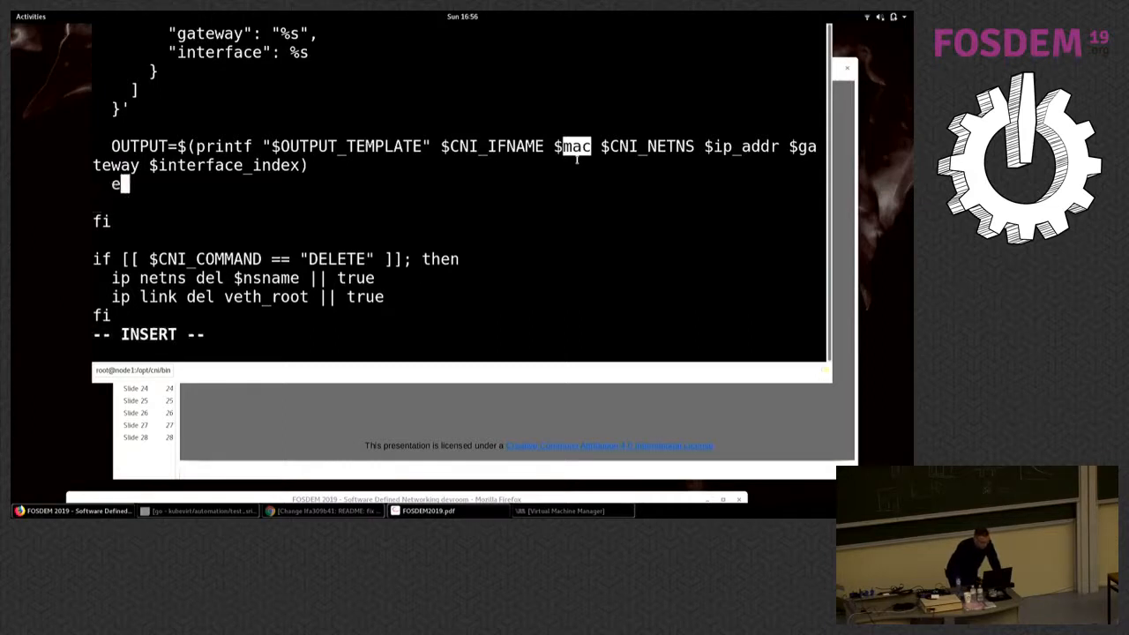
{"action": "type", "text": "cho"}
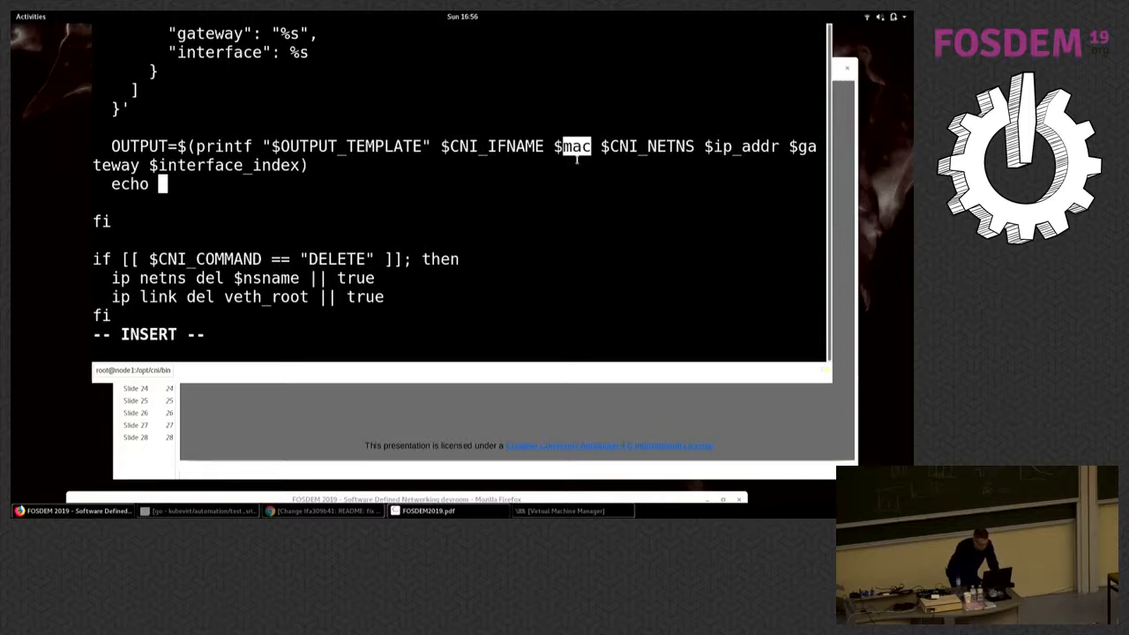
{"action": "type", "text": "$O"}
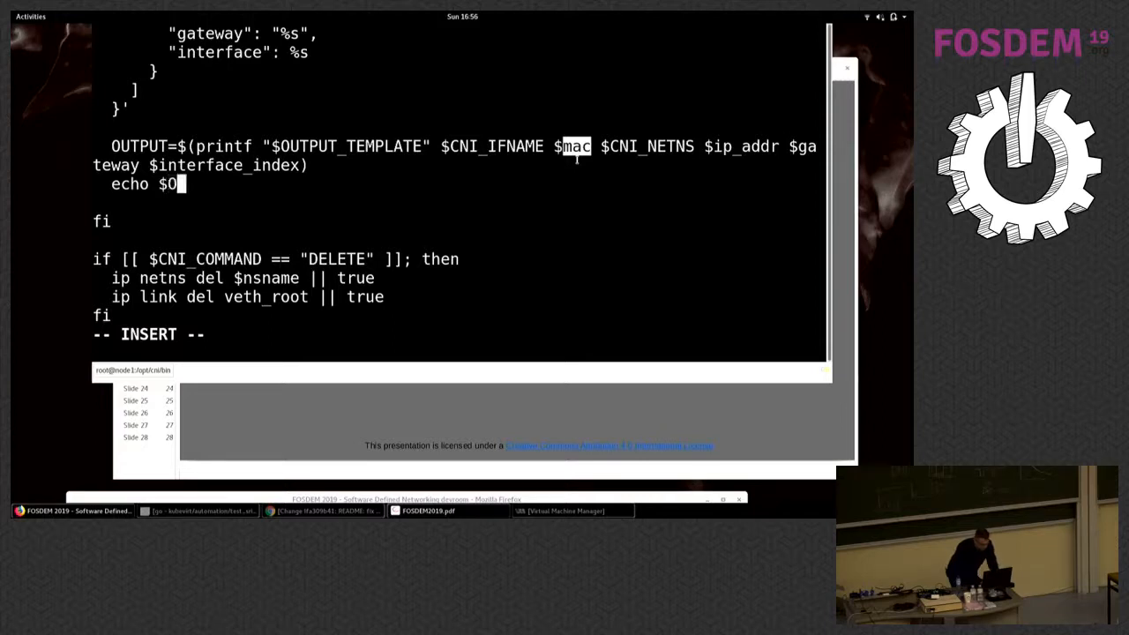
{"action": "type", "text": "UTPUYT"}
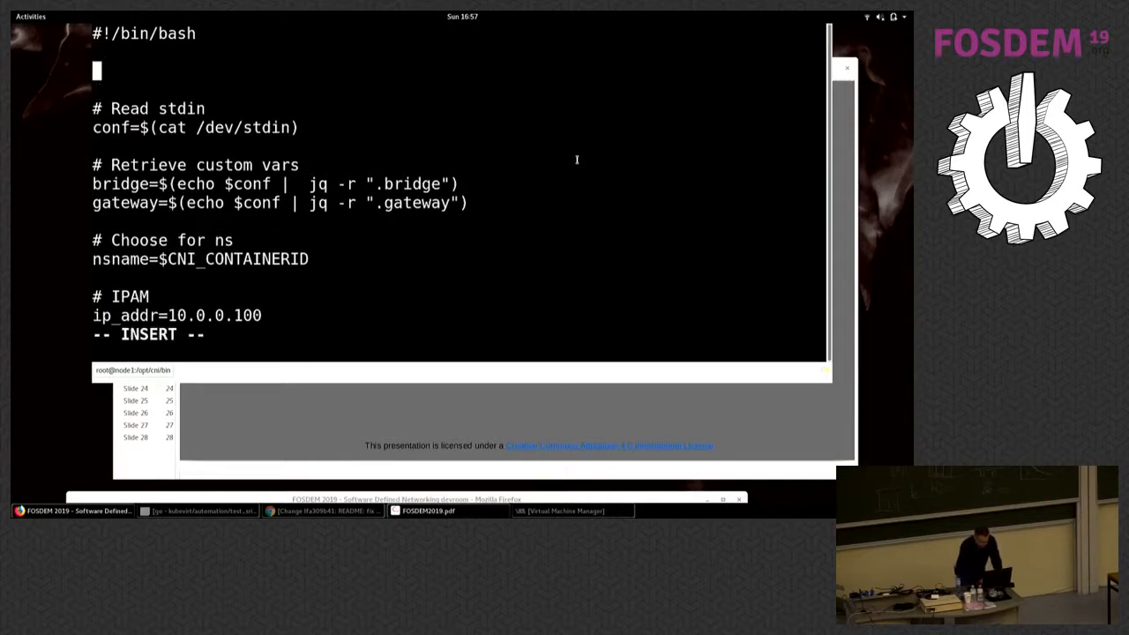
Add 'exec 2>> /var/log/demolog' below the shebang and undo a stray paste
{"action": "type", "text": "exec"}
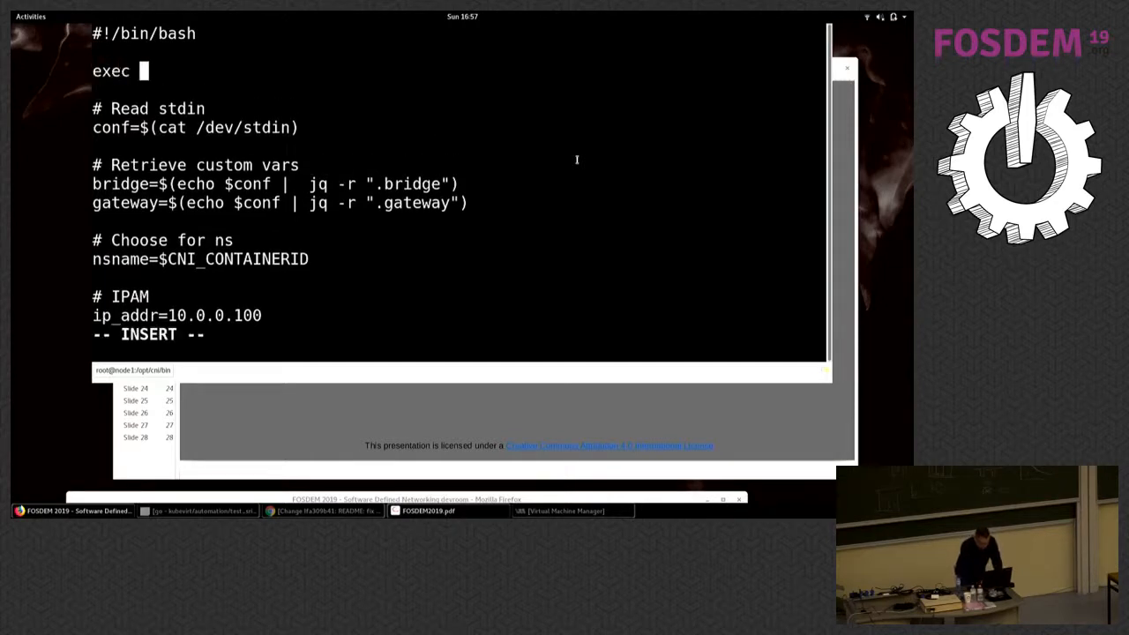
{"action": "type", "text": "2>> /dev/"}
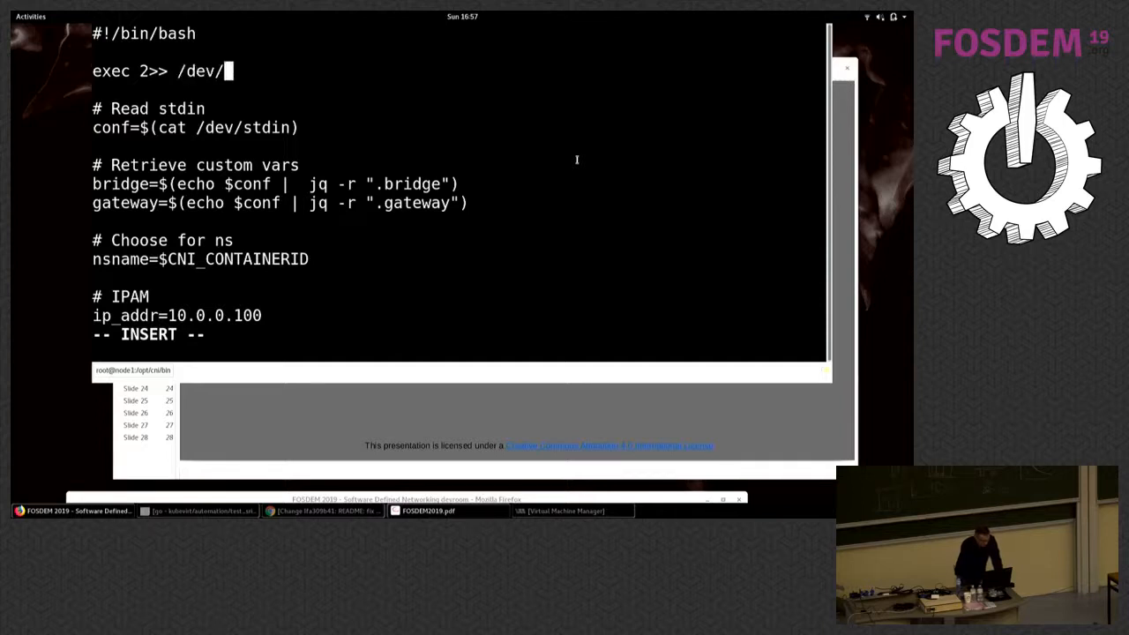
{"action": "key", "text": "BackSpace"}
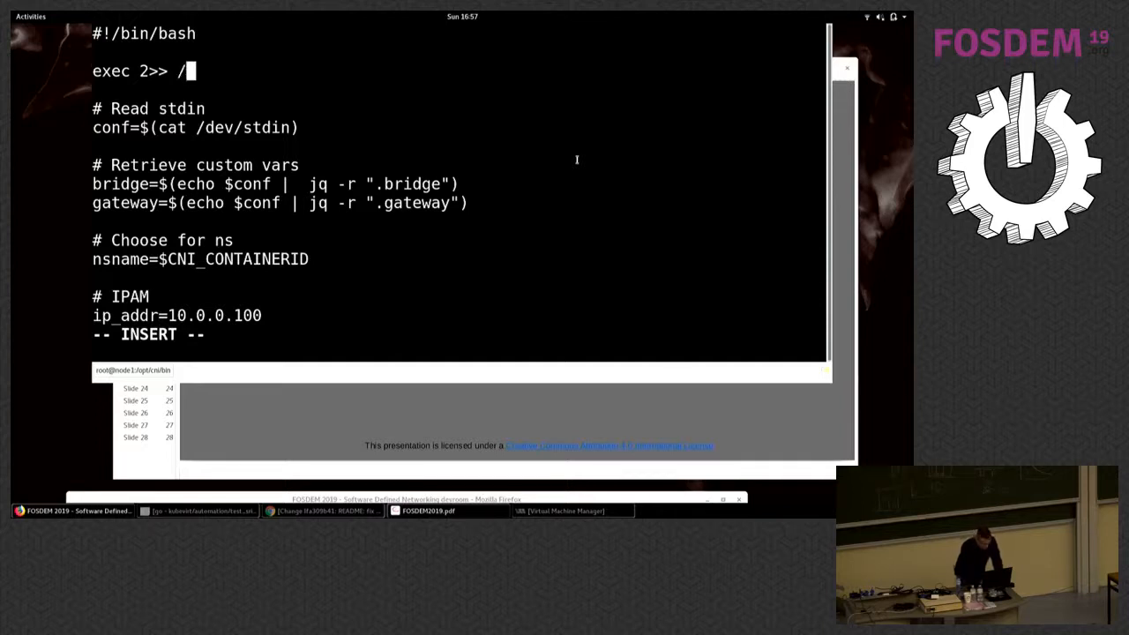
{"action": "type", "text": "va"}
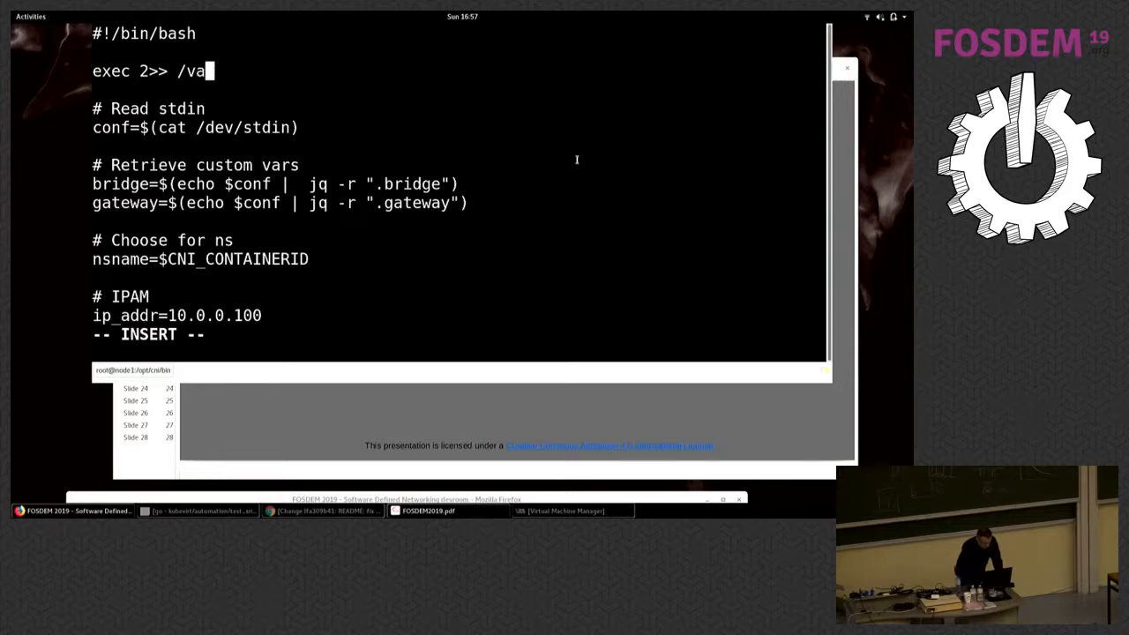
{"action": "type", "text": "r/log/demol"}
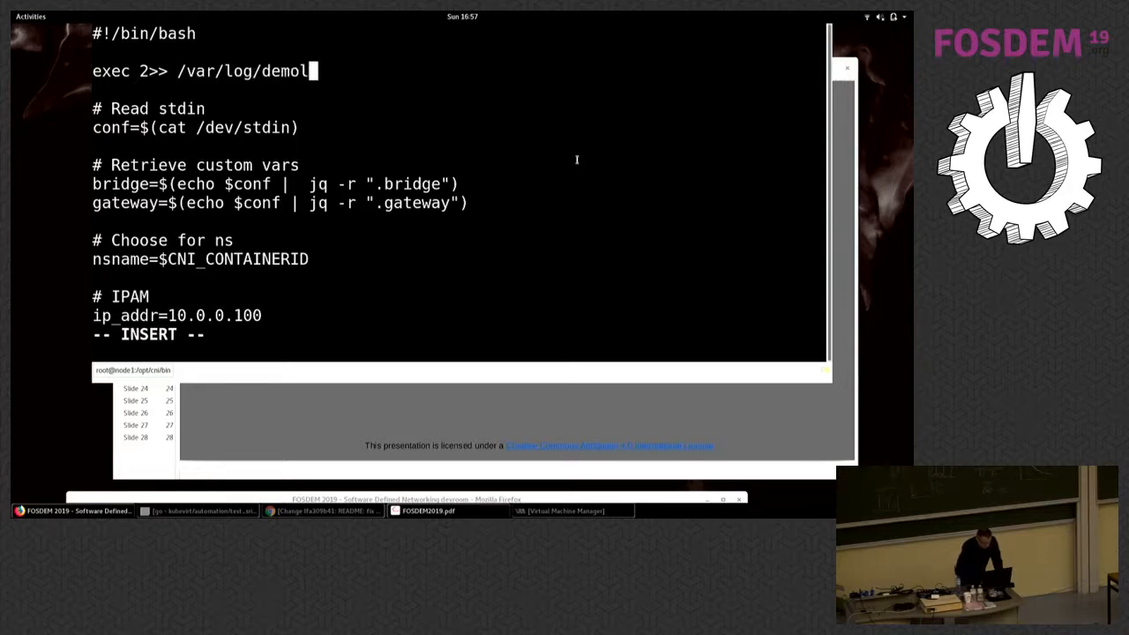
{"action": "type", "text": "og"}
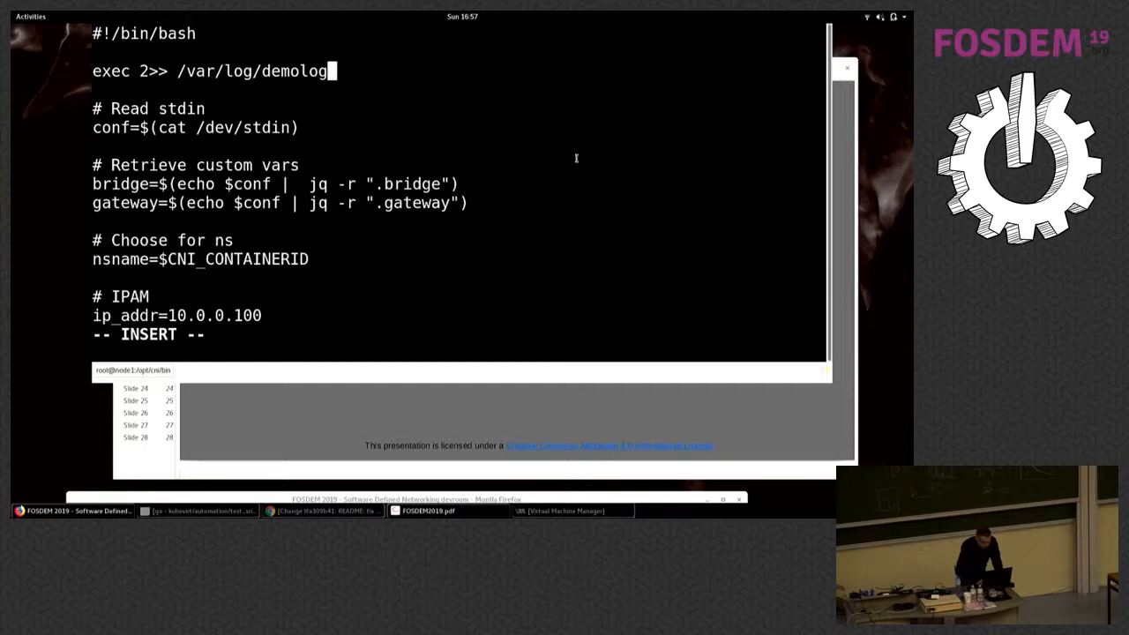
{"action": "type", "text": "if [[ $CNI_COMMAND == \"ADD\" ]]; then"}
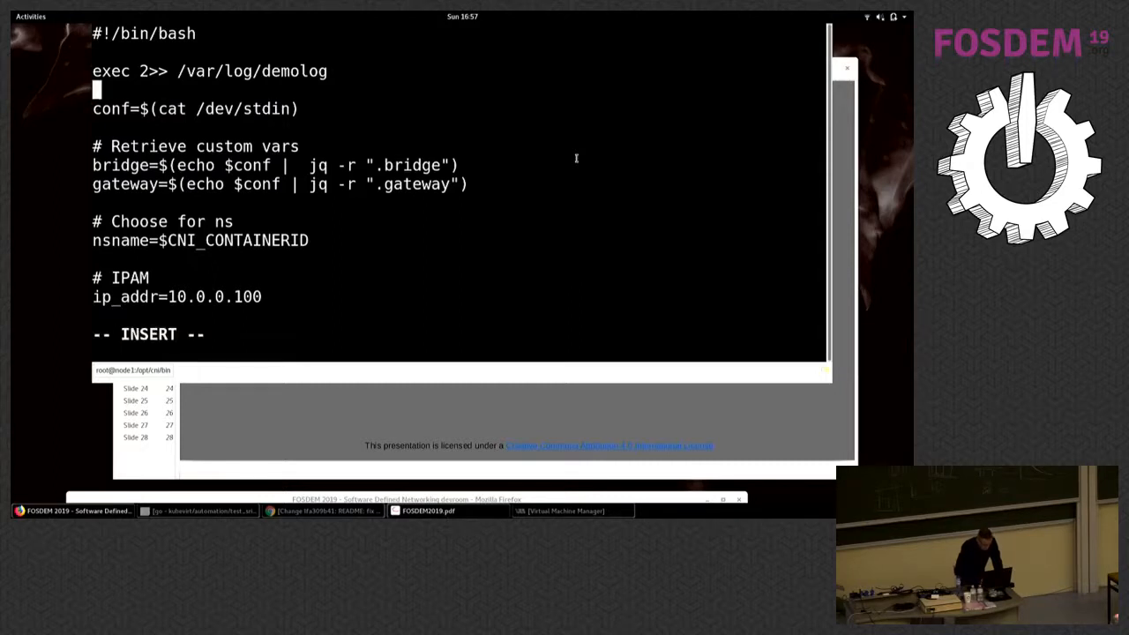
{"action": "type", "text": ":u"}
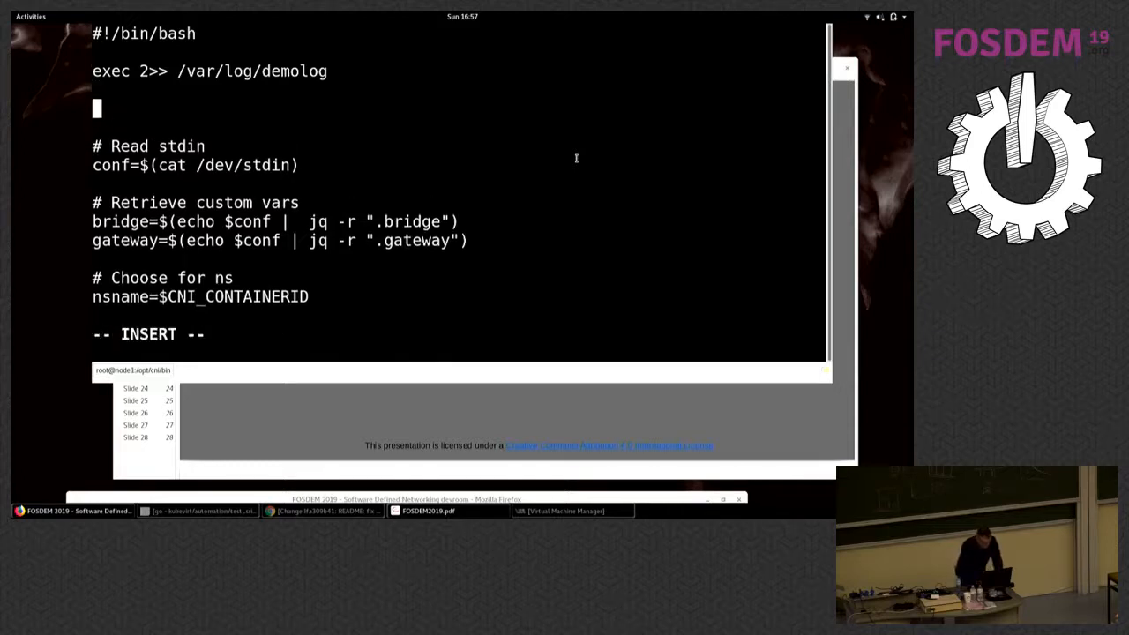
Add 'echo $CNI_COMMAND >> /var/log/demolog' to log each CNI command
{"action": "type", "text": "echo"}
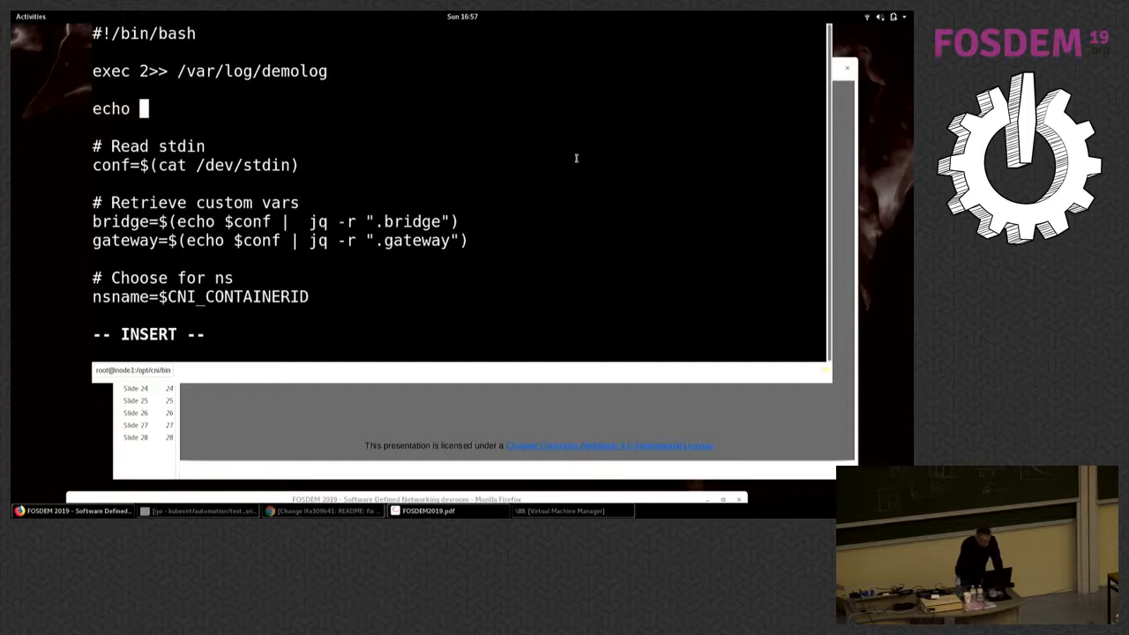
{"action": "type", "text": "$"}
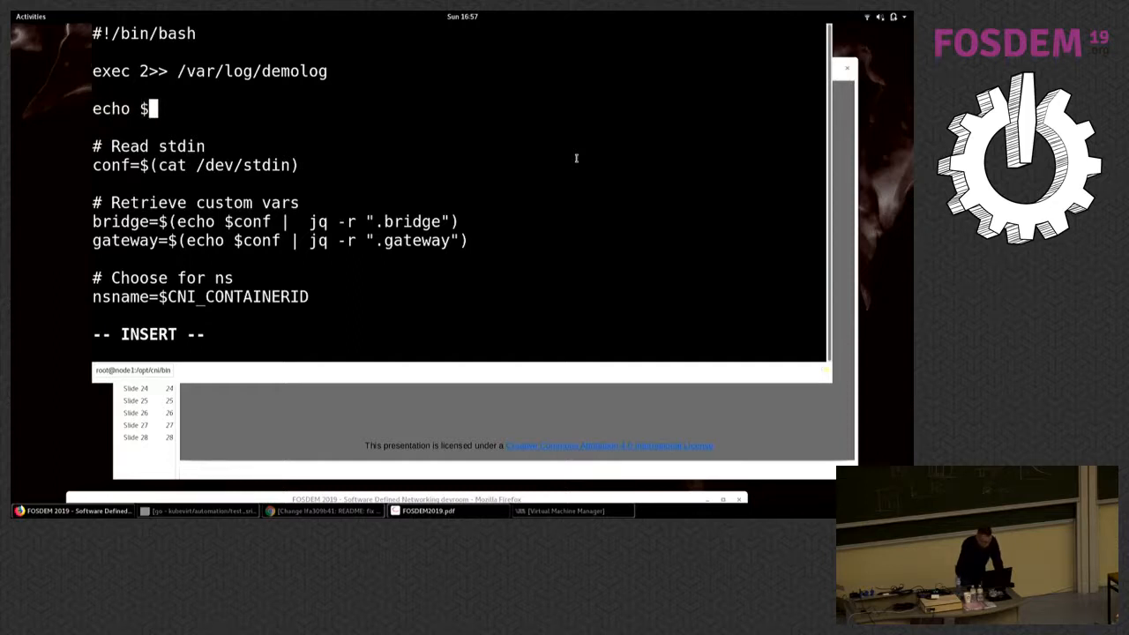
{"action": "type", "text": "CNI_"}
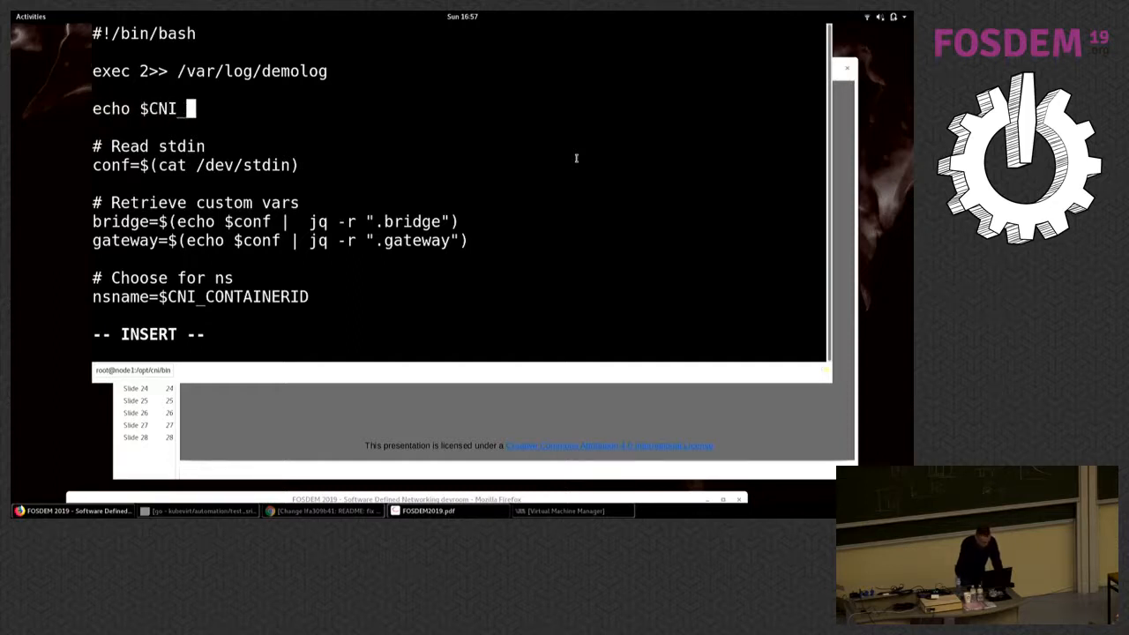
{"action": "type", "text": "COMMAND"}
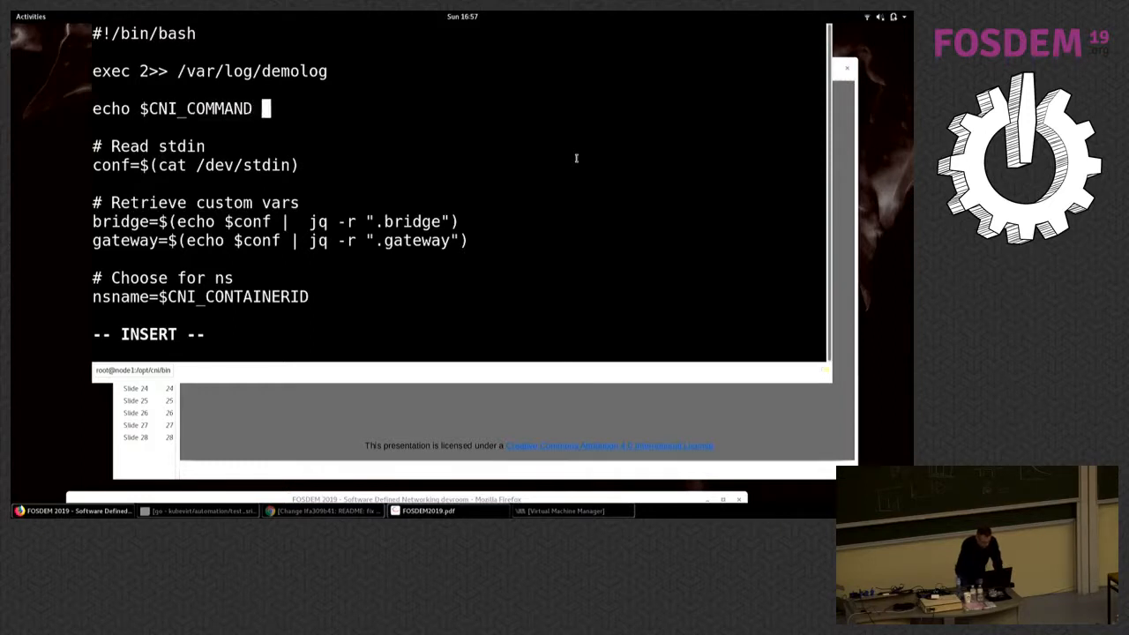
{"action": "type", "text": ">>"}
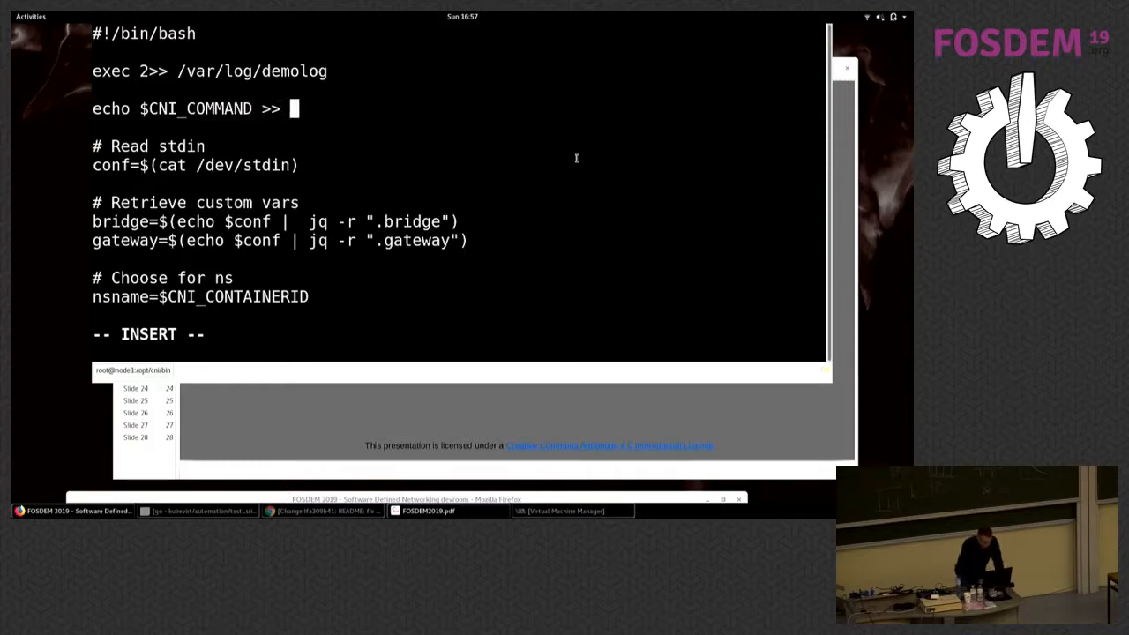
{"action": "type", "text": "/var/log/"}
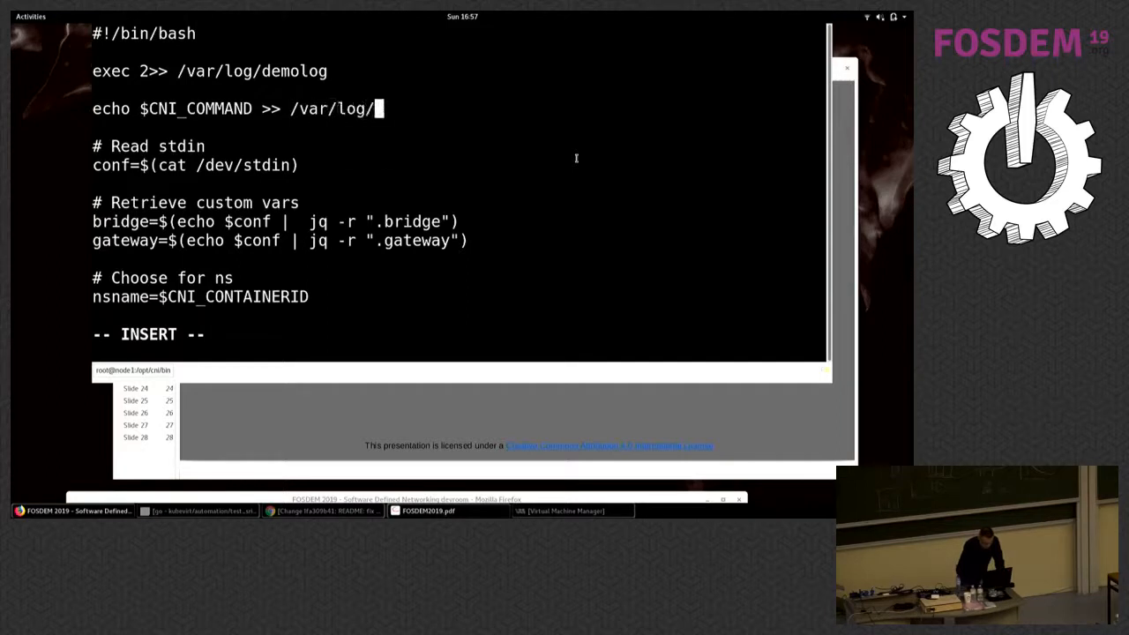
{"action": "type", "text": "demolog"}
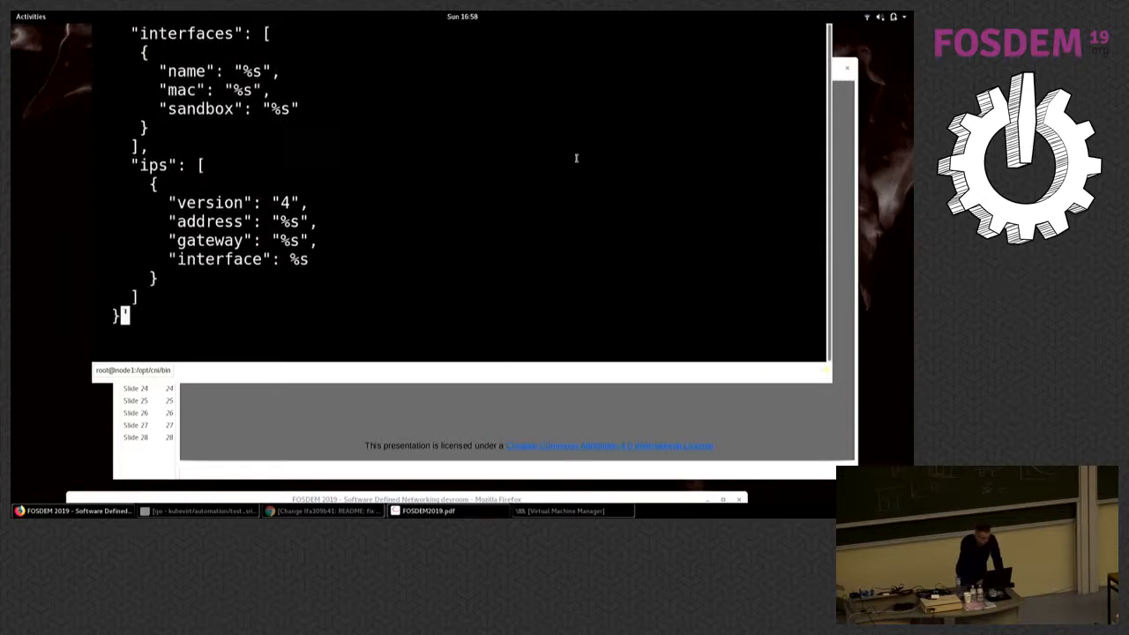
Add 'echo $OUTPUT >> /var/log/demolog' in the ADD branch, correcting the path from /var/run
{"action": "scroll", "scroll_direction": "down", "scroll_amount": 3}
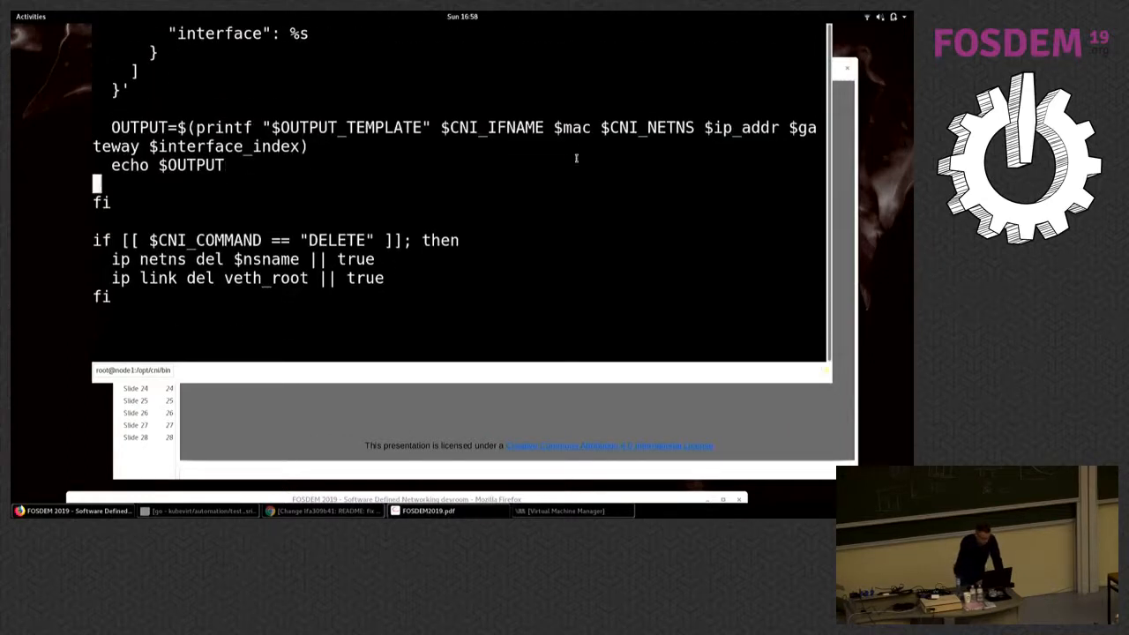
{"action": "key", "text": "i"}
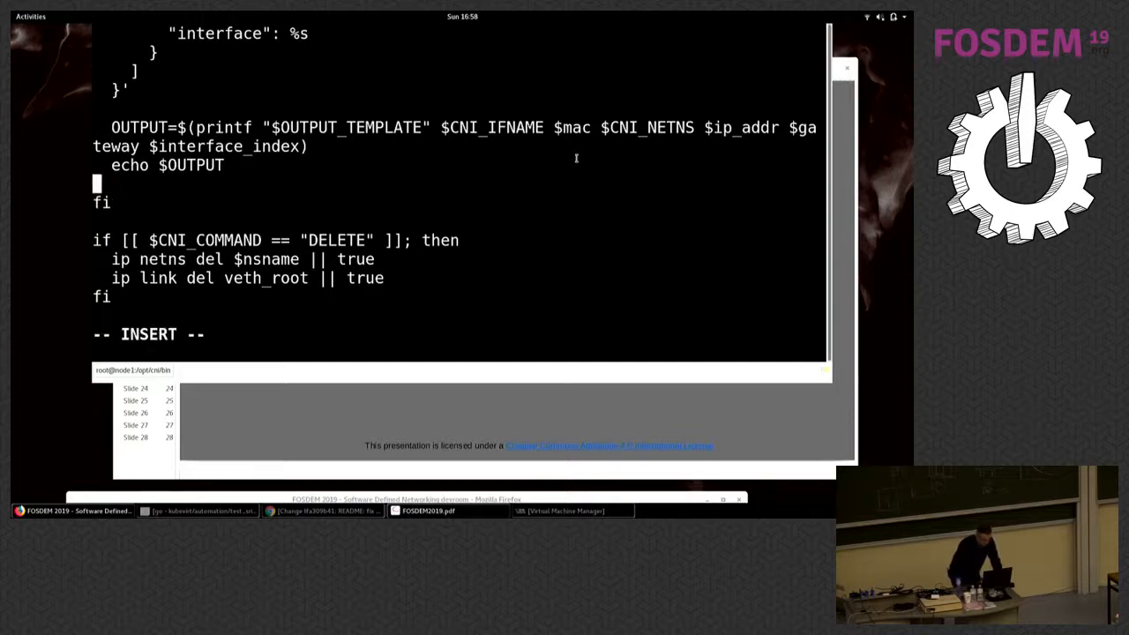
{"action": "type", "text": "echo"}
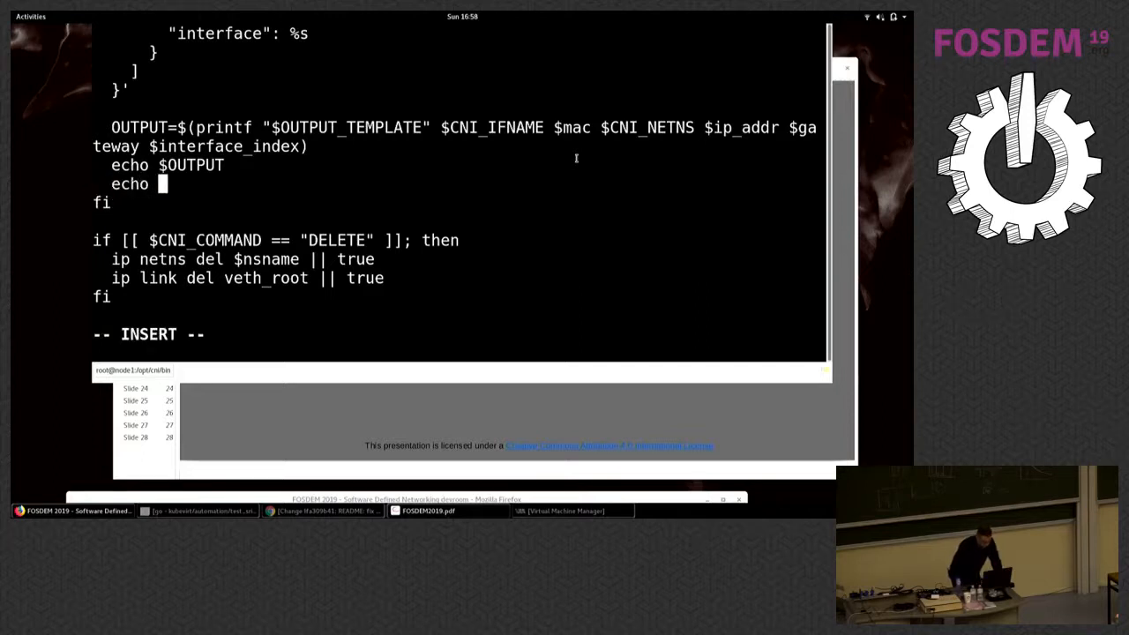
{"action": "type", "text": "$OUTPUT"}
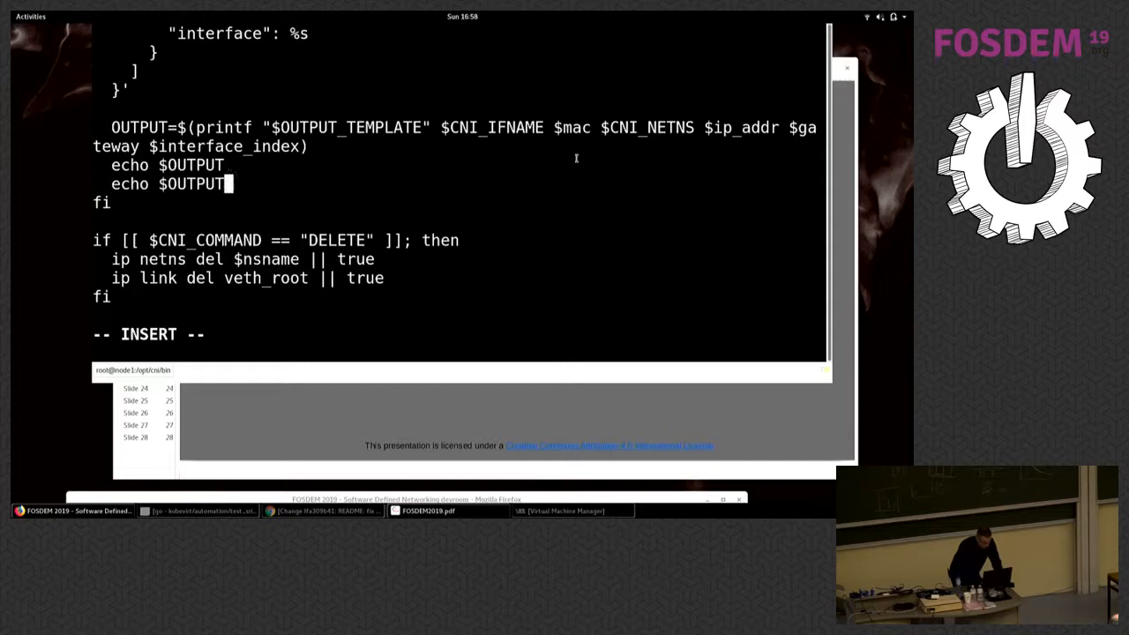
{"action": "type", "text": ">>"}
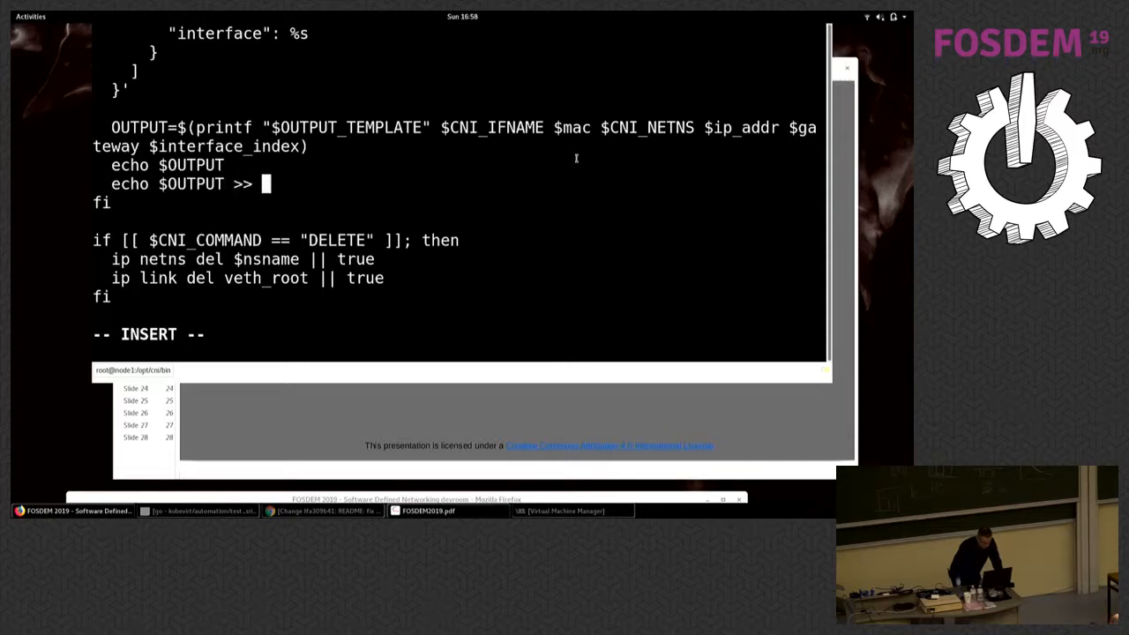
{"action": "type", "text": "/var/r"}
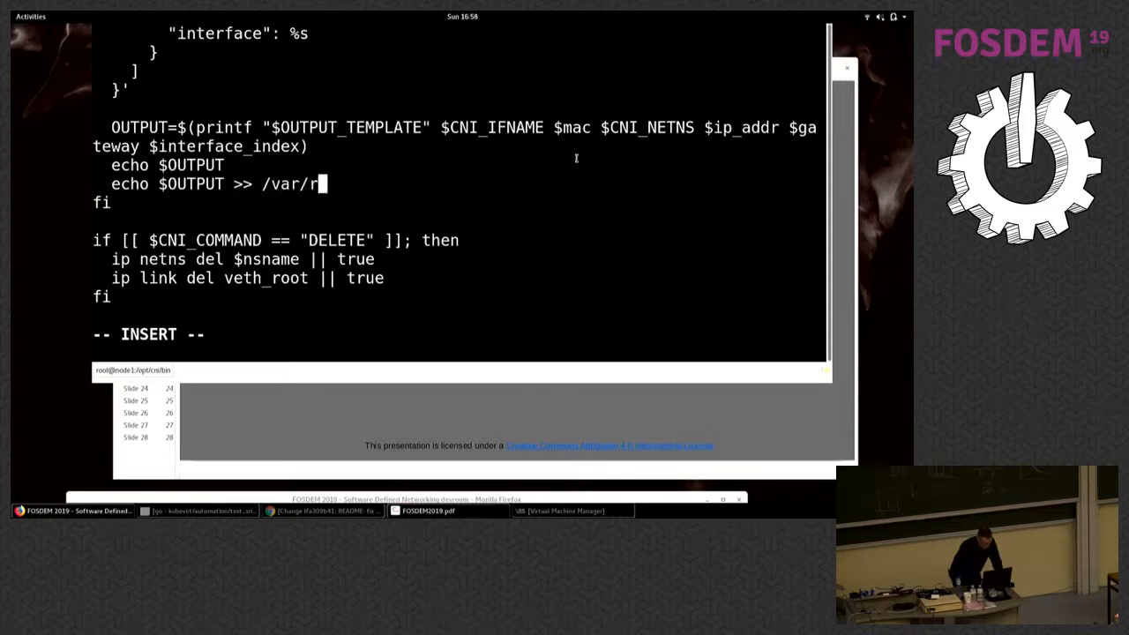
{"action": "type", "text": "un/"}
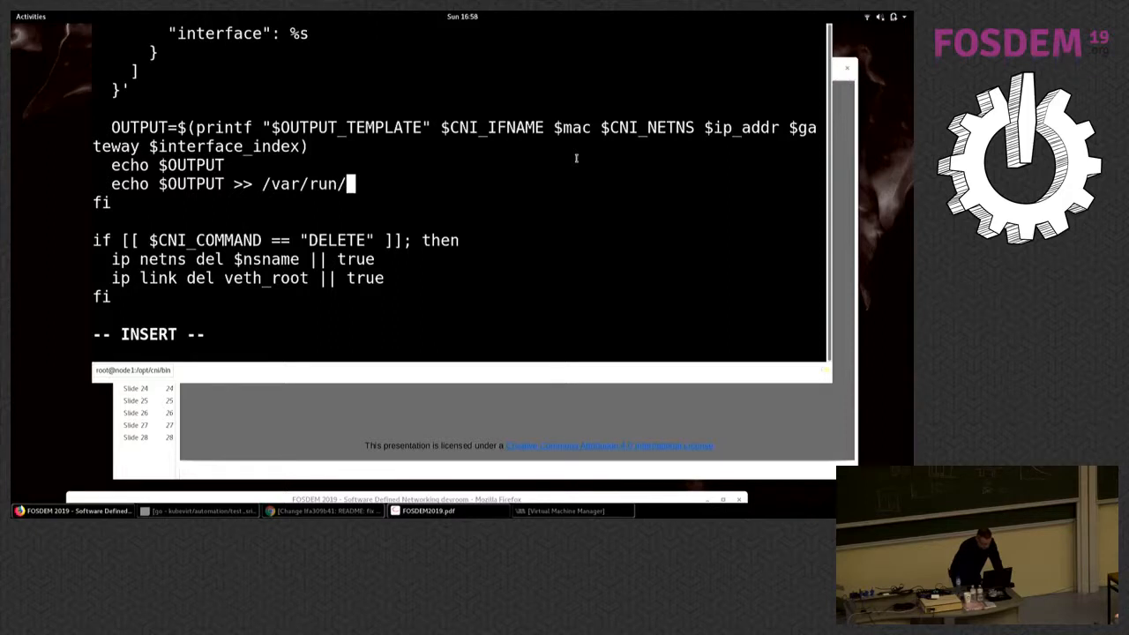
{"action": "key", "text": "BackSpace"}
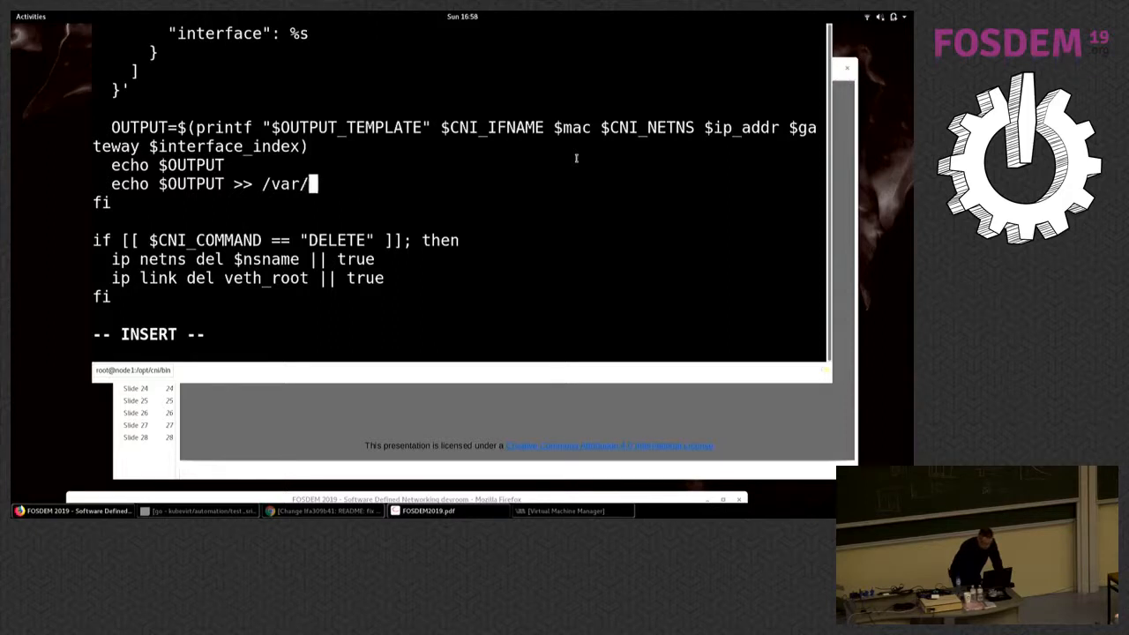
{"action": "type", "text": "log/d"}
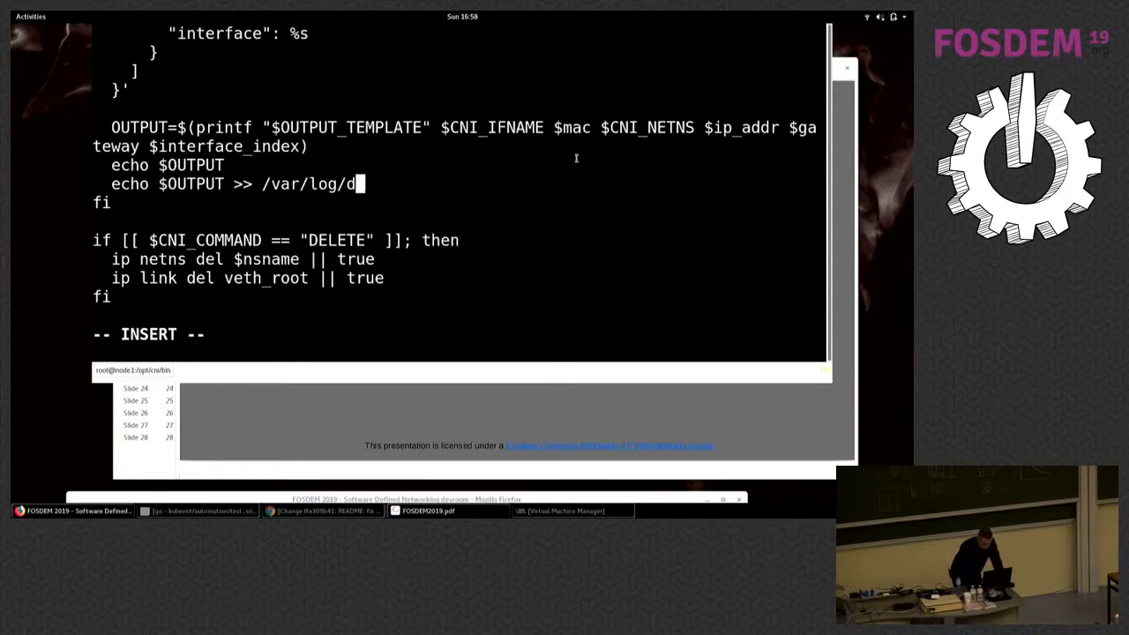
{"action": "type", "text": "emolog"}
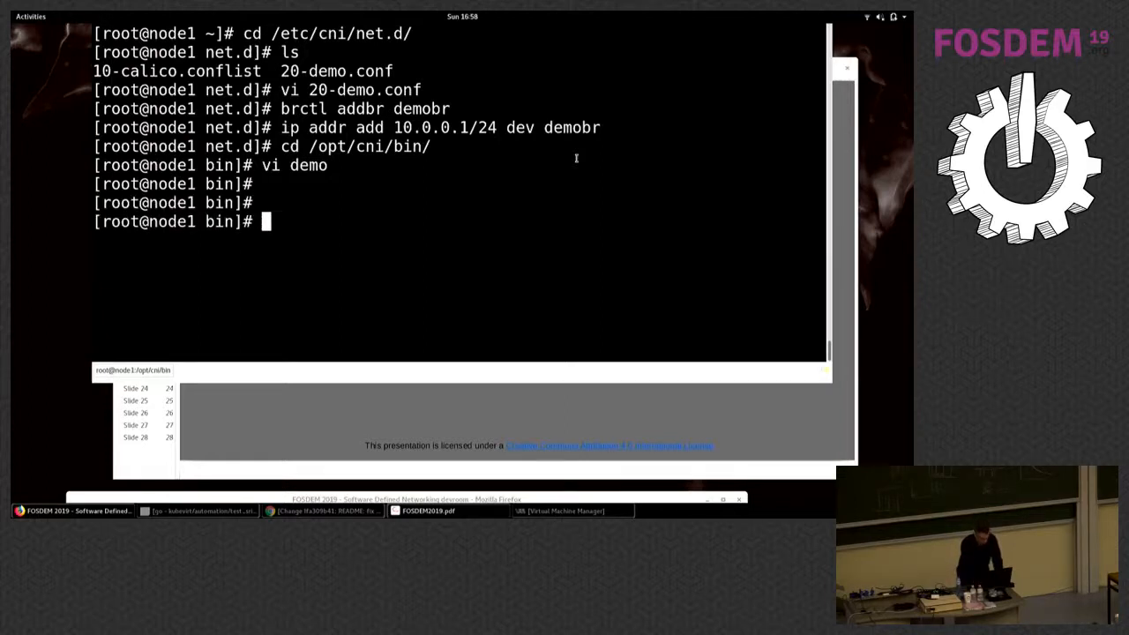
In /etc/cni/net.d, rename 10-calico.conflist to 90-calico.conflist and recall the kubectl create deployment command
{"action": "type", "text": "cd -"}
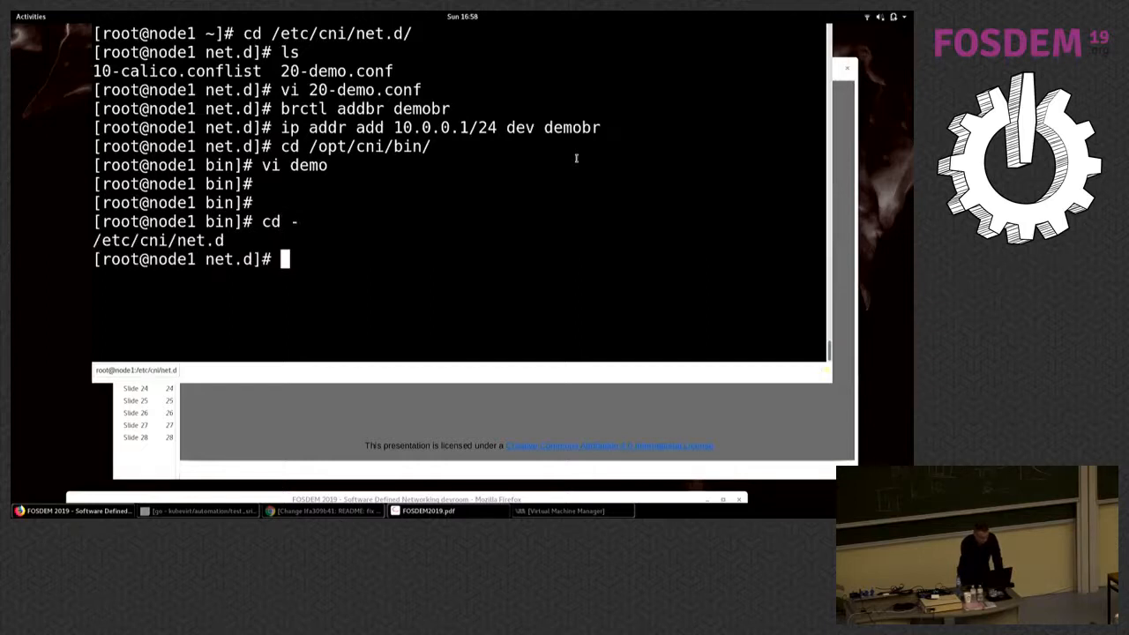
{"action": "type", "text": "ls"}
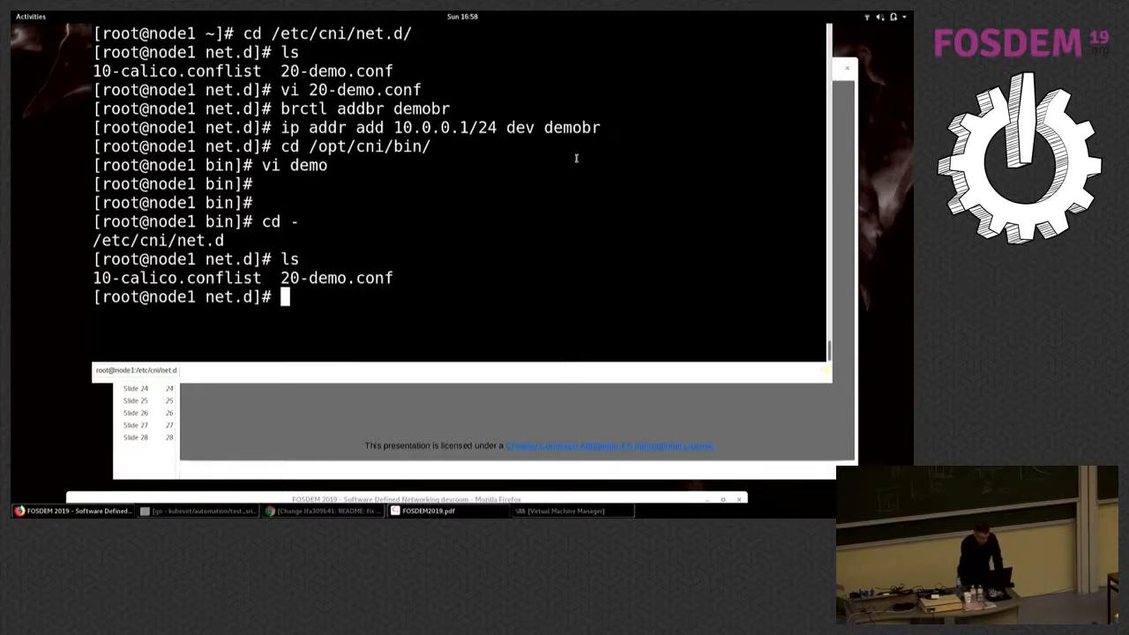
{"action": "type", "text": "mv 10-calico.conflist  10-calico.conflist"}
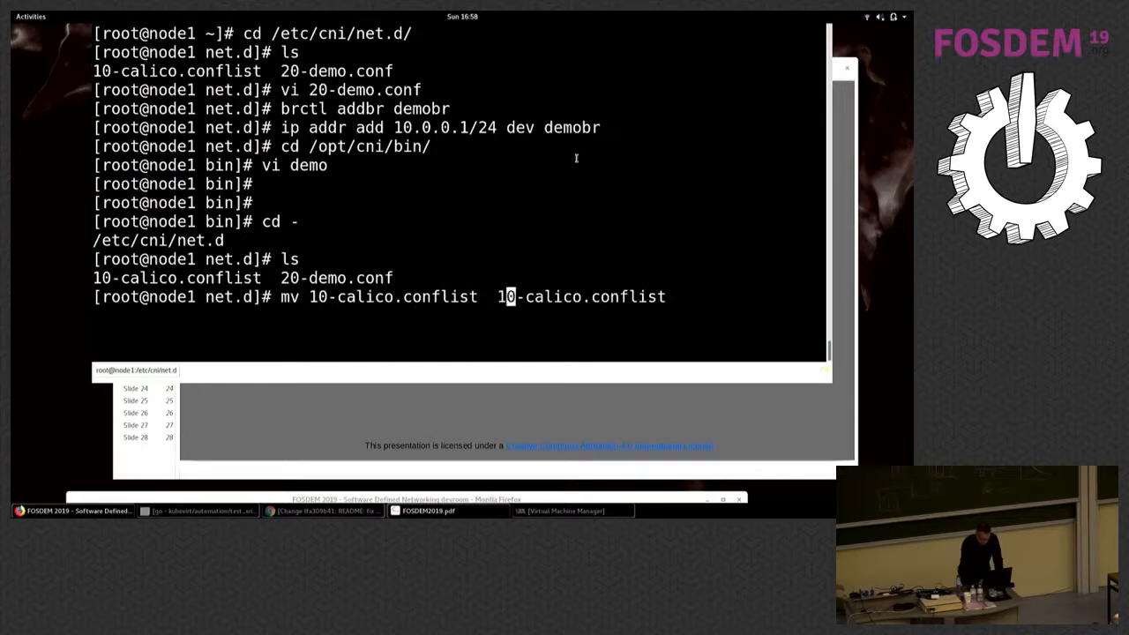
{"action": "type", "text": "9"}
{"action": "key", "text": "Return"}
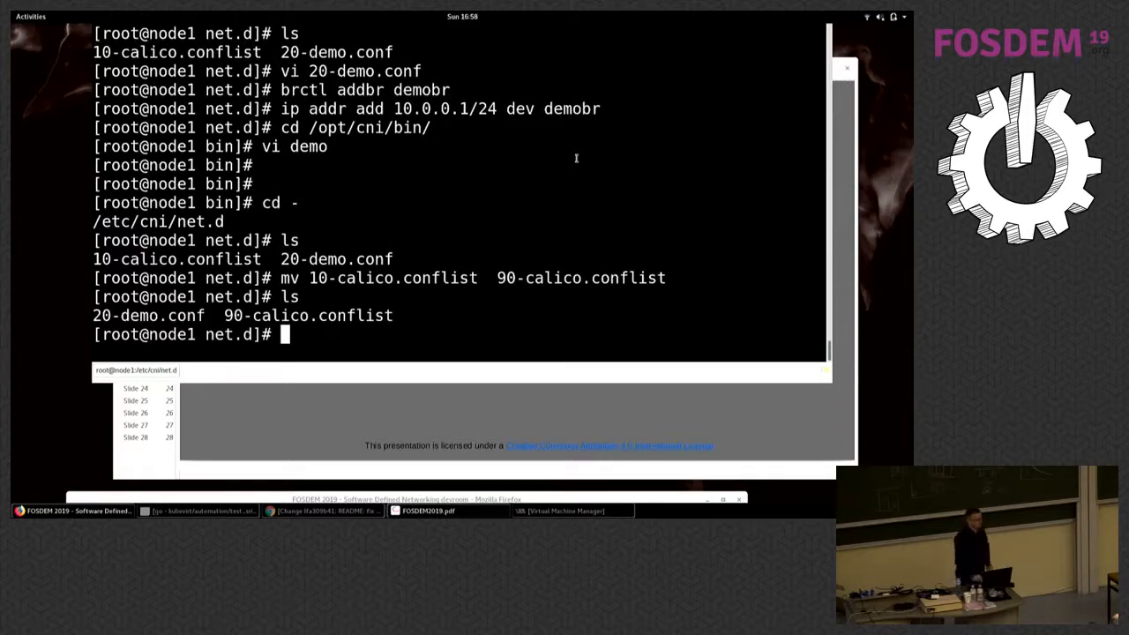
{"action": "key", "text": "ctrl+r"}
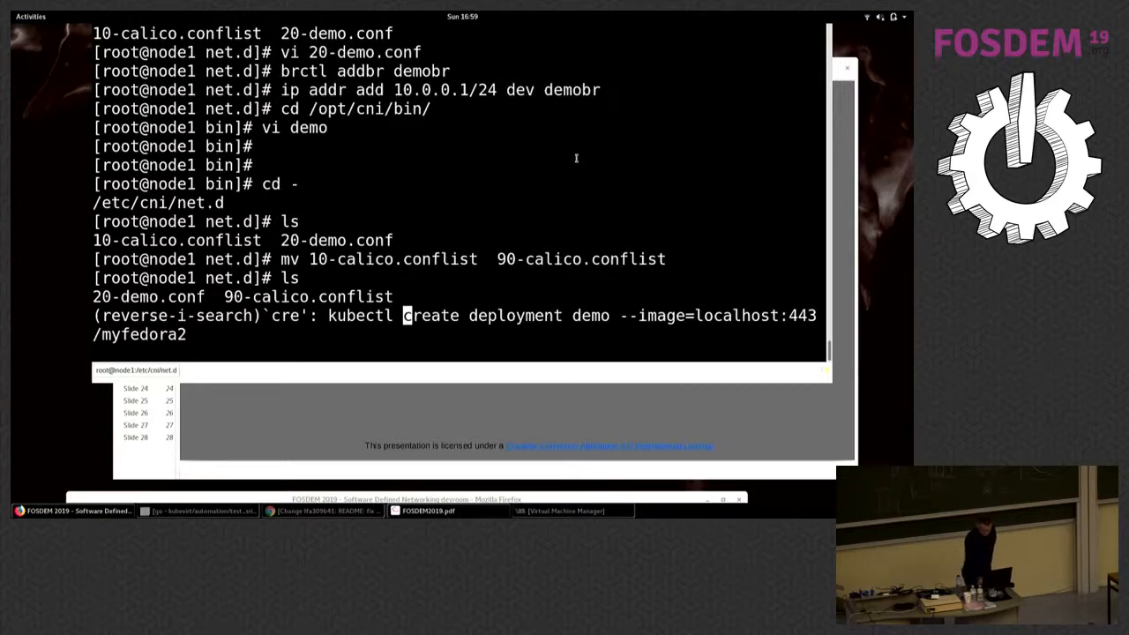
Create the demo deployment from localhost:443/myfedora2 and see its pod in ContainerCreating, starting a vi path under /var
{"action": "key", "text": "Return"}
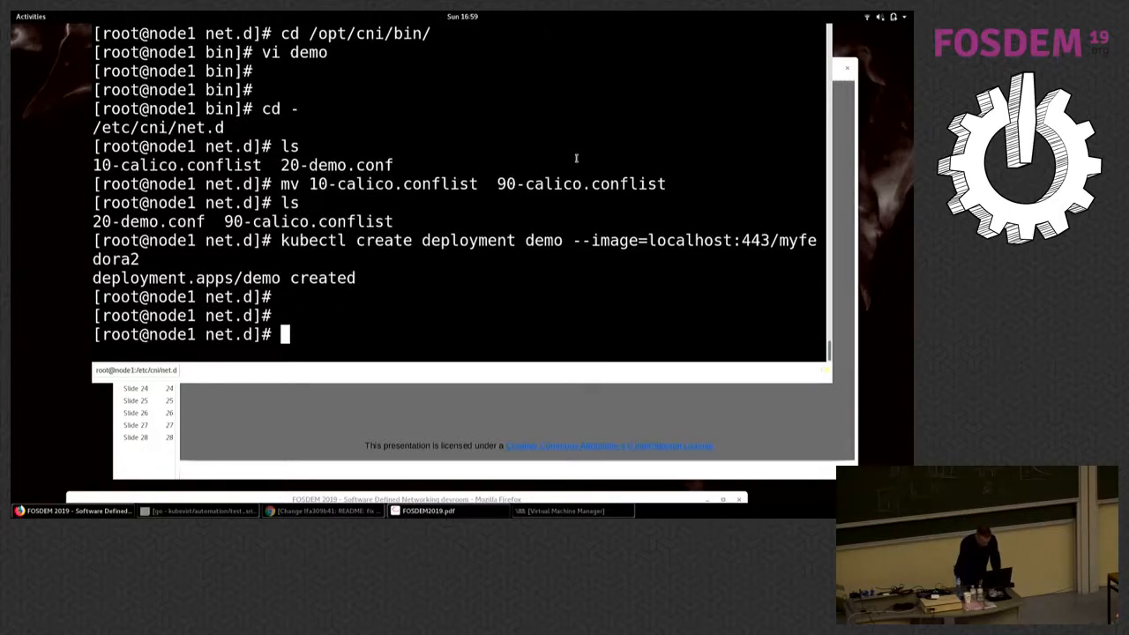
{"action": "type", "text": "kubectl get pod"}
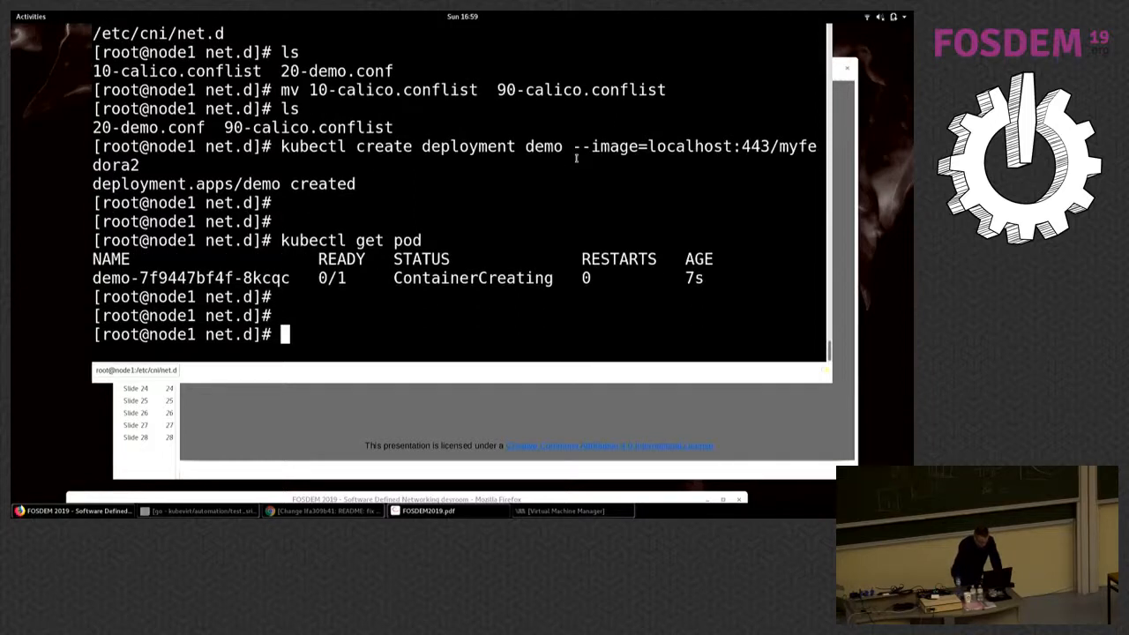
{"action": "type", "text": "vi /"}
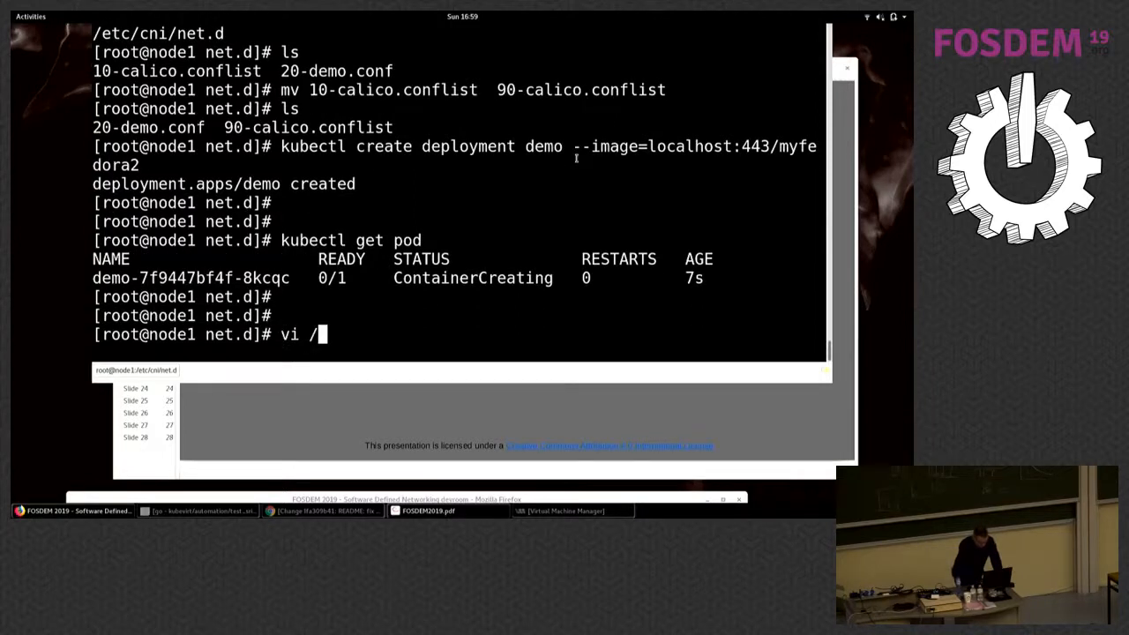
{"action": "type", "text": "var/log"}
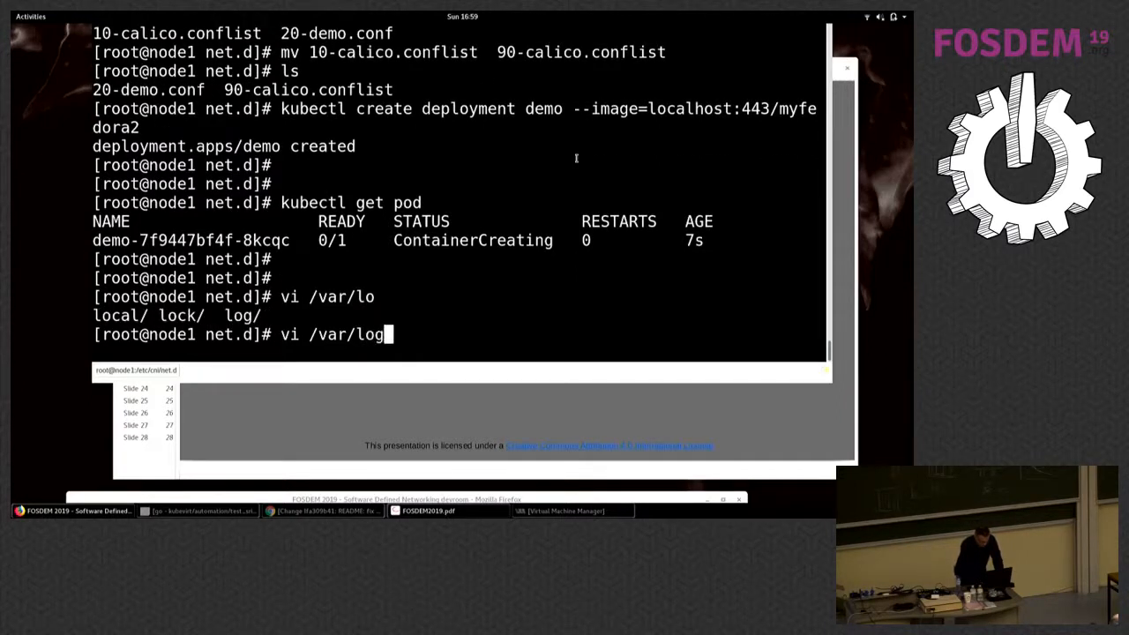
View /var/log/demolog's 'Network is unreachable' errors, then set the demo plugin's ip_addr to 10.0.0.100/24
{"action": "type", "text": "/"}
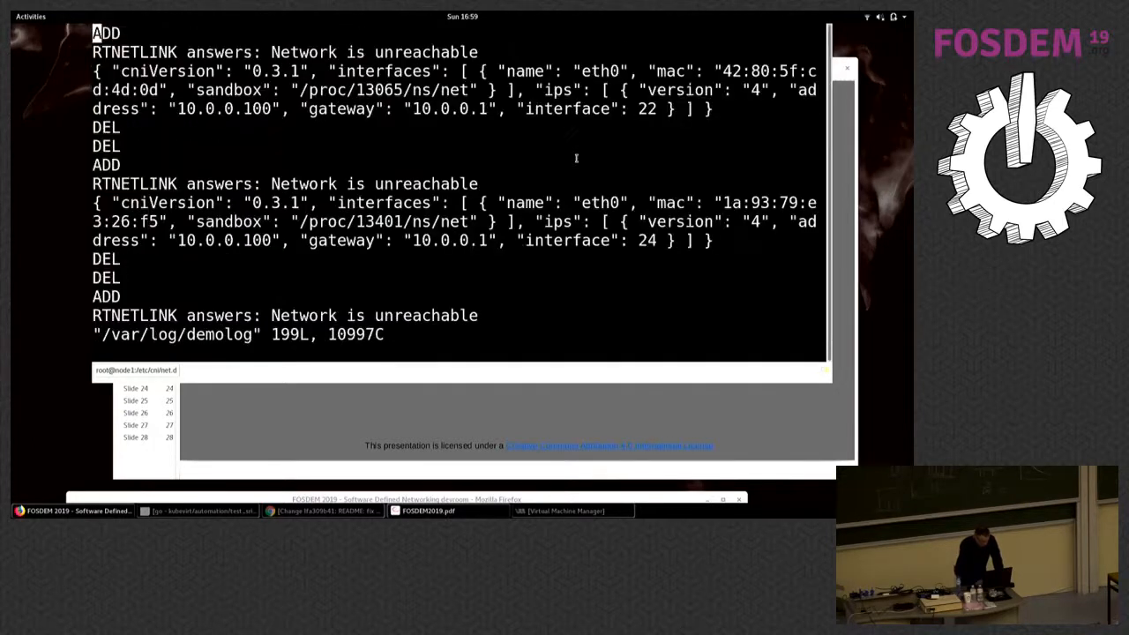
{"action": "scroll", "scroll_direction": "down", "scroll_amount": 3}
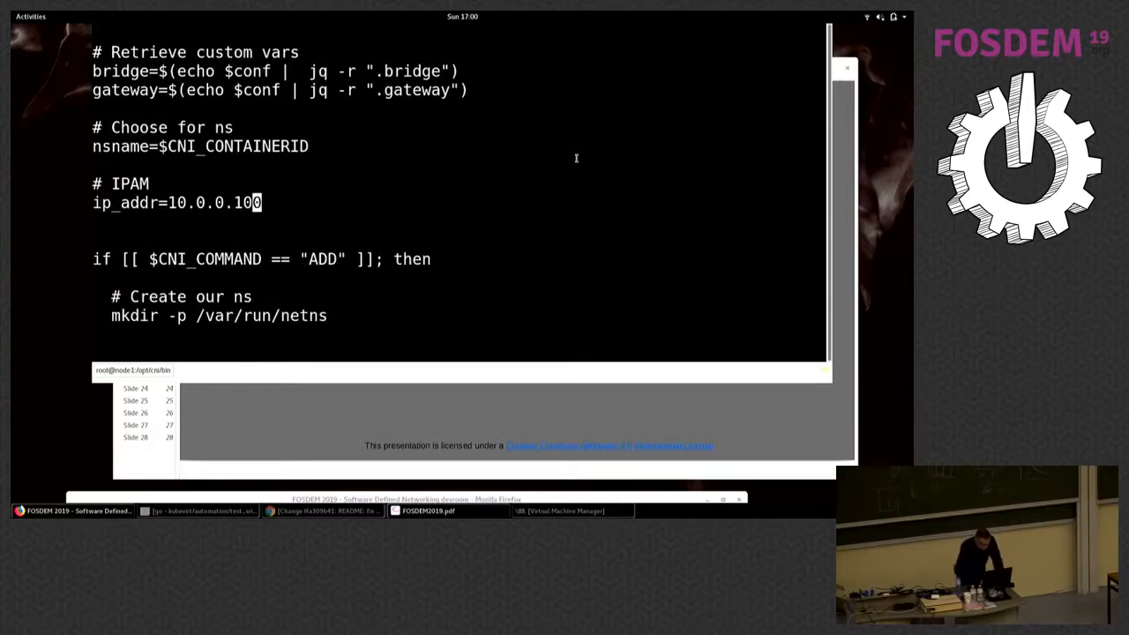
{"action": "type", "text": "/24"}
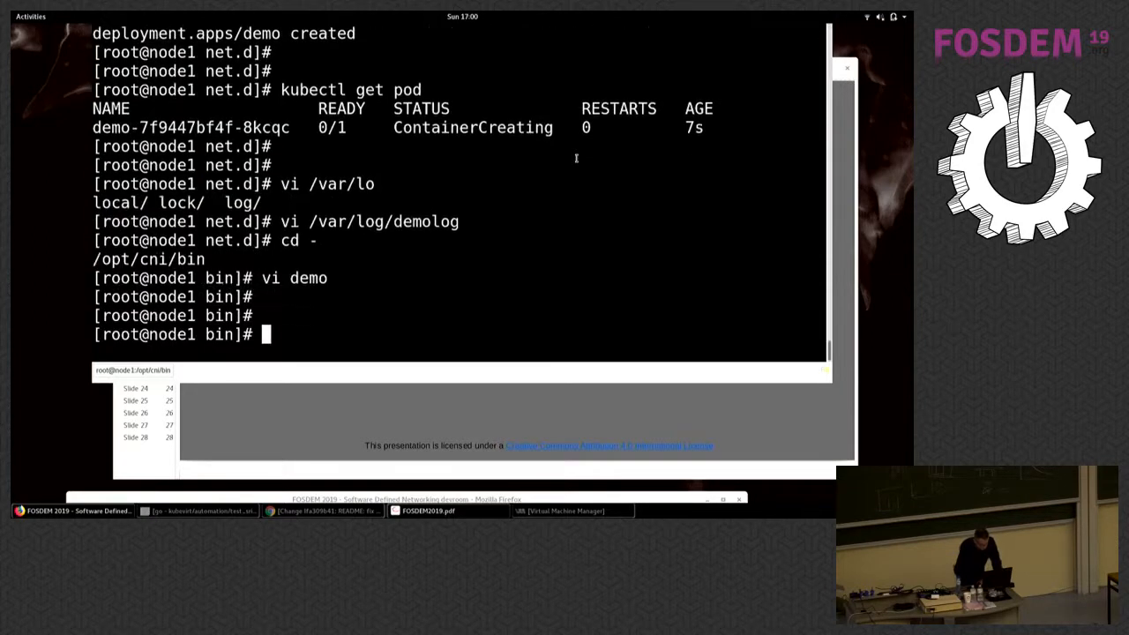
Delete the demo deployment, run clean, and recreate the demo deployment from myfedora2
{"action": "key", "text": "ctrl+r"}
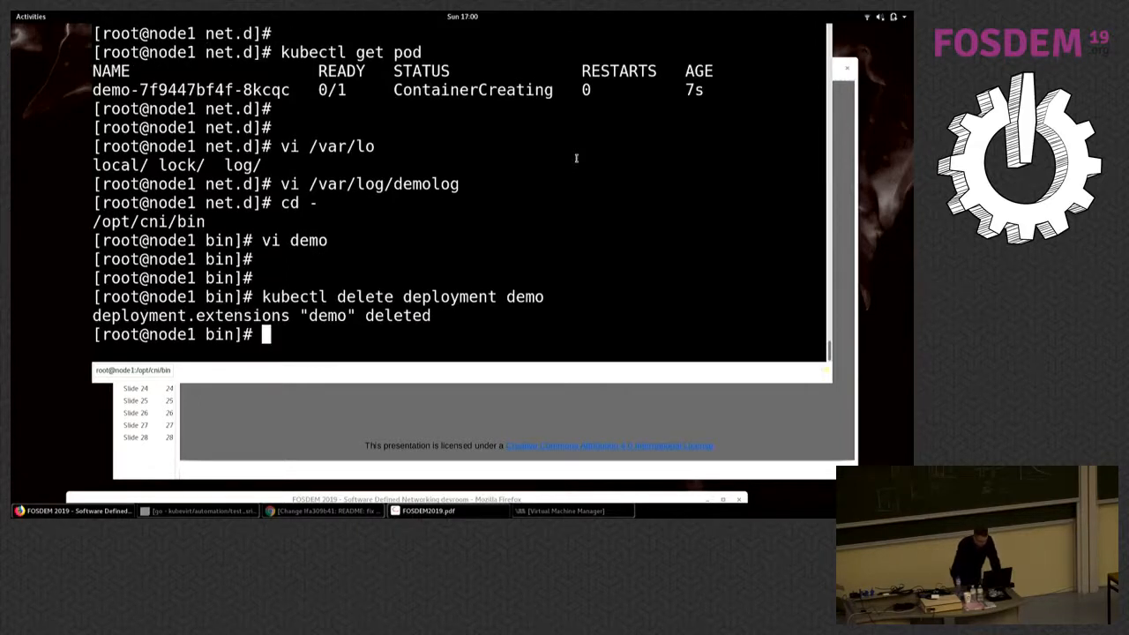
{"action": "type", "text": "clean"}
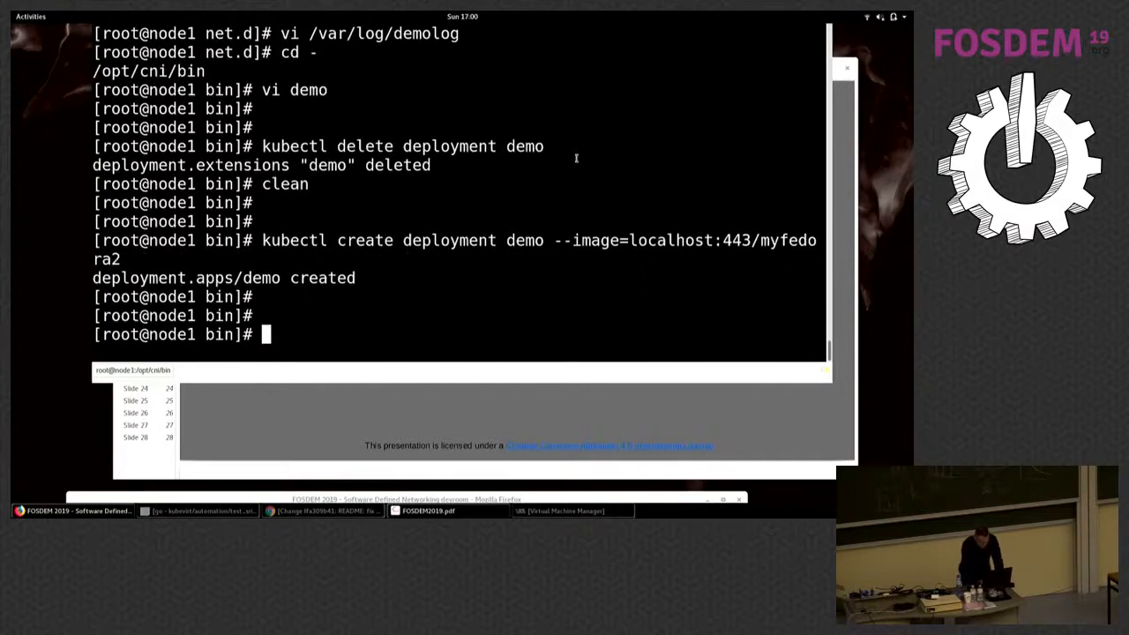
Confirm the demo pod is Running and ping 10.0.0.100, stopping after 3 replies with 0% packet loss
{"action": "type", "text": "kubectl get pod"}
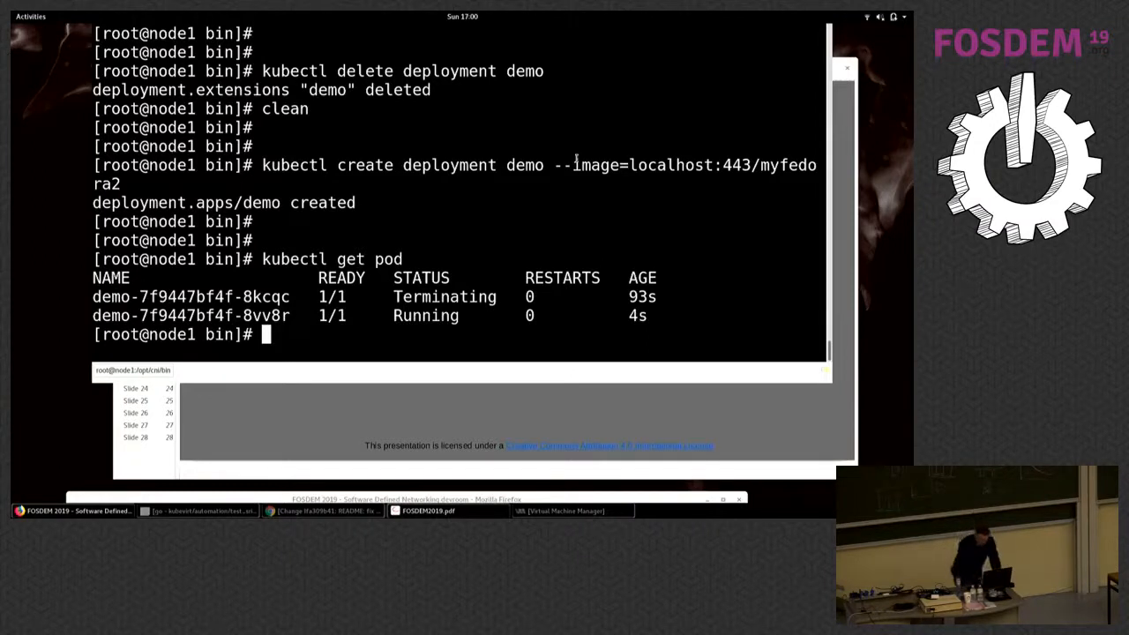
{"action": "type", "text": "p"}
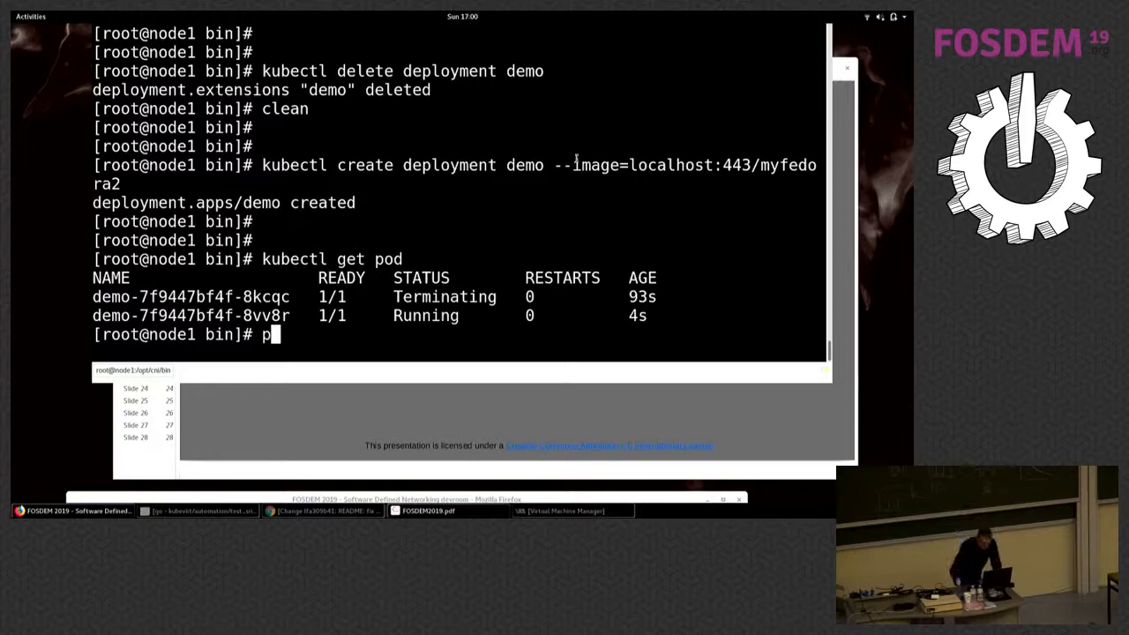
{"action": "type", "text": "ing"}
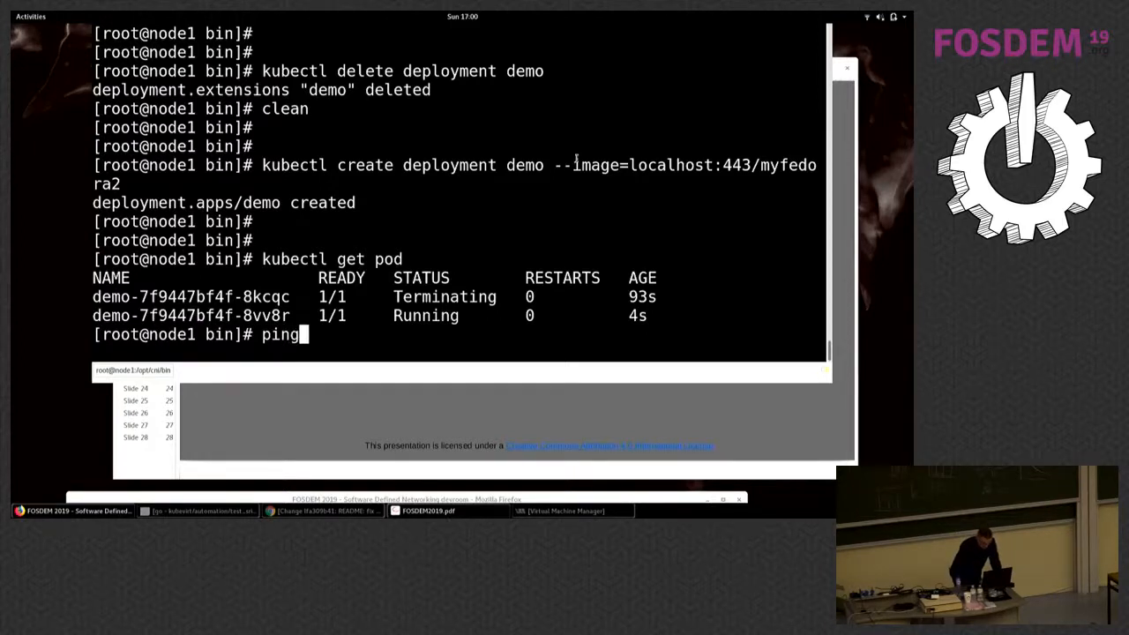
{"action": "type", "text": "10.0.0."}
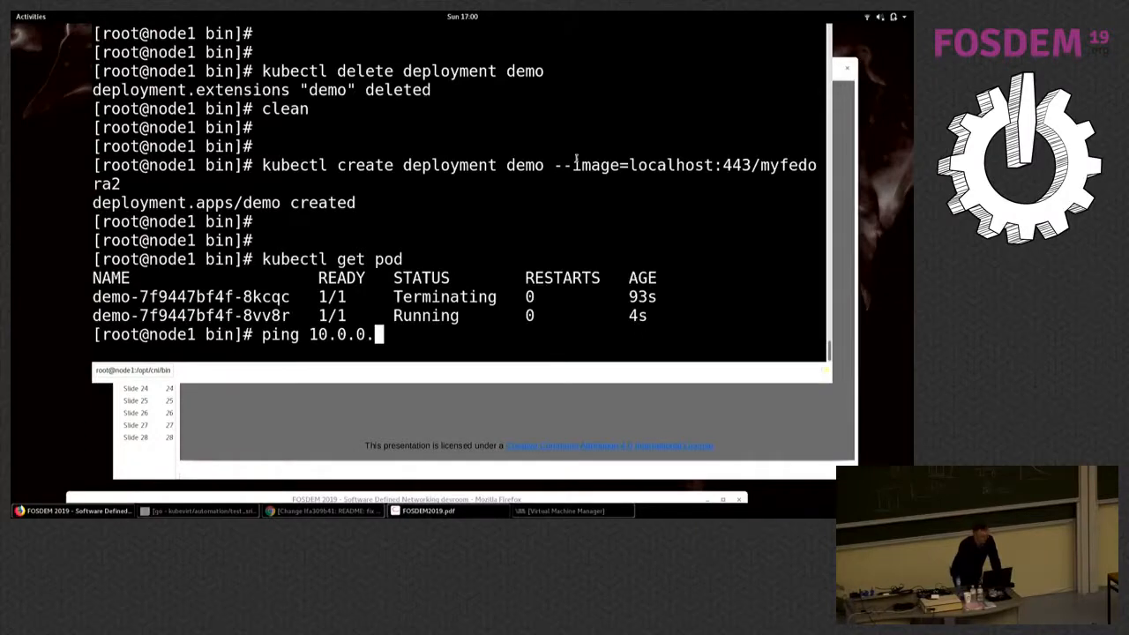
{"action": "type", "text": "100"}
{"action": "type", "text": "v"}
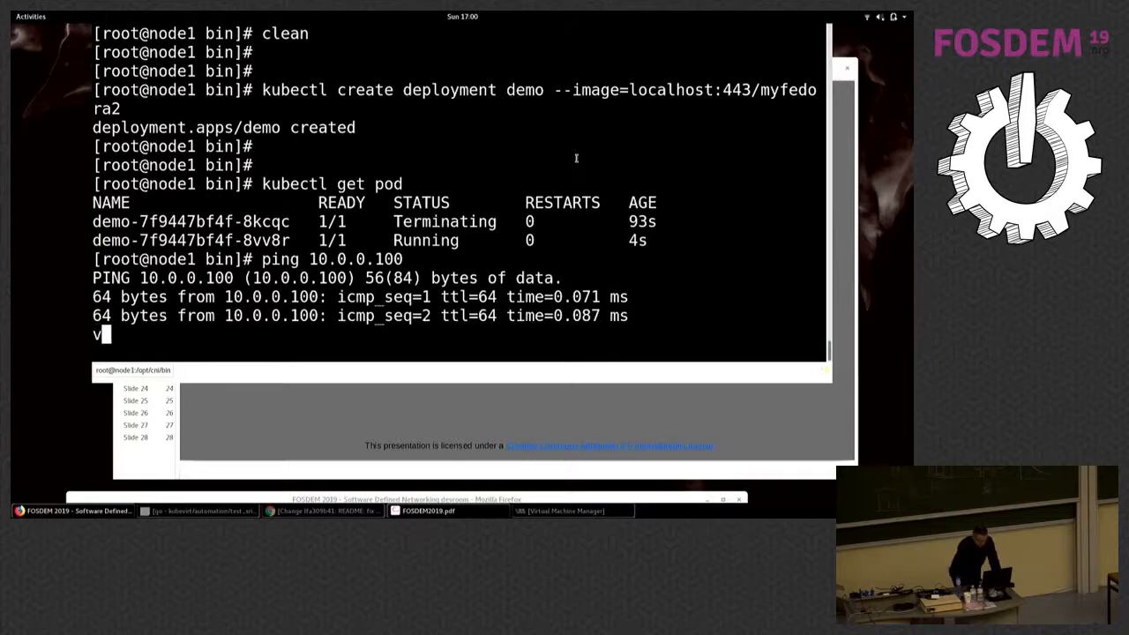
{"action": "key", "text": "ctrl+c"}
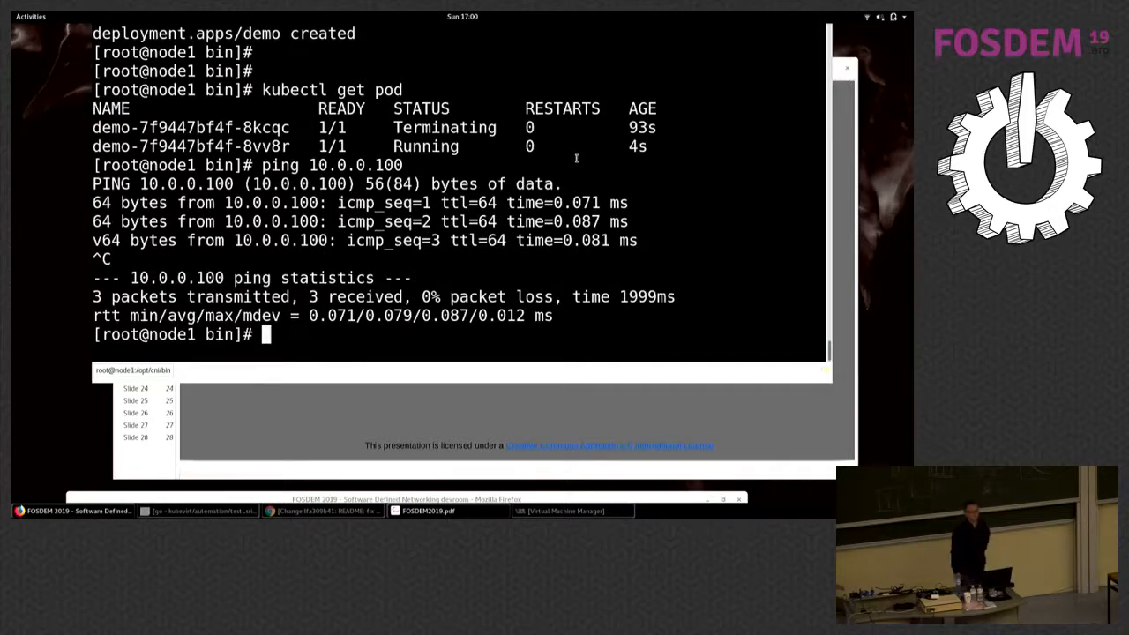